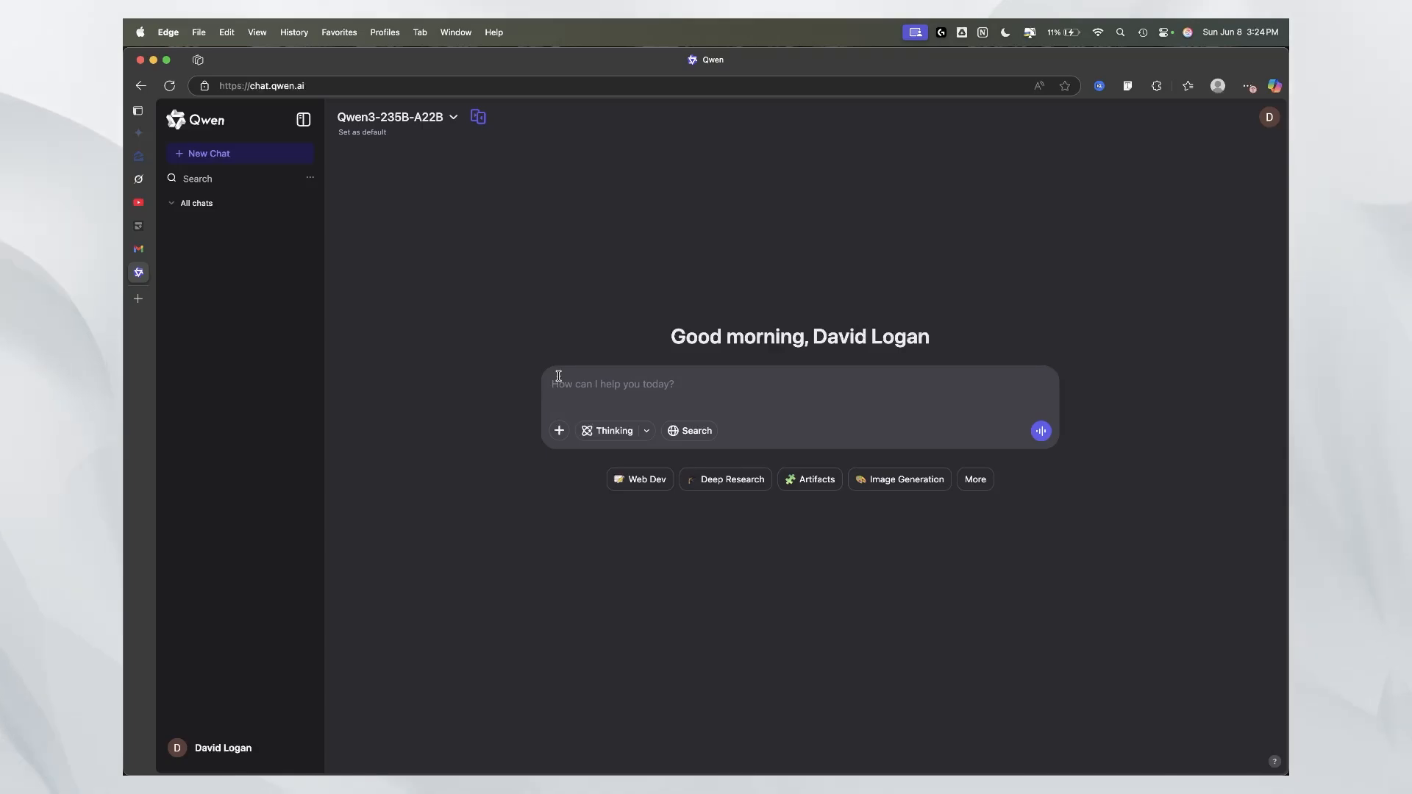
mouse_move(415, 108)
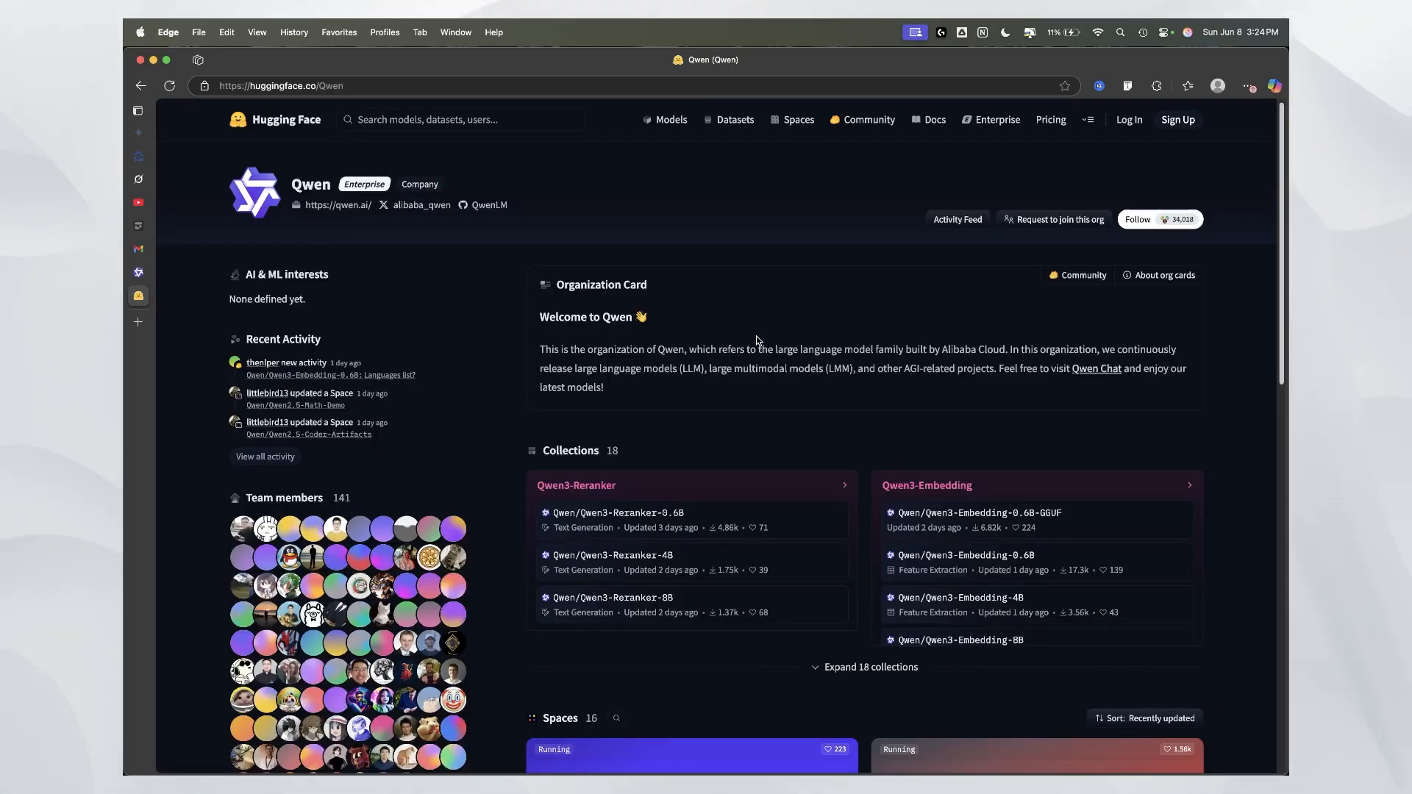
mouse_move(315, 309)
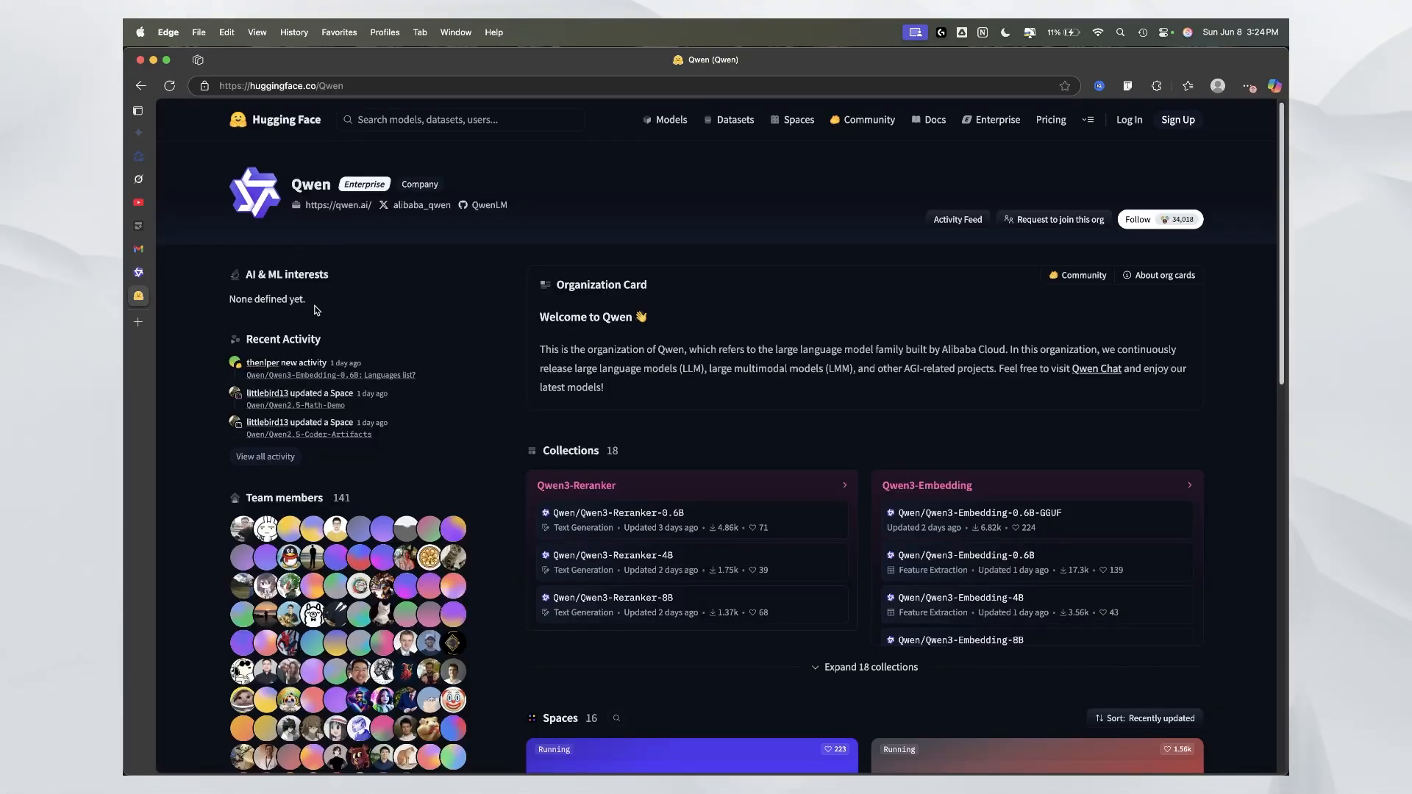
Step: Scroll down Qwen's Hugging Face organization page past Collections to its Spaces
scroll("down", 3)
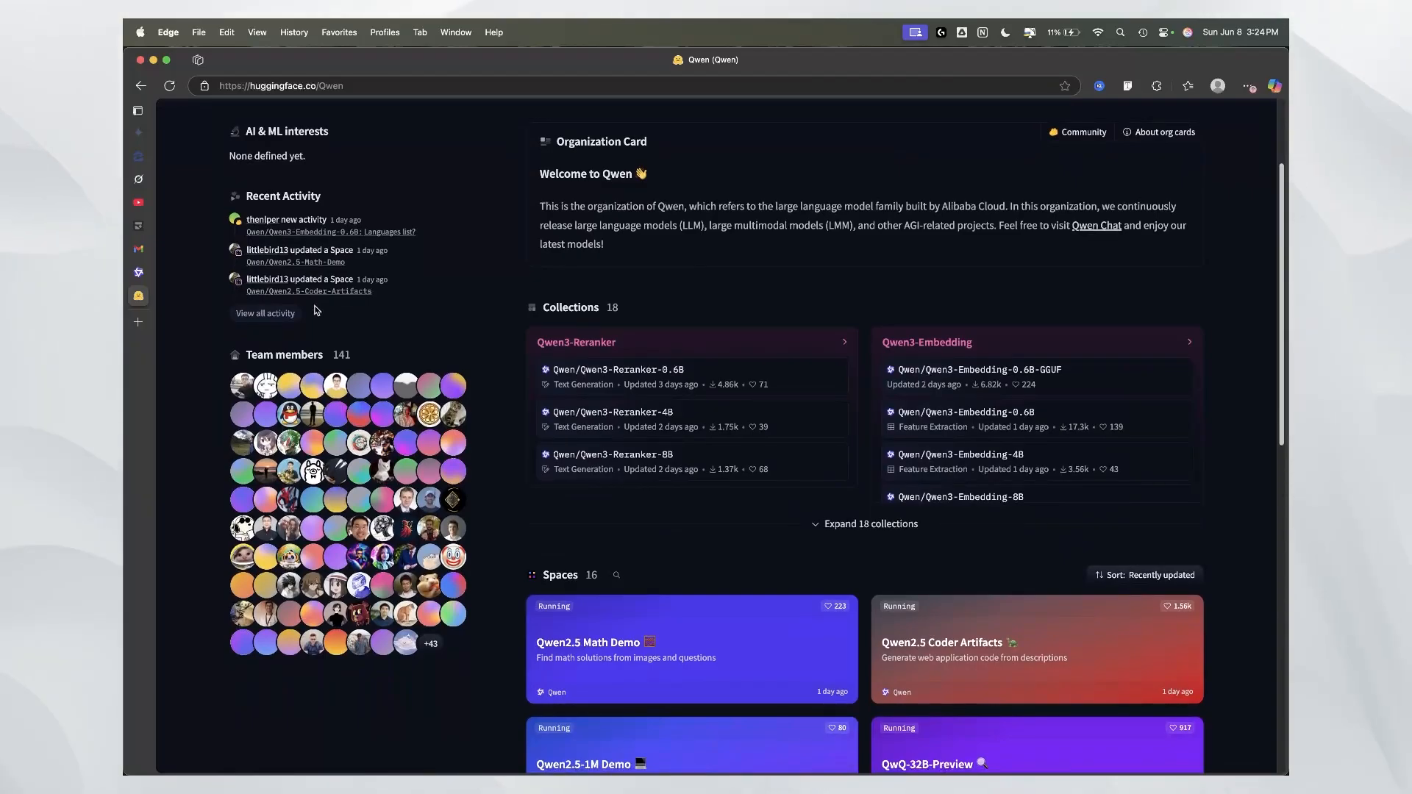
scroll("down", 3)
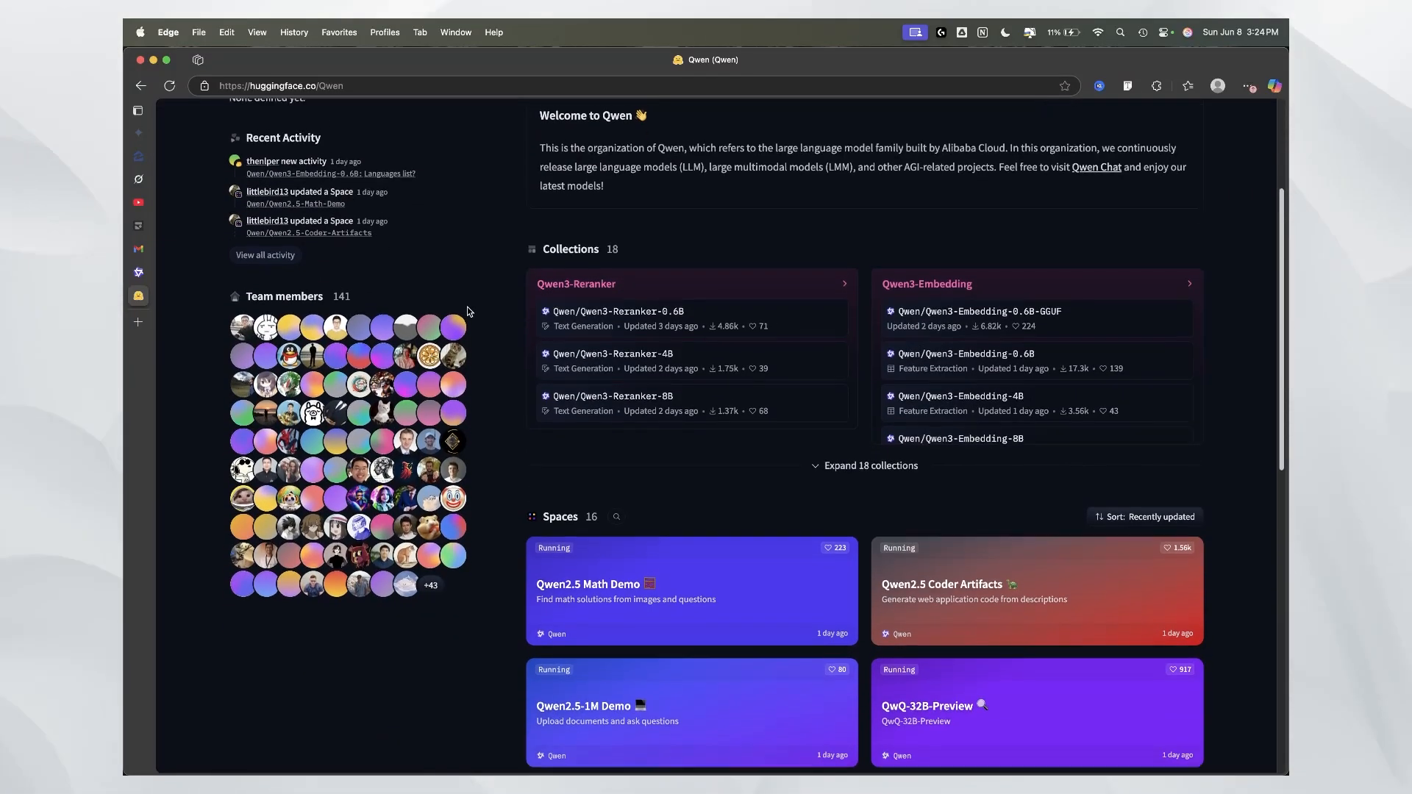
scroll("down", 3)
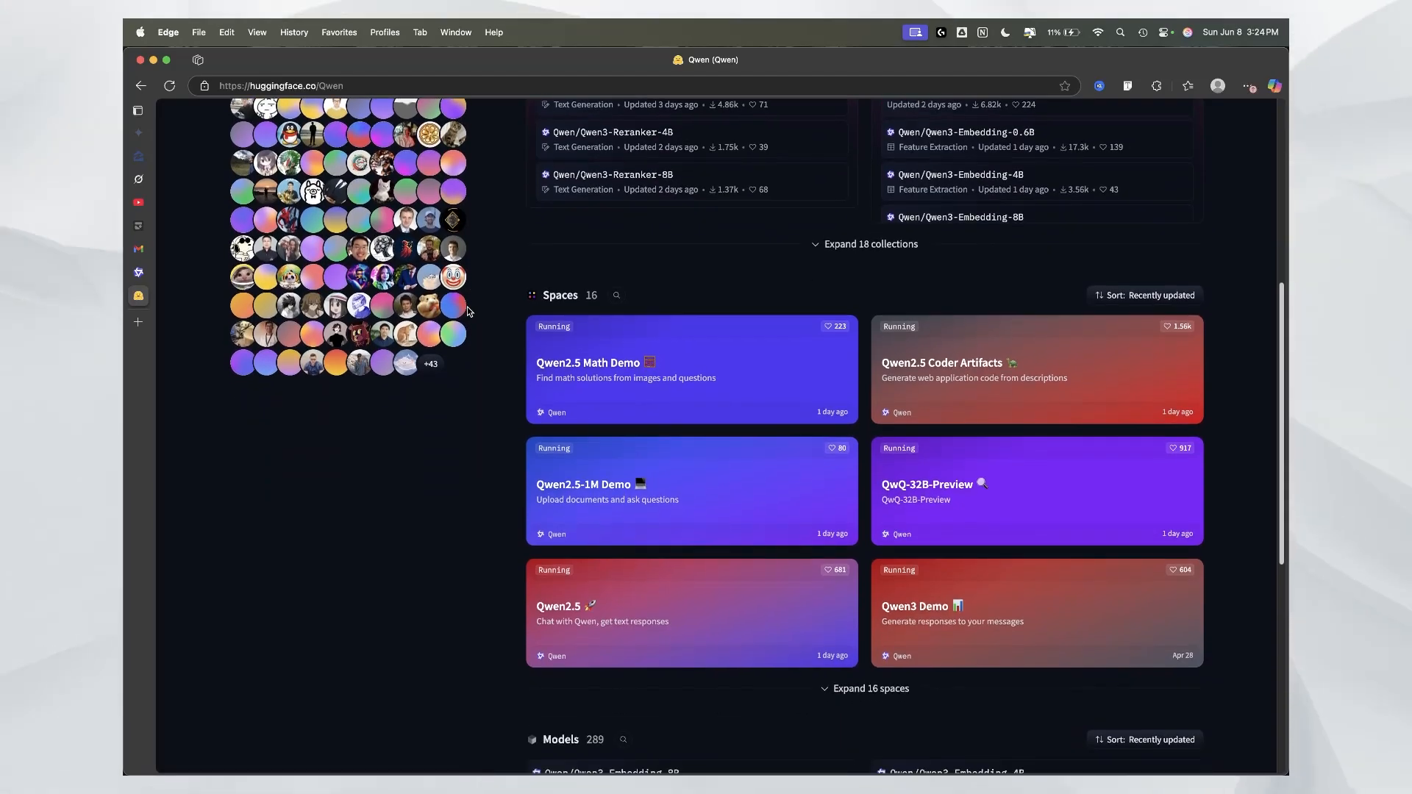
scroll("down", 3)
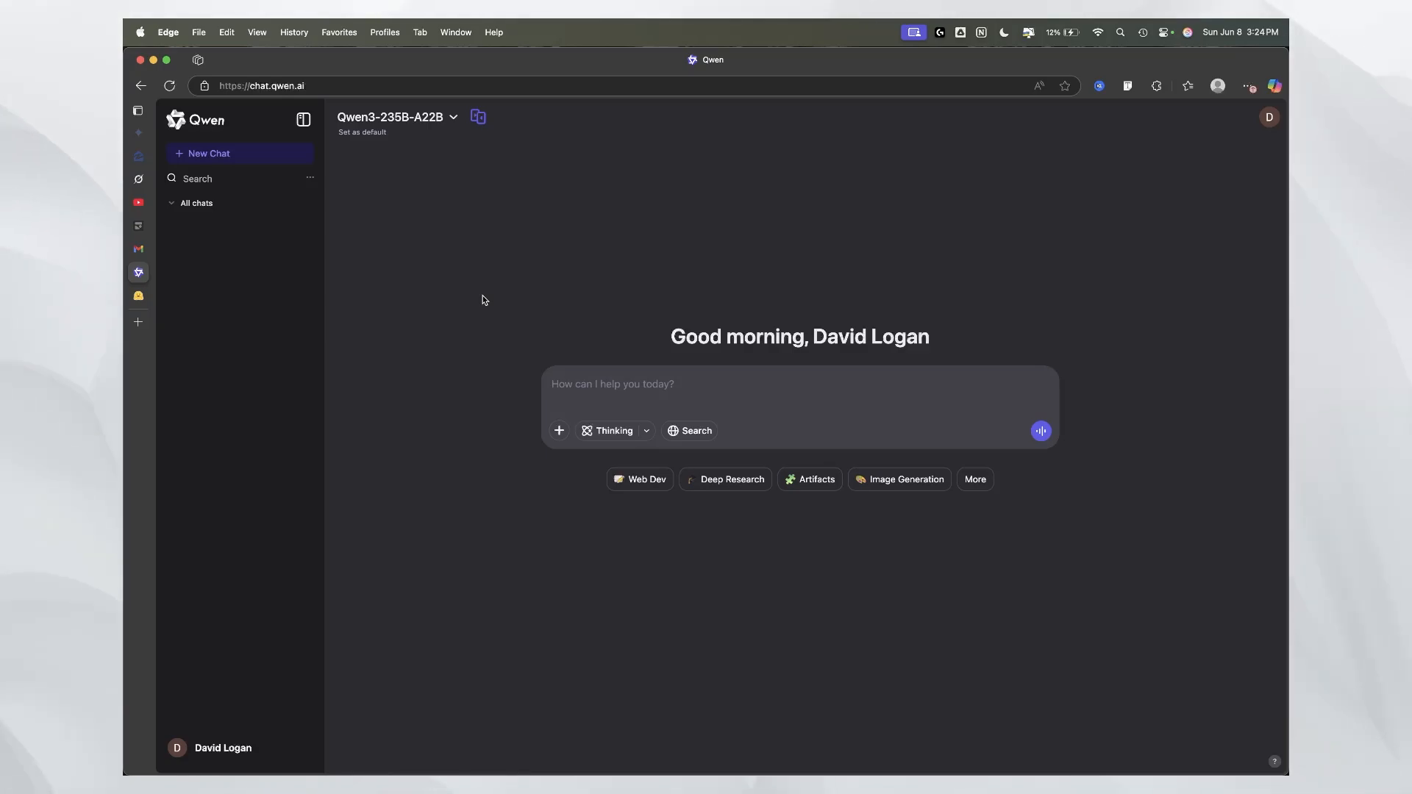
mouse_move(459, 136)
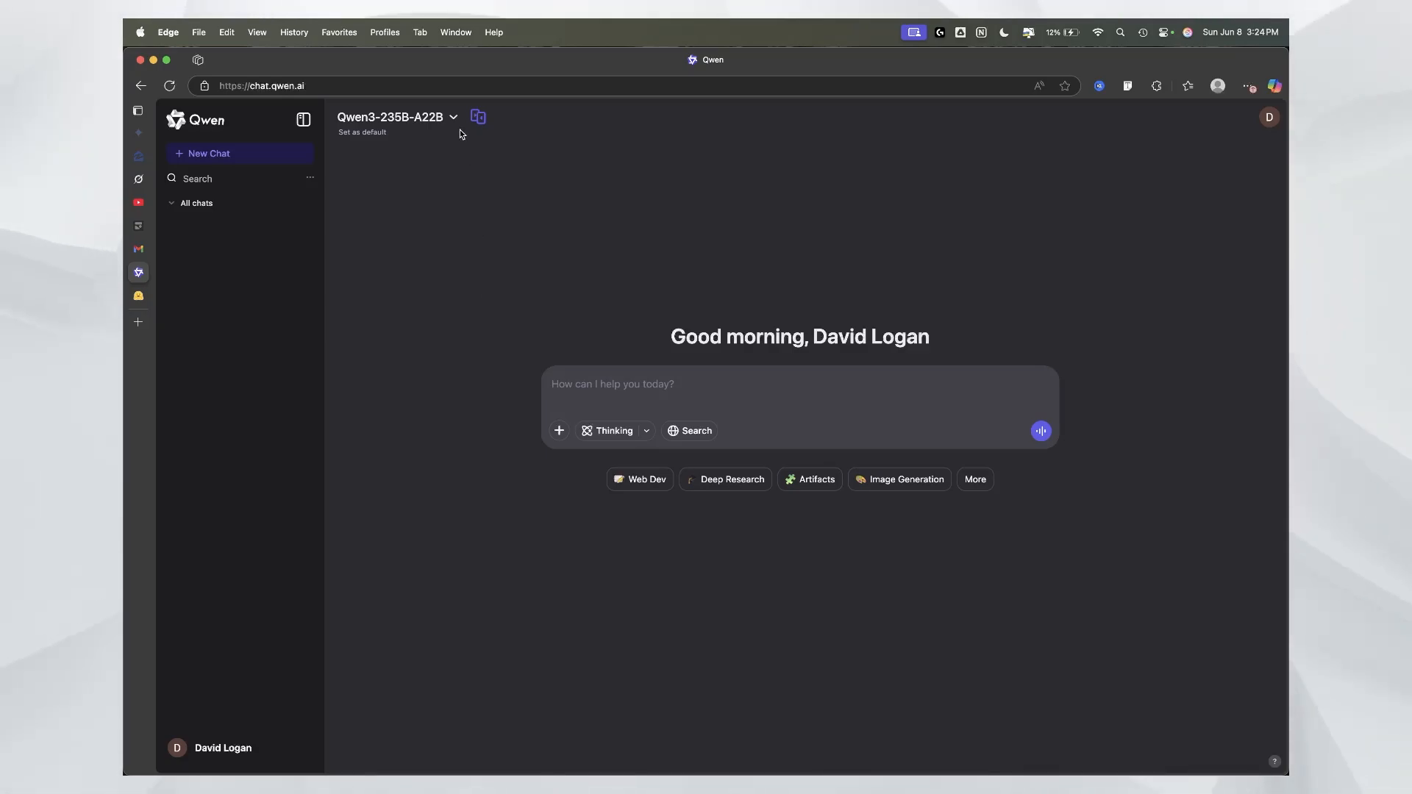
mouse_move(996, 499)
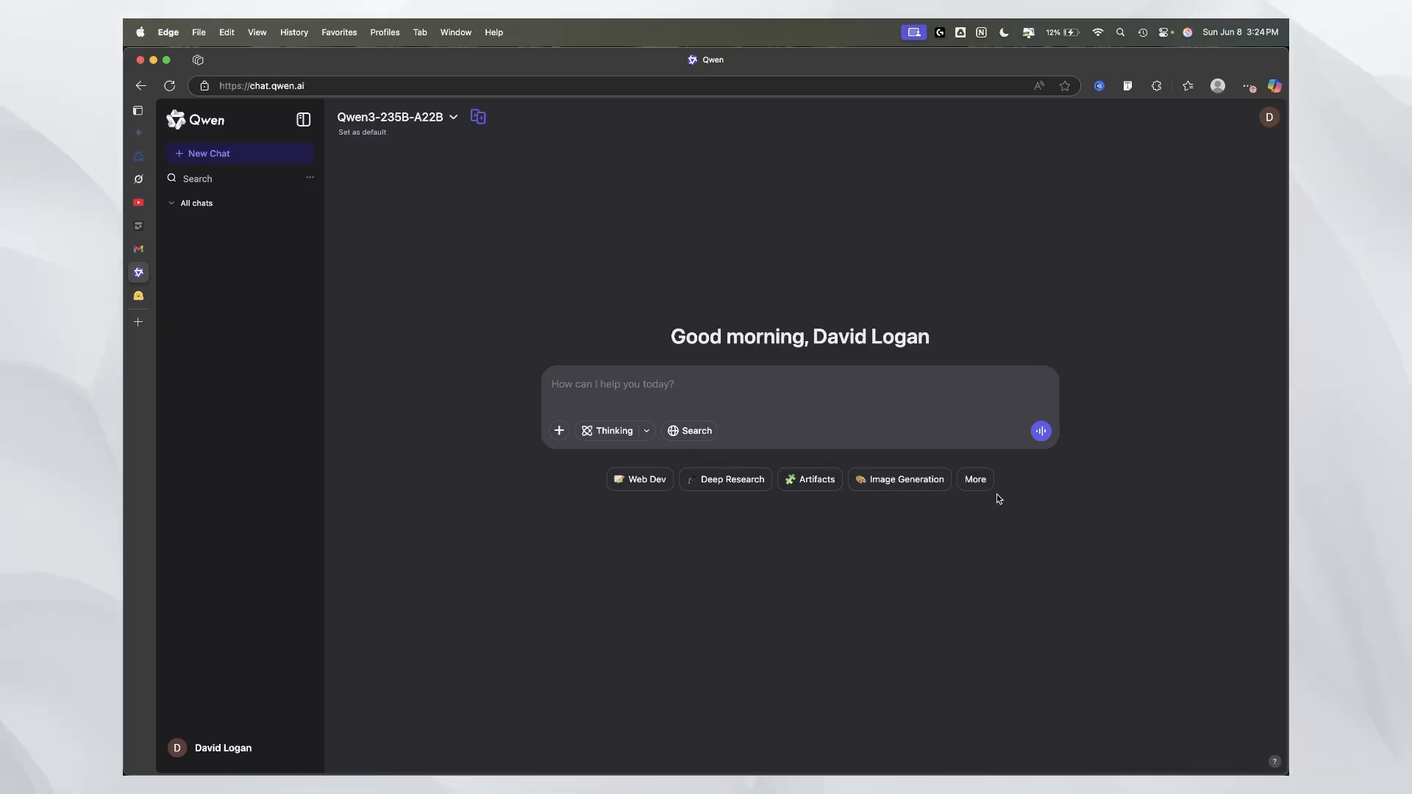
Step: Show all quick-start modes (Code, News, Summarize text, Brainstorm) and view the thinking budget setting
left_click(974, 479)
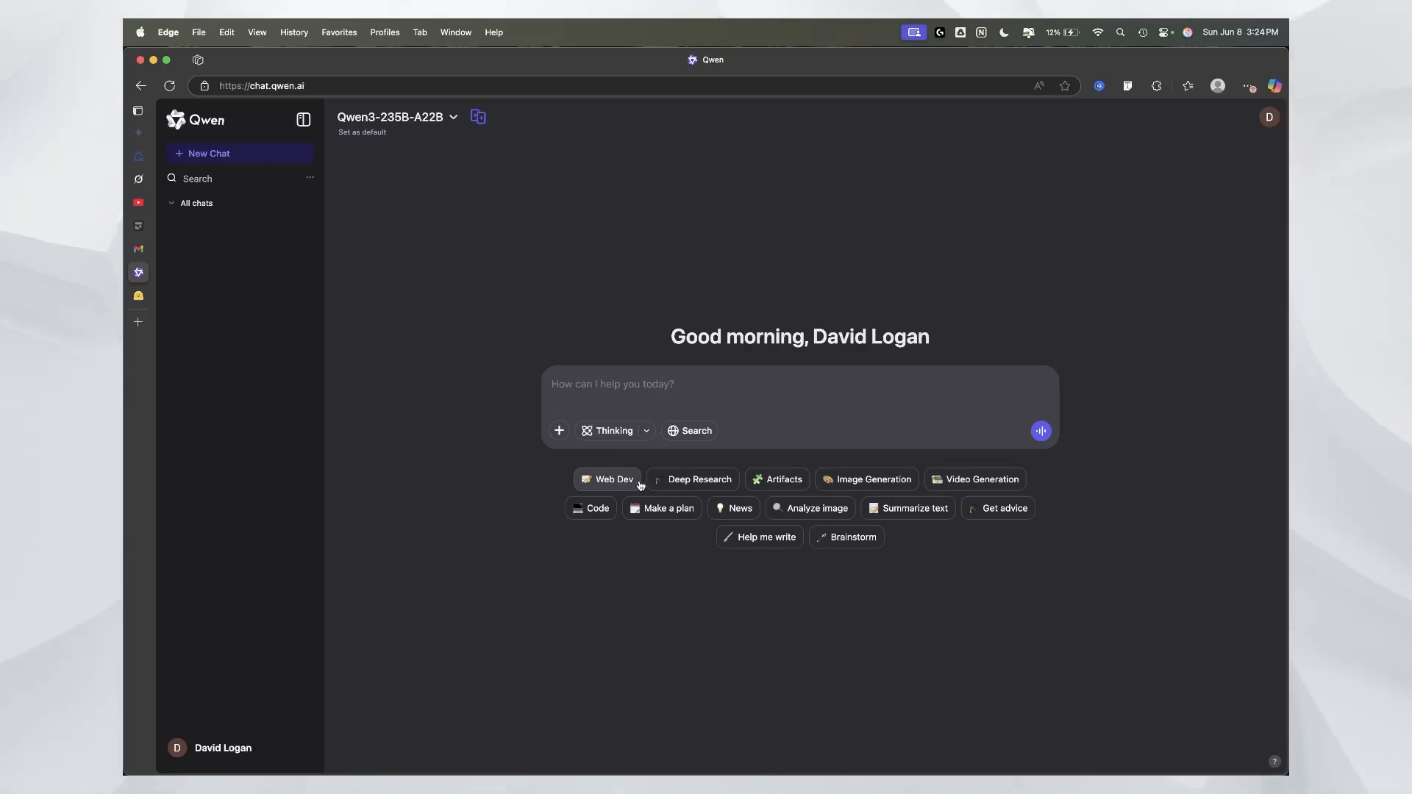
left_click(304, 120)
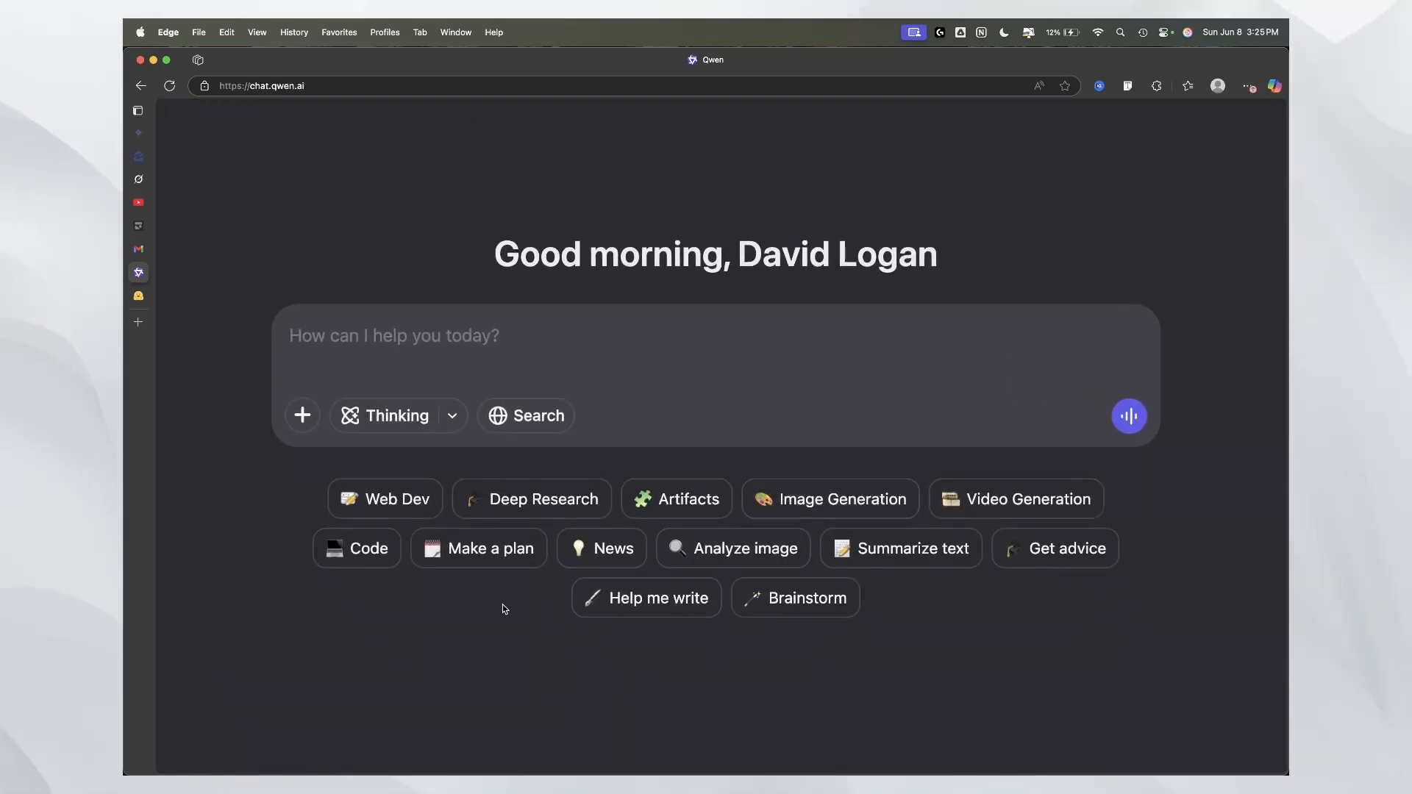
mouse_move(743, 622)
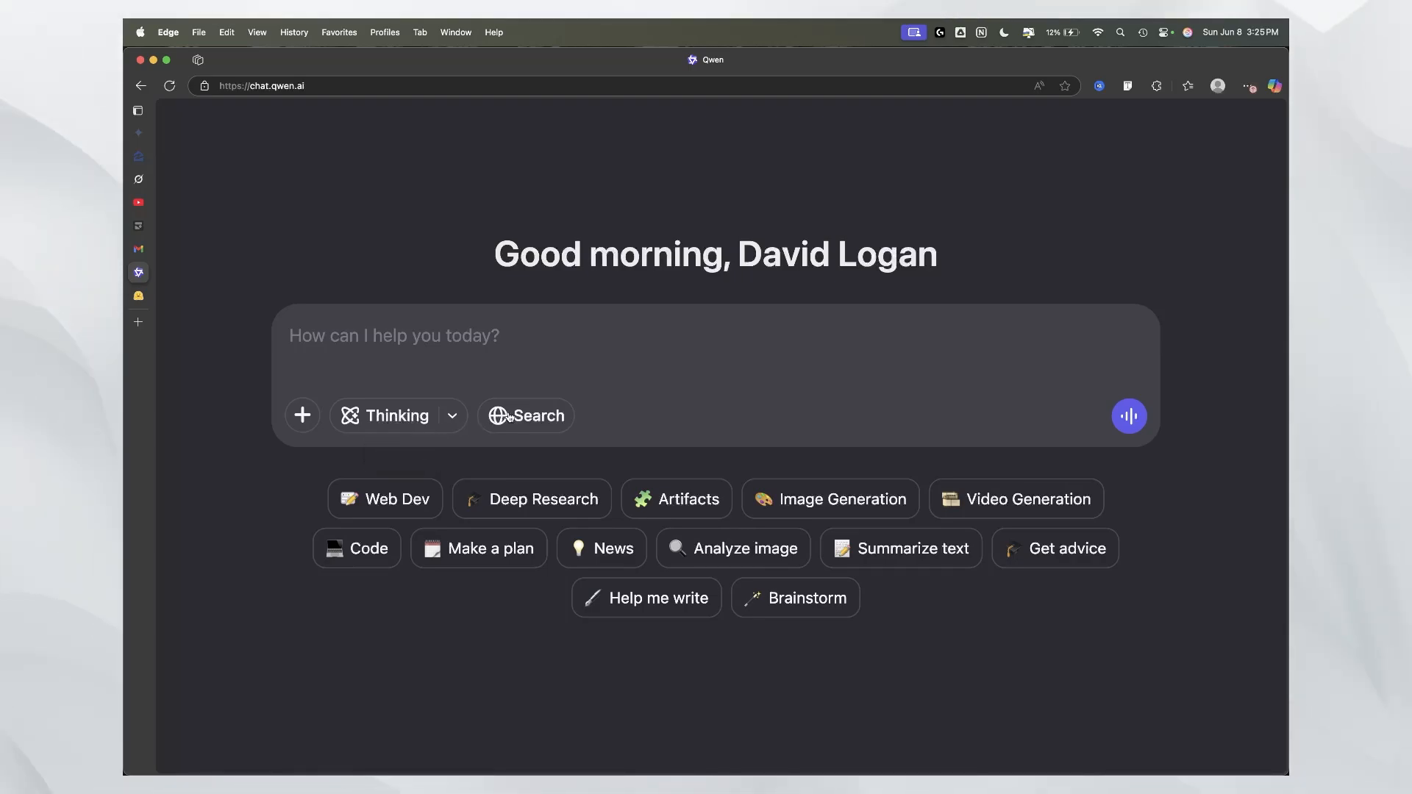
left_click(453, 415)
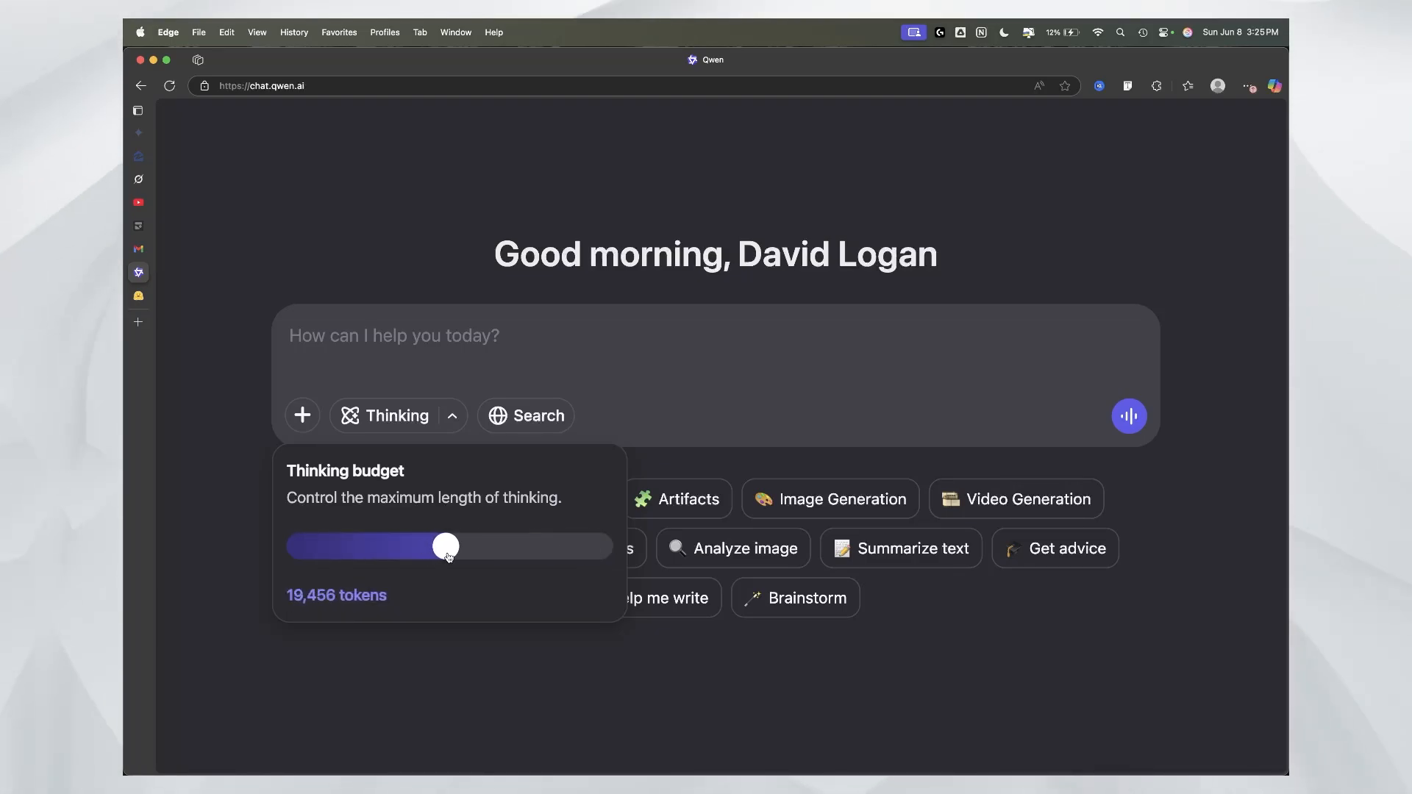
left_click(1047, 316)
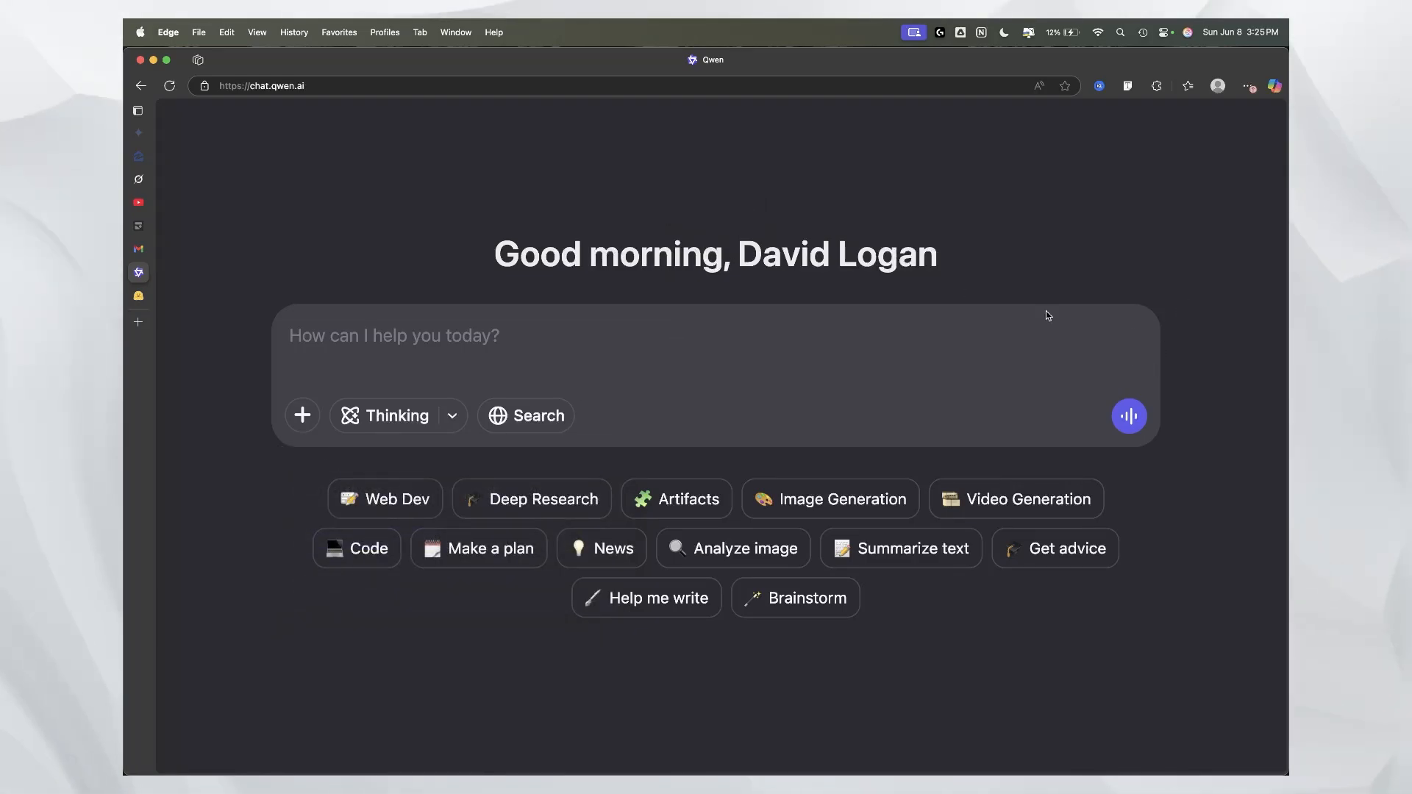
left_click(137, 110)
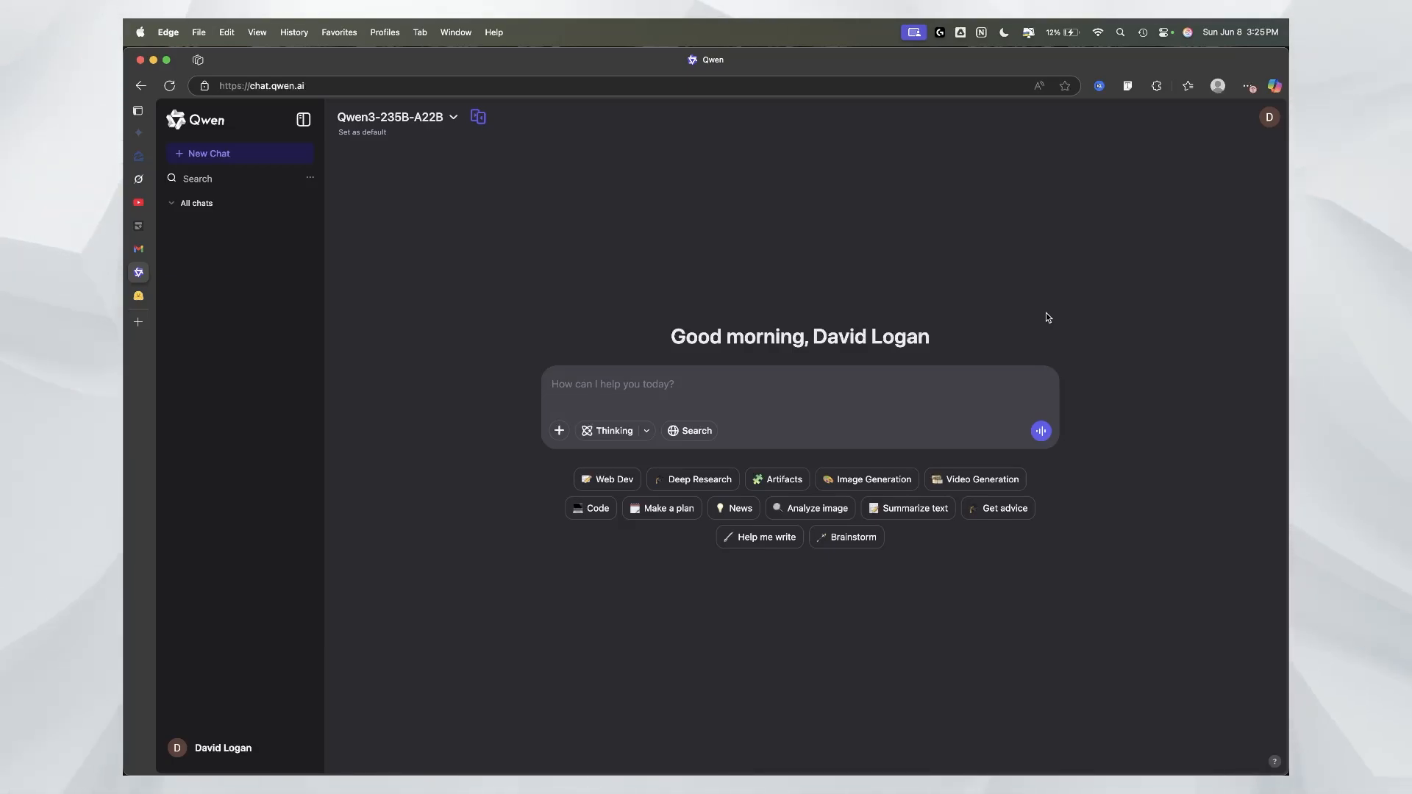
Step: In Web Dev, send 'create a futuristic and modern tech support business website. use a dark theme and glowing features'
left_click(608, 478)
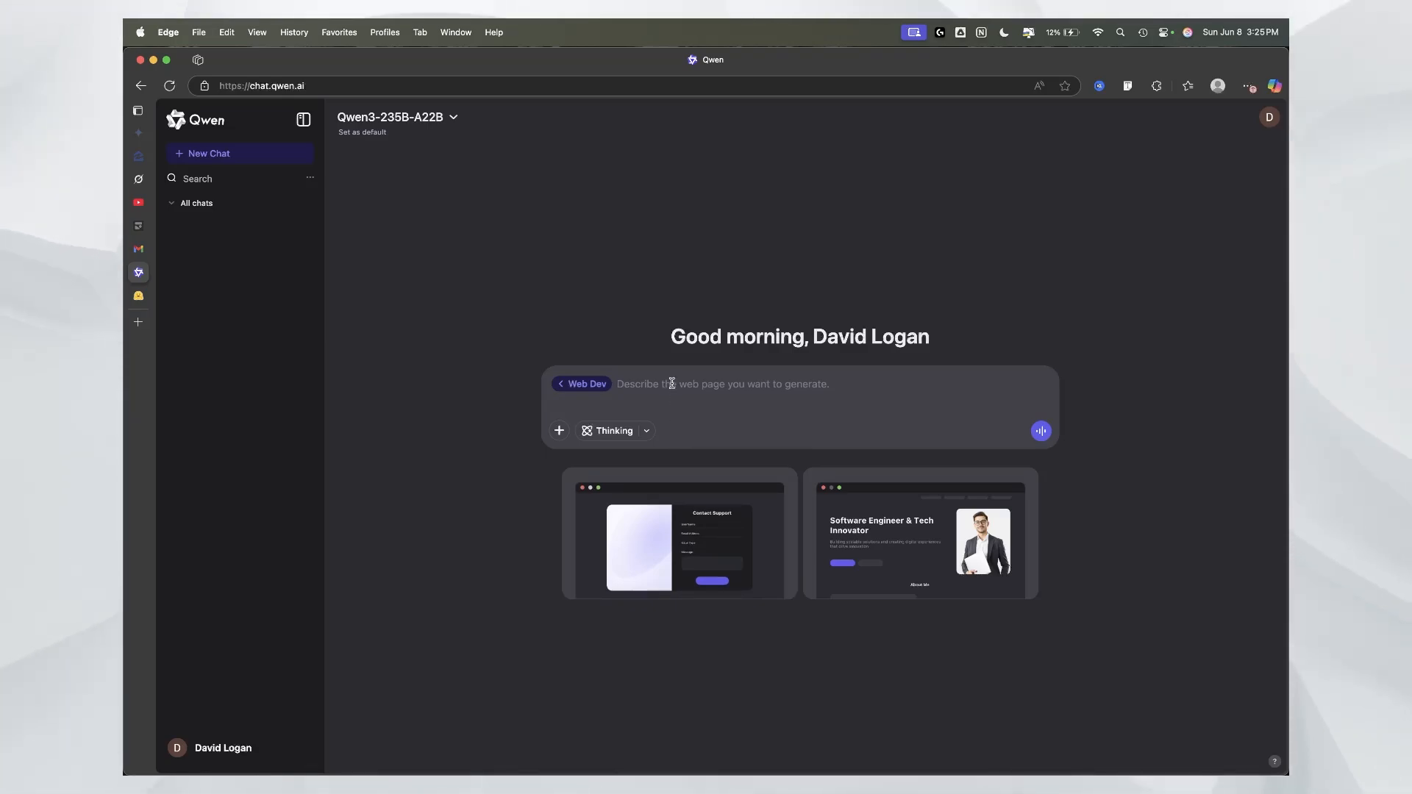
type("create a f")
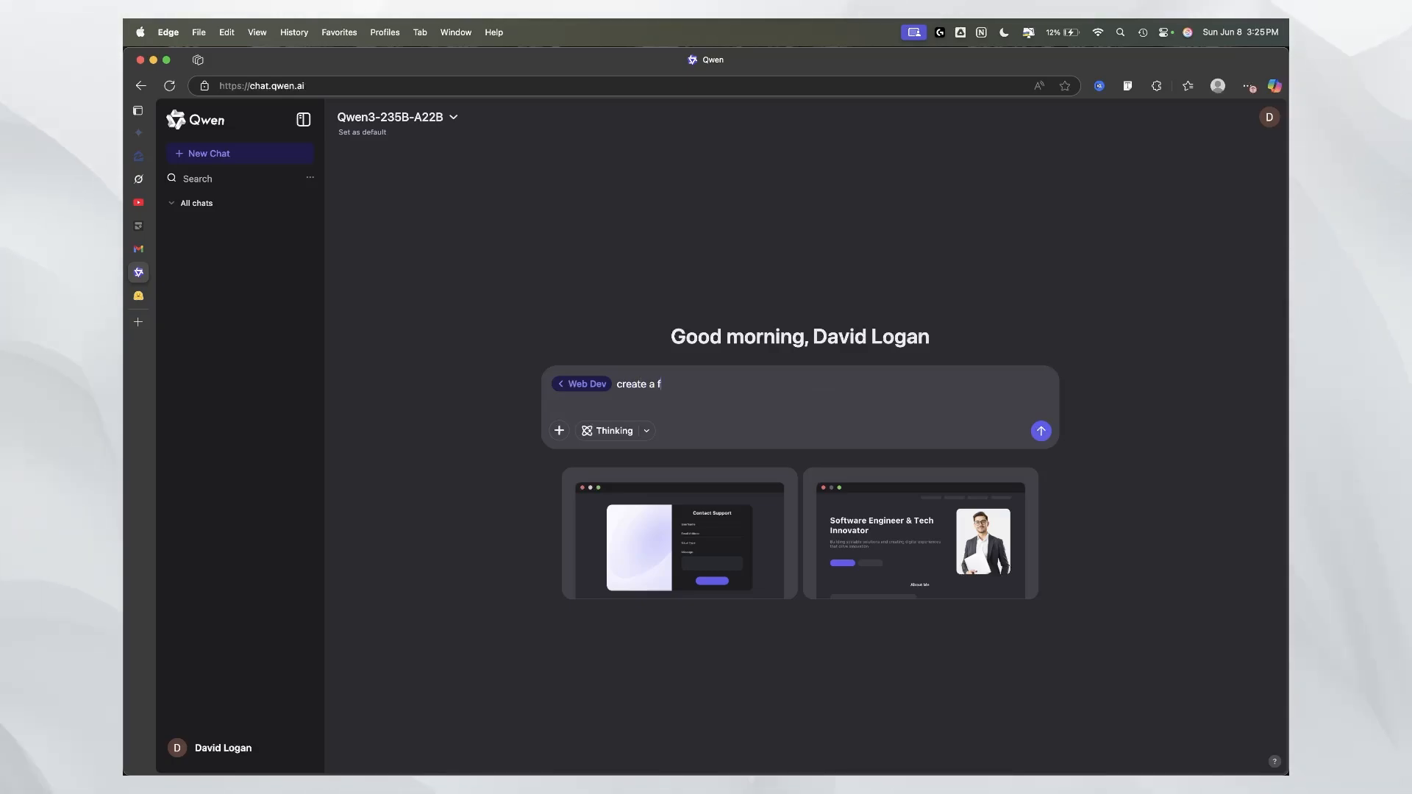
type("uturistic and")
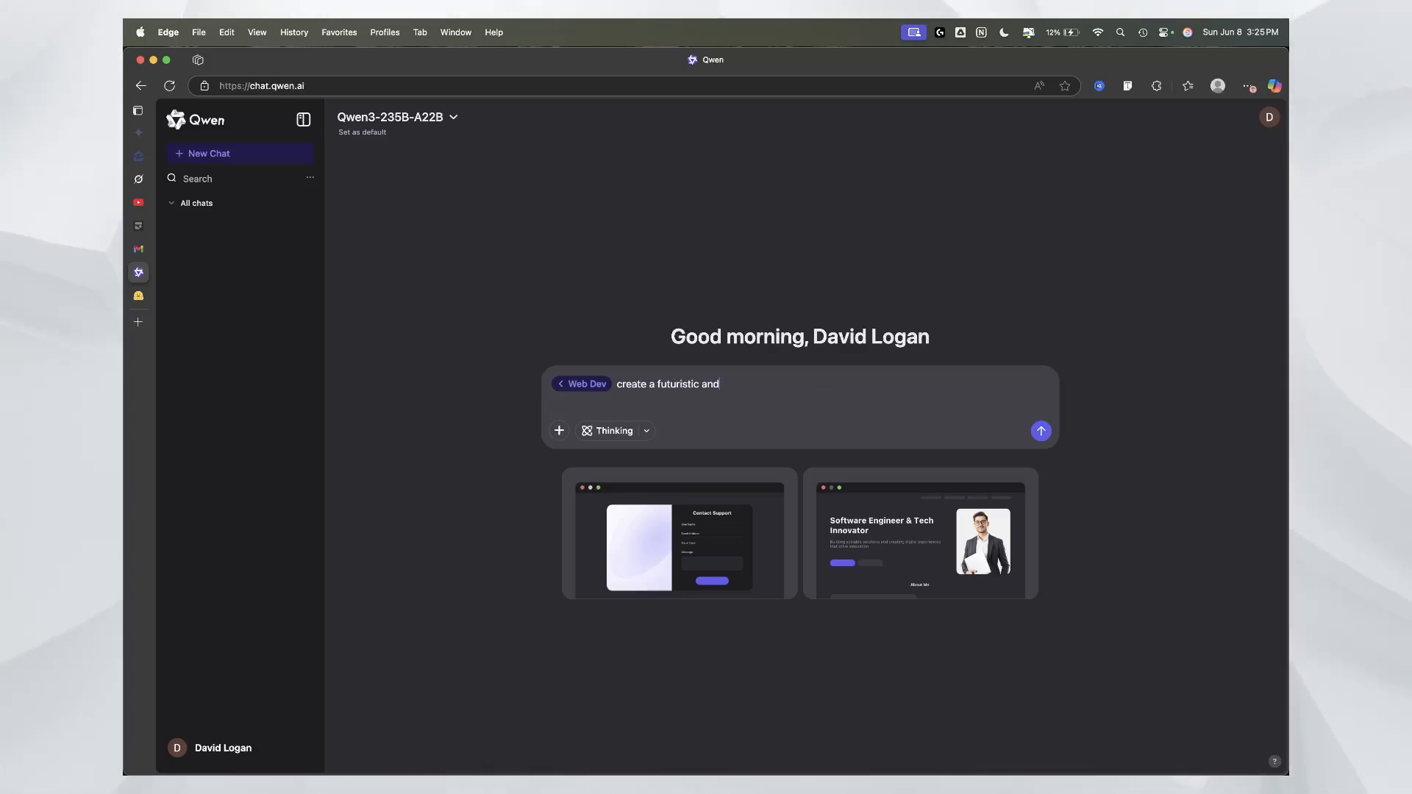
type("modern tech su")
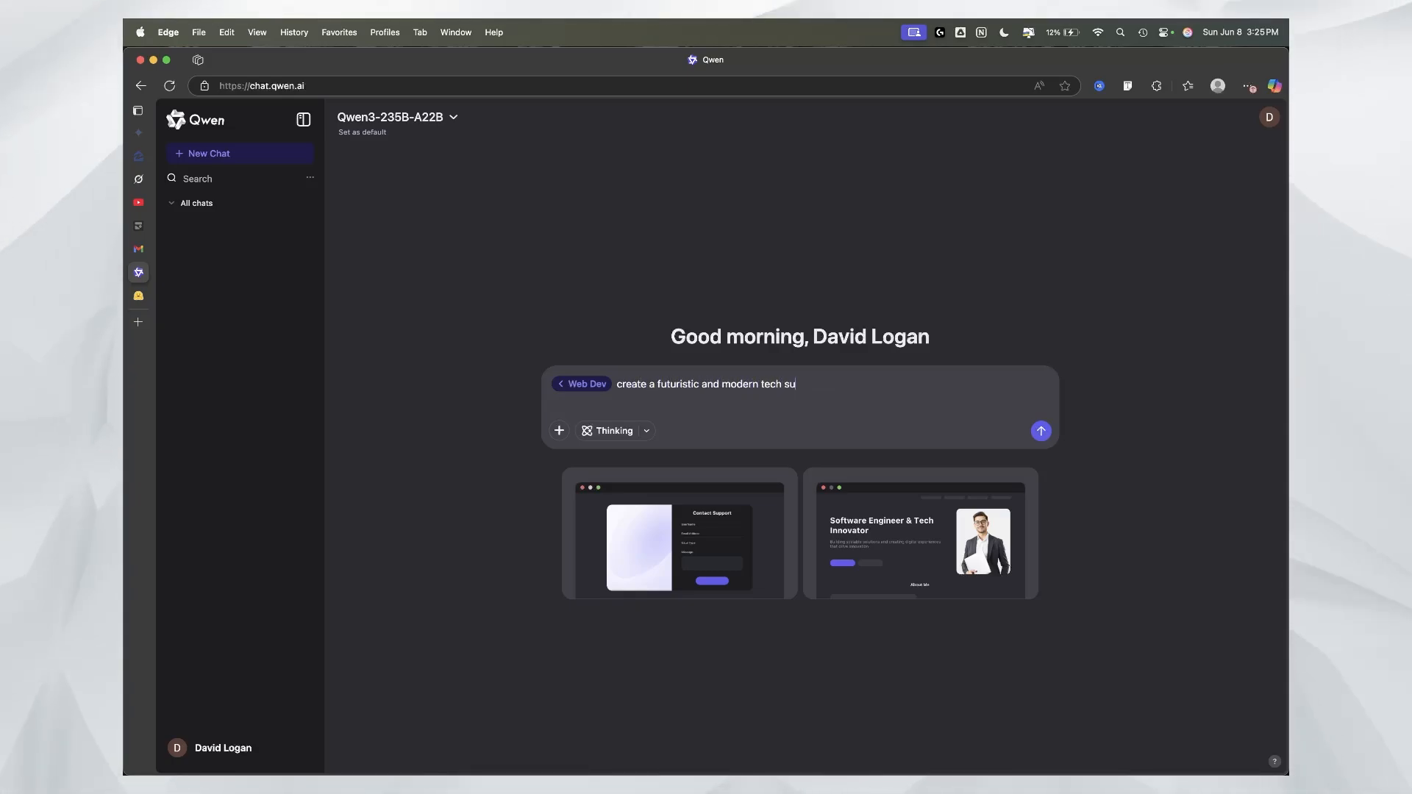
type("pport")
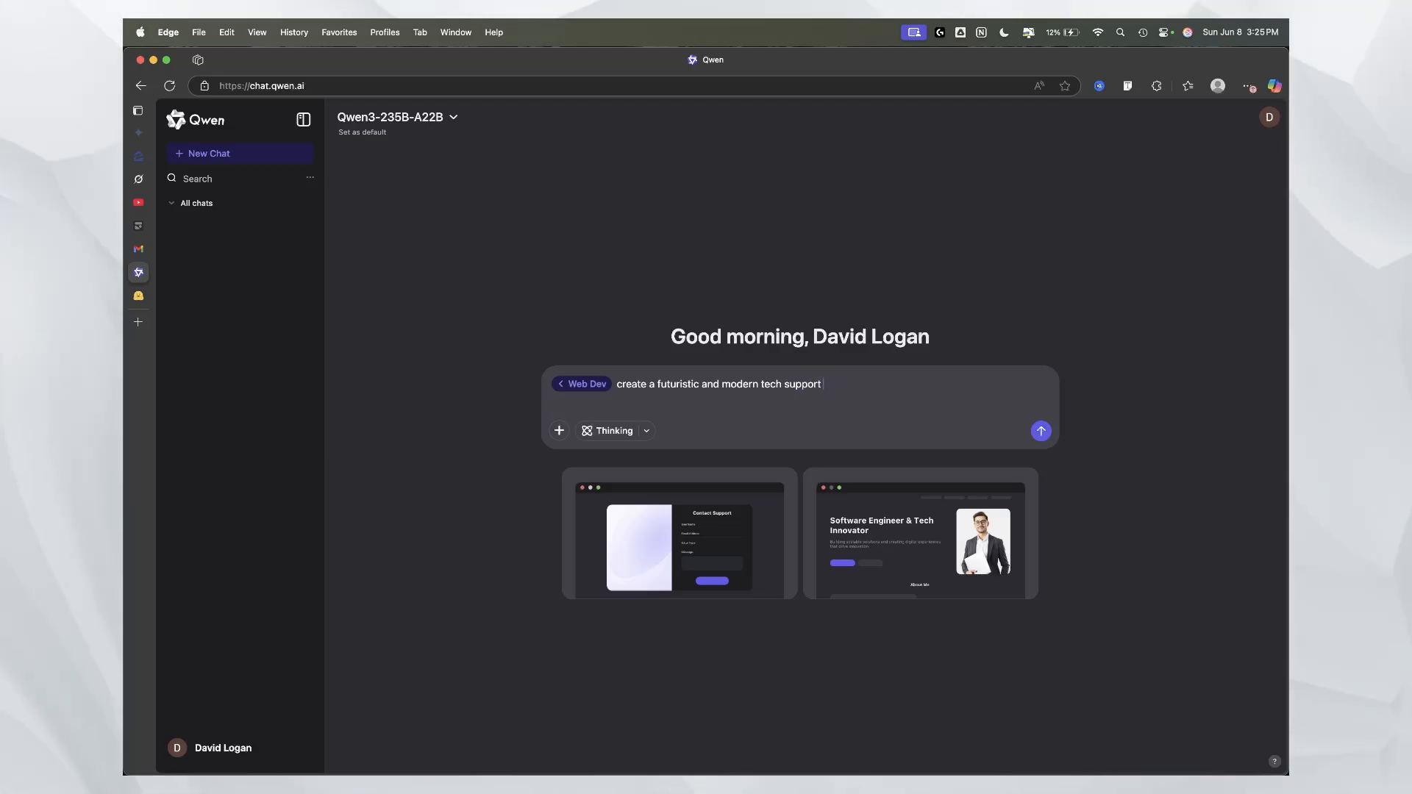
type("business websi")
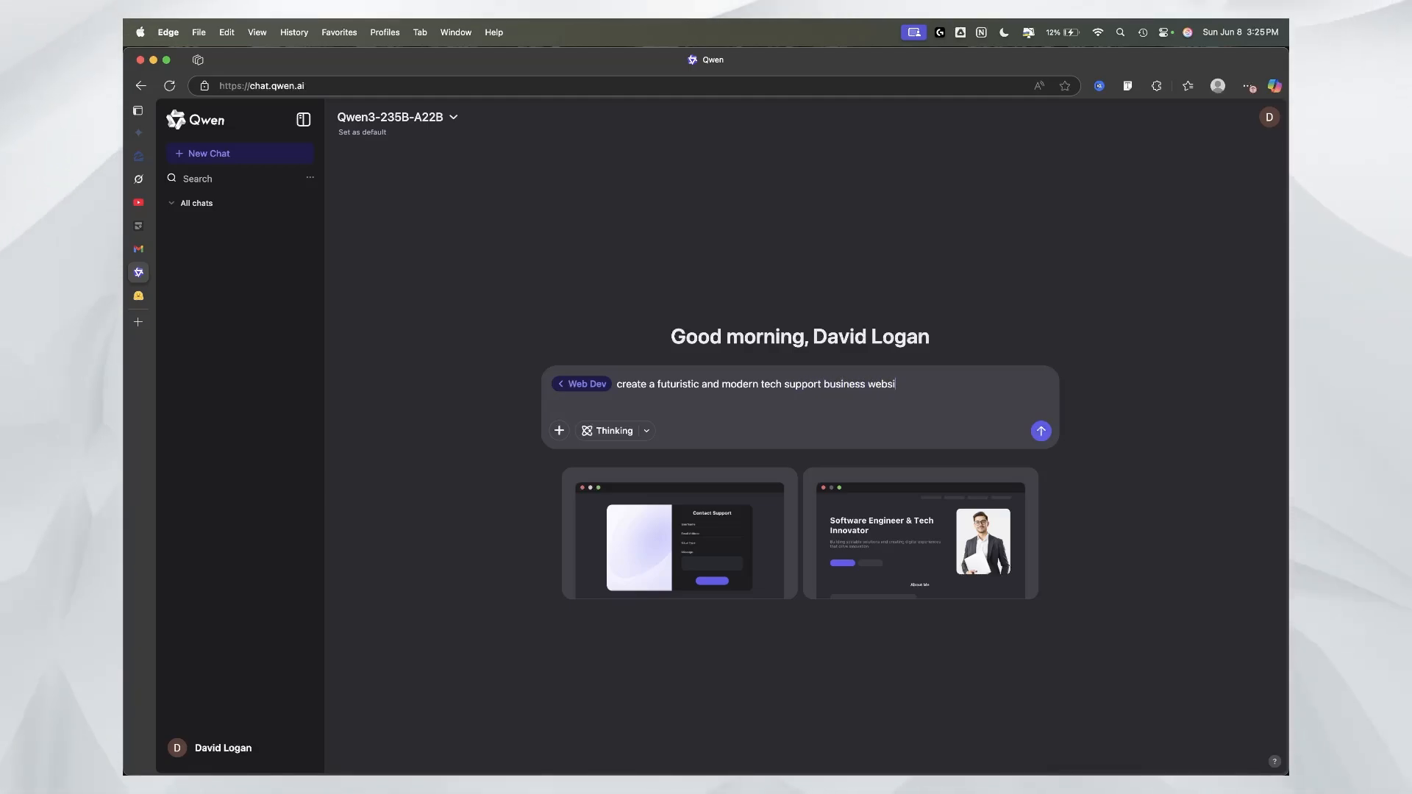
type(". use a dark t")
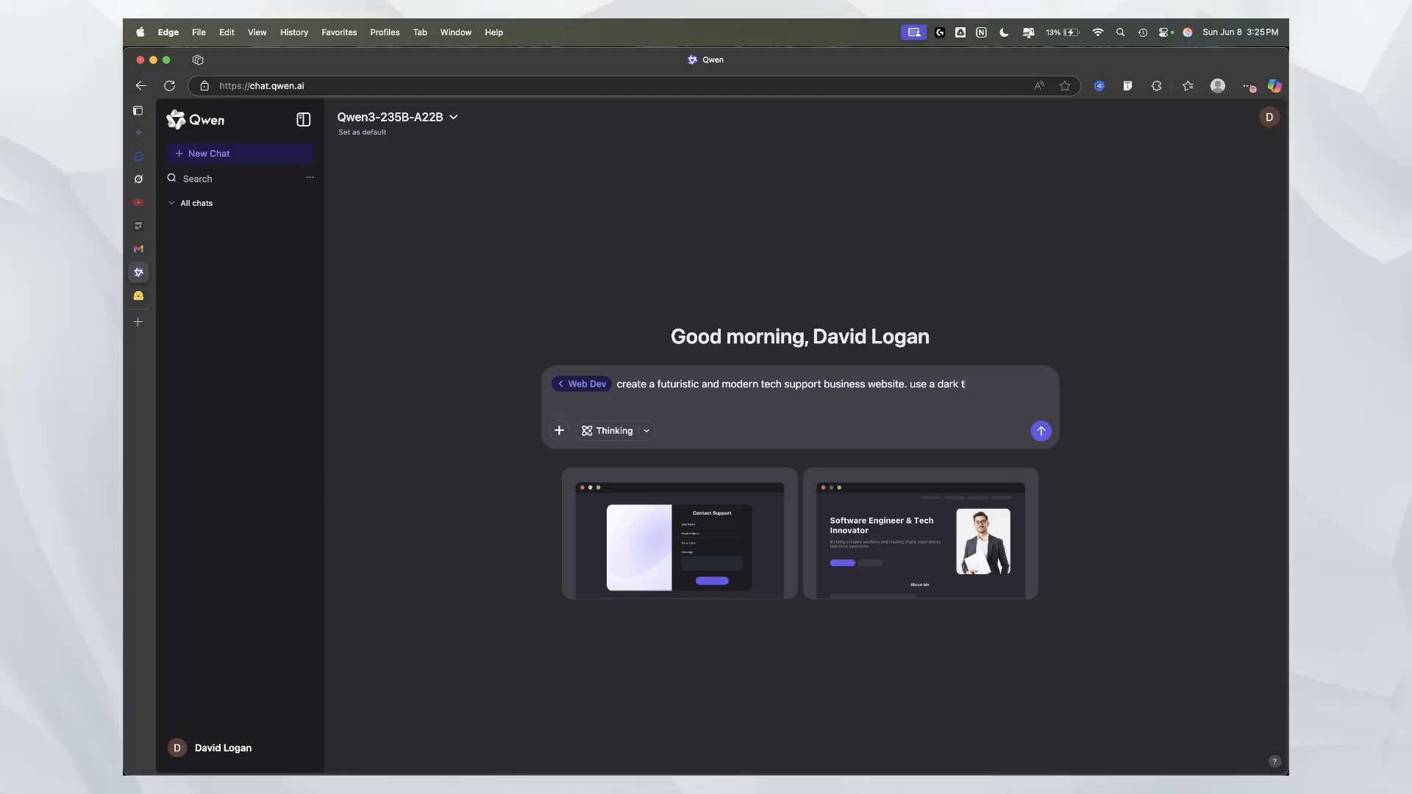
type("hemem and g")
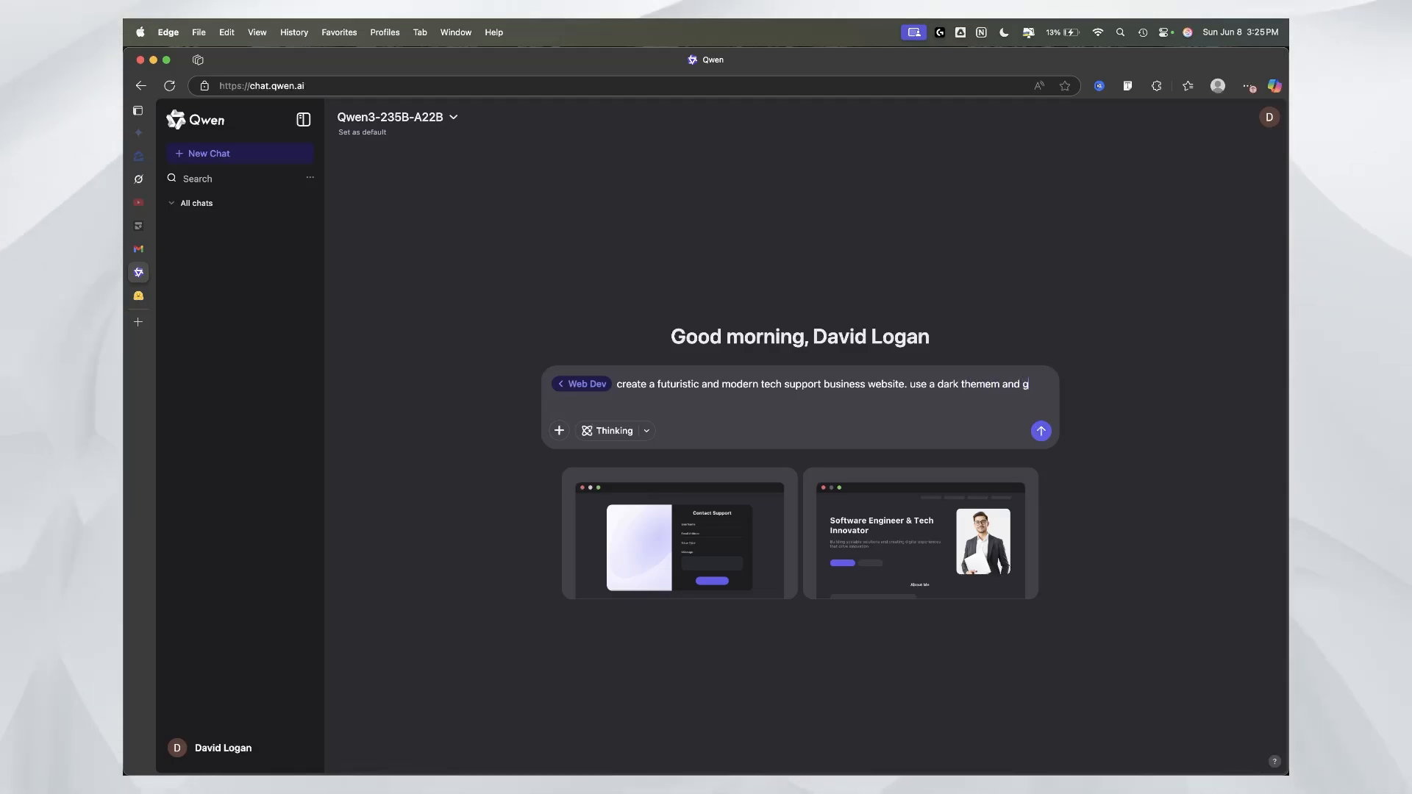
type("glowing feature")
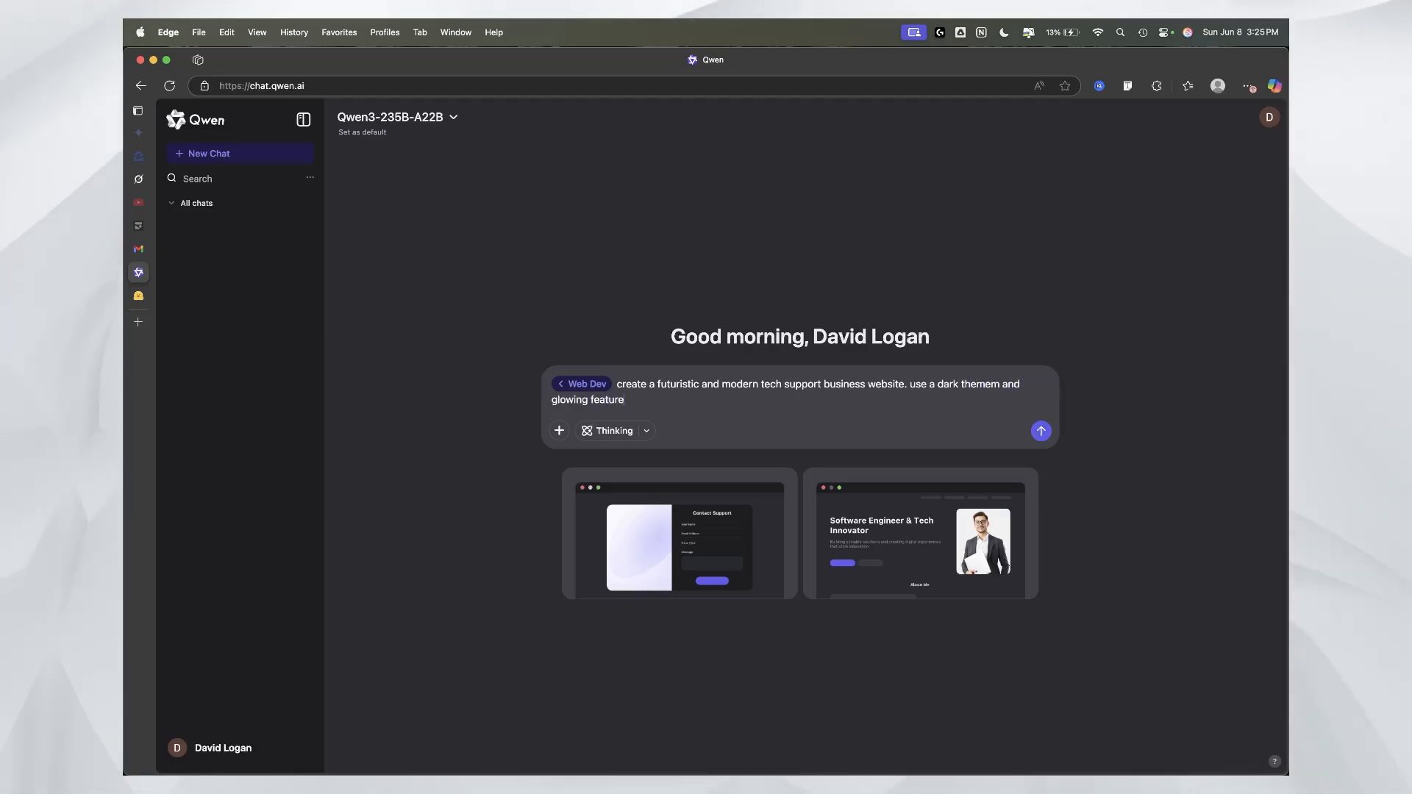
type("s")
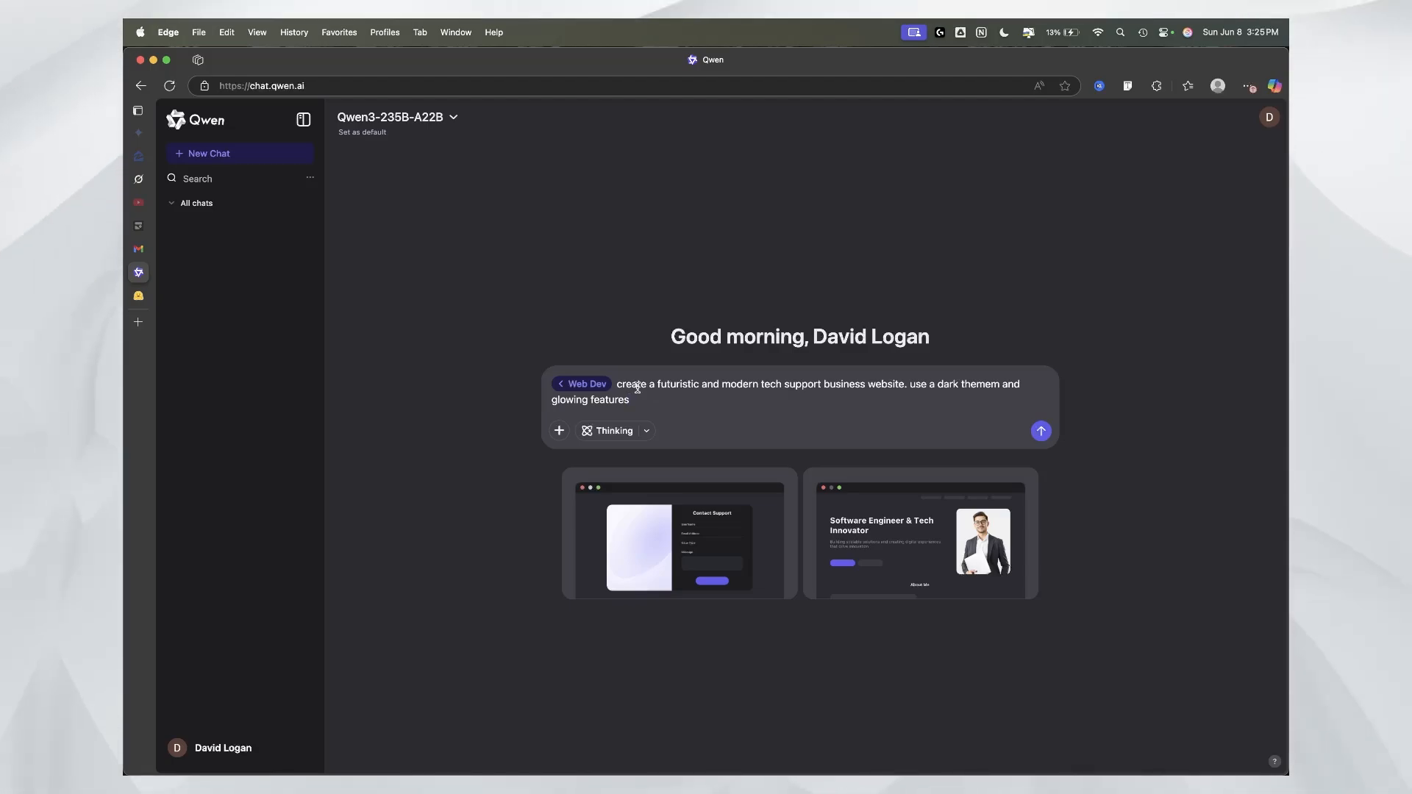
left_click(1040, 430)
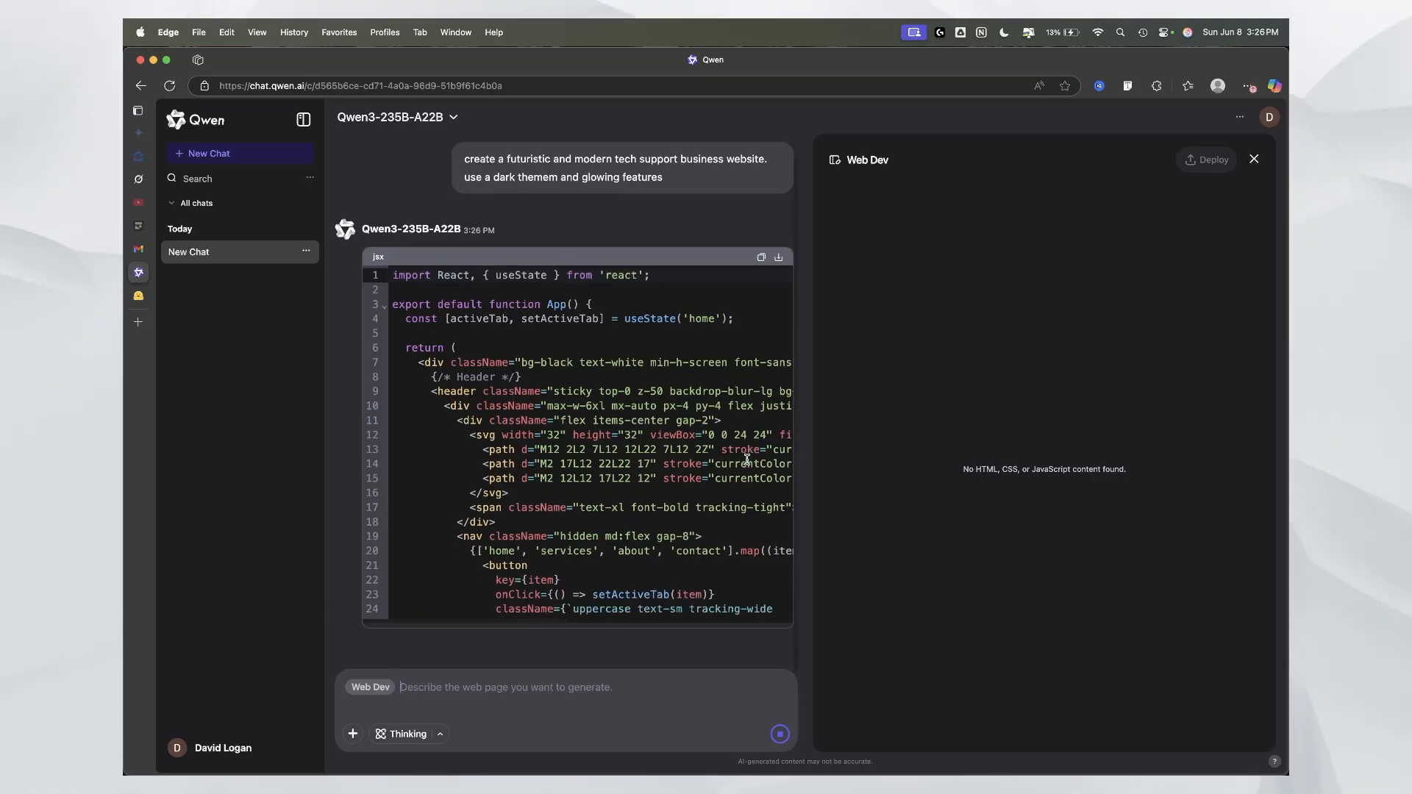
Step: Scroll through the streaming tech-support site code down to its services section
scroll("down", 3)
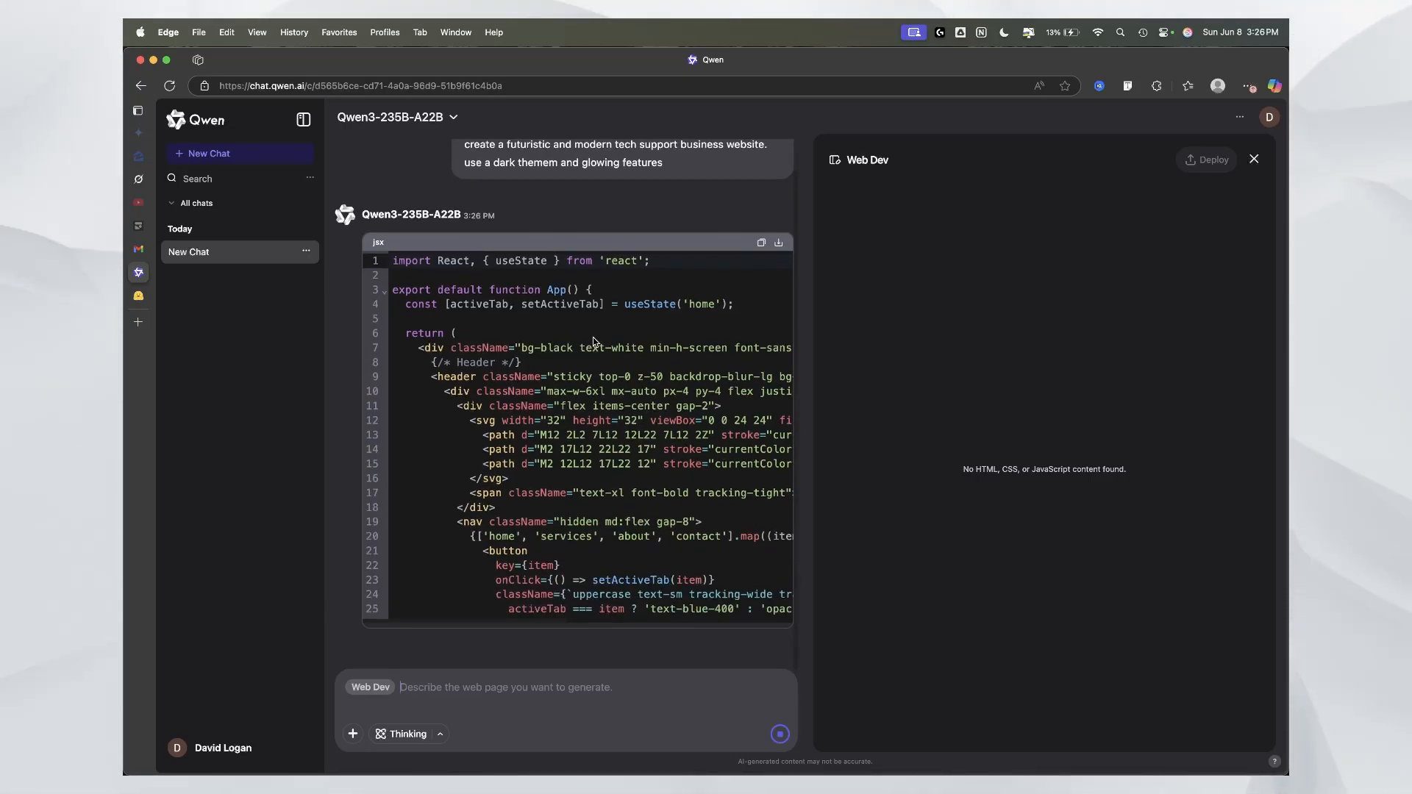
mouse_move(609, 445)
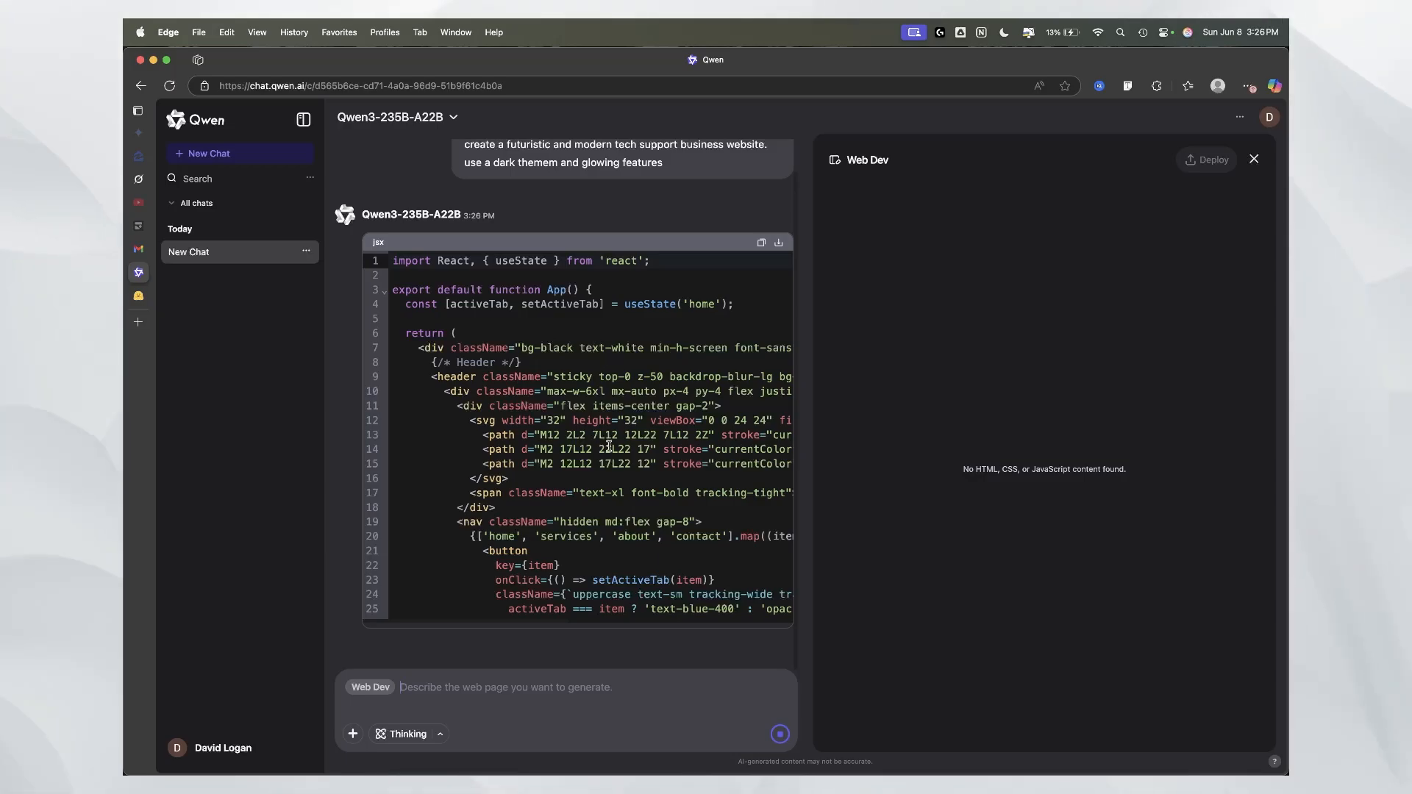
scroll("down", 3)
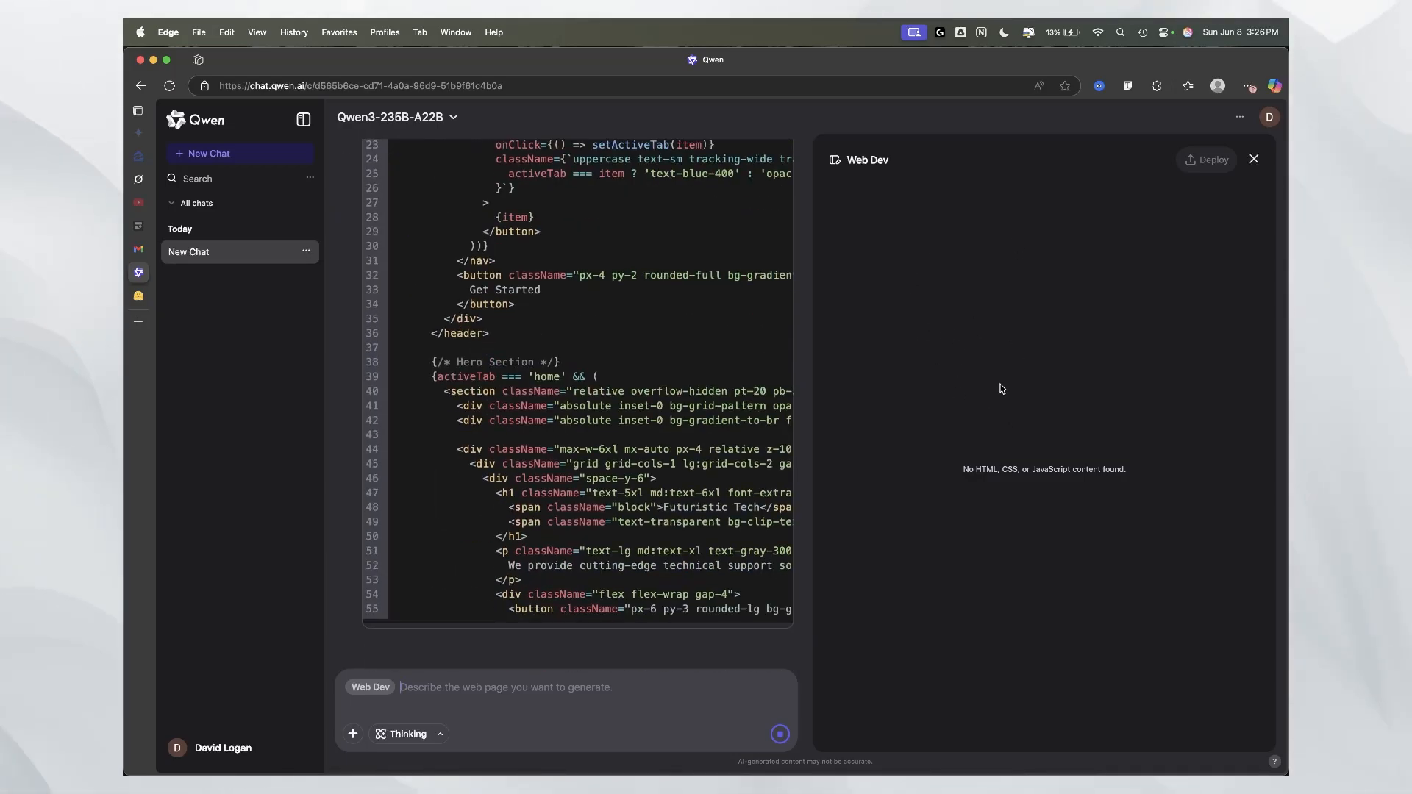
scroll("down", 3)
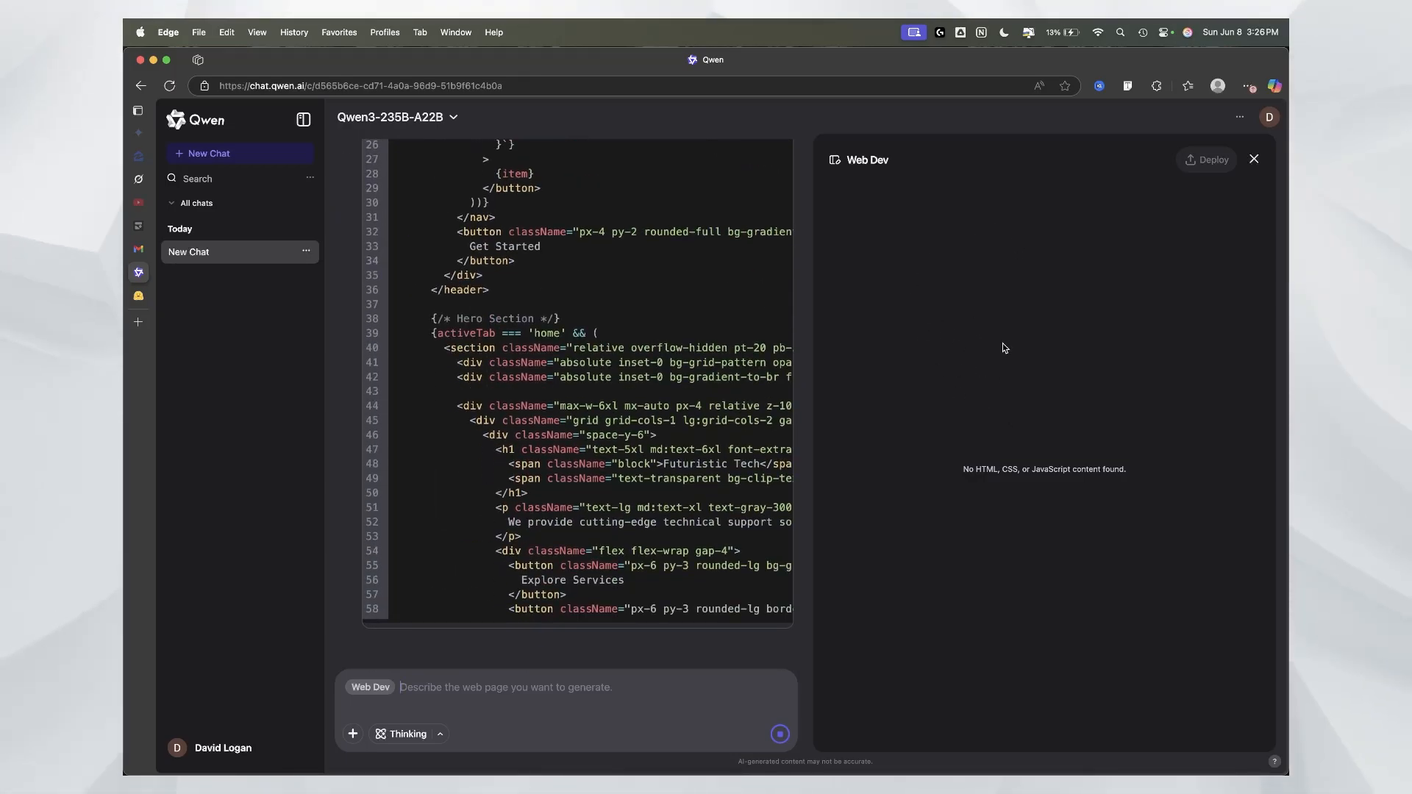
scroll("down", 3)
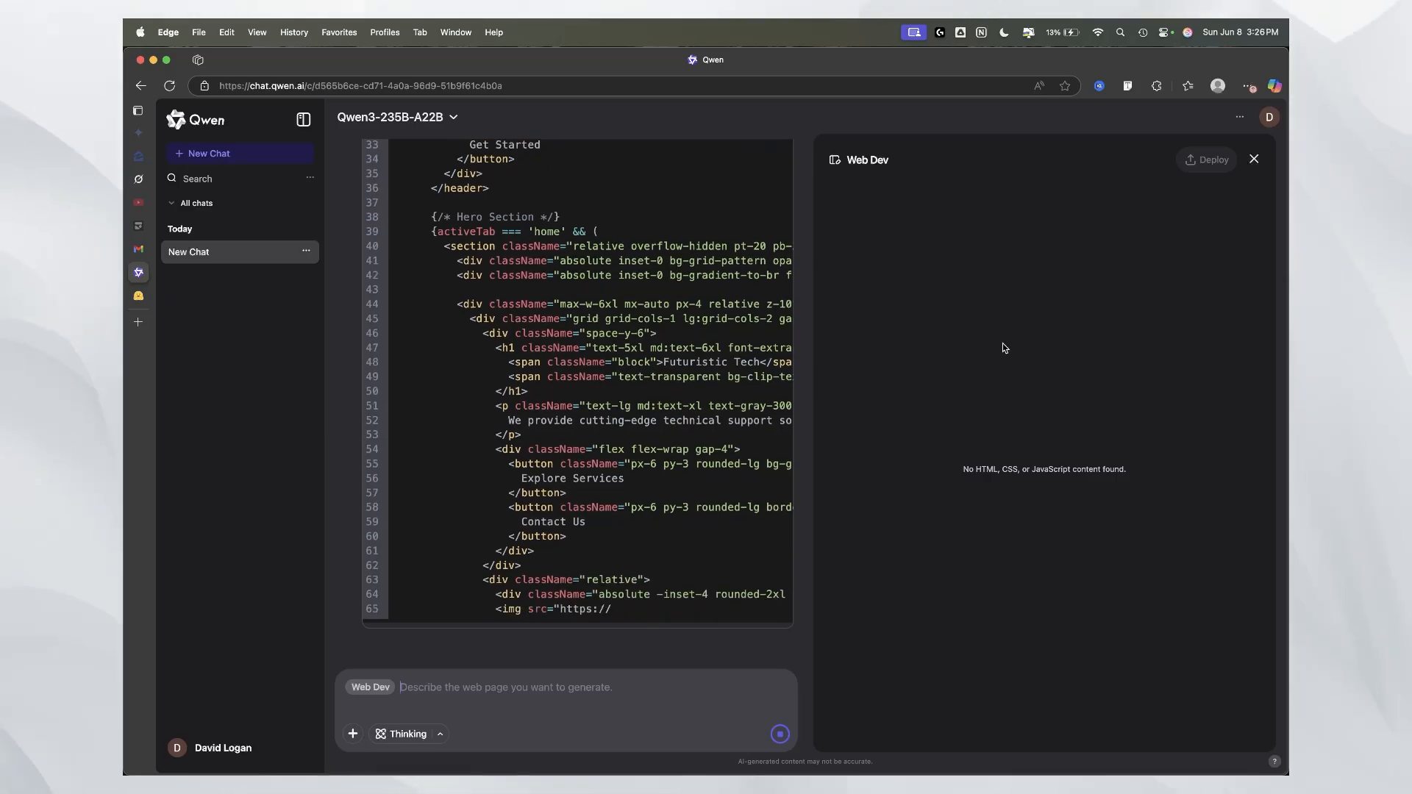
scroll("down", 3)
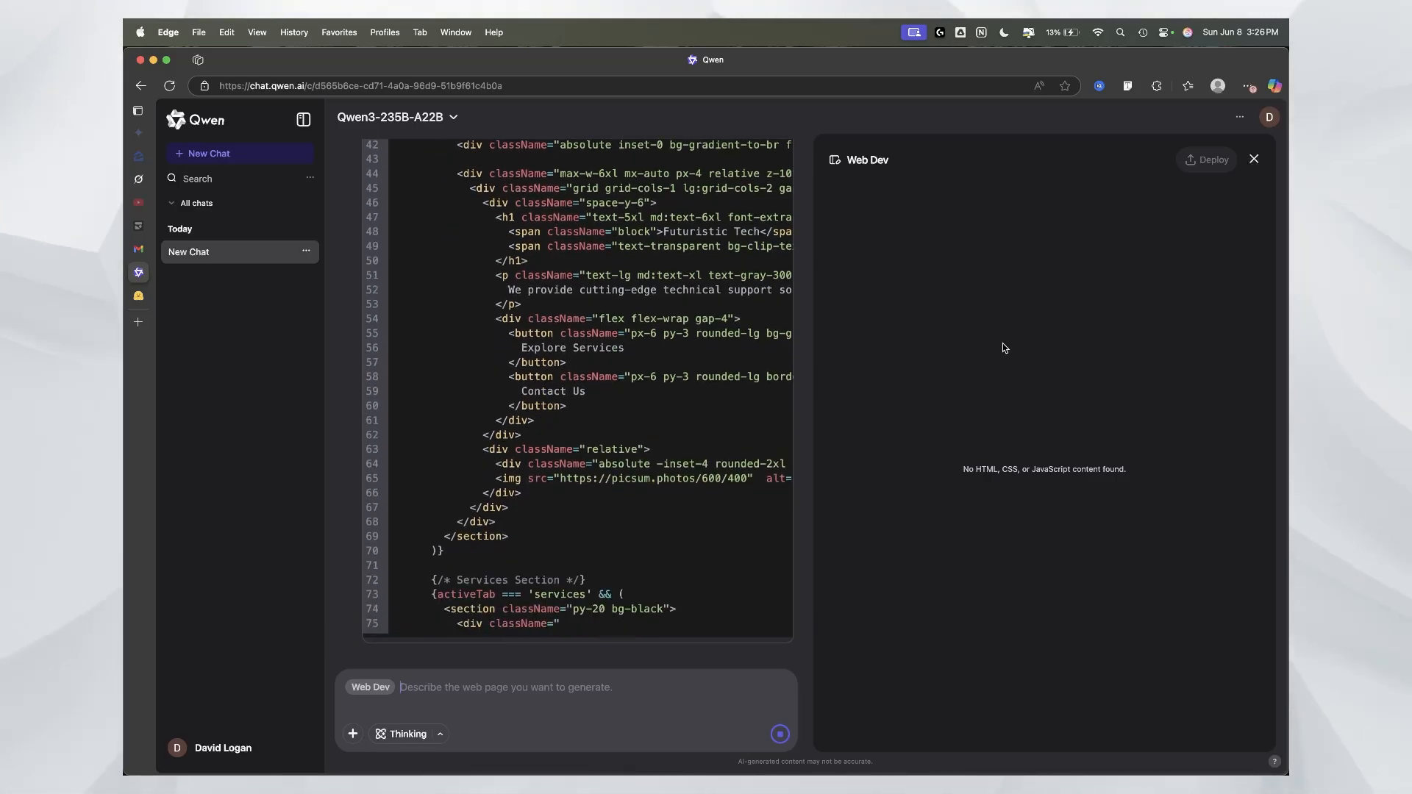
scroll("down", 3)
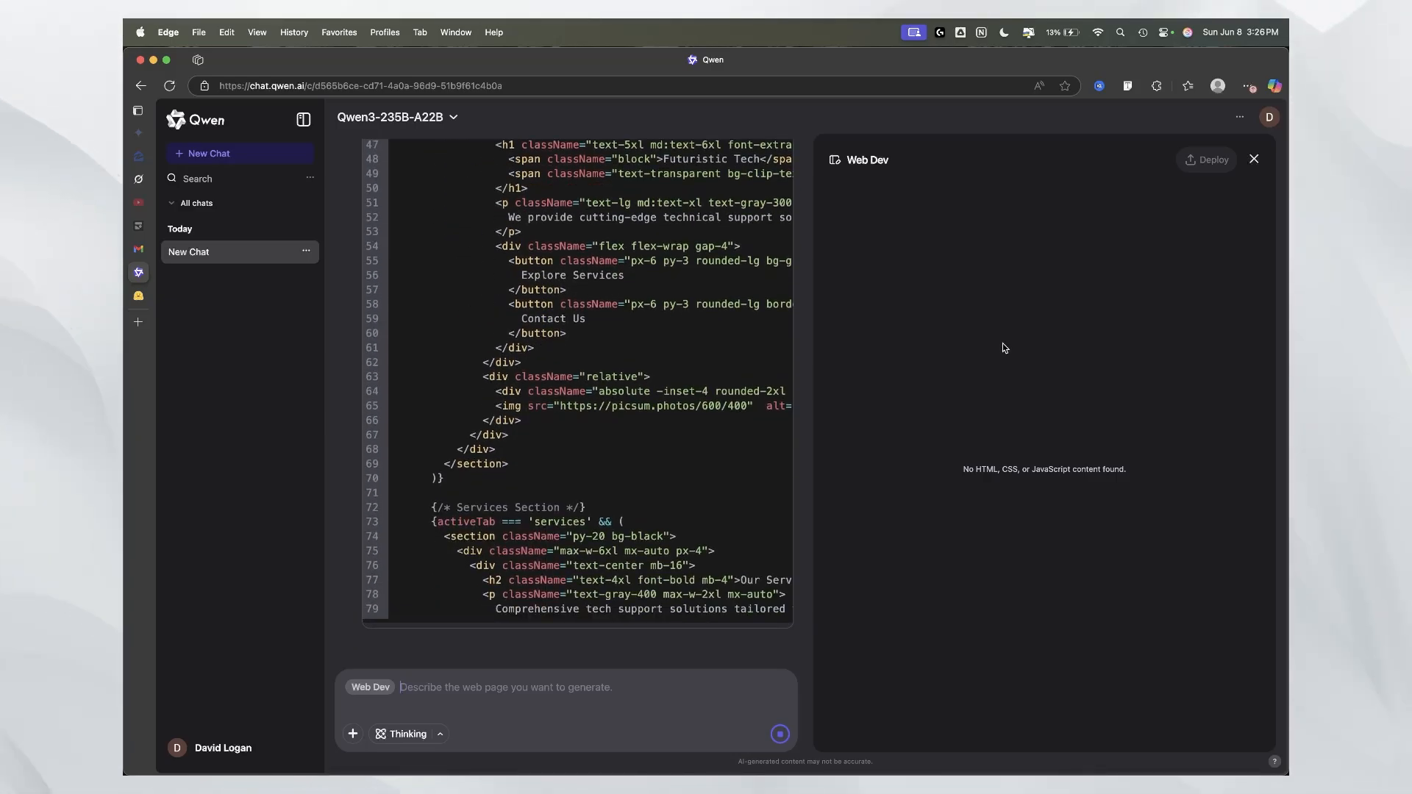
scroll("down", 3)
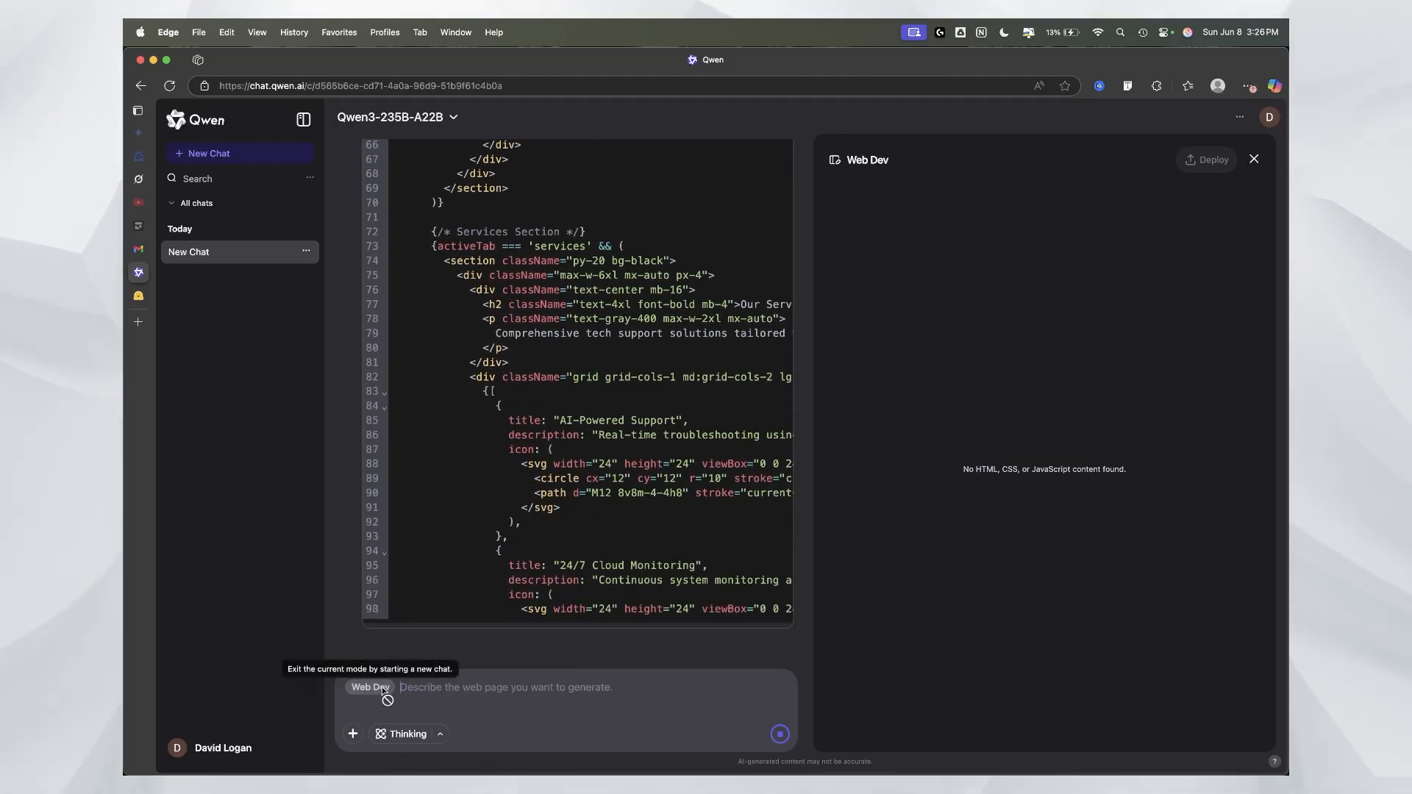
scroll("down", 3)
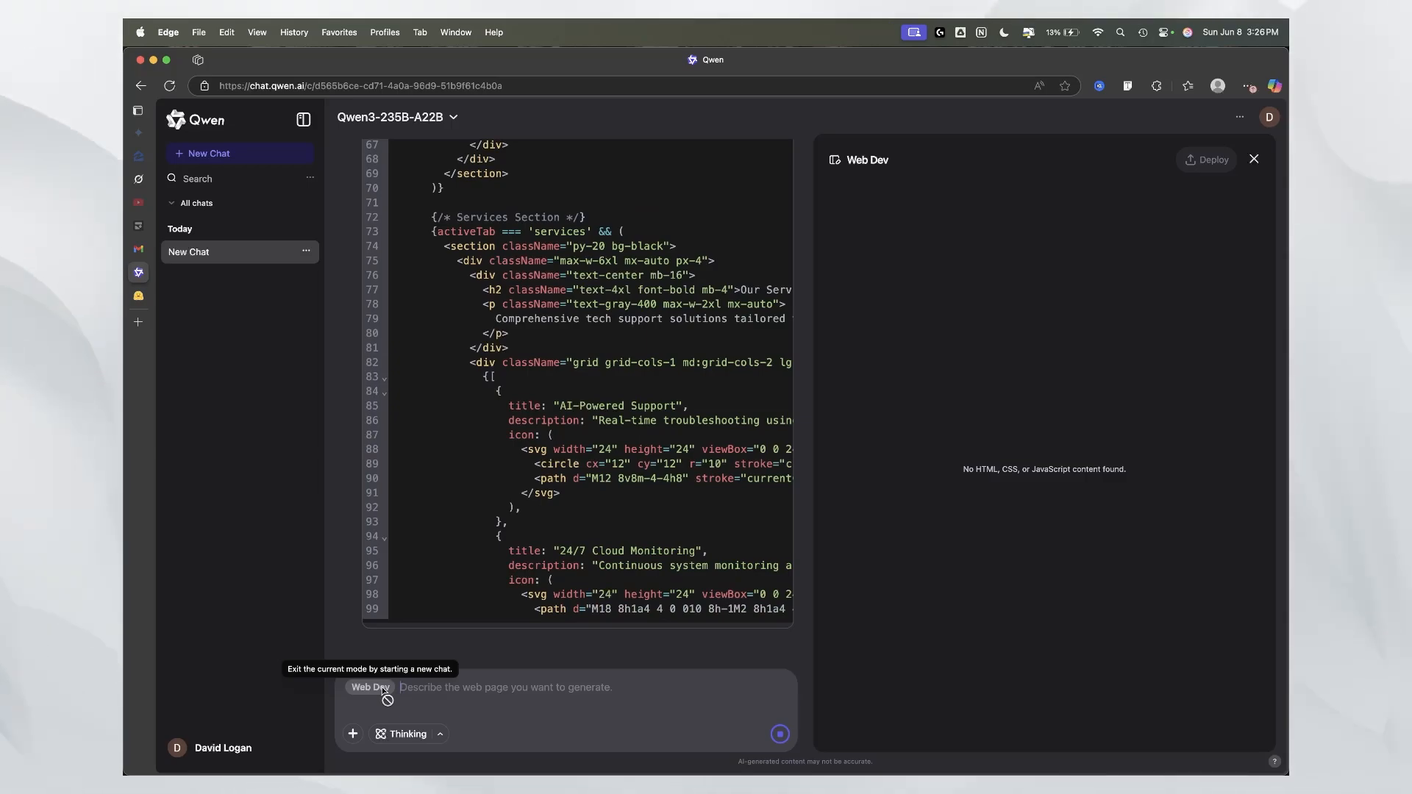
scroll("down", 3)
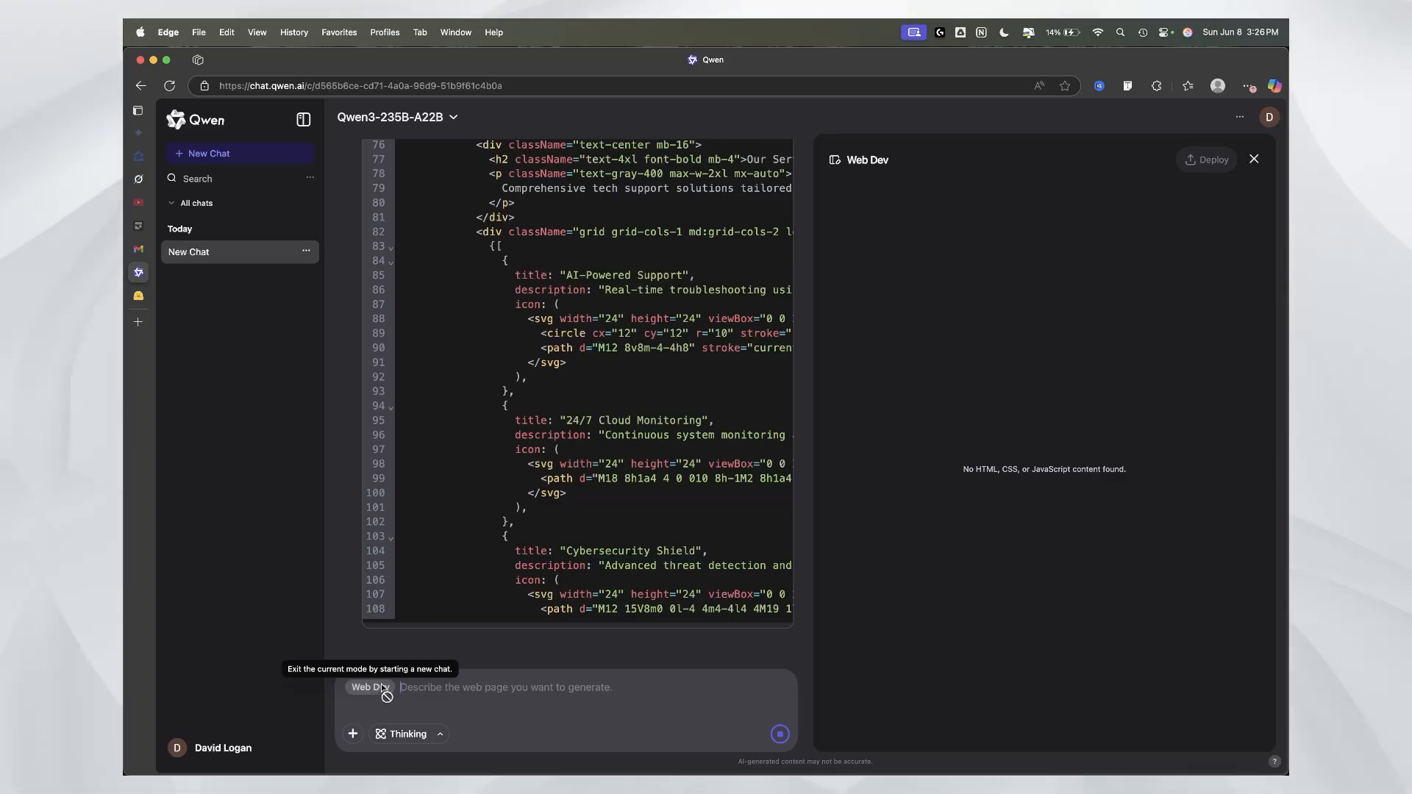
scroll("down", 3)
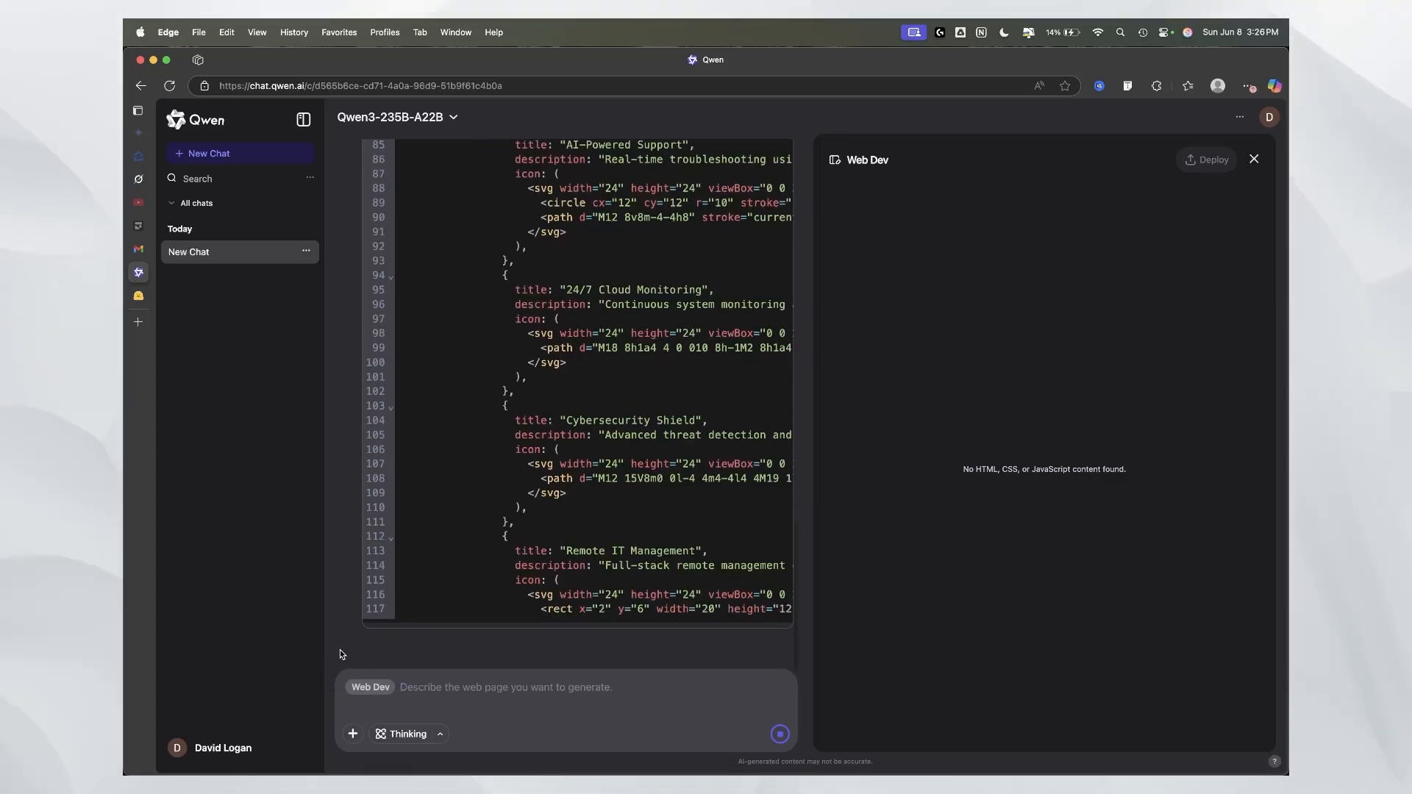
scroll("down", 3)
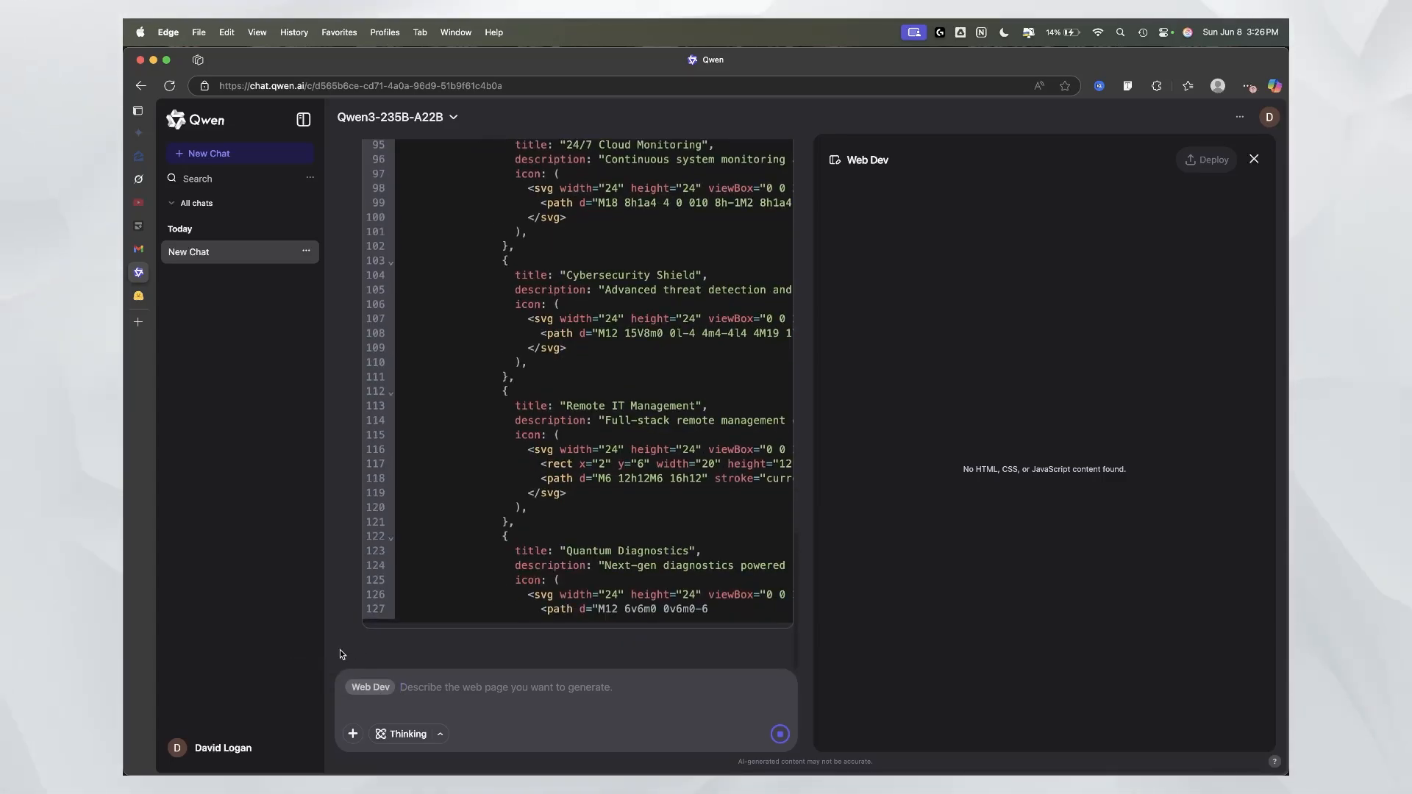
scroll("up", 3)
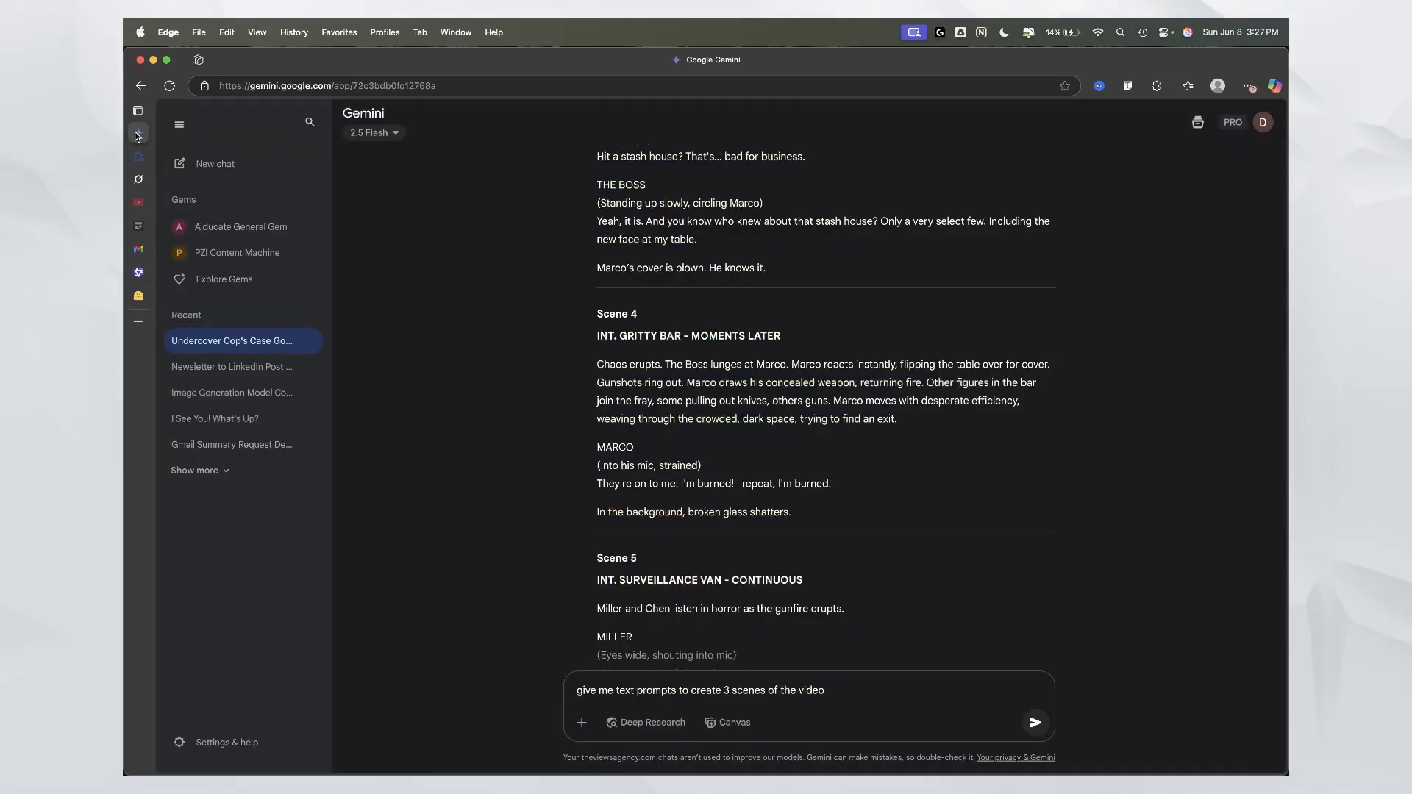
scroll("up", 3)
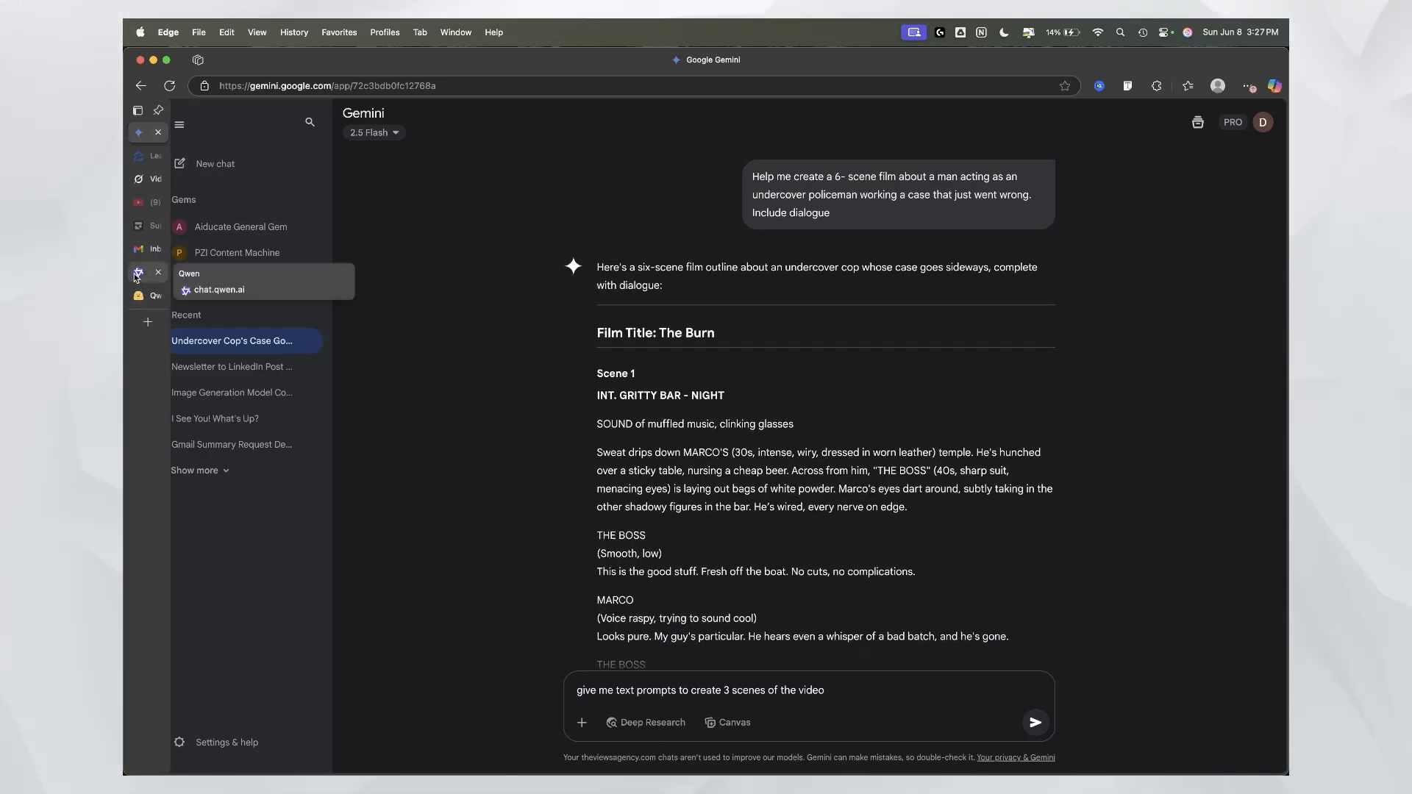
left_click(219, 289)
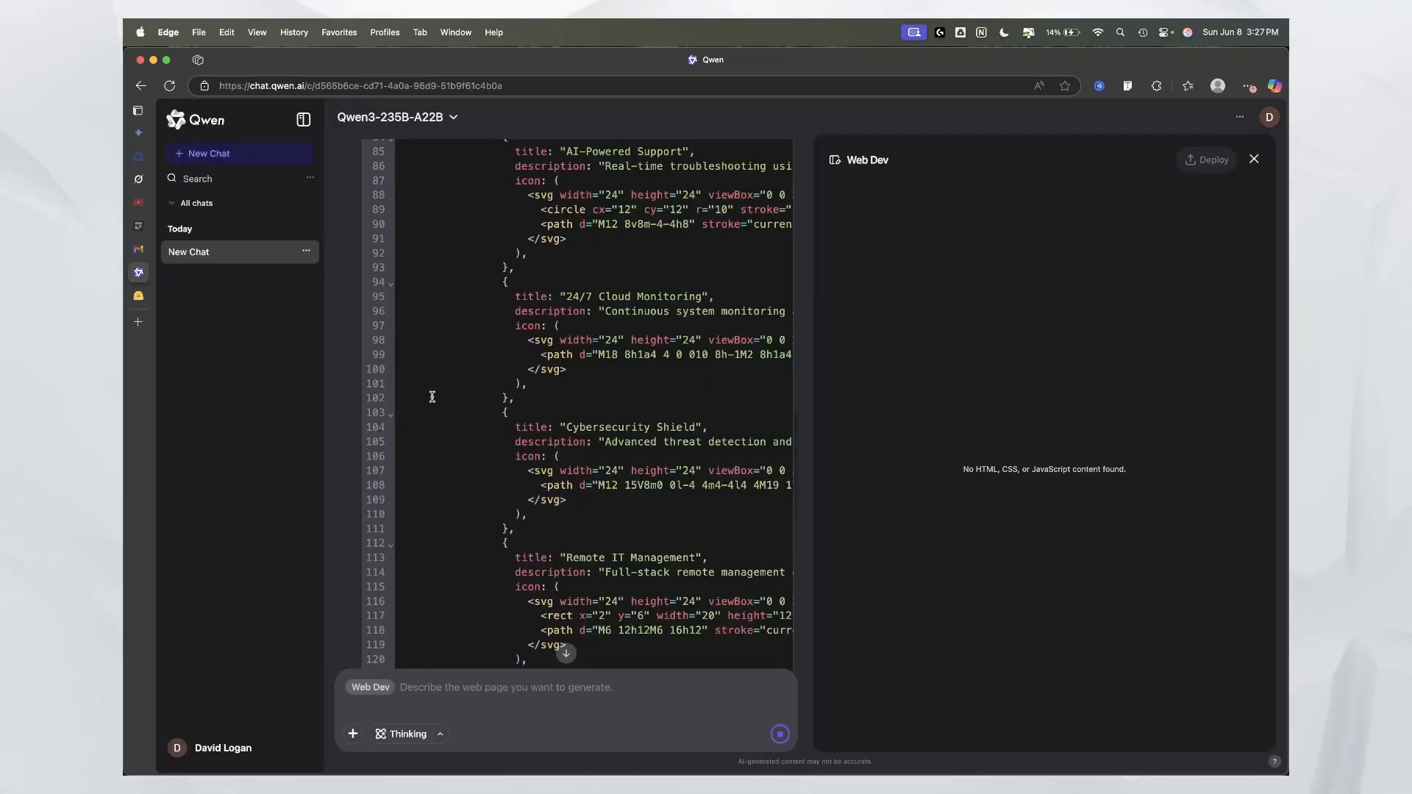
mouse_move(338, 400)
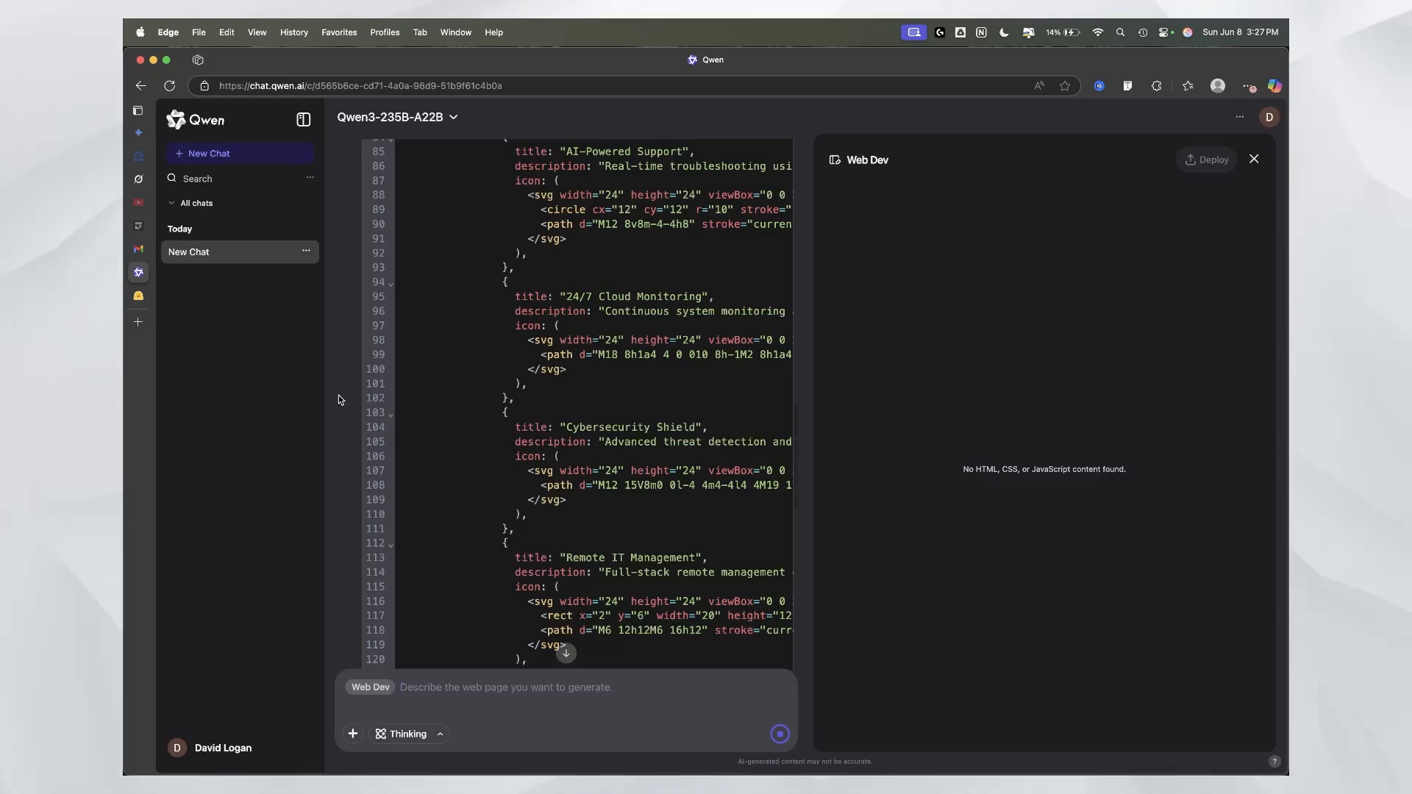
scroll("down", 3)
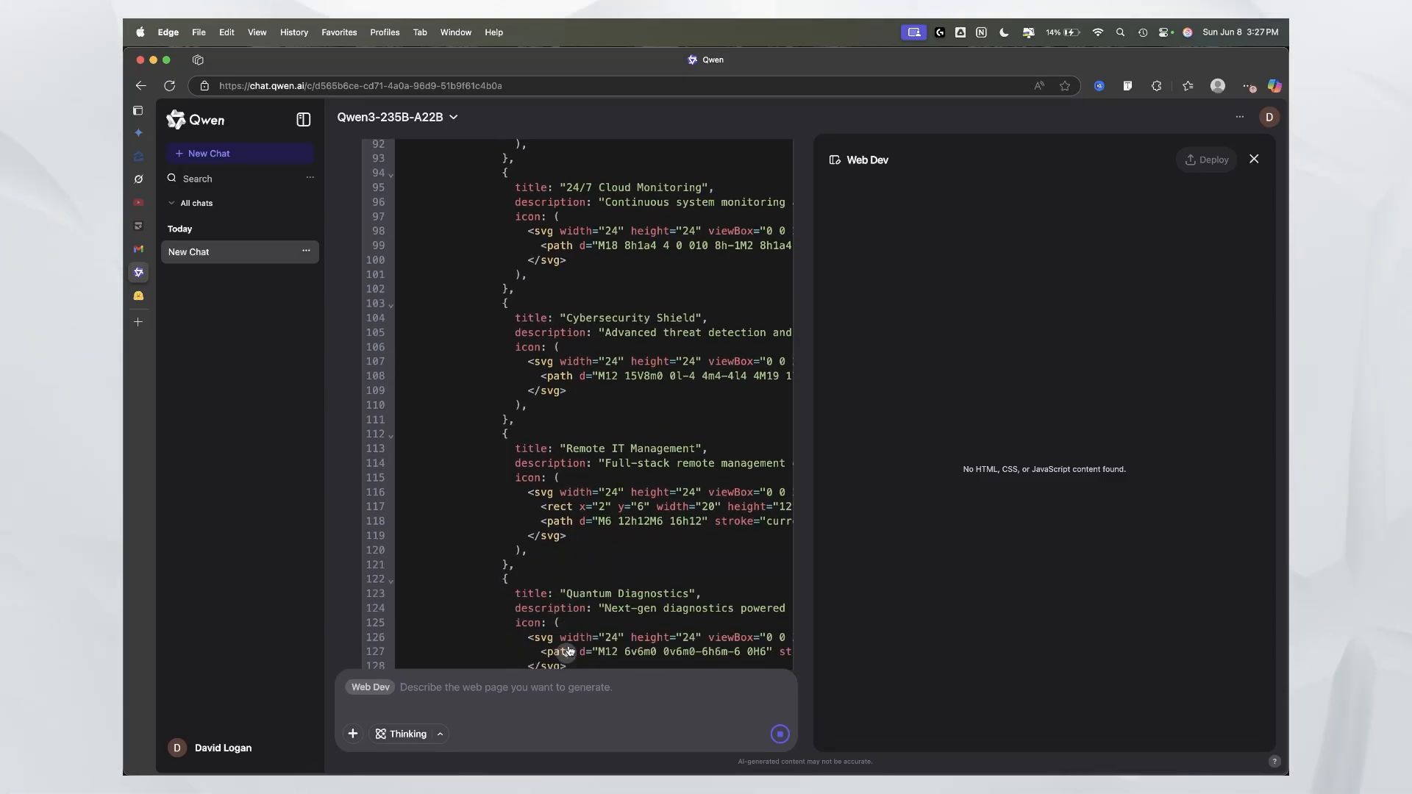
scroll("down", 3)
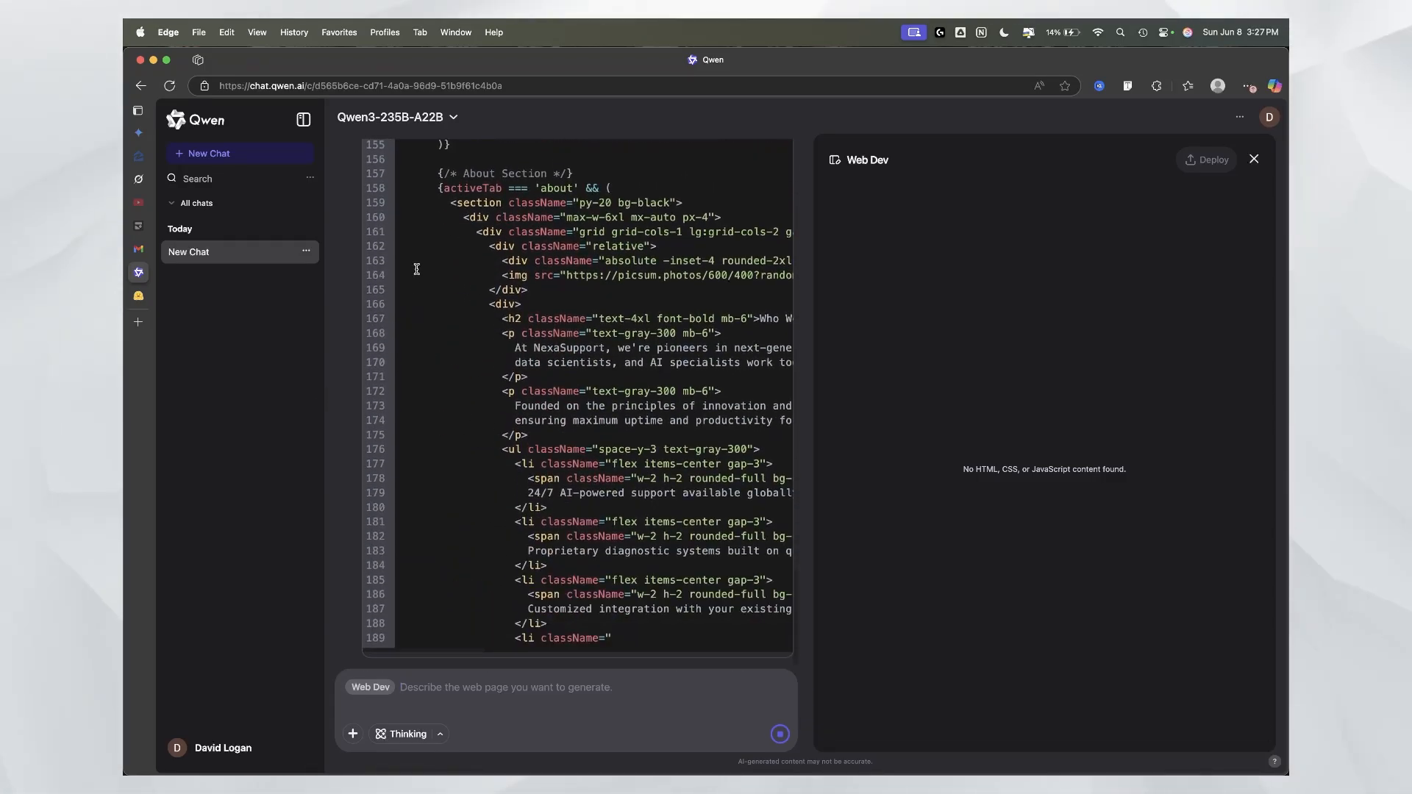
scroll("down", 3)
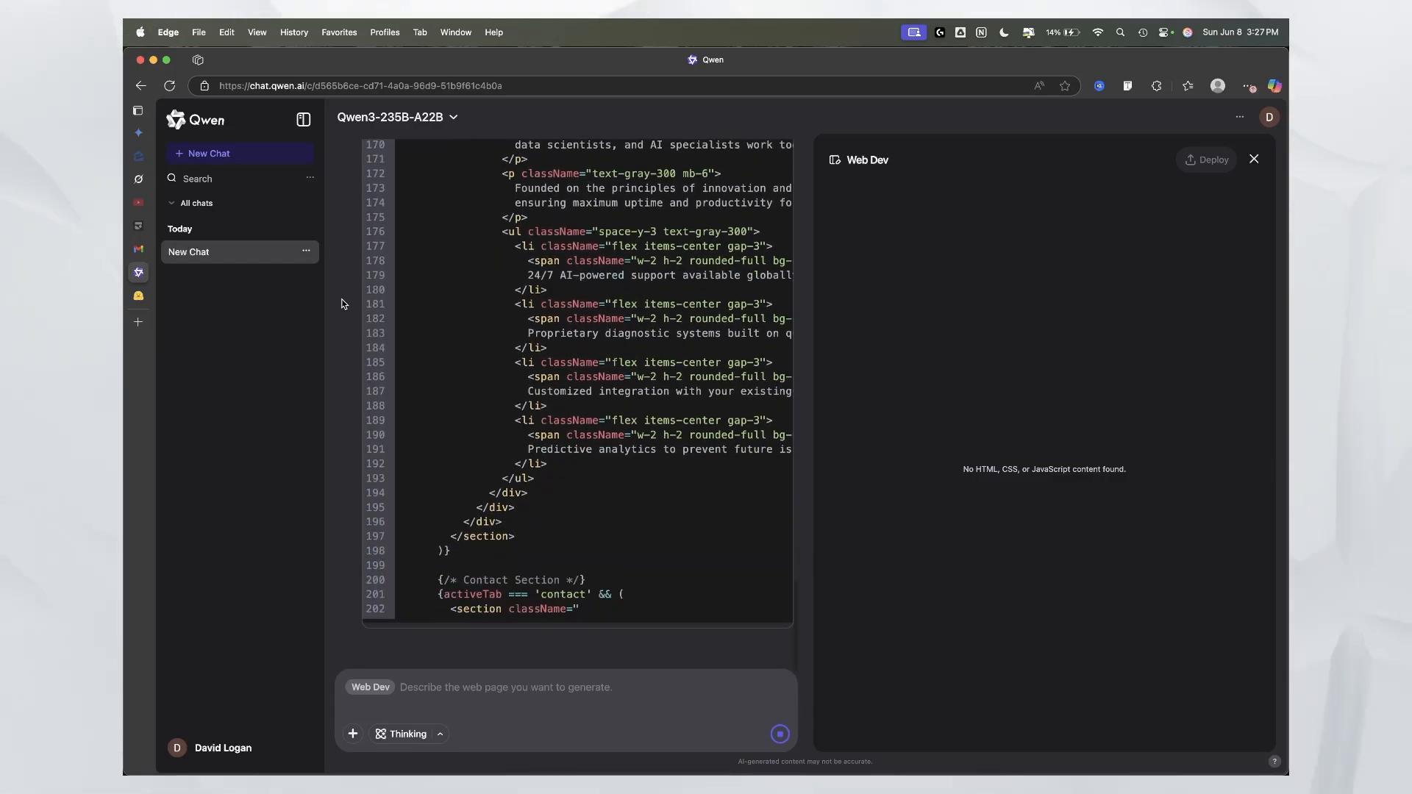
scroll("down", 3)
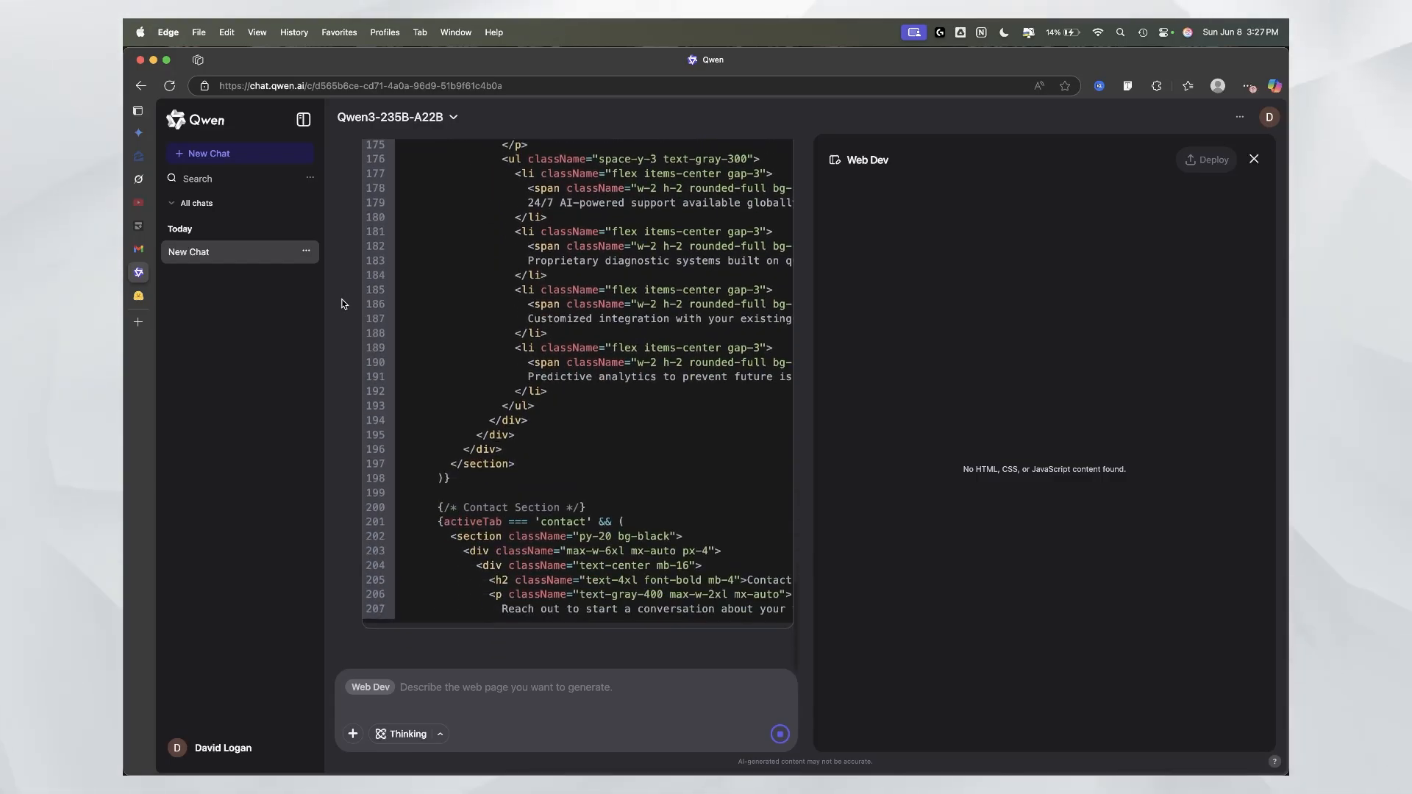
scroll("down", 3)
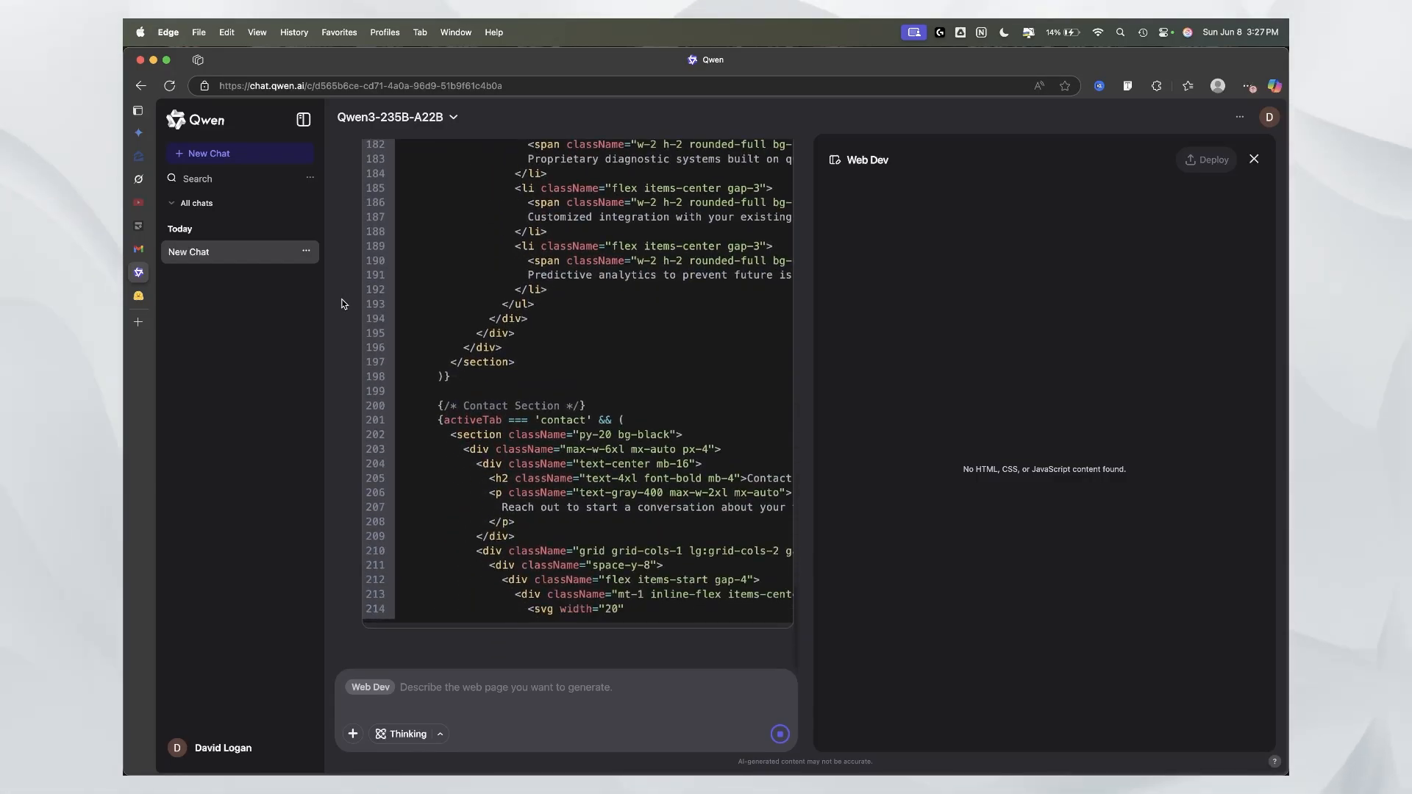
scroll("down", 3)
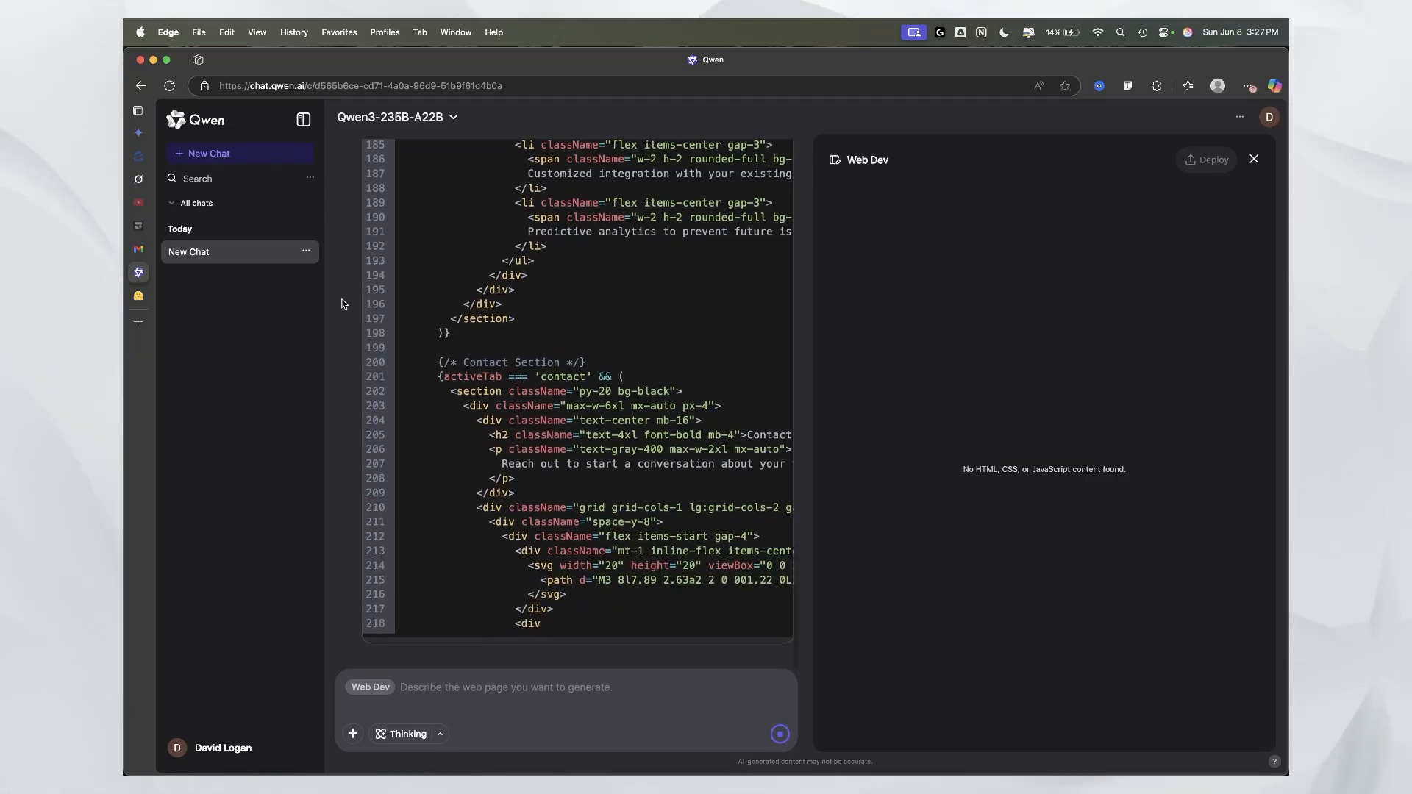
scroll("down", 3)
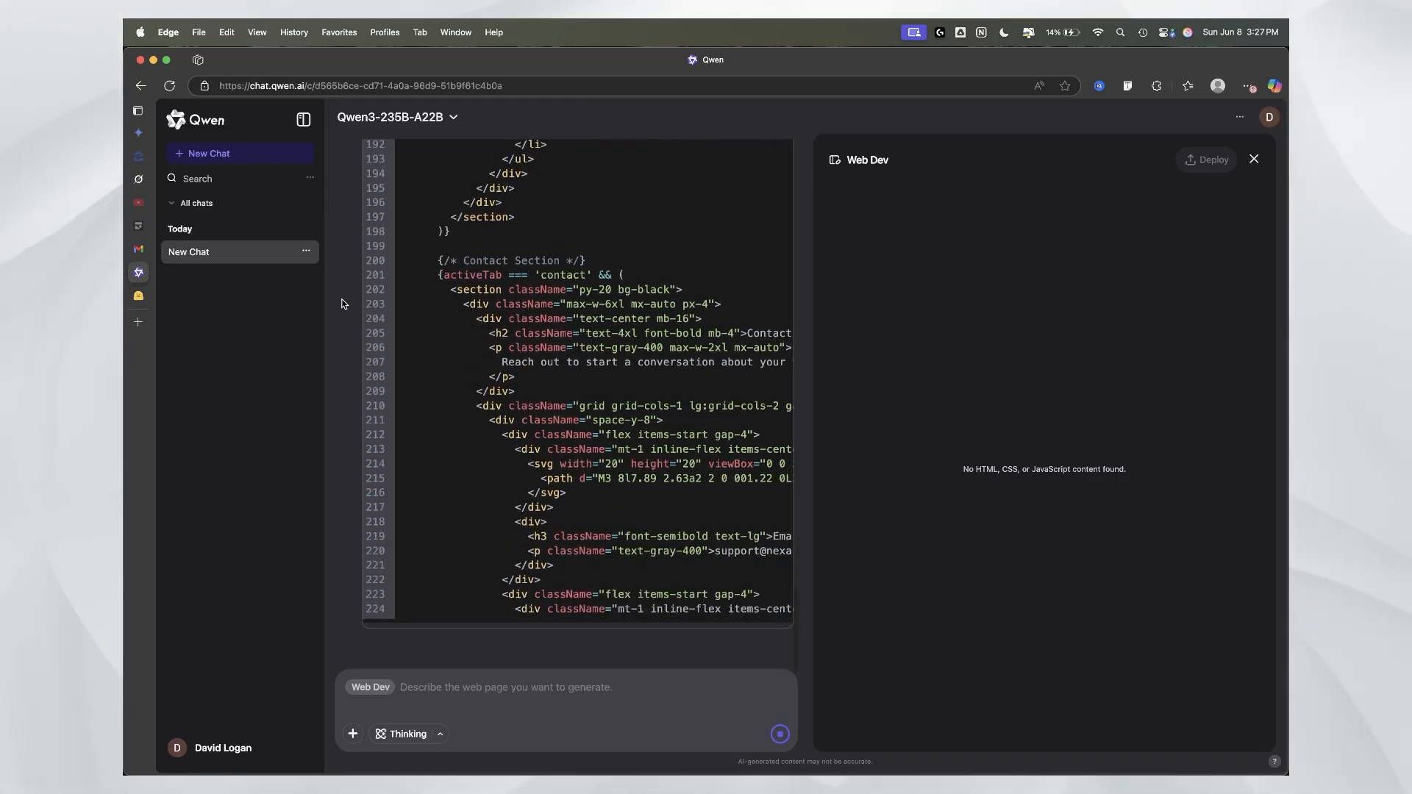
scroll("down", 3)
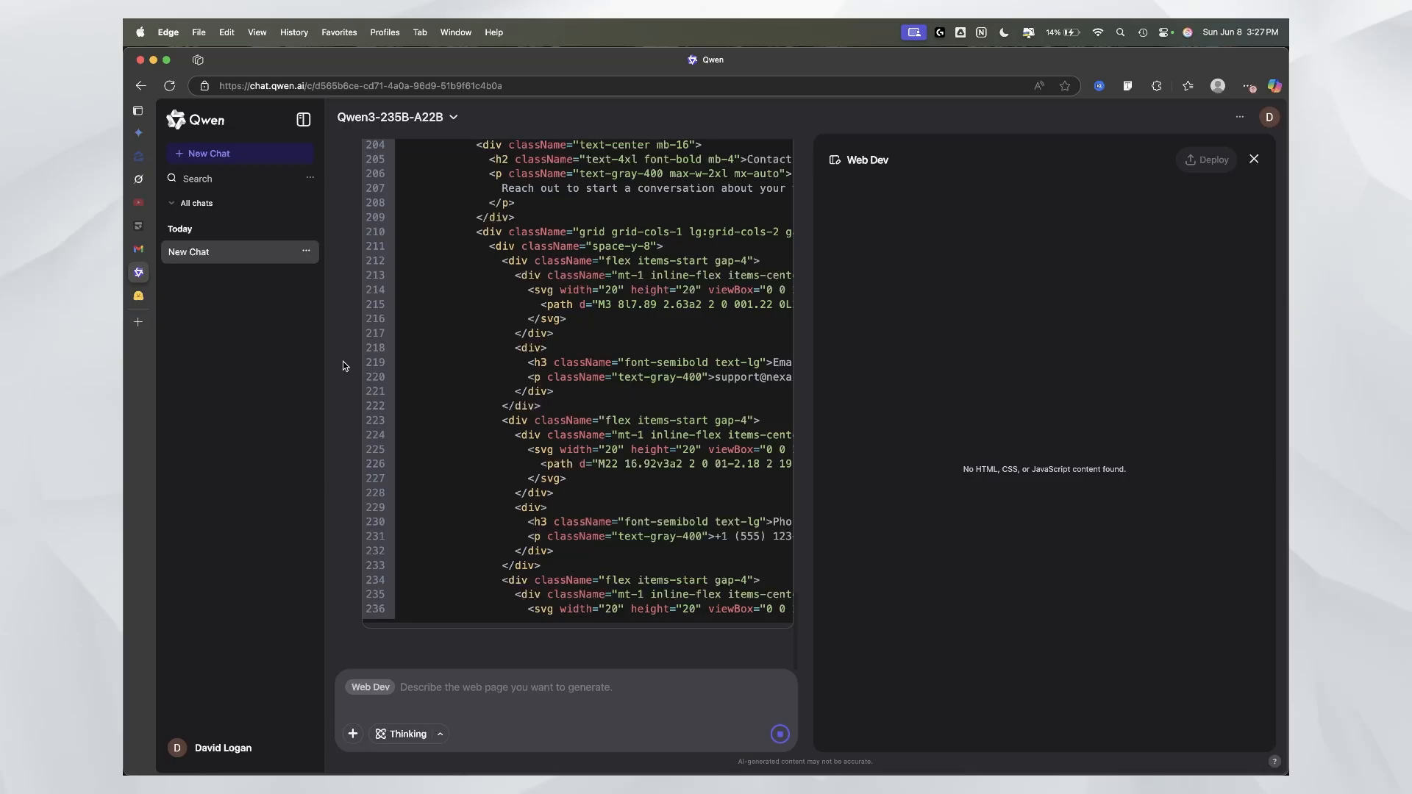
scroll("down", 3)
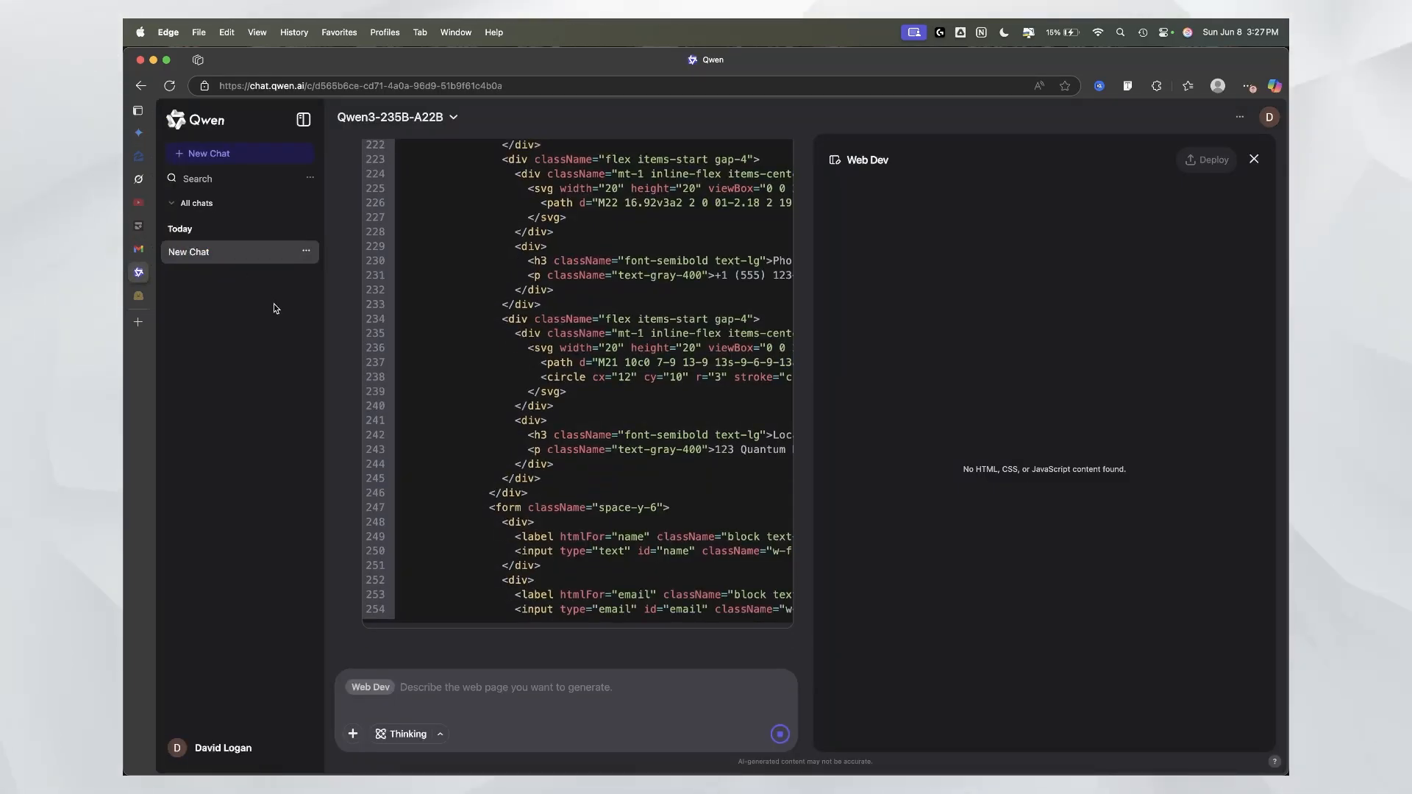
scroll("down", 3)
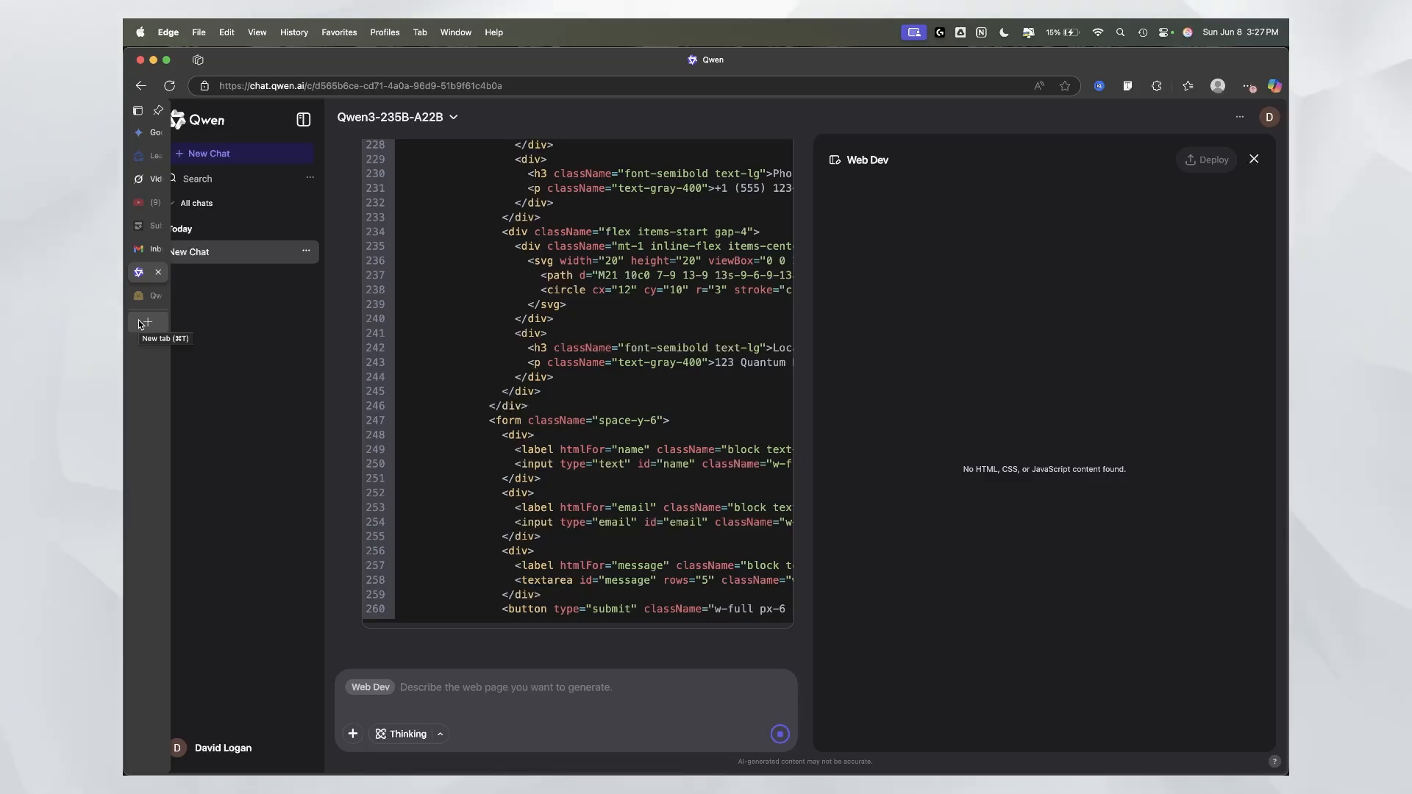
scroll("down", 3)
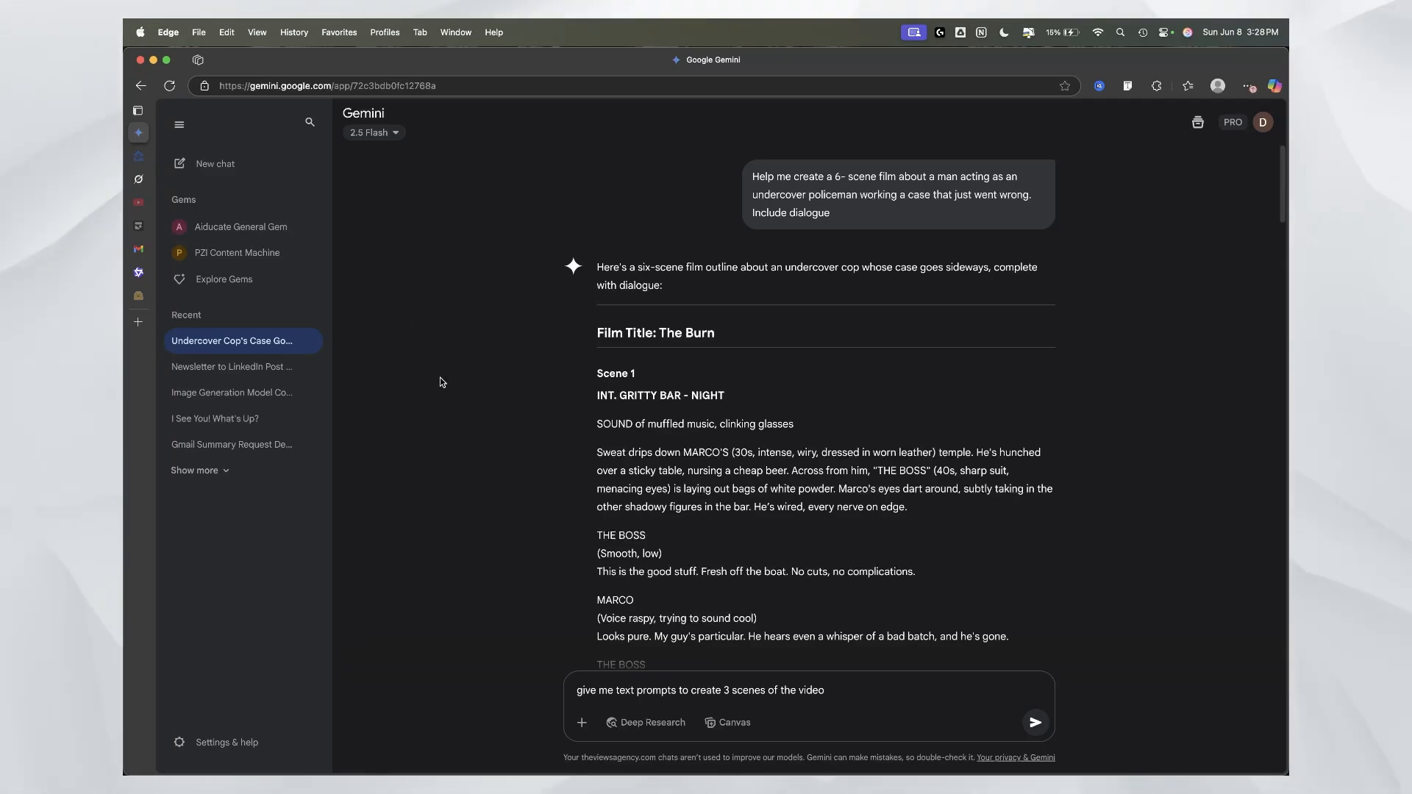
Step: Return to the Qwen chat and scroll the generated code through the contact form and footer
left_click(311, 394)
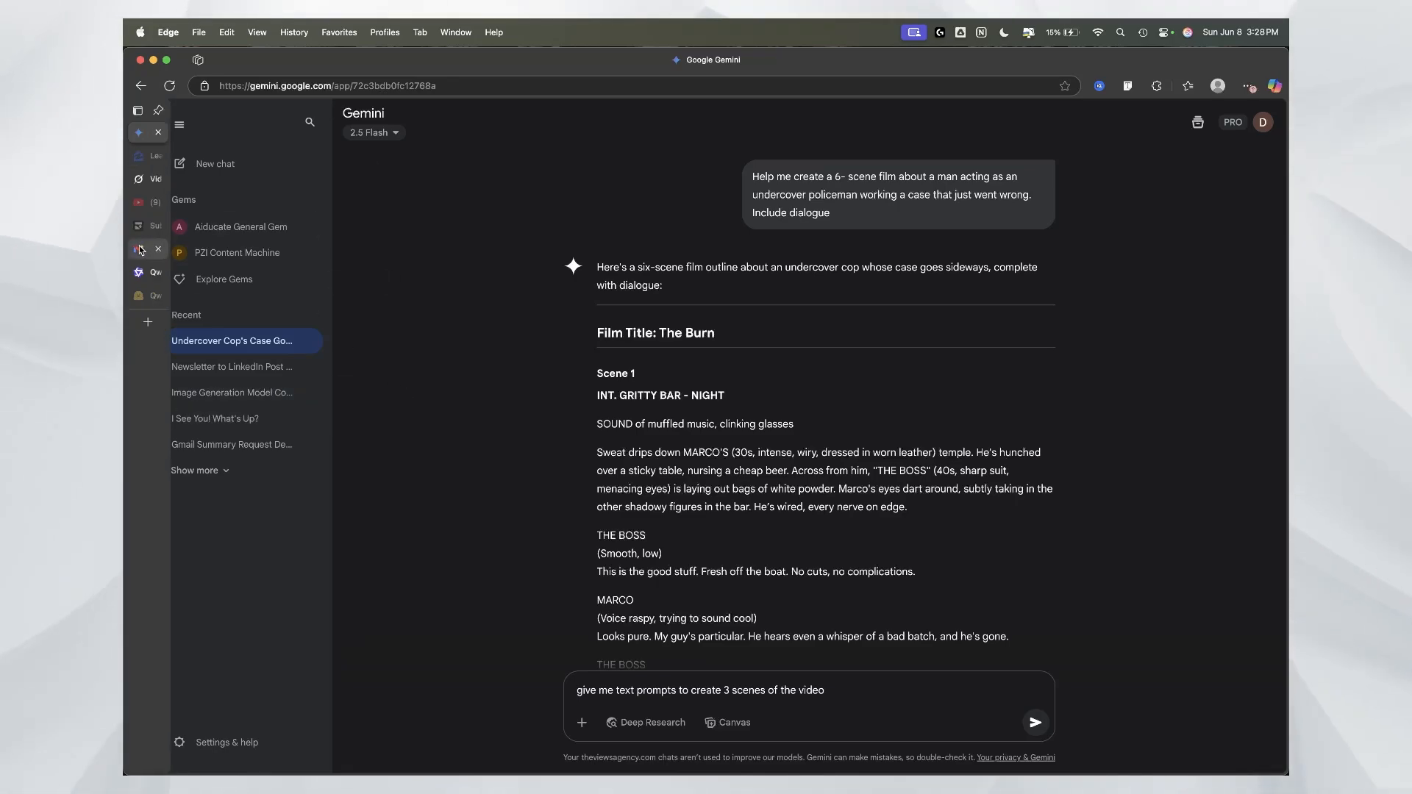
left_click(139, 249)
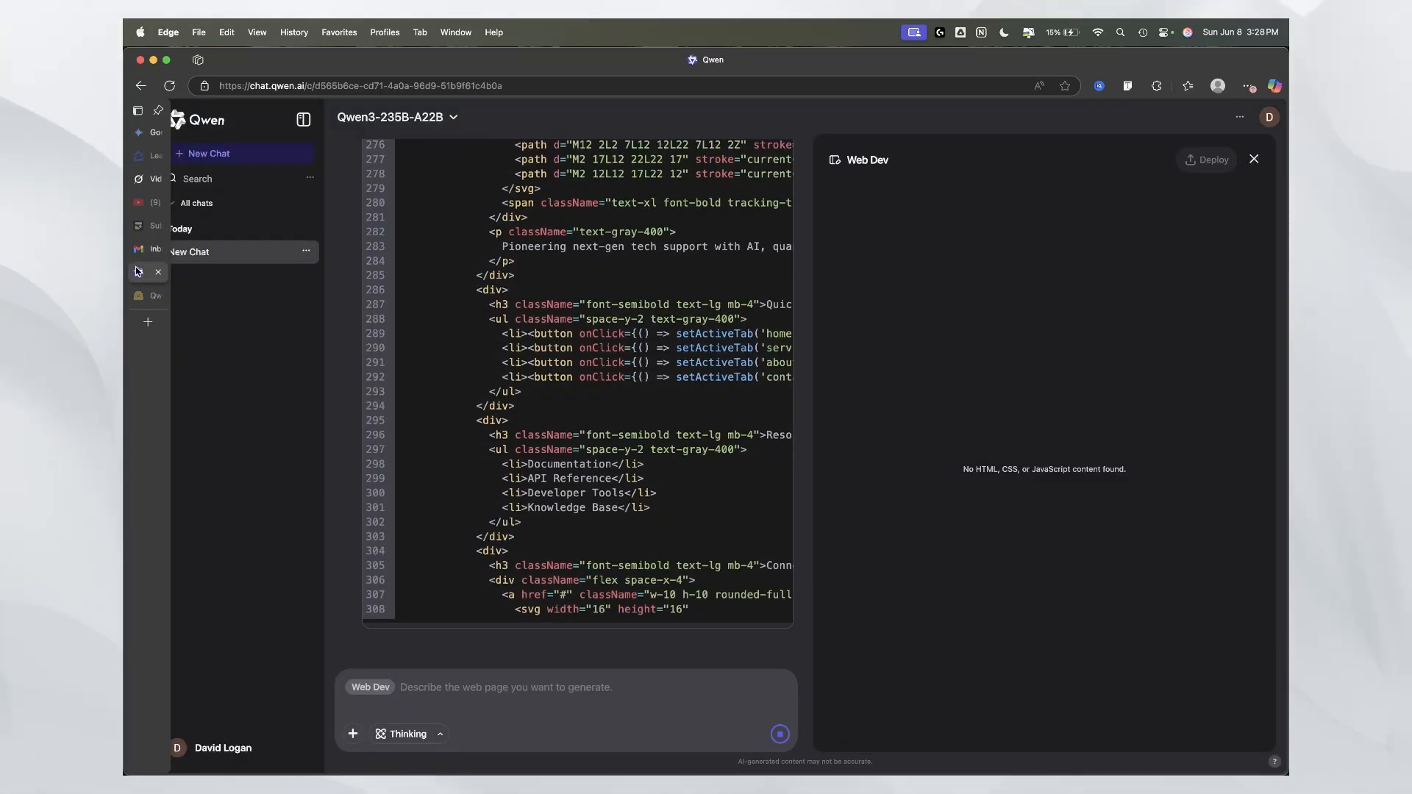
scroll("down", 3)
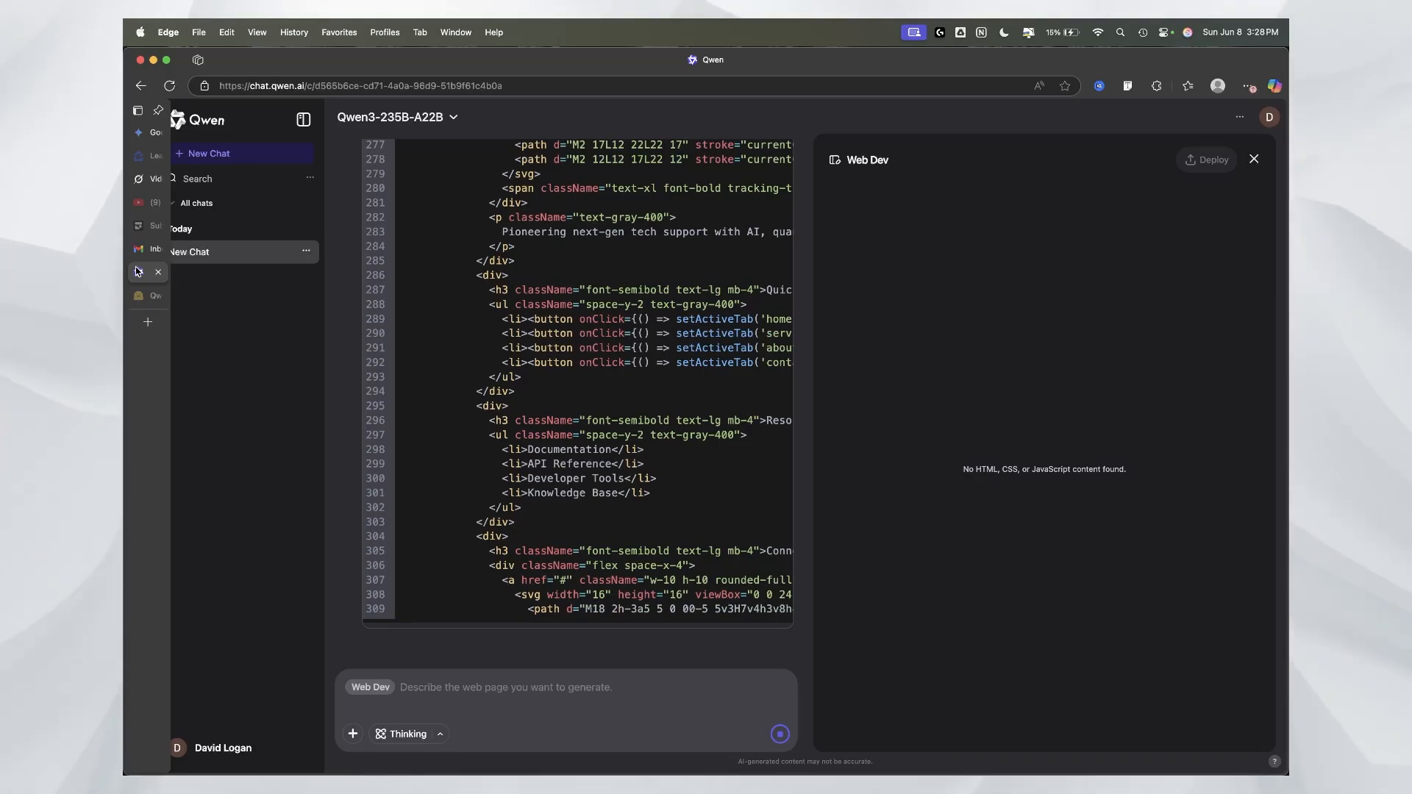
scroll("down", 3)
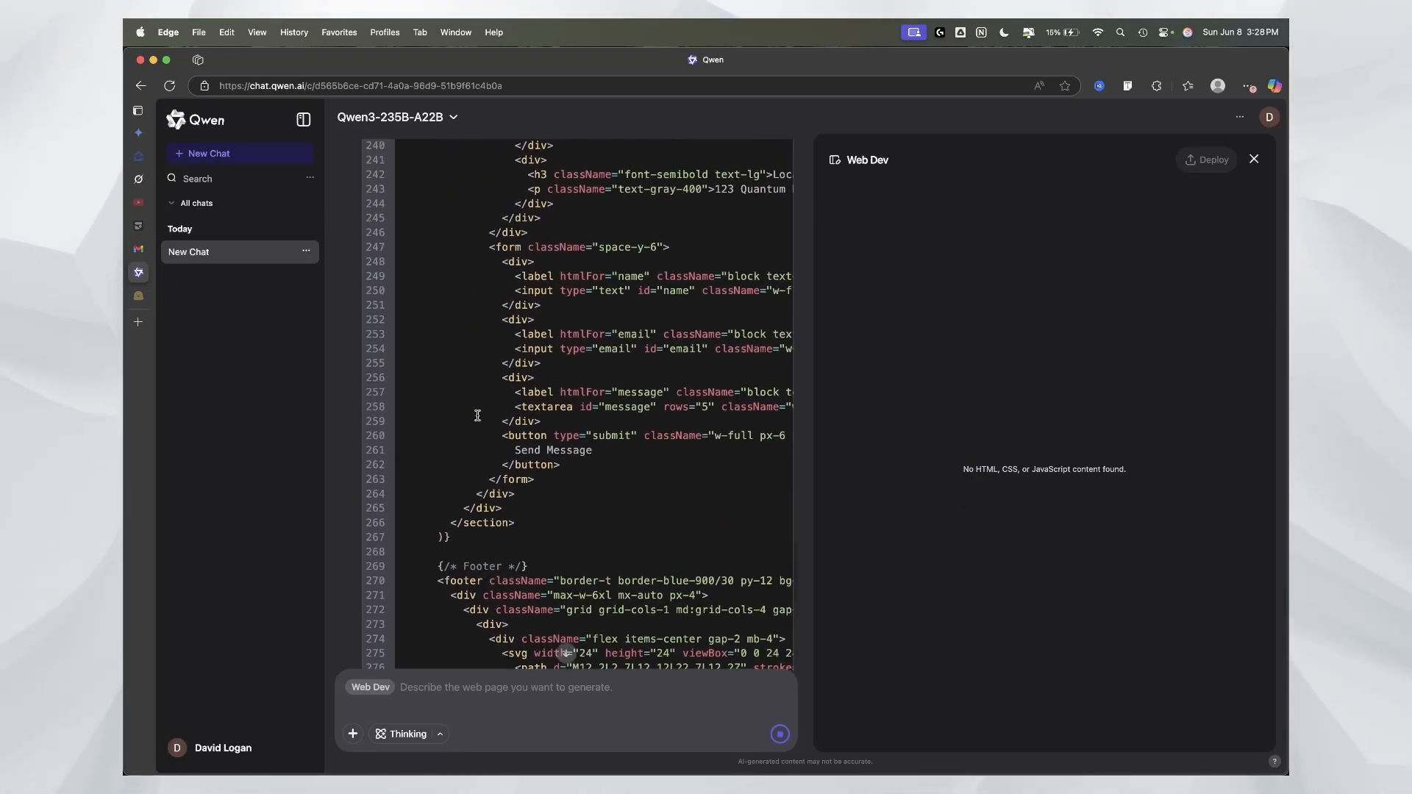
scroll("up", 3)
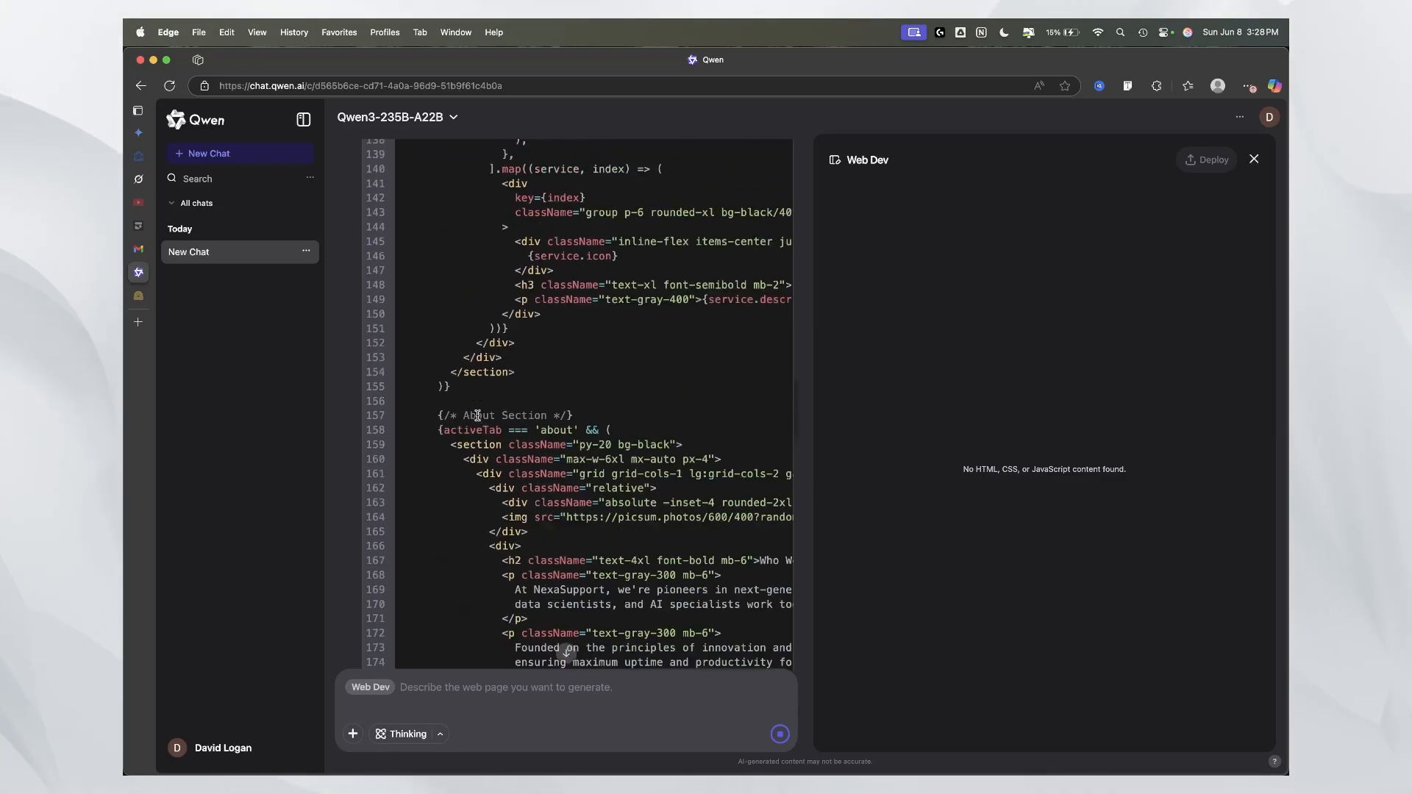
scroll("up", 3)
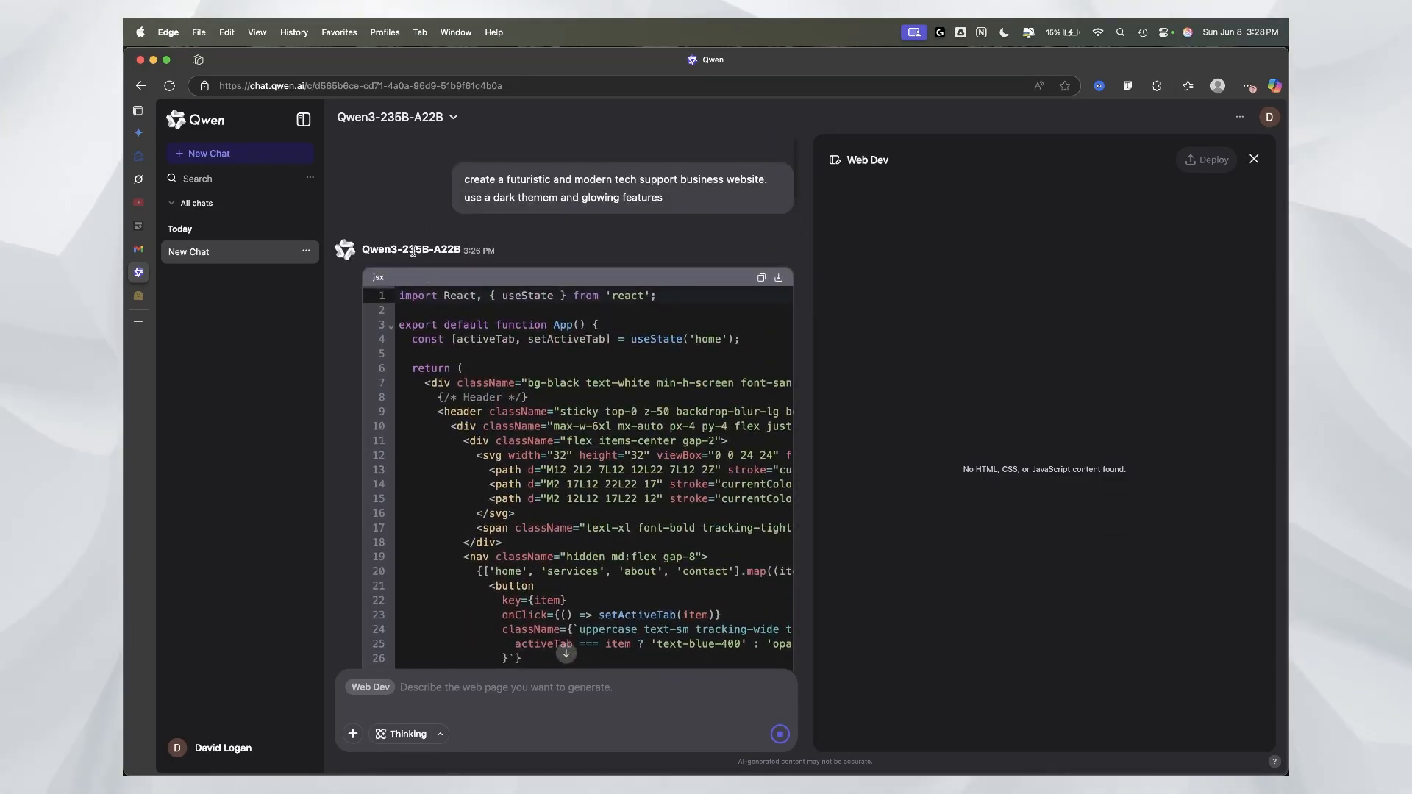
mouse_move(345, 297)
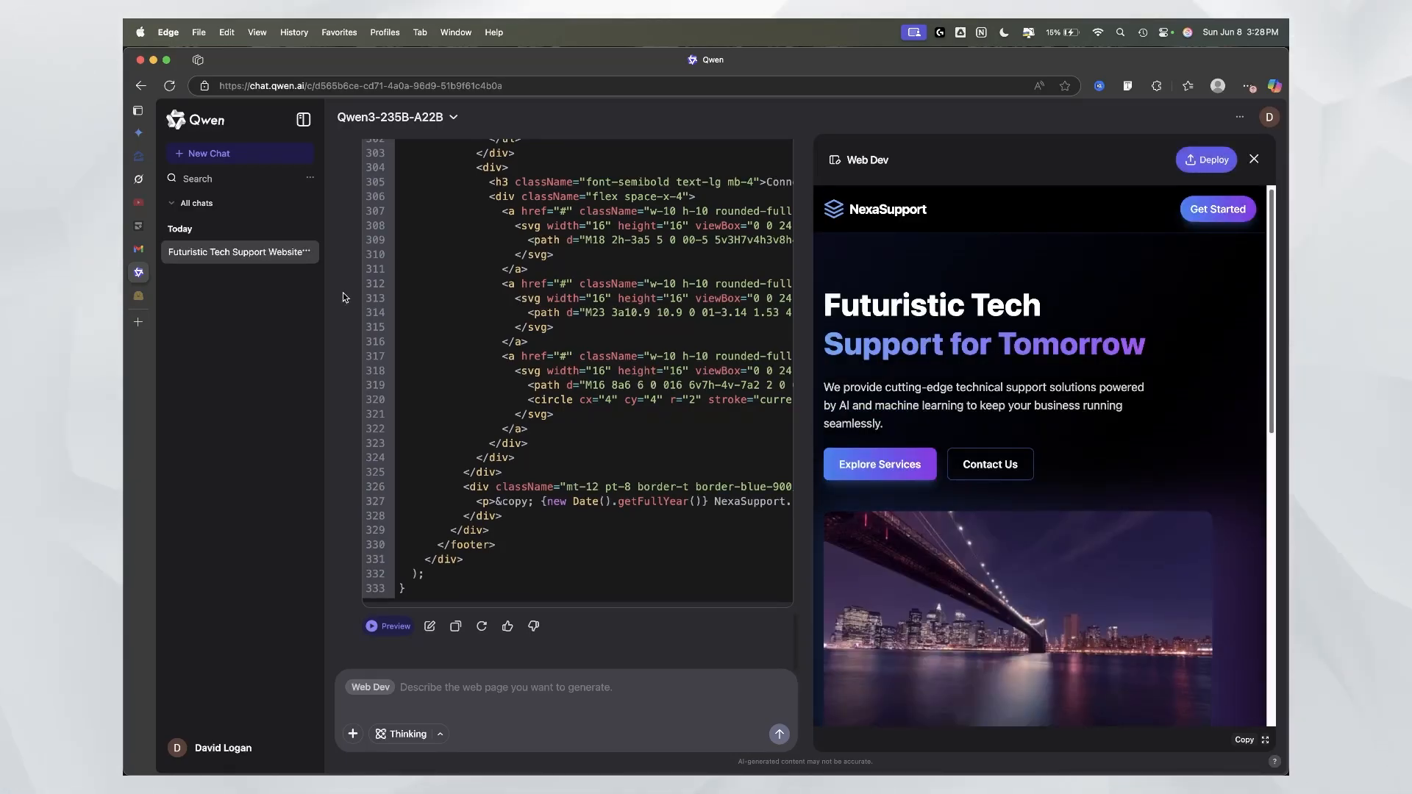
mouse_move(333, 324)
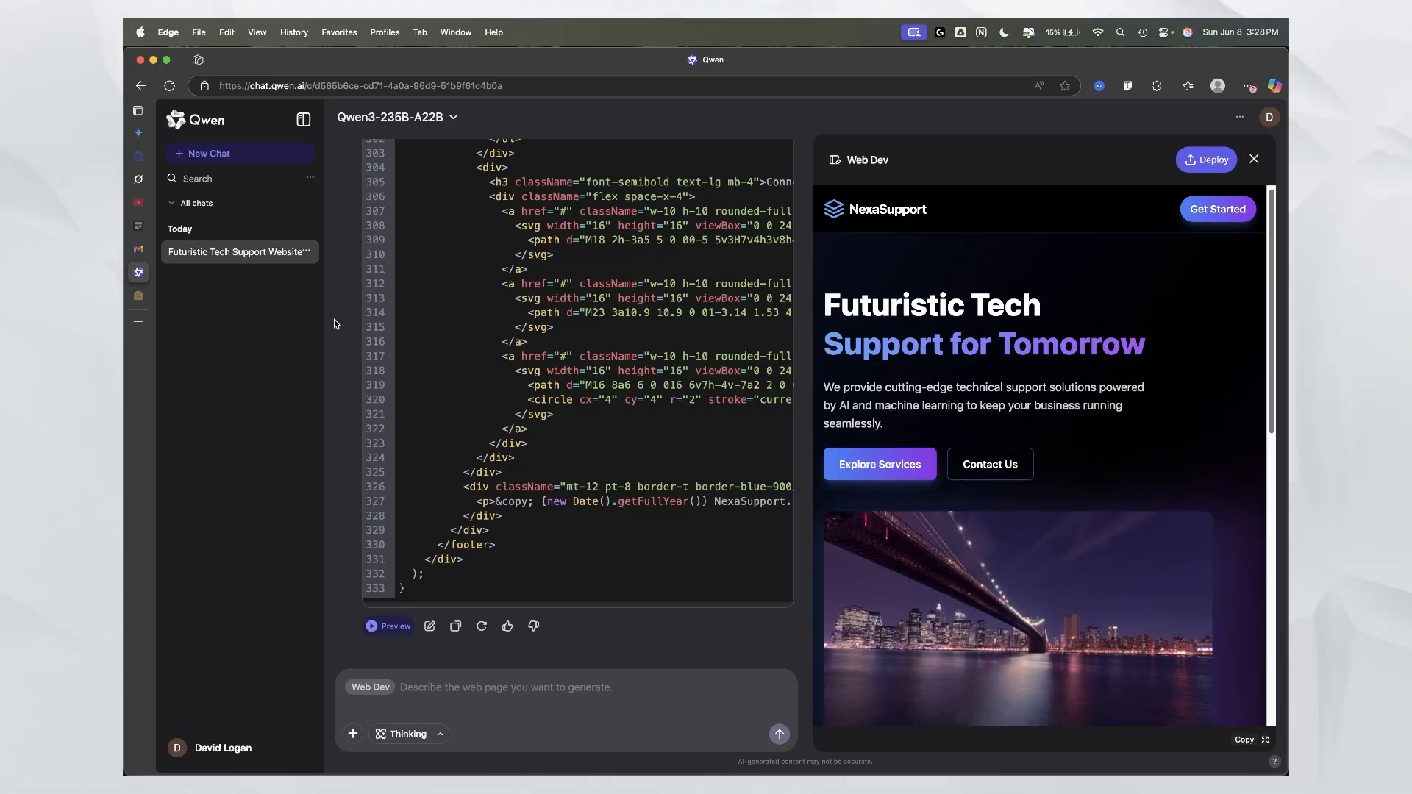
mouse_move(1156, 498)
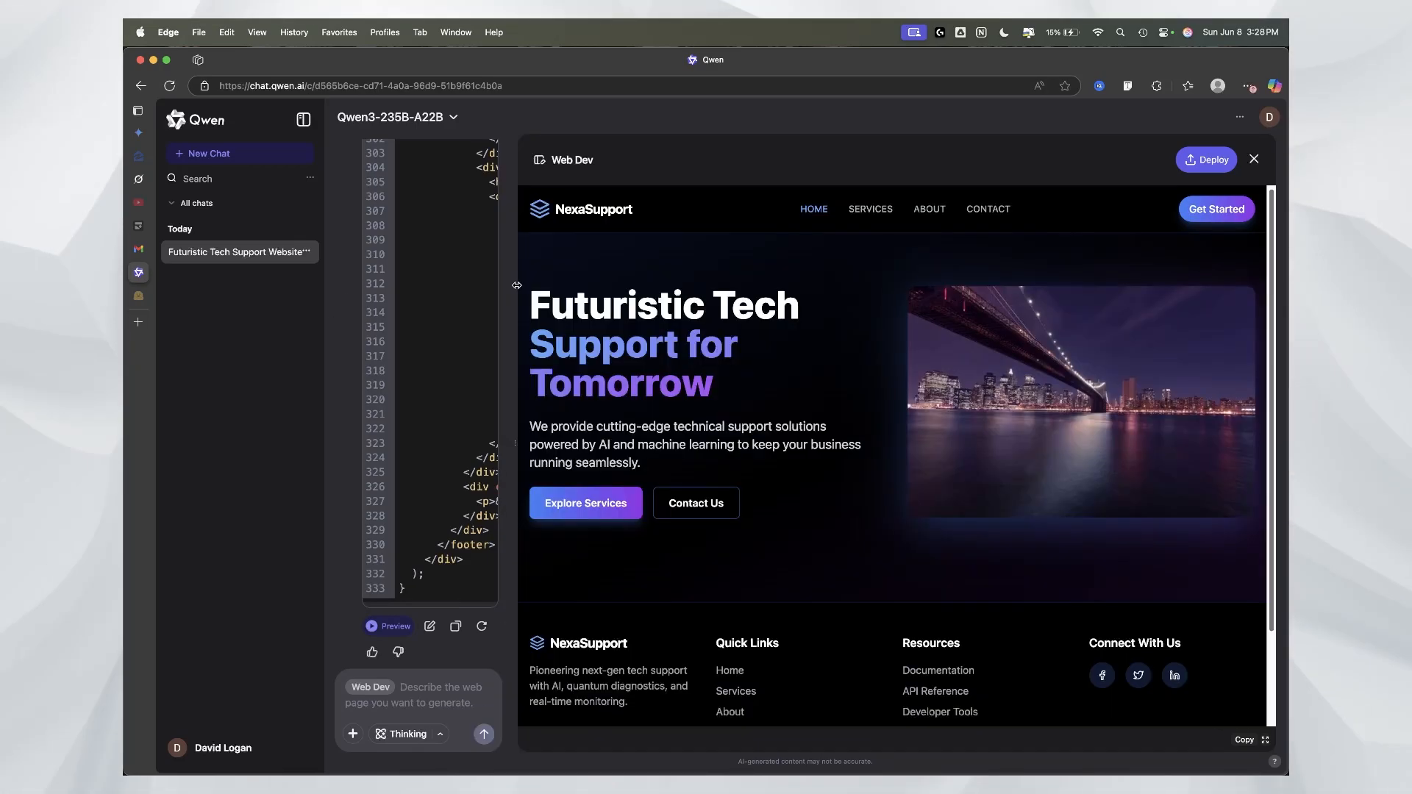
Step: Widen the NexaSupport preview and browse its Services and About pages and footer links
left_click_drag(516, 285, 439, 291)
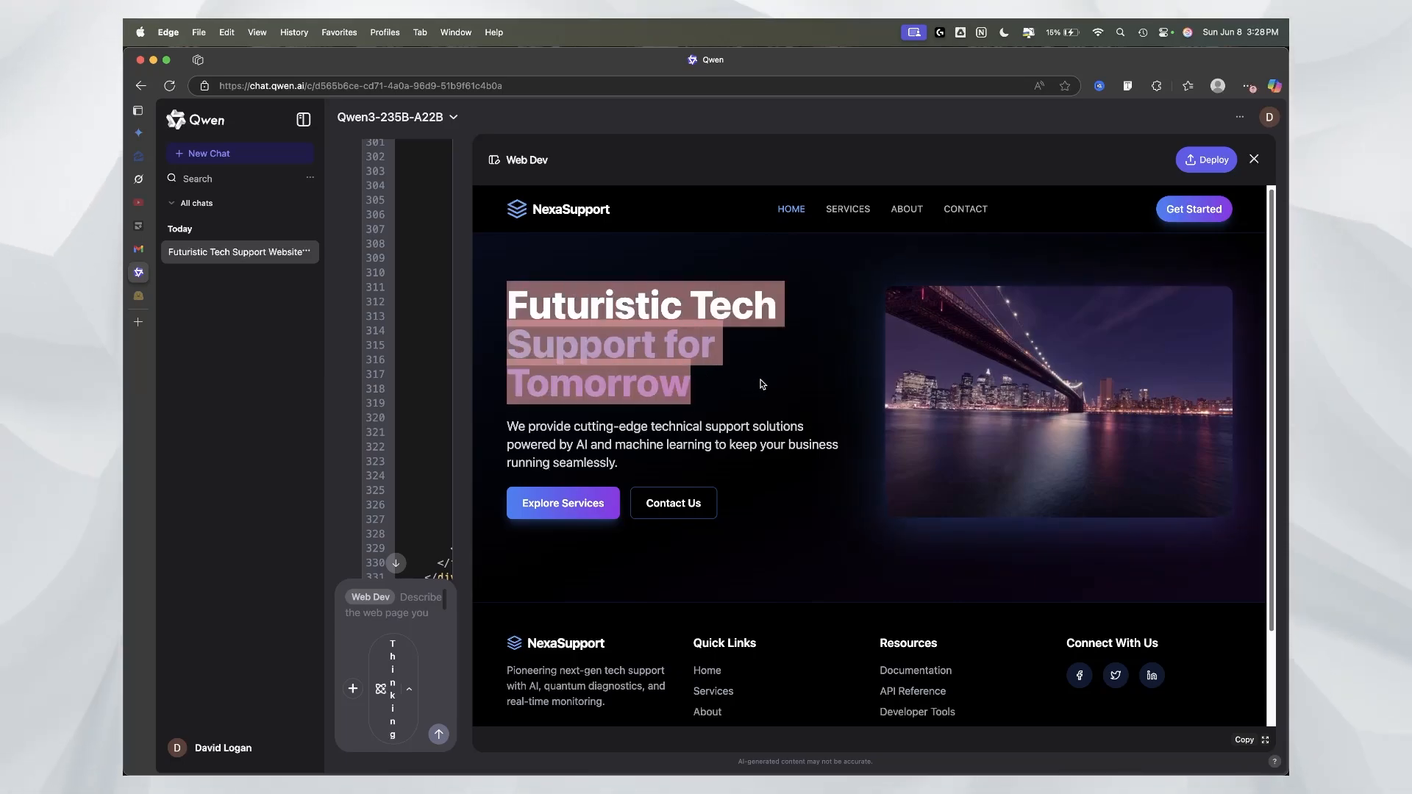
scroll("down", 3)
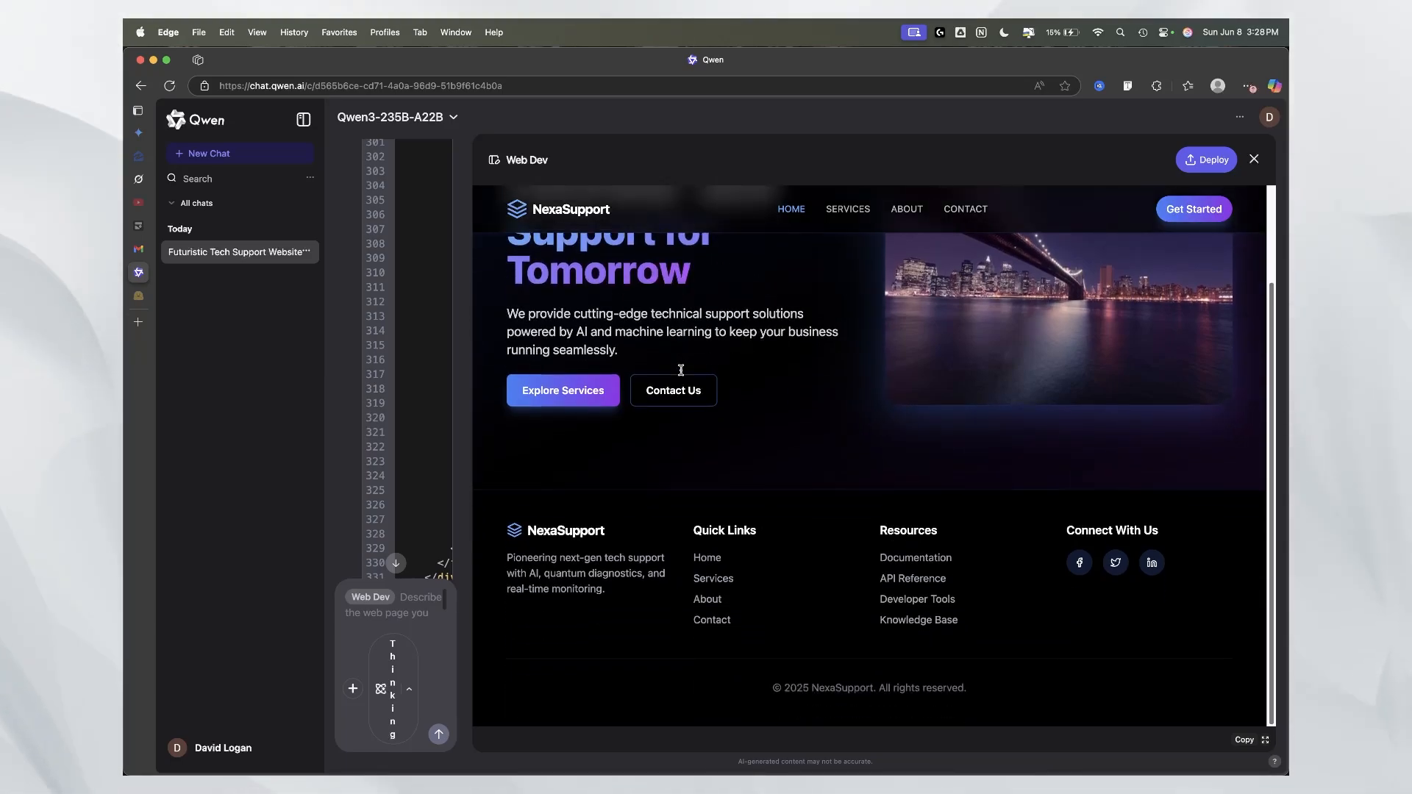
left_click(846, 209)
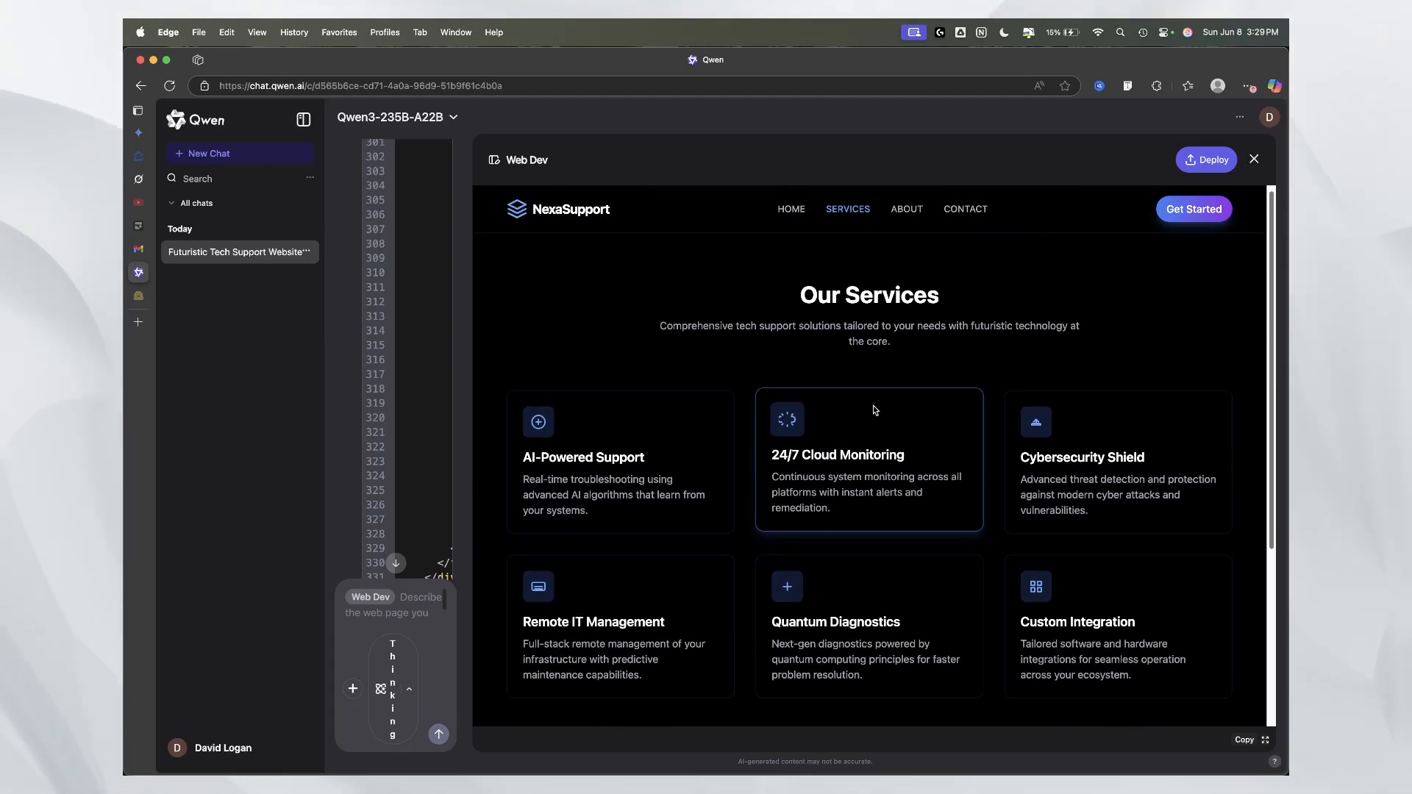
mouse_move(1016, 603)
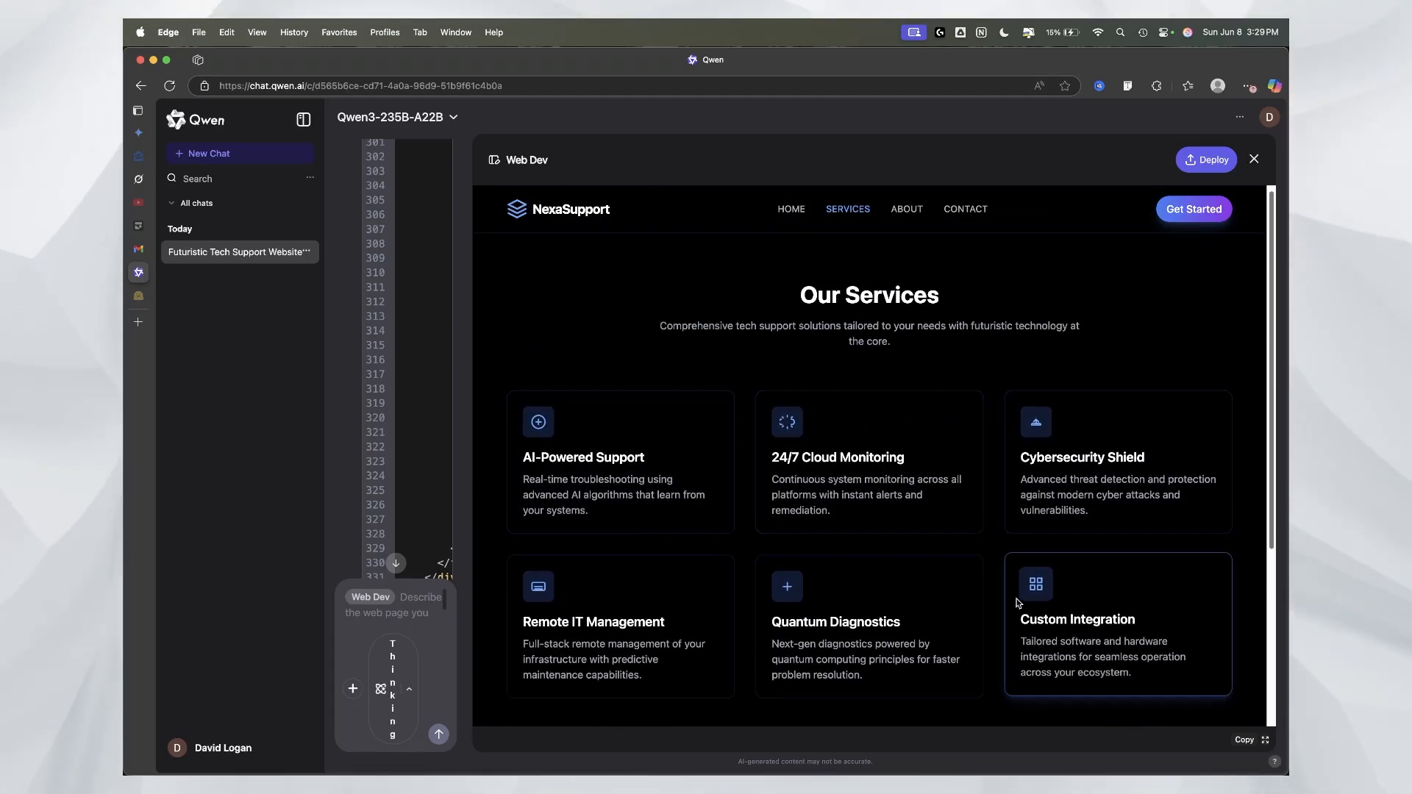
left_click(907, 209)
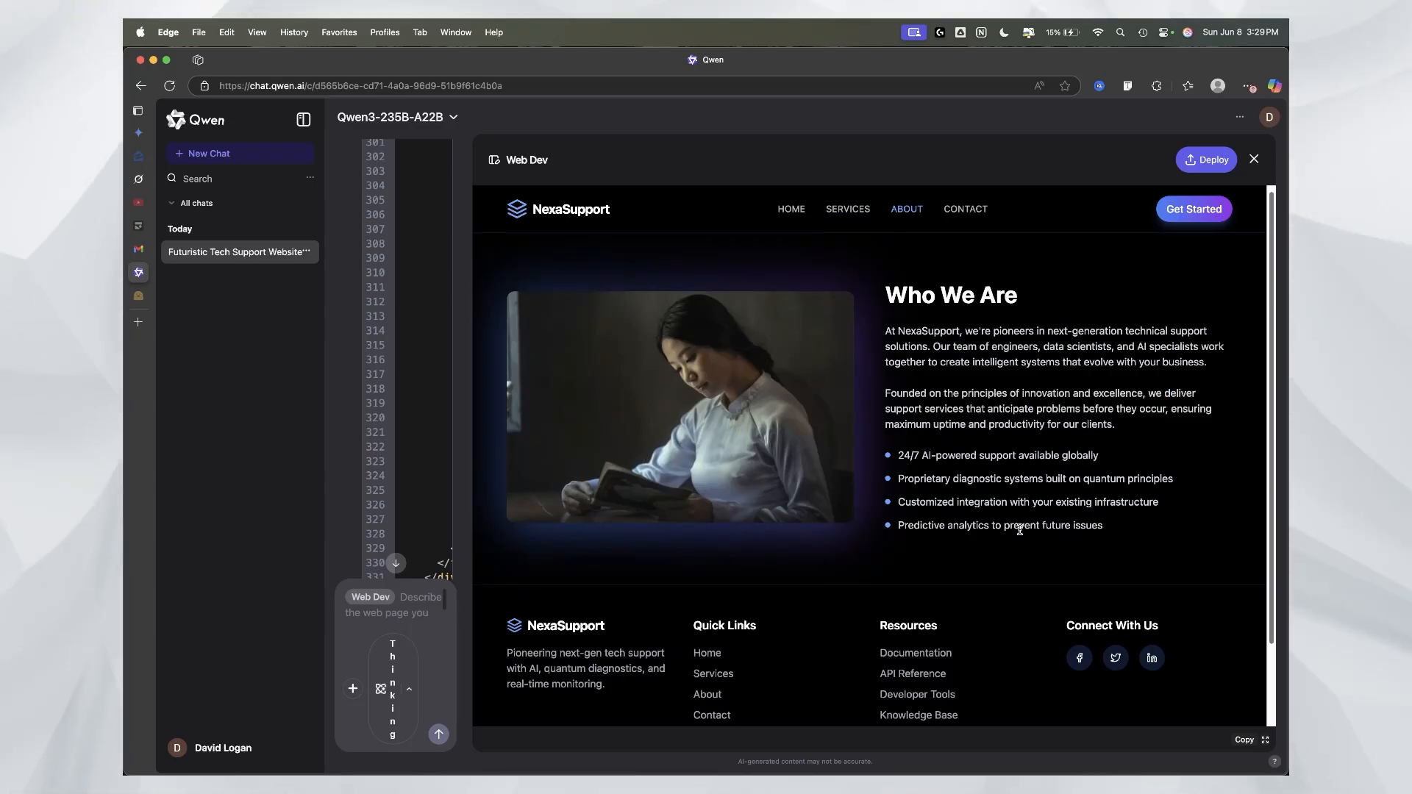
mouse_move(930, 268)
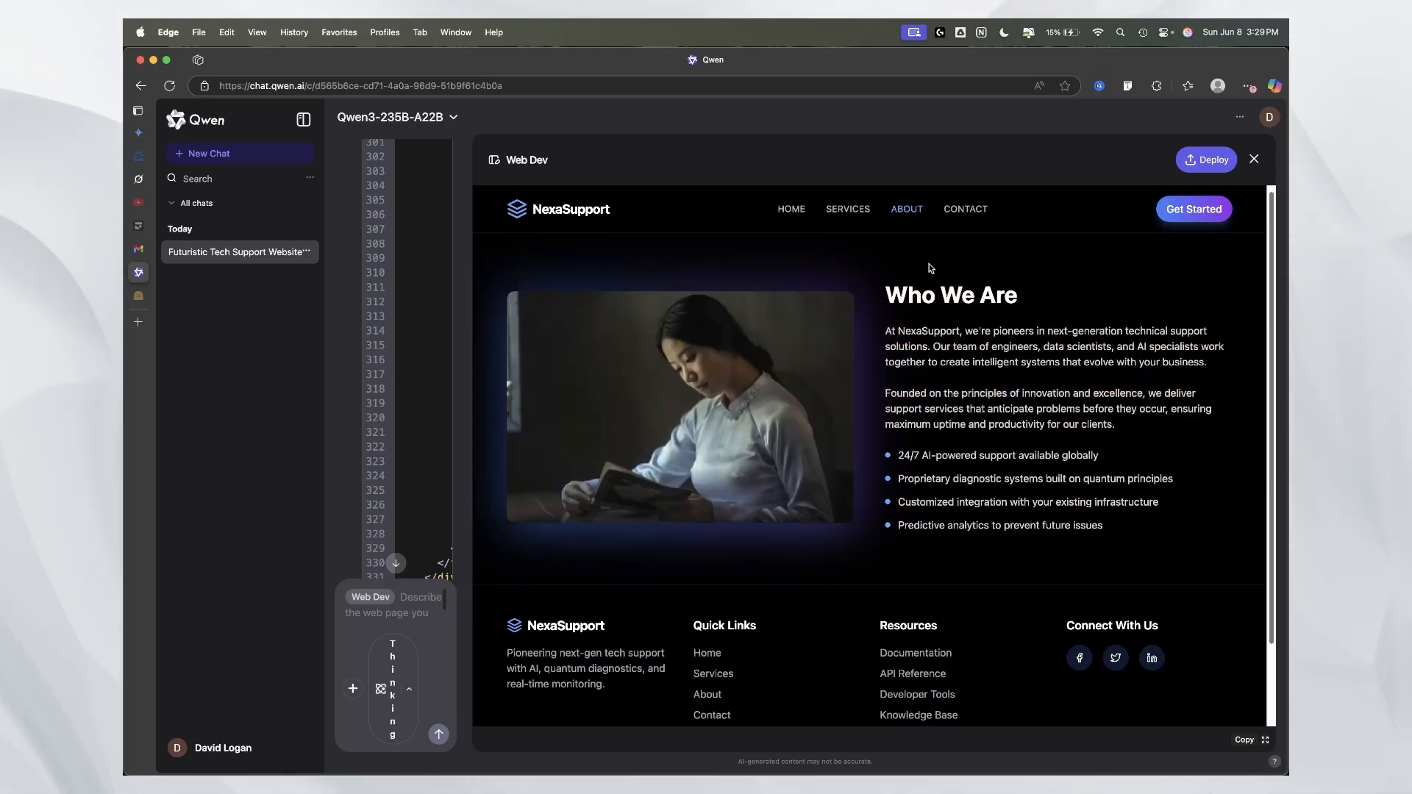
left_click(965, 208)
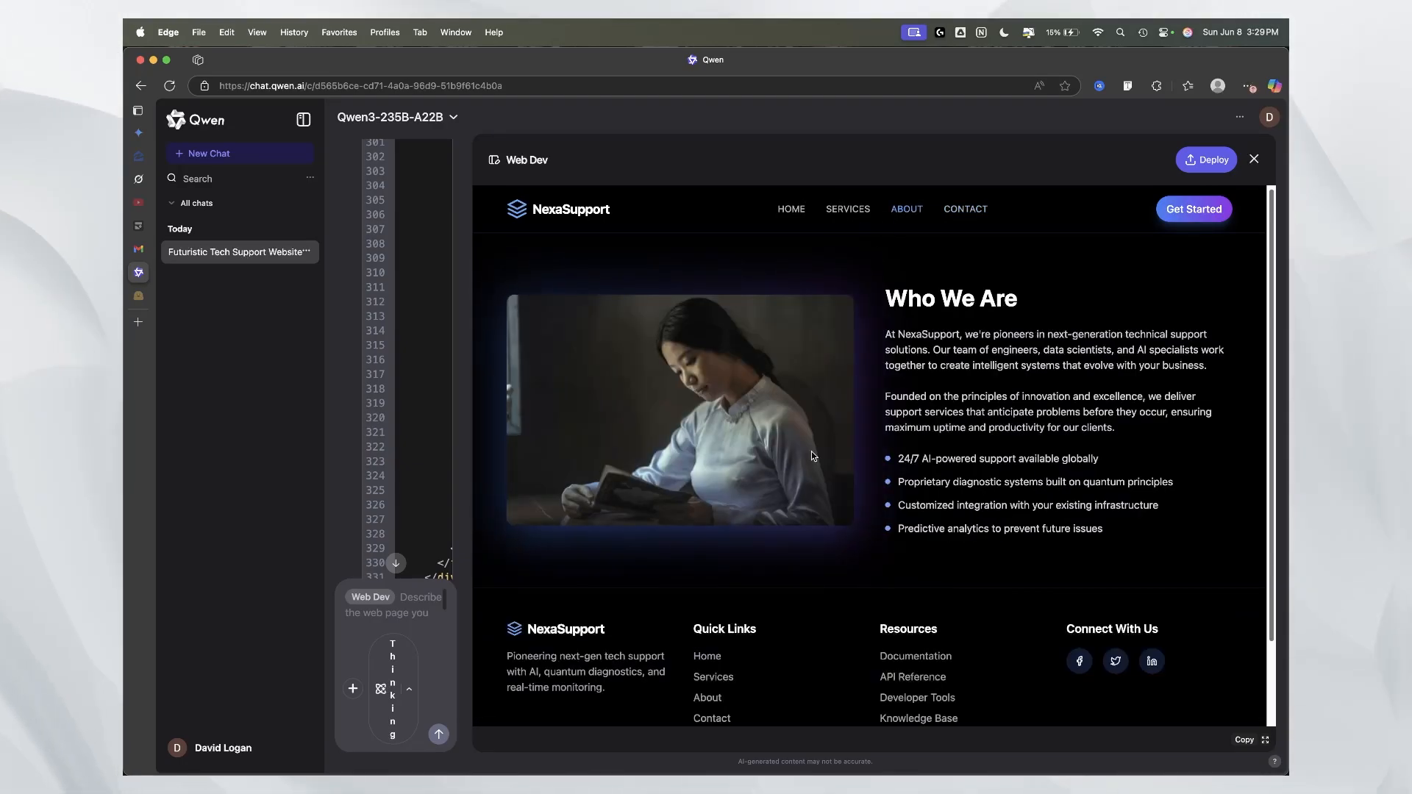
mouse_move(920, 668)
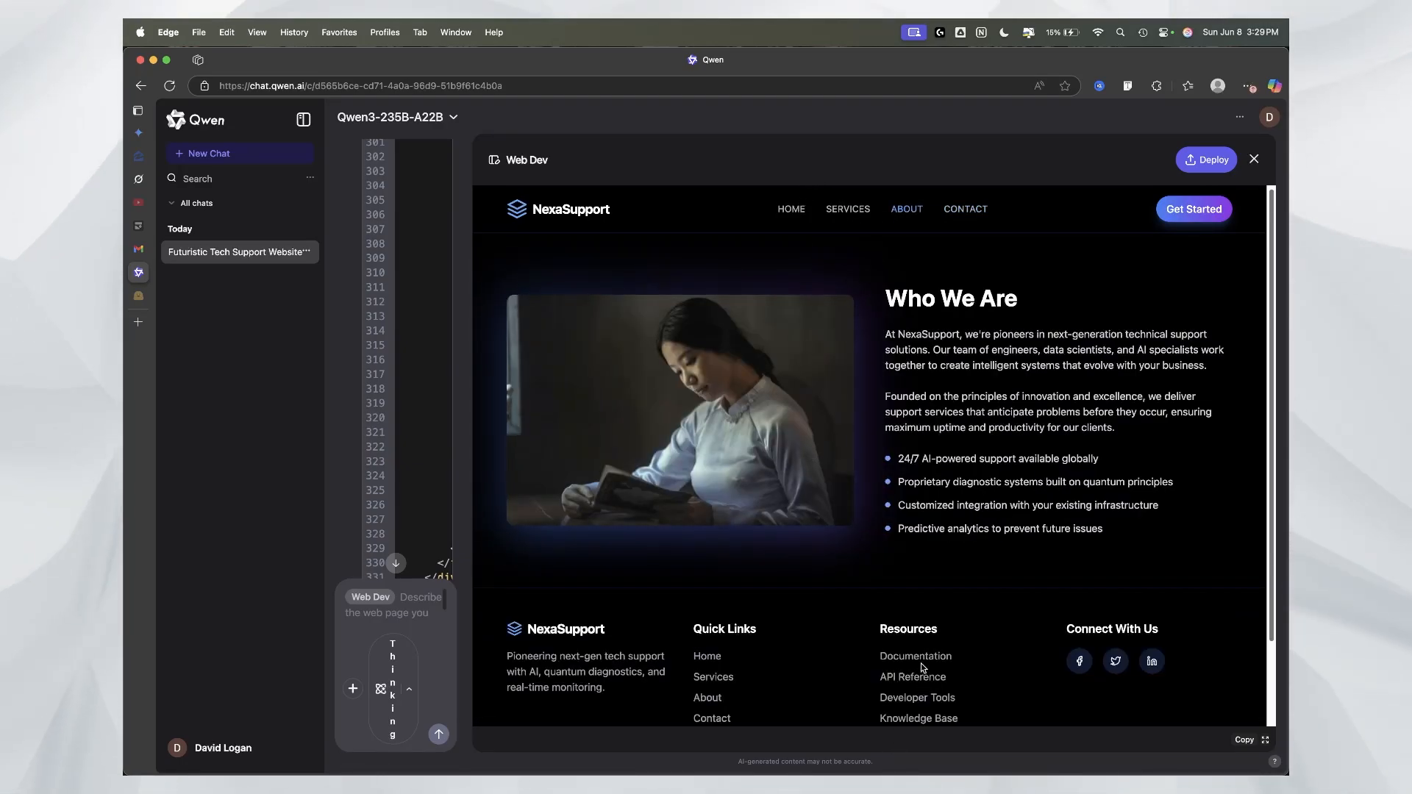
mouse_move(1078, 661)
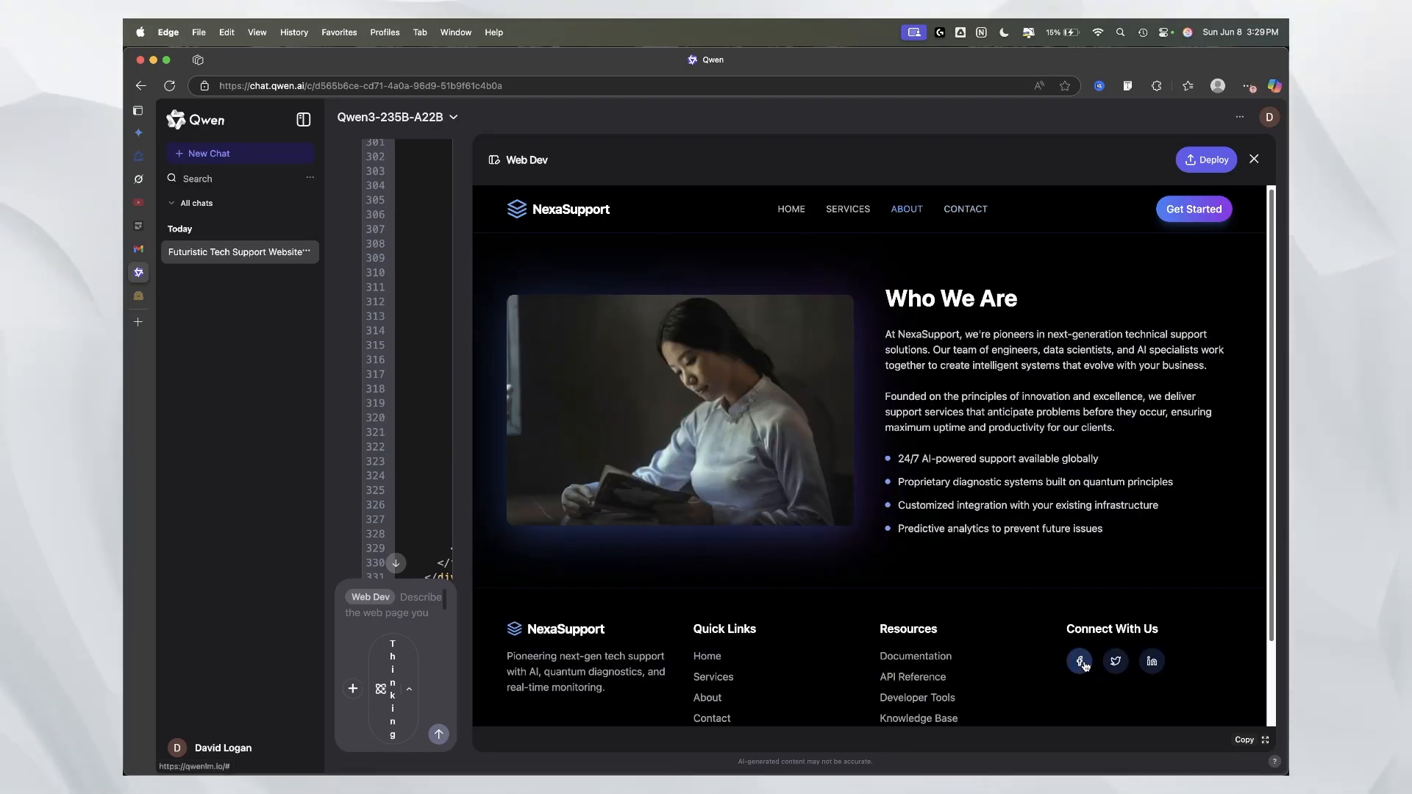
left_click(791, 208)
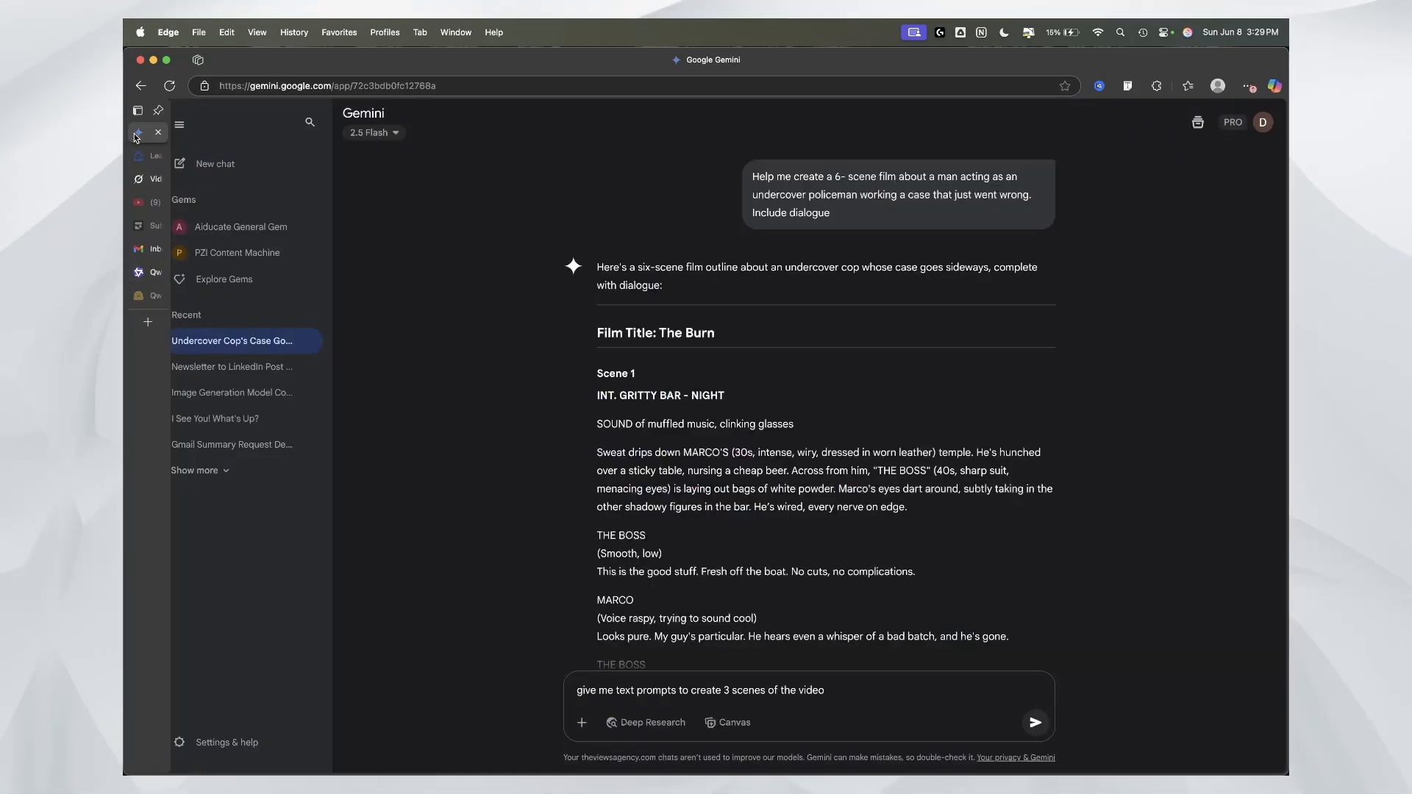
Step: In a new Gemini chat, ask for a detailed website prompt for a Jamaican food catering company
left_click(214, 163)
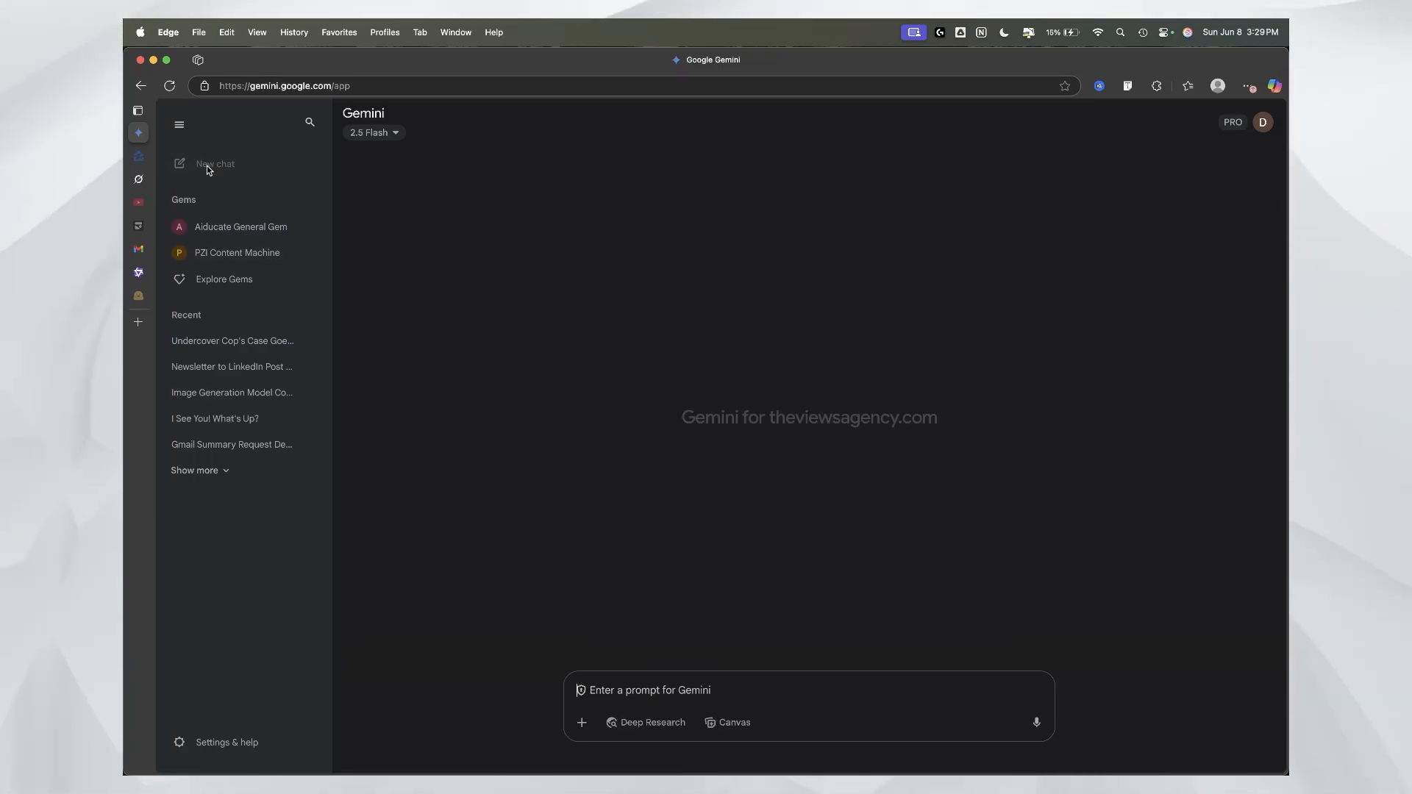
mouse_move(495, 301)
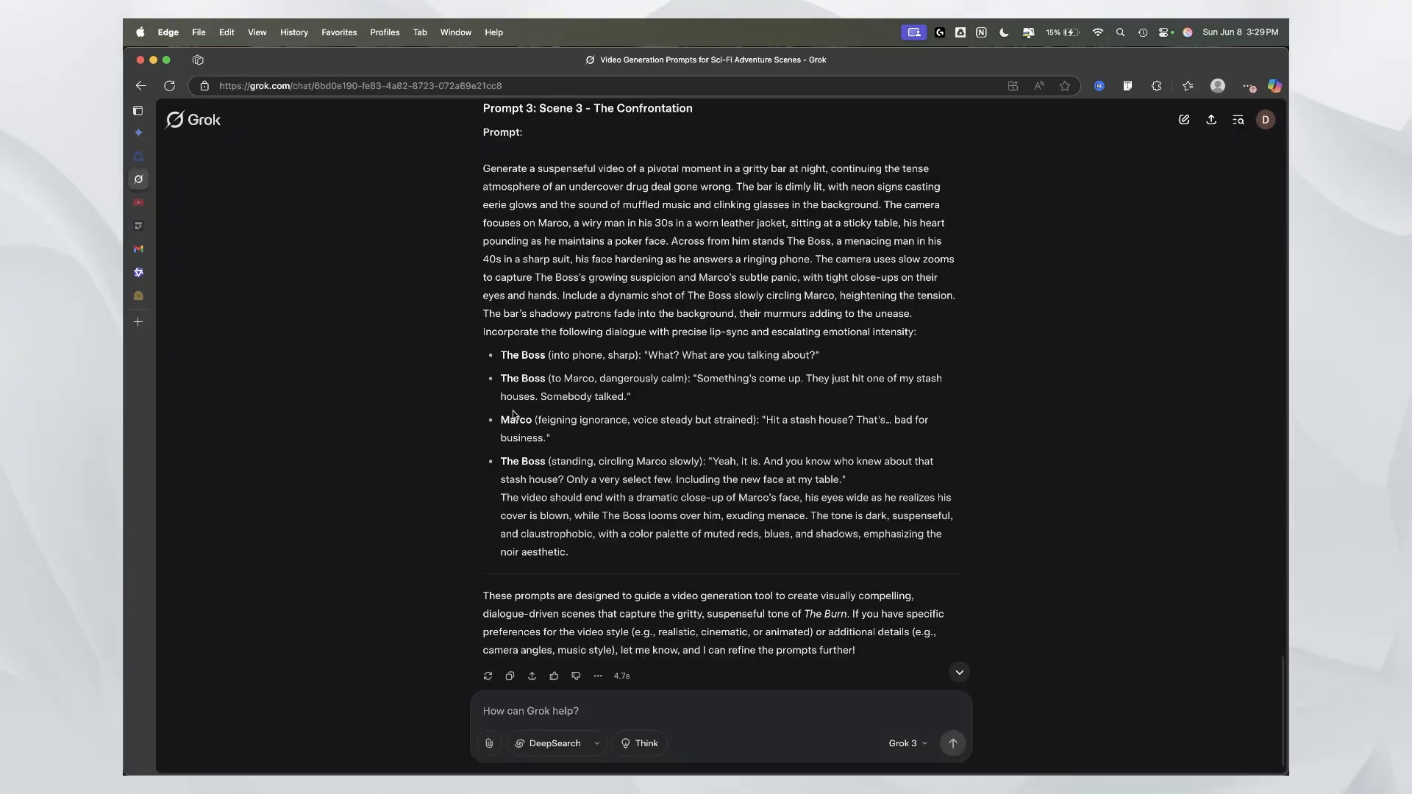
scroll("up", 3)
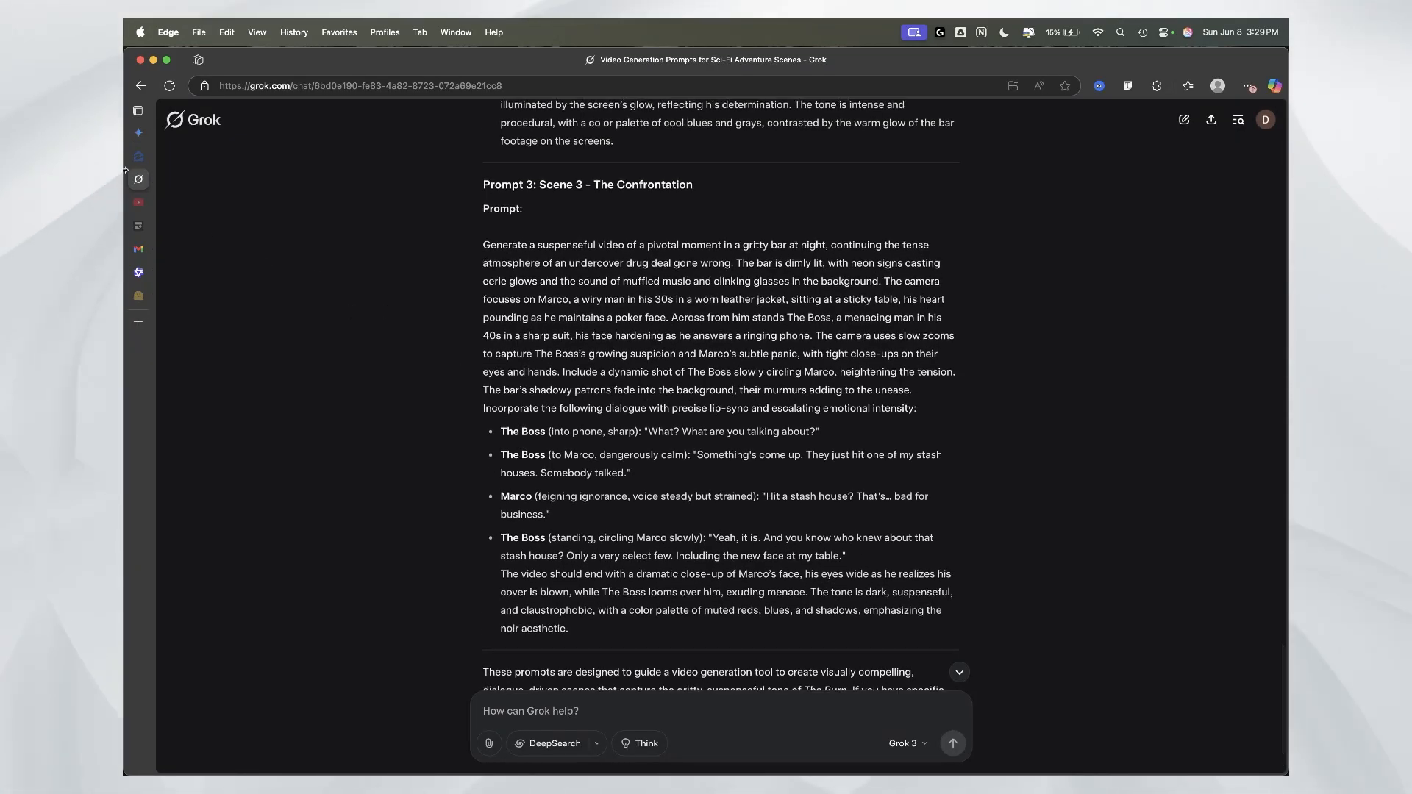
left_click(137, 132)
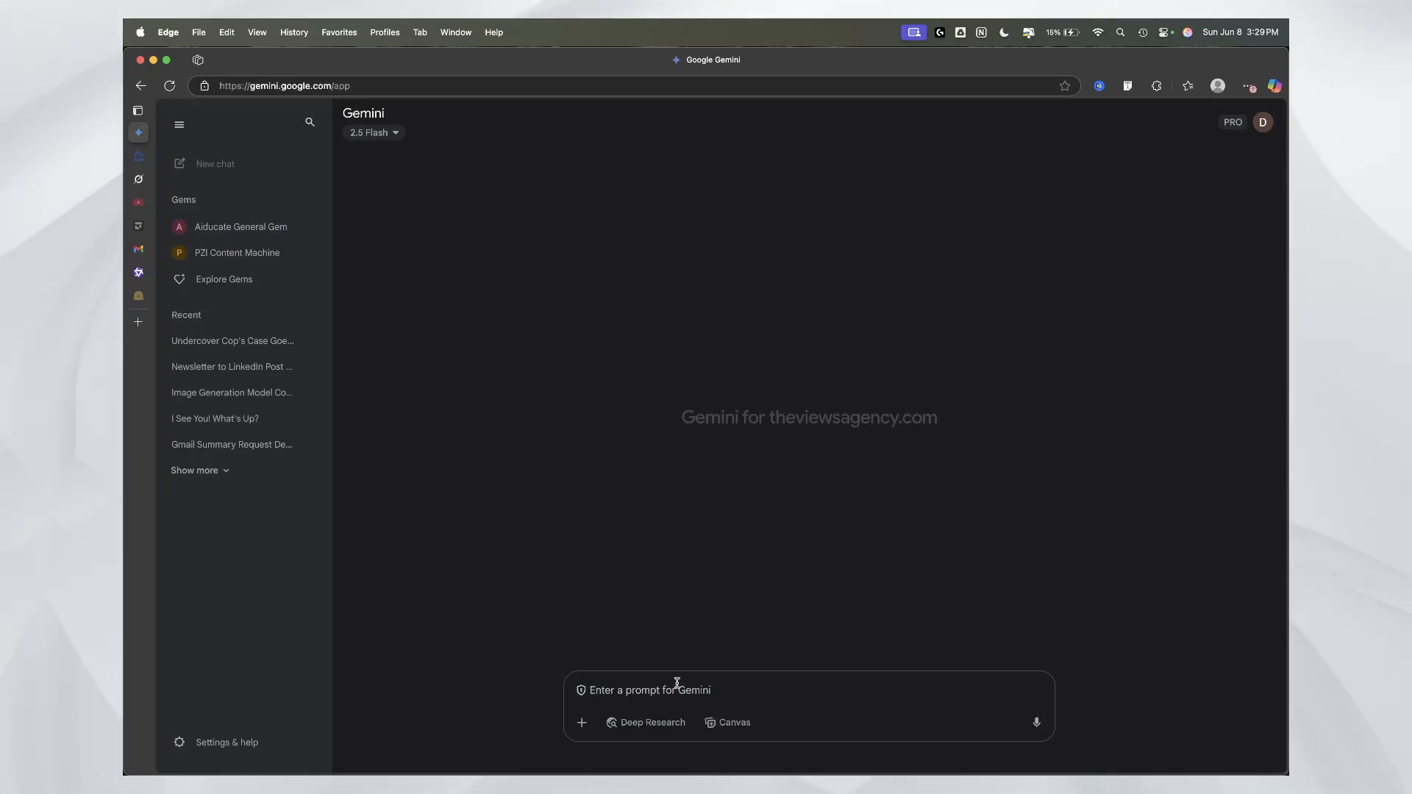
type("come up with")
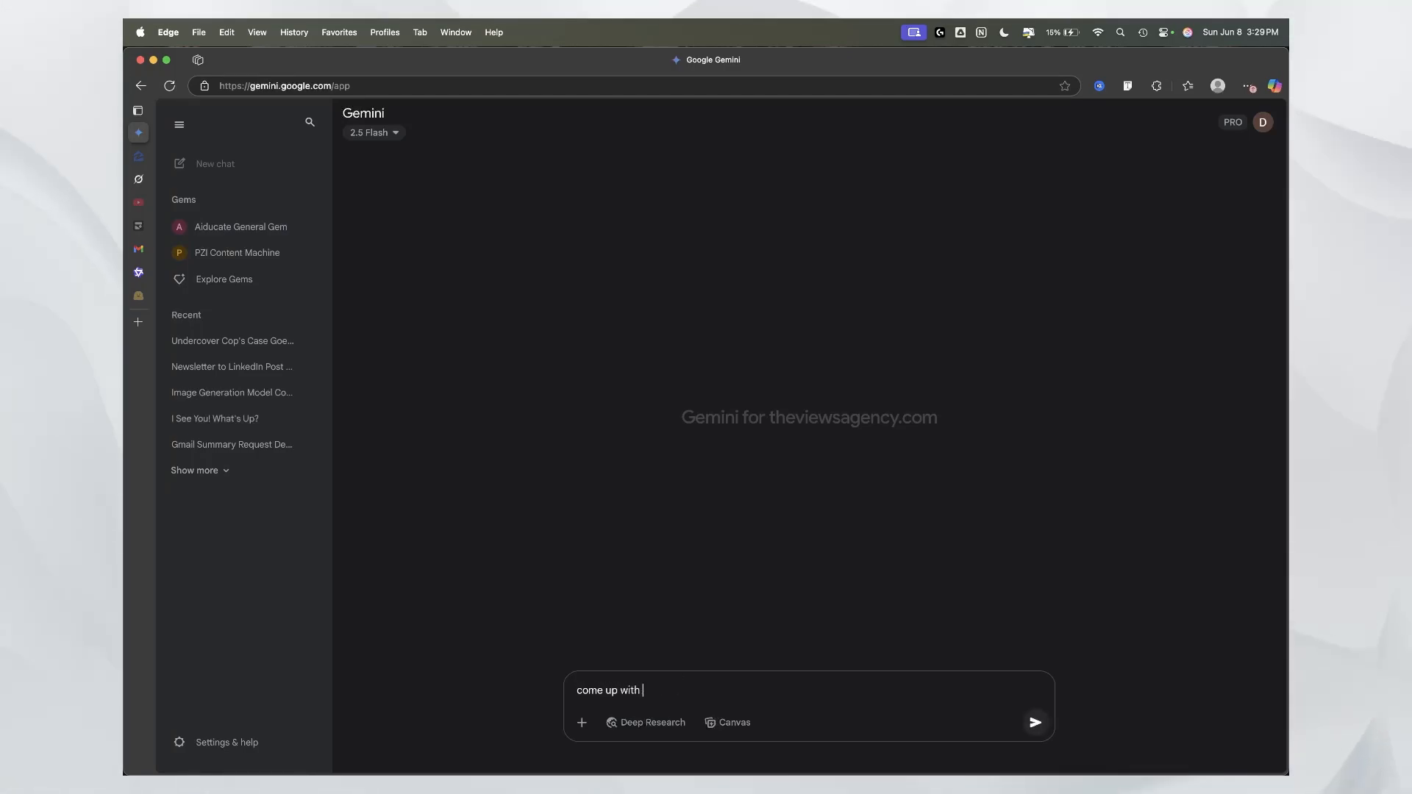
type("a detailed web")
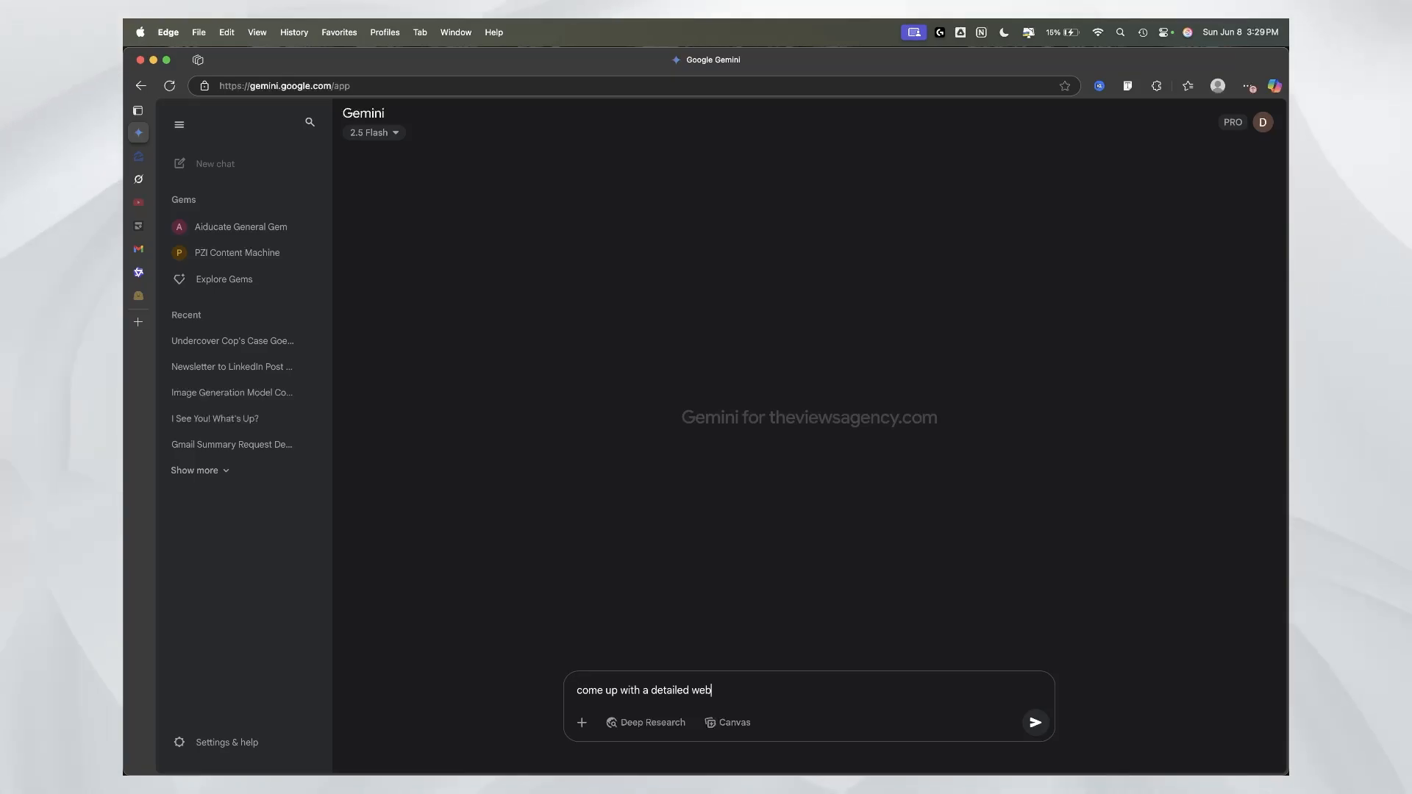
type("site prompt for a")
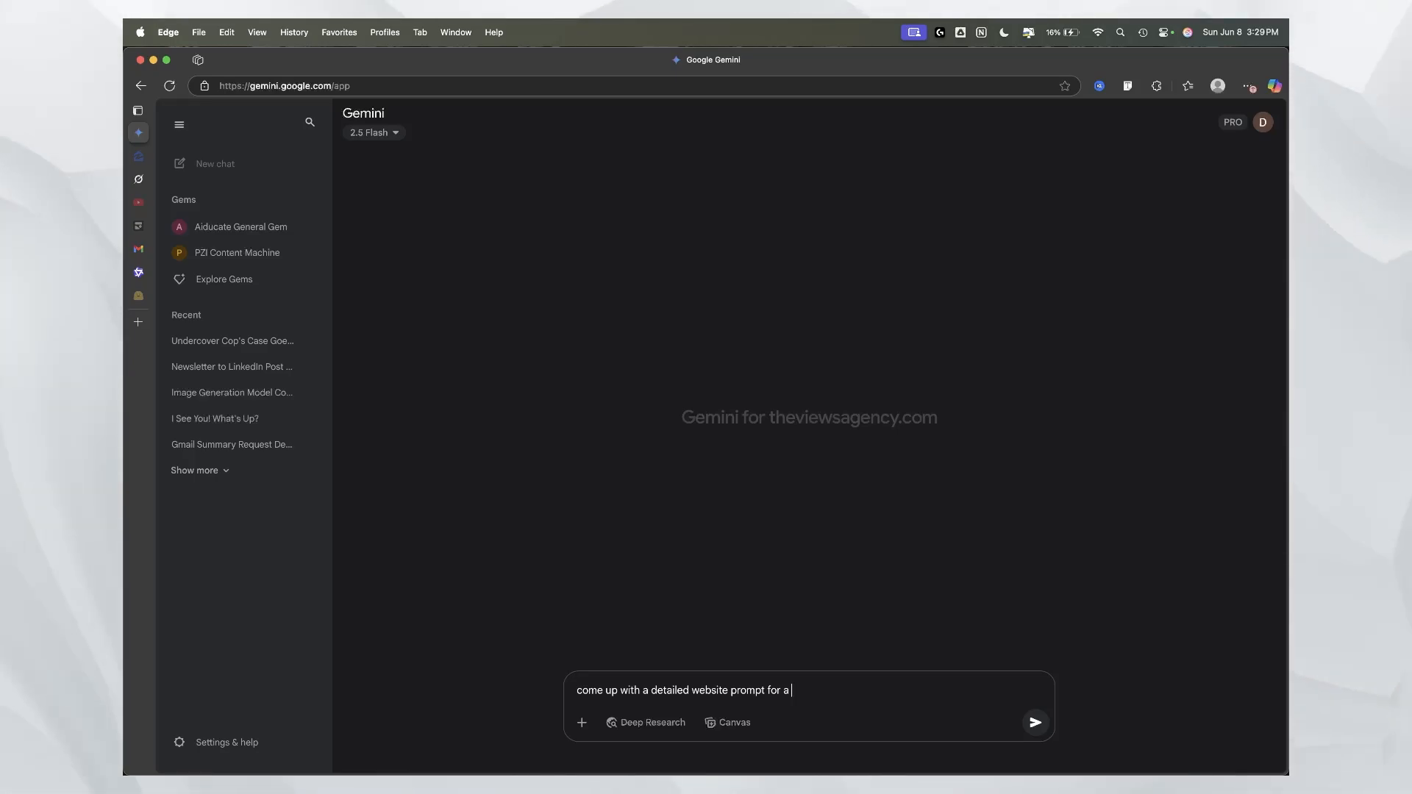
type("Jamaican food catering co")
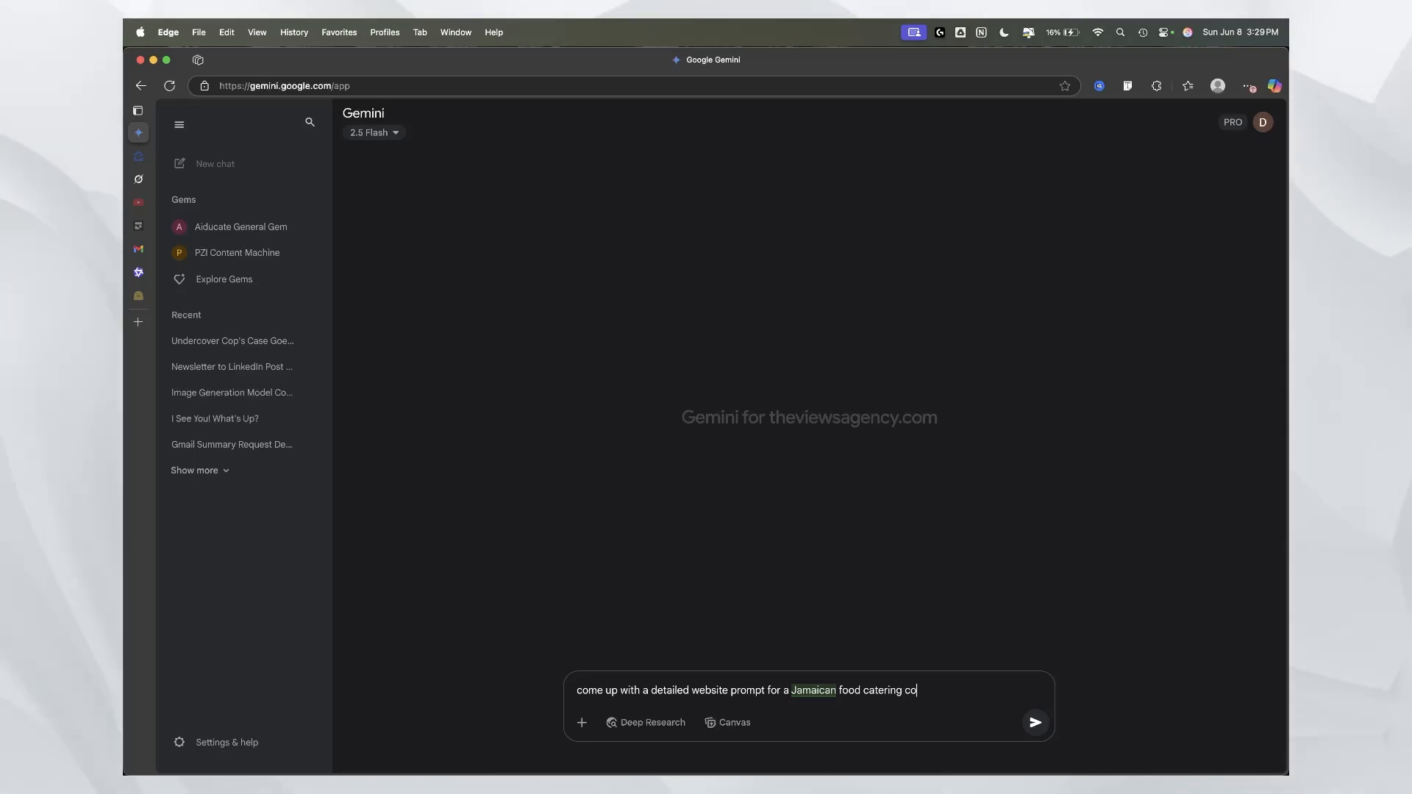
type("mpany")
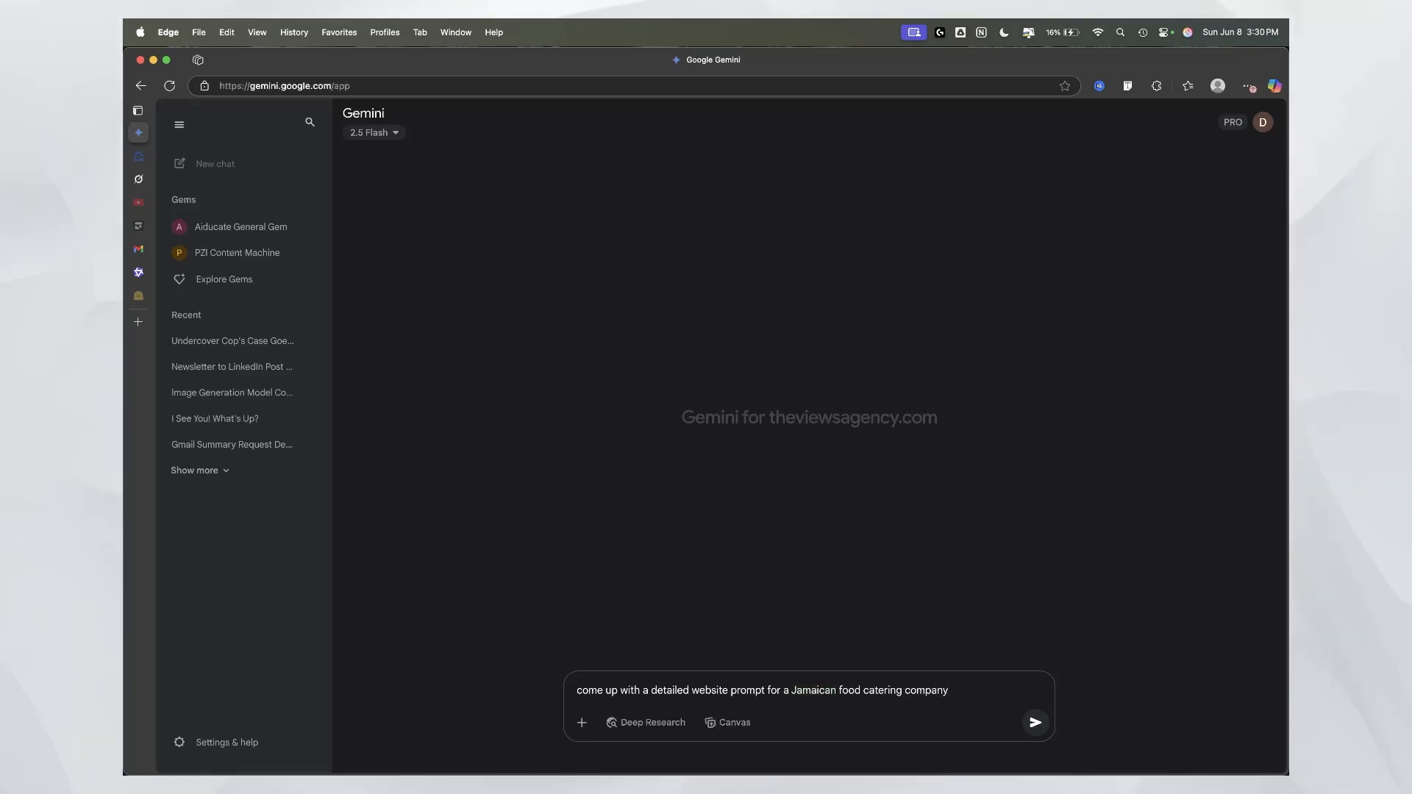
left_click(1034, 722)
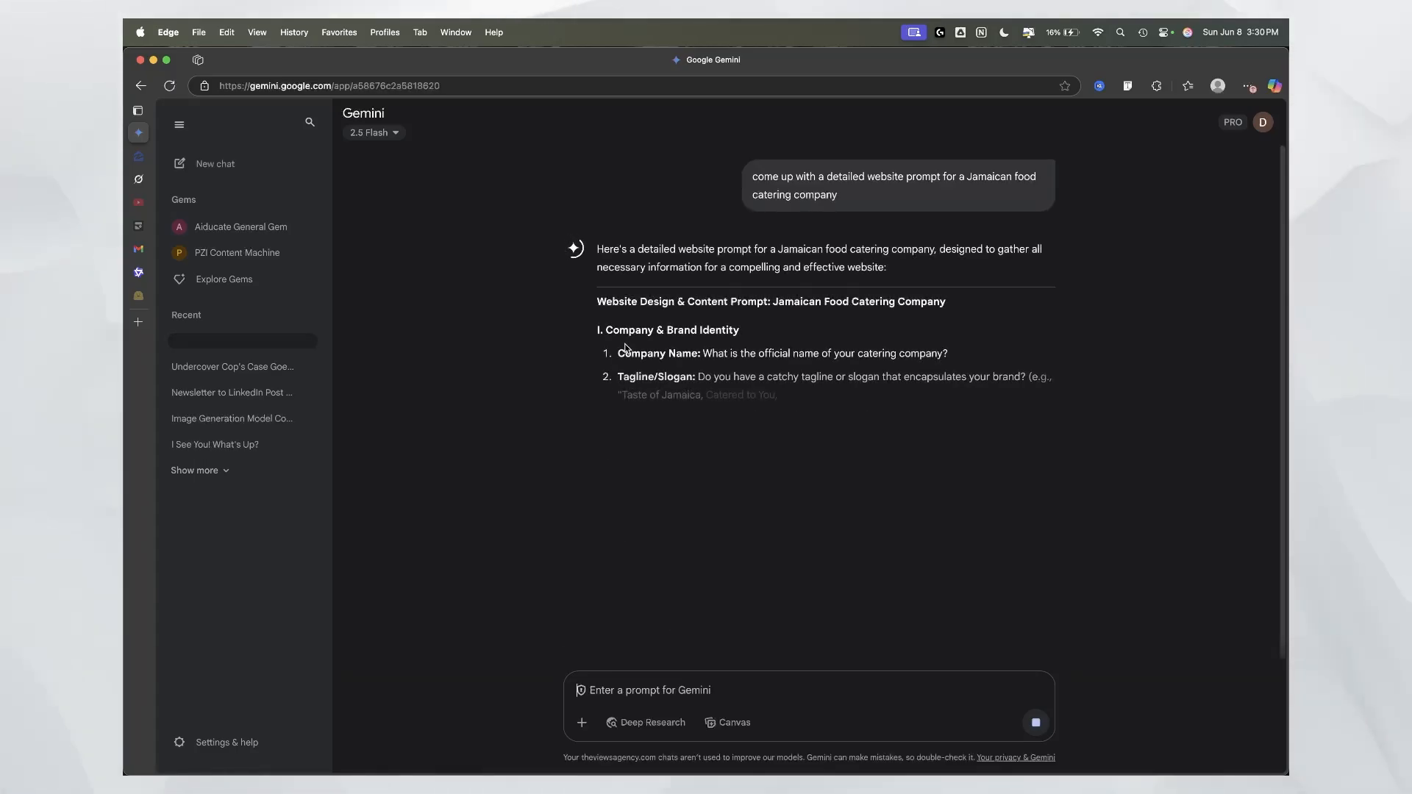
Step: Read through Gemini's catering website prompt from top to closing summary
scroll("down", 3)
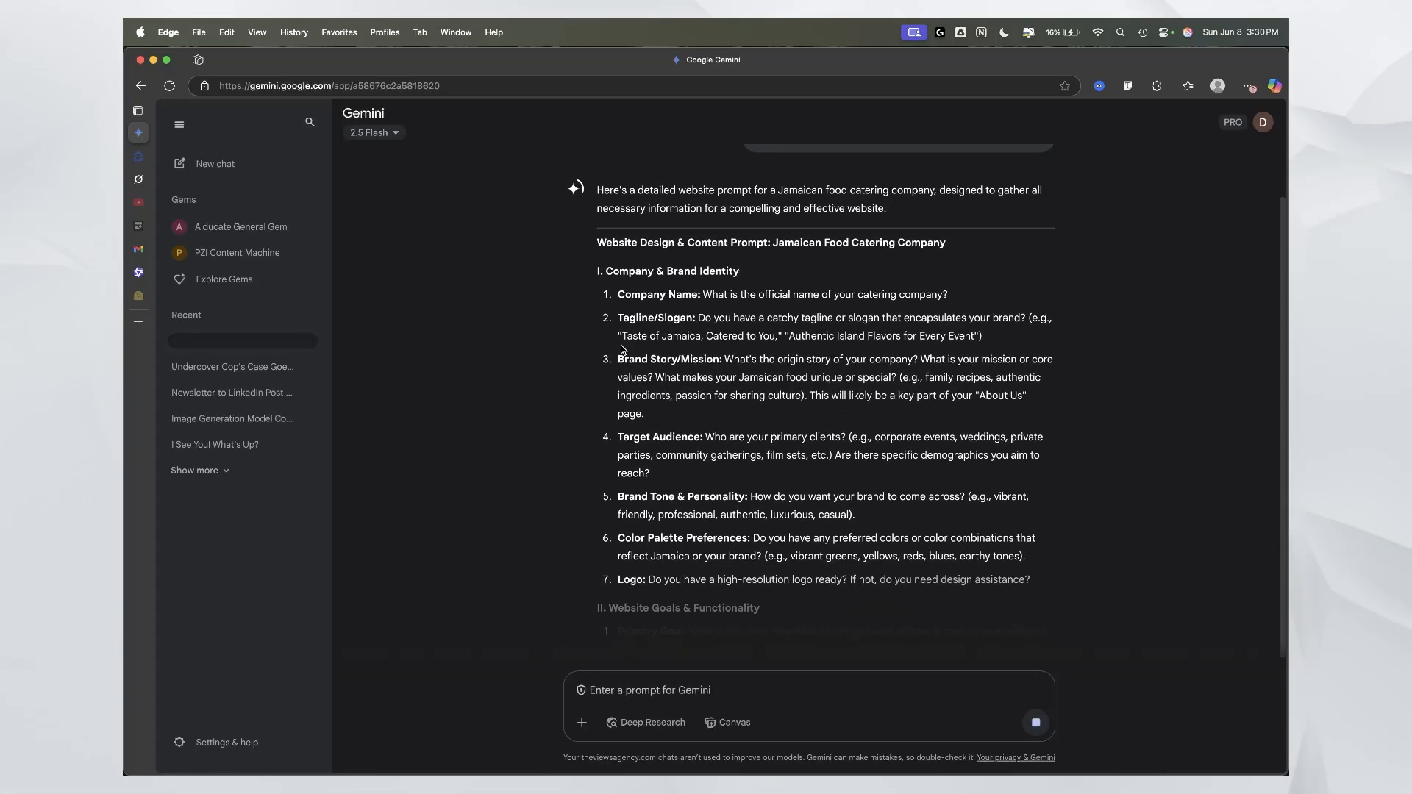
scroll("down", 3)
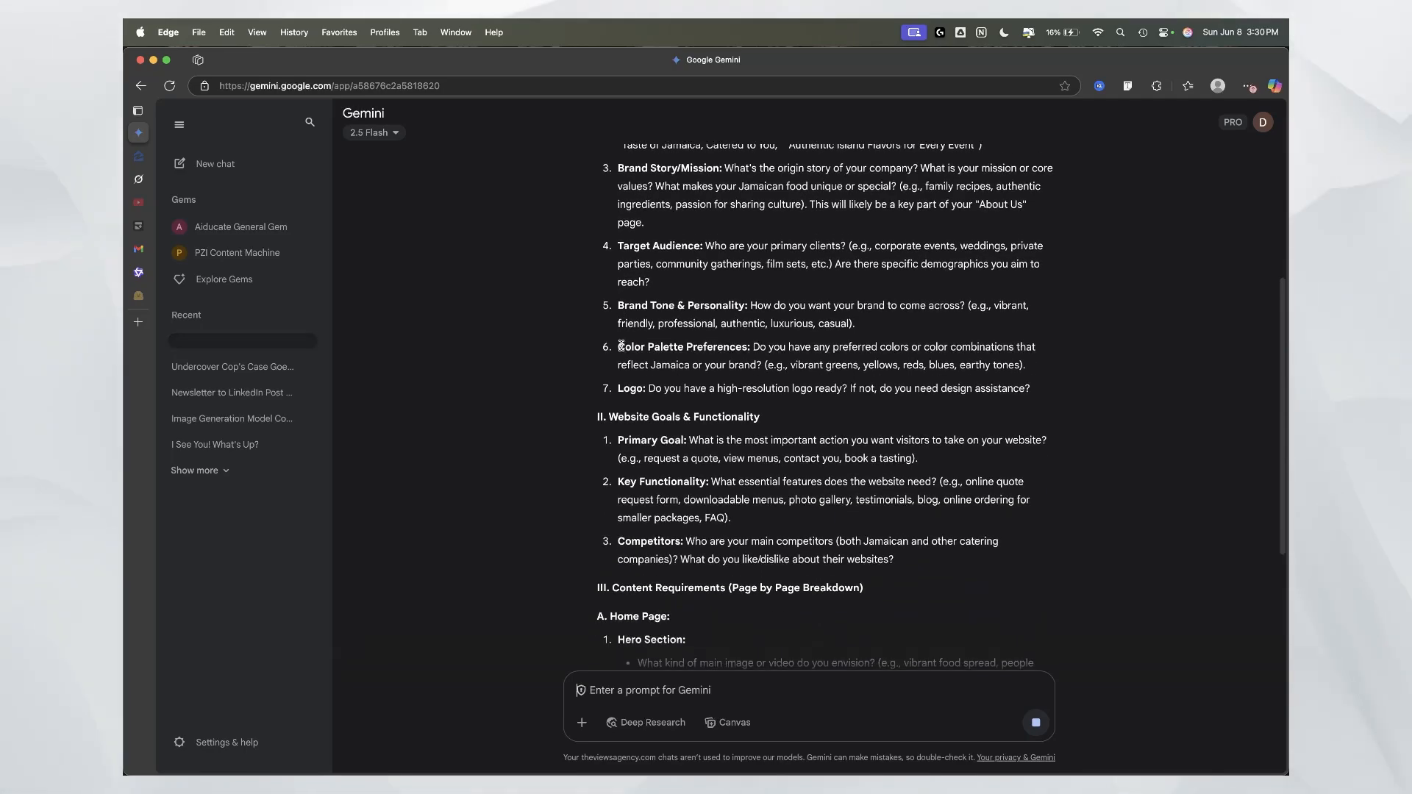
scroll("down", 3)
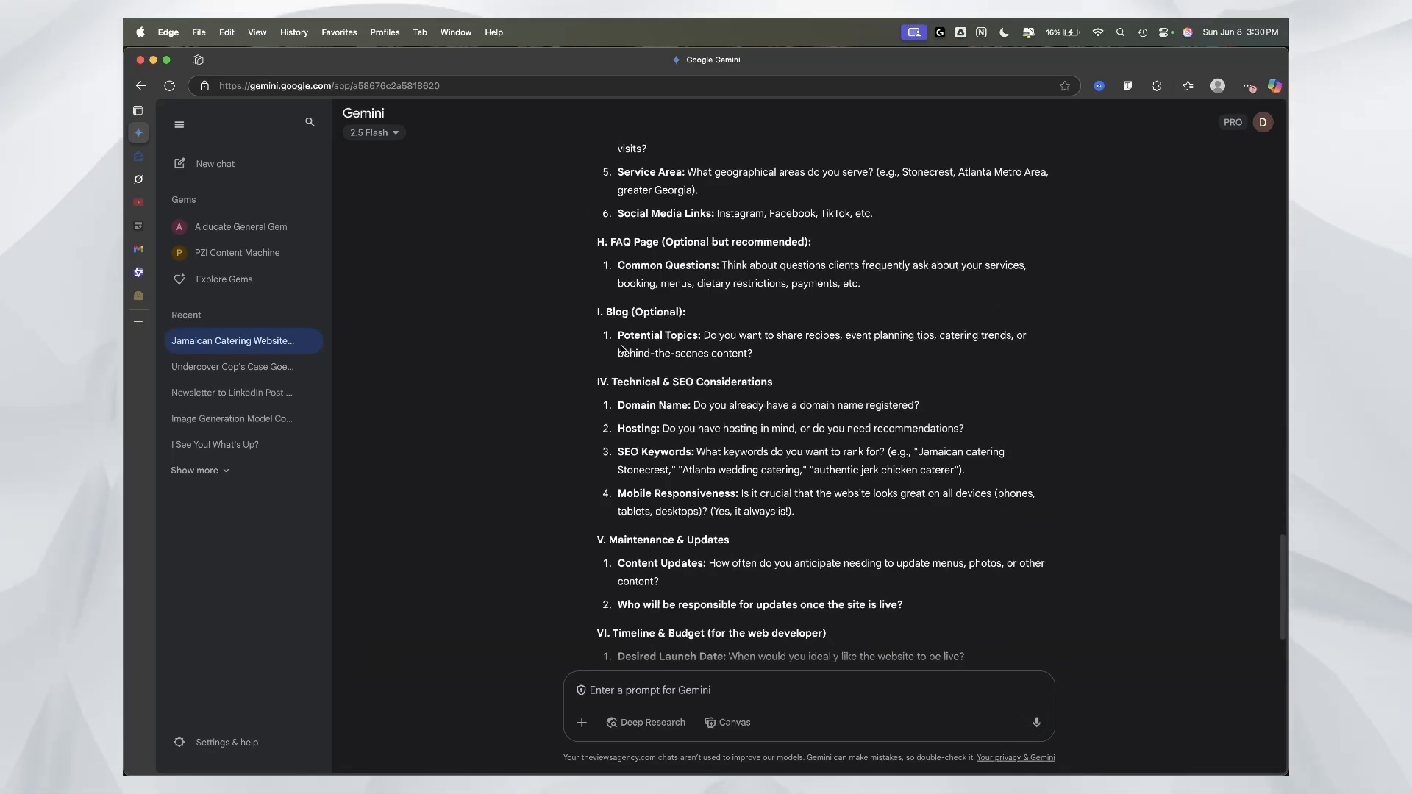
scroll("down", 3)
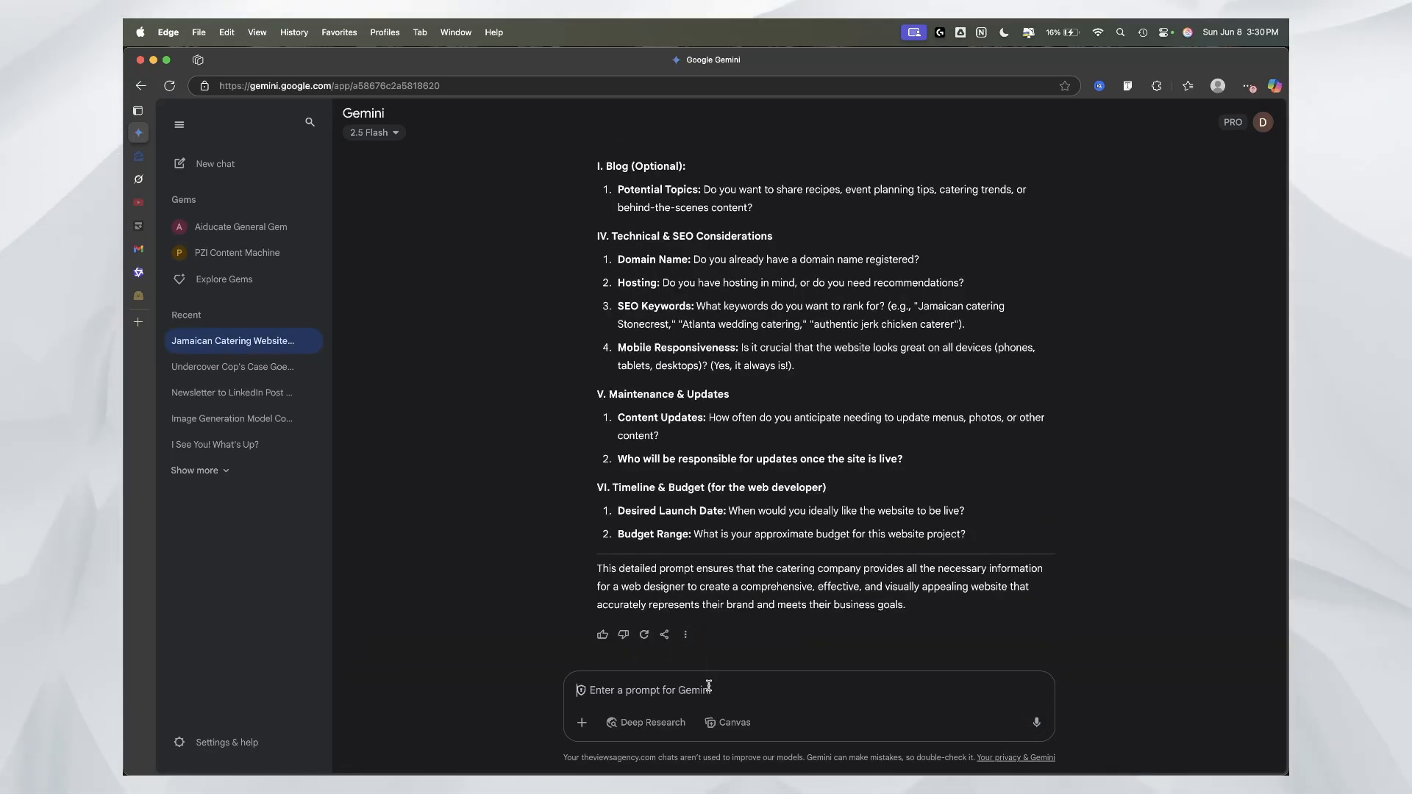
scroll("up", 3)
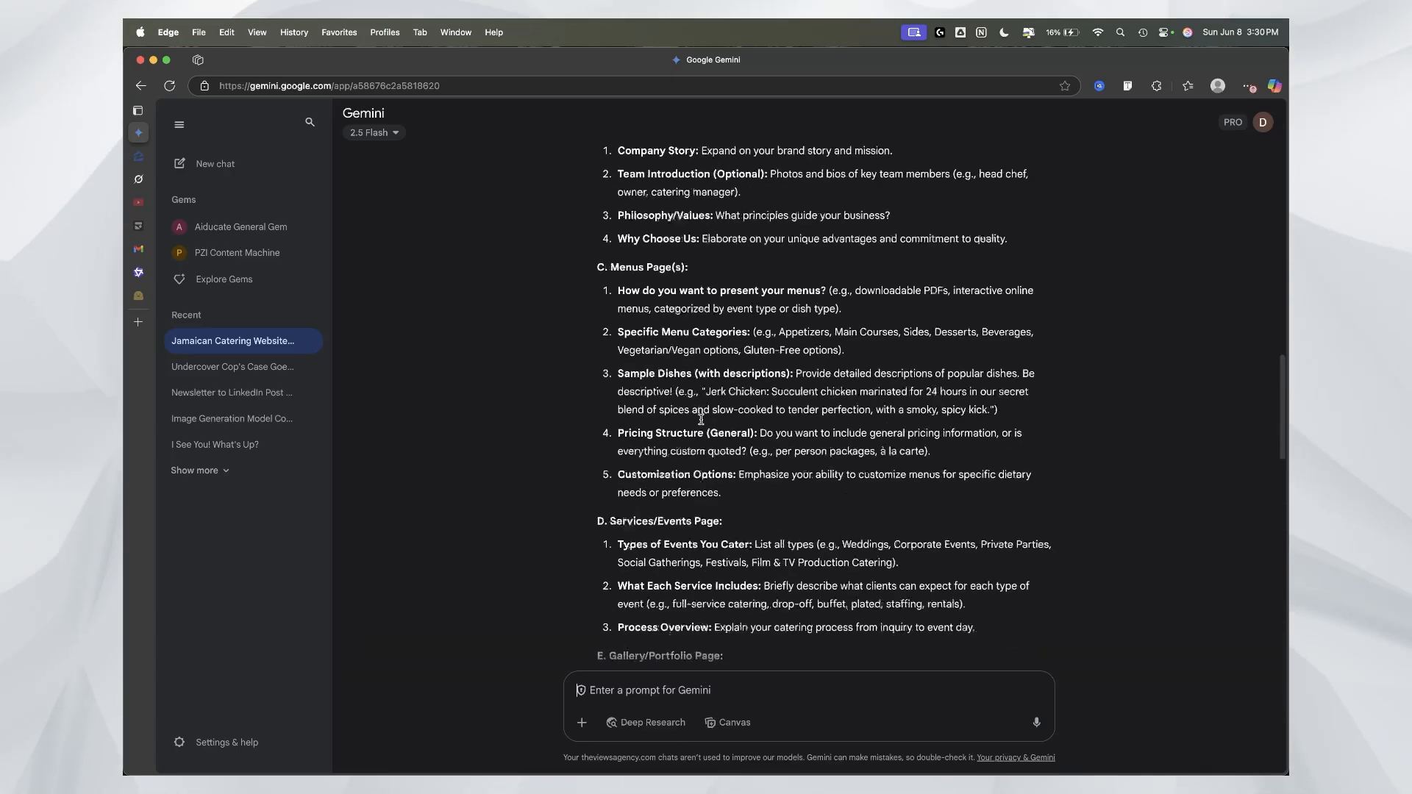
scroll("up", 3)
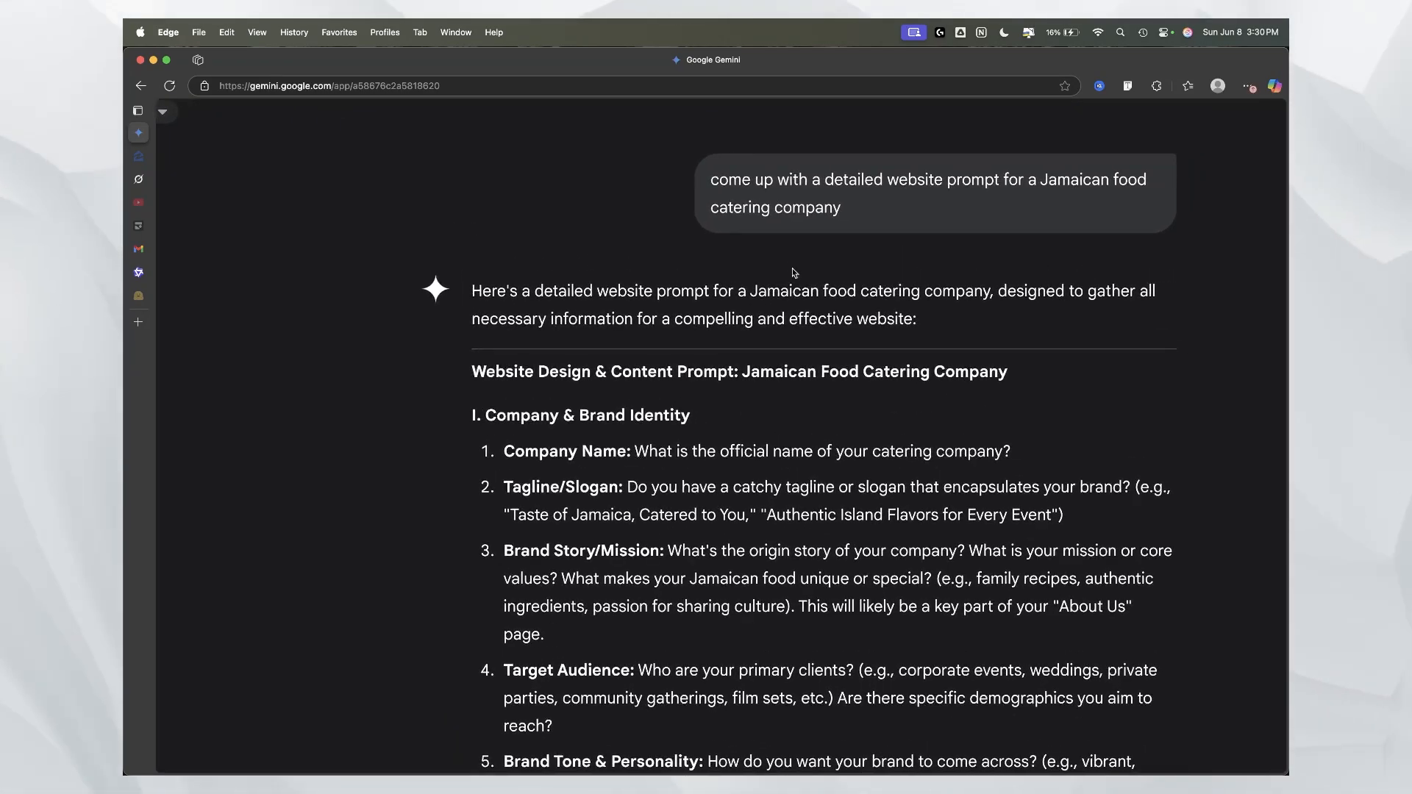
mouse_move(490, 354)
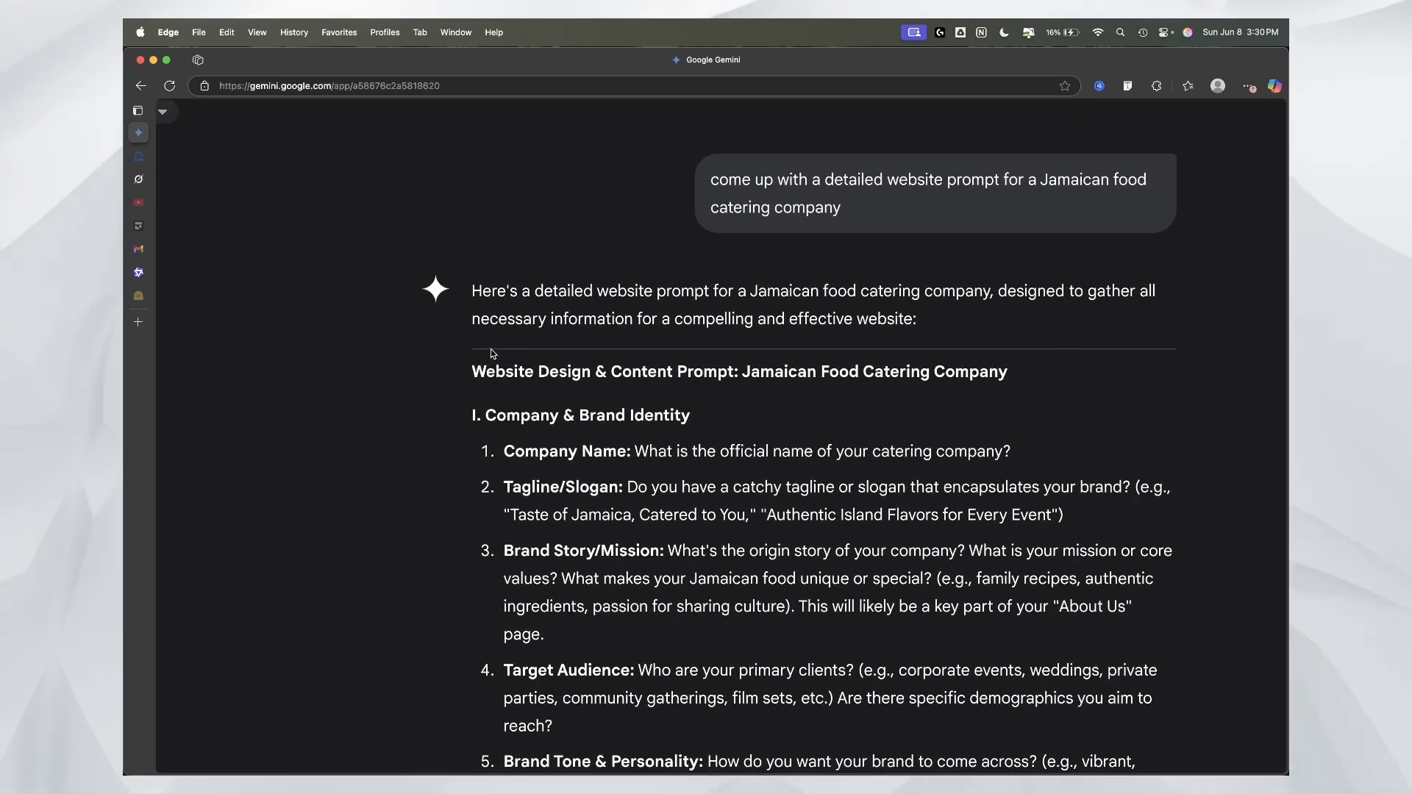
Step: Ask Gemini for the entire Jamaican food catering website prompt without asking any questions
left_click(180, 125)
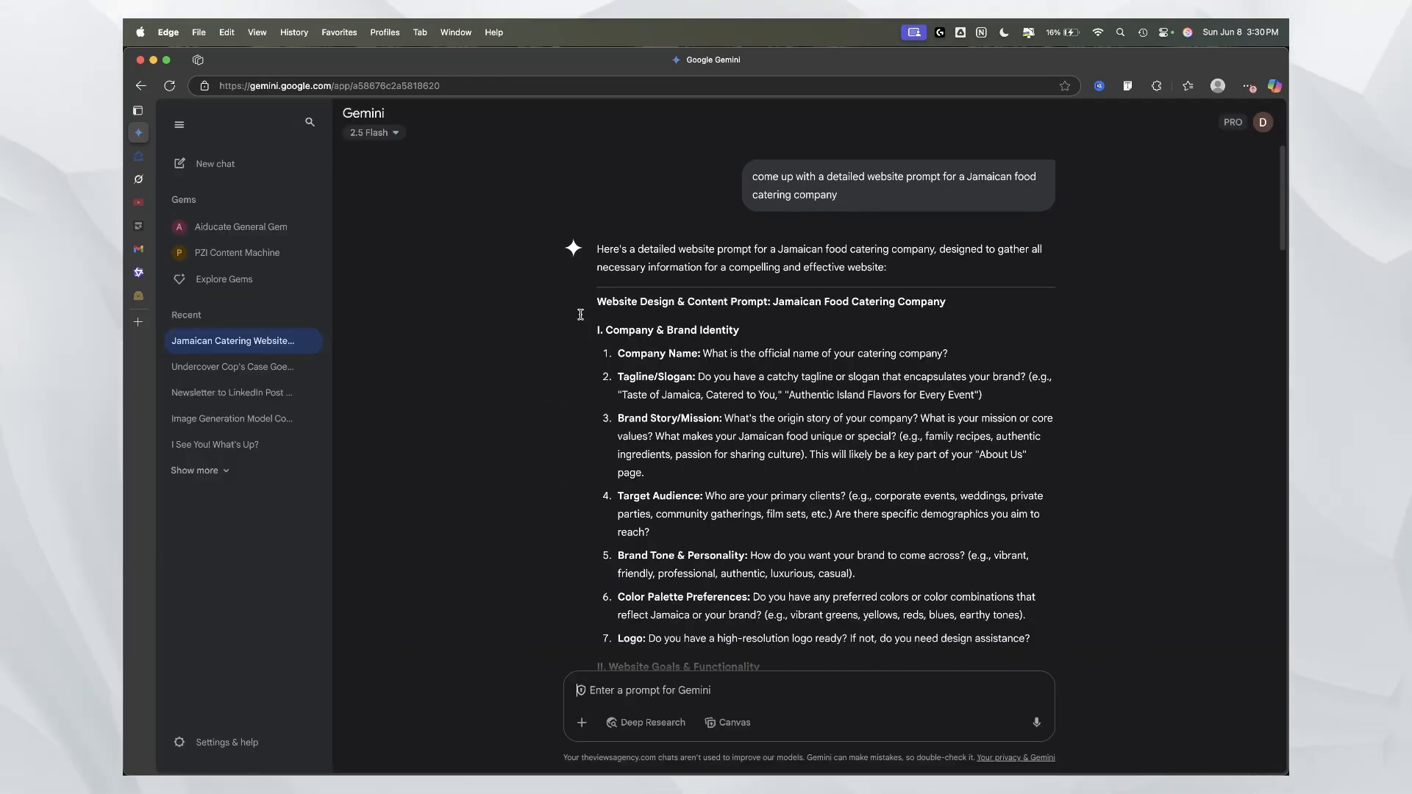
scroll("down", 3)
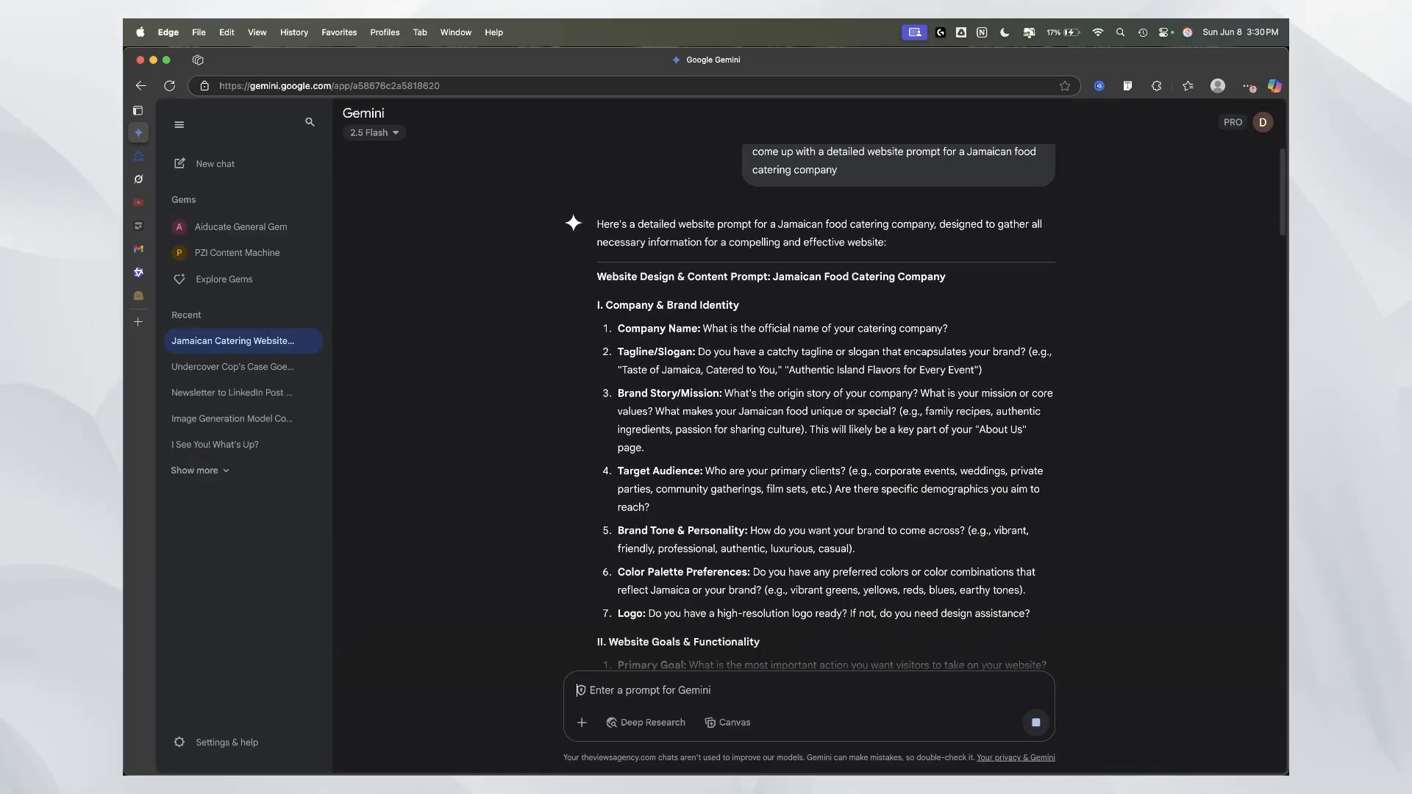
type("the entire website")
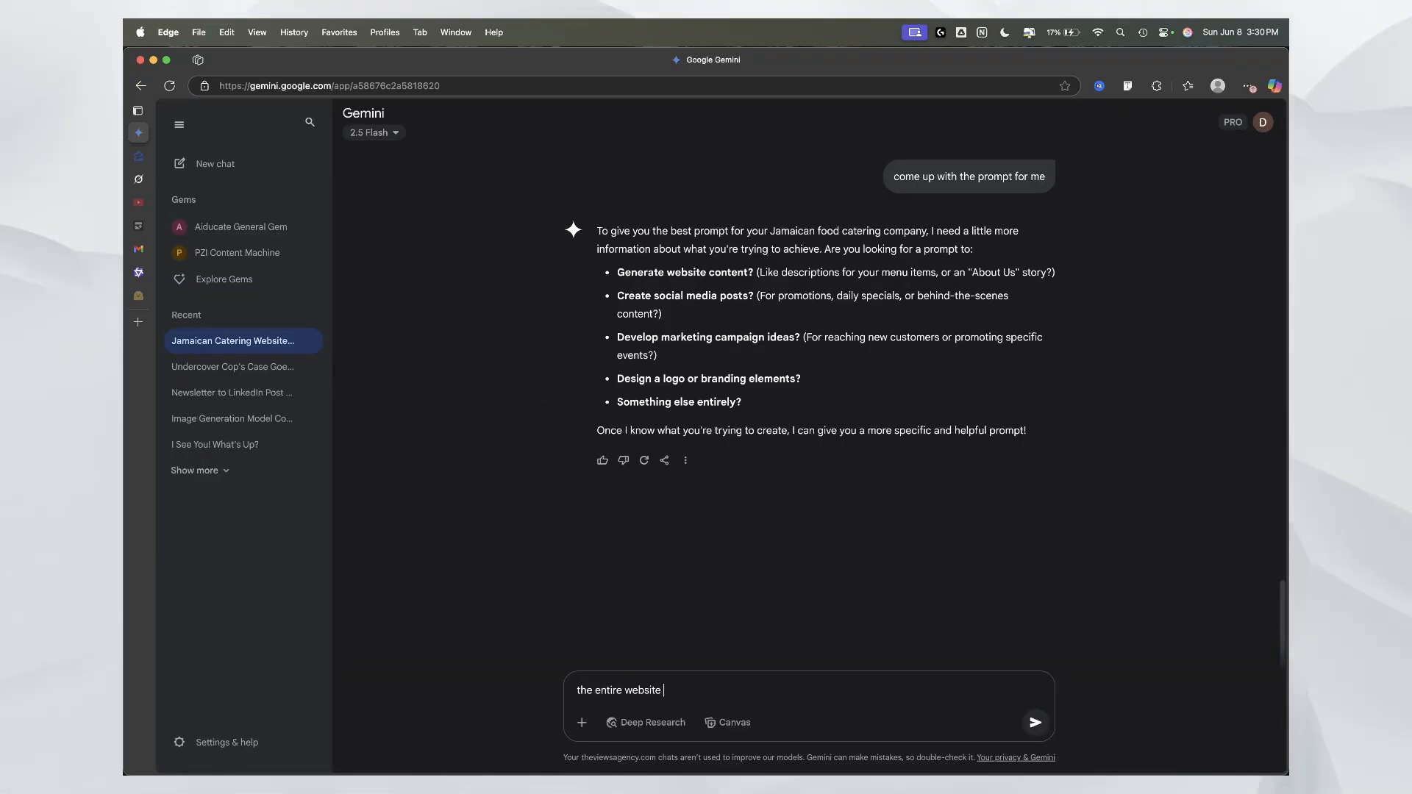
type("prompt for the jamai")
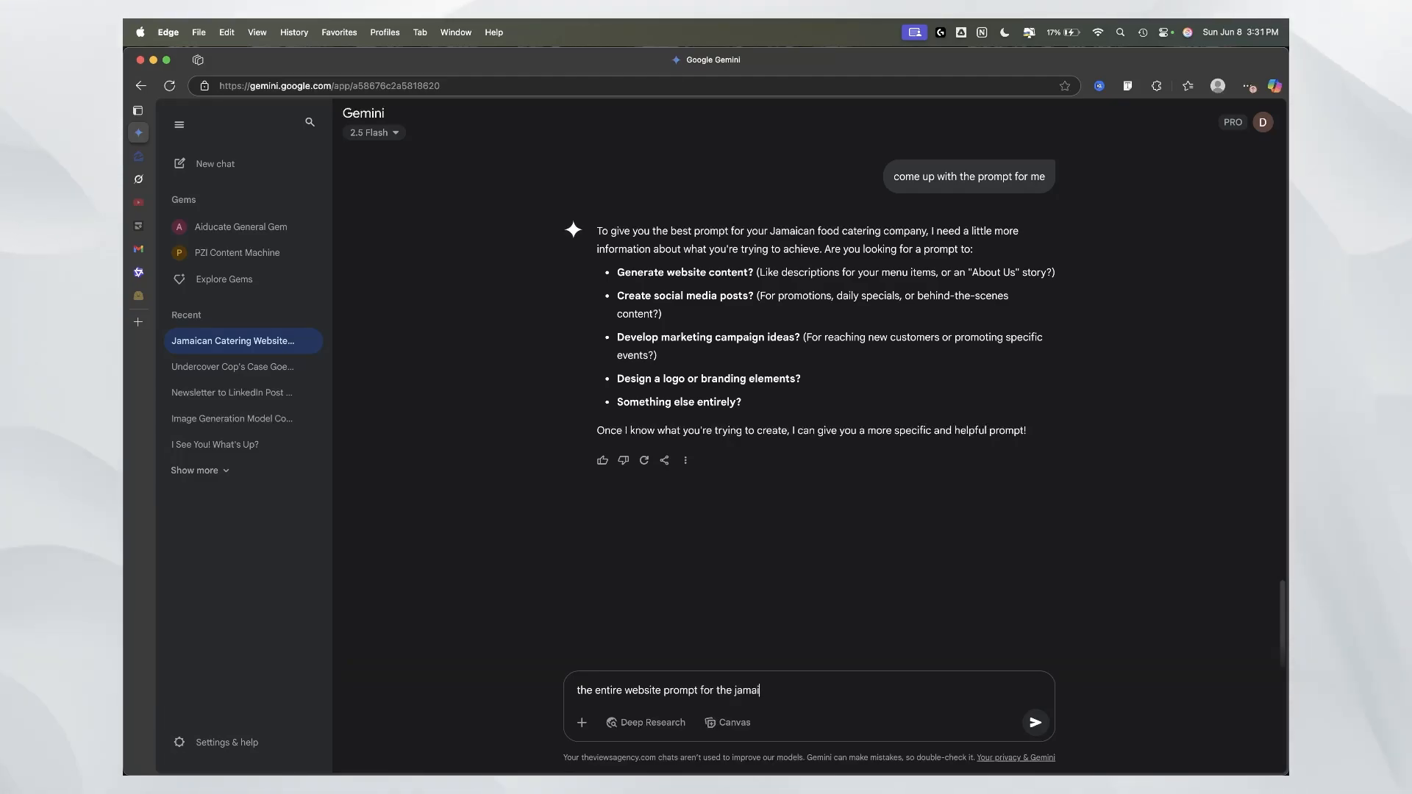
type("can")
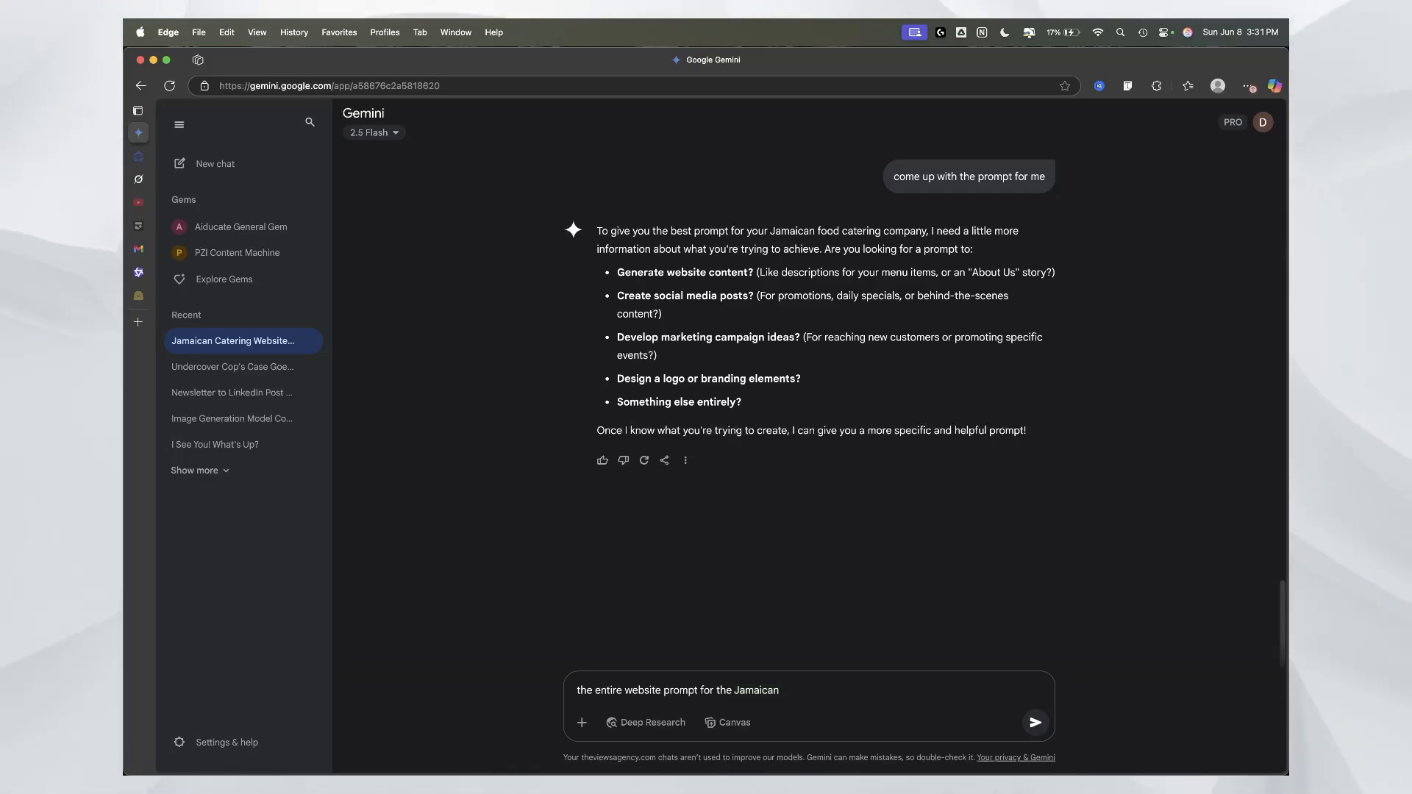
type("food catering com")
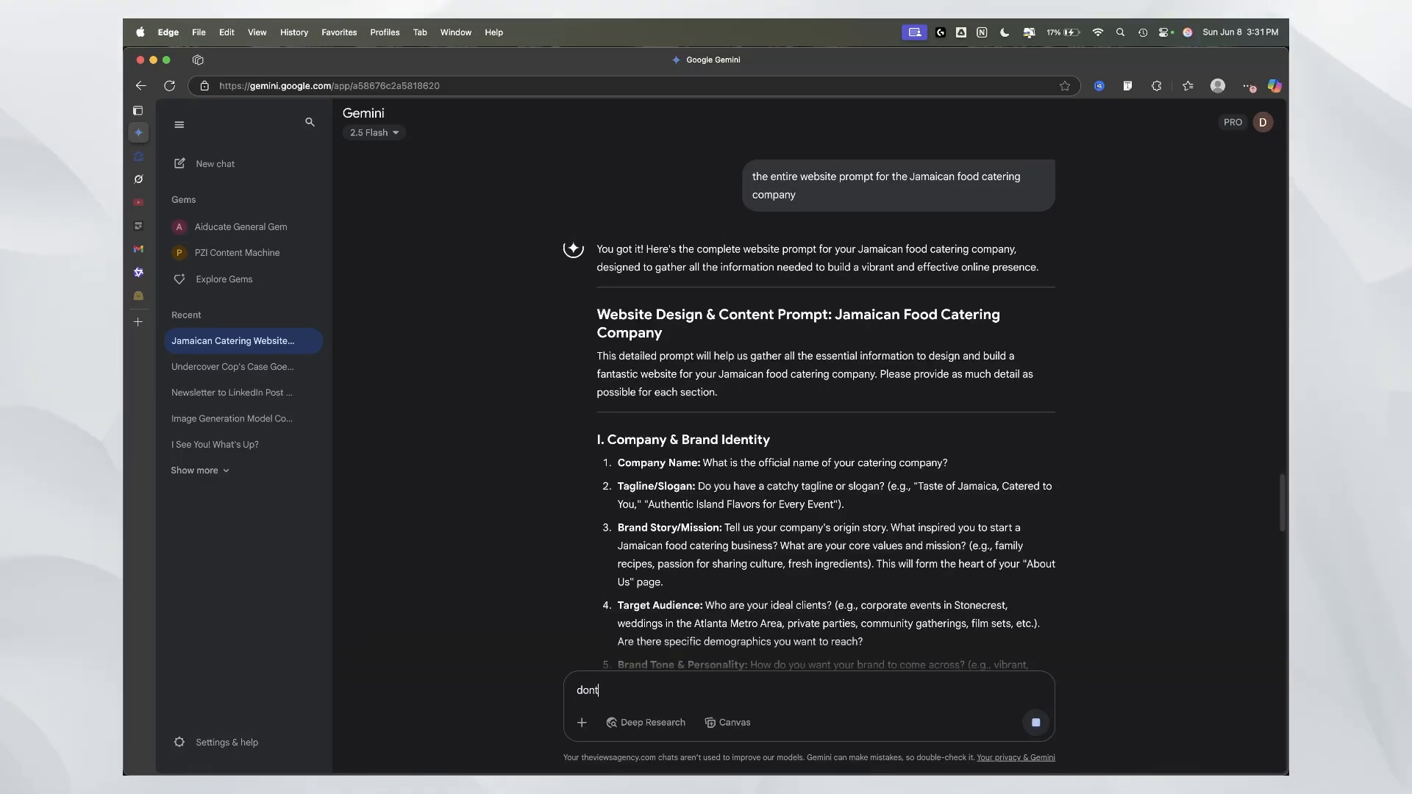
type("ask questions, just come up with t")
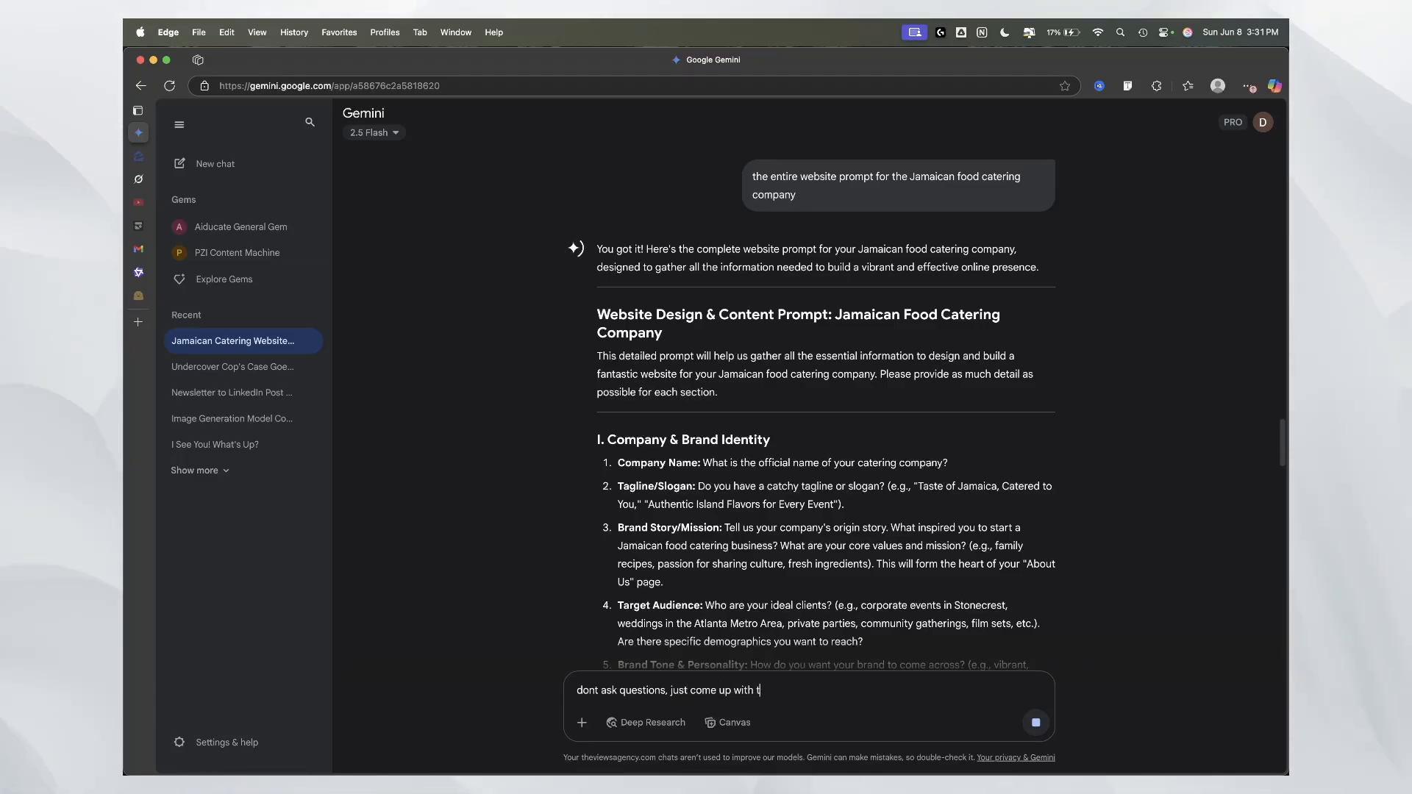
type("he prompt")
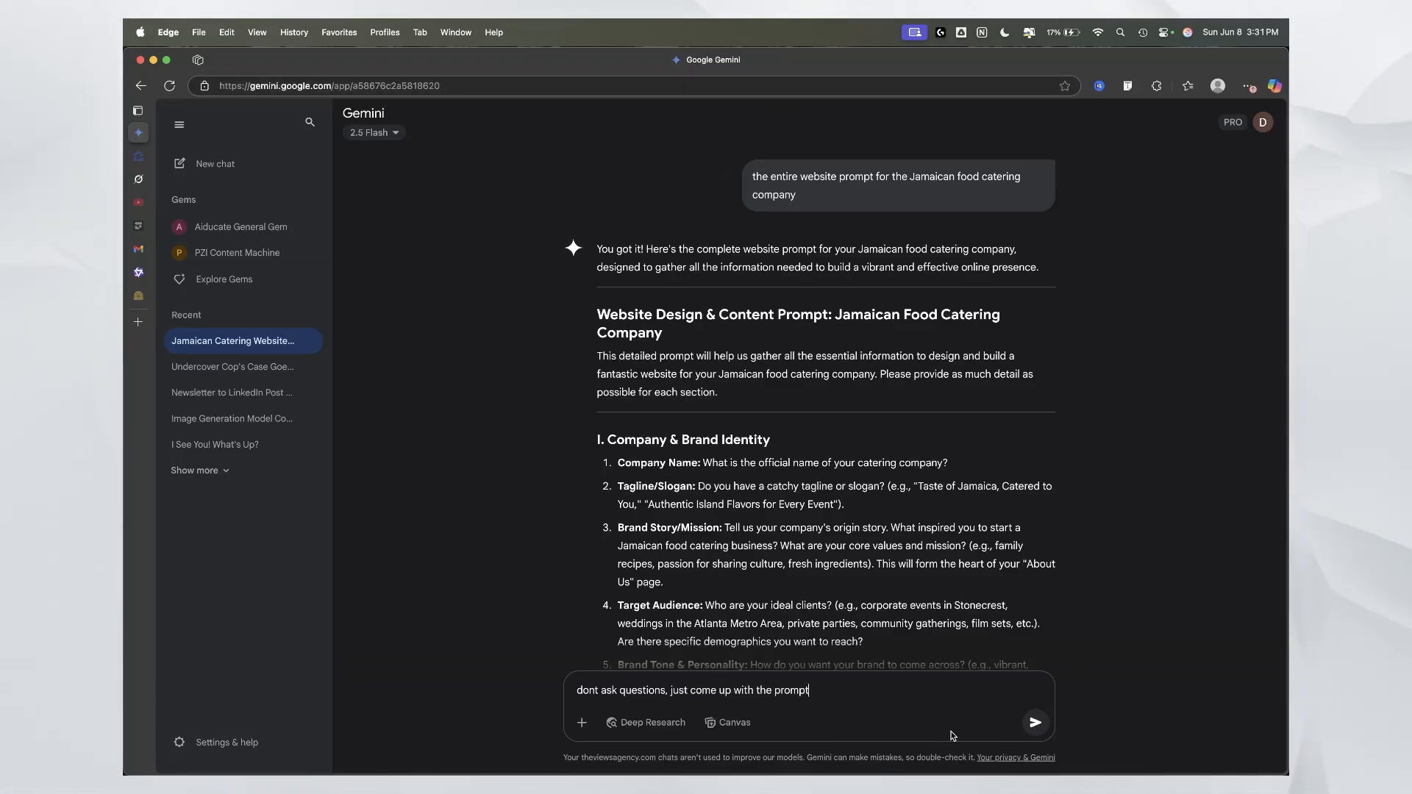
left_click(1032, 721)
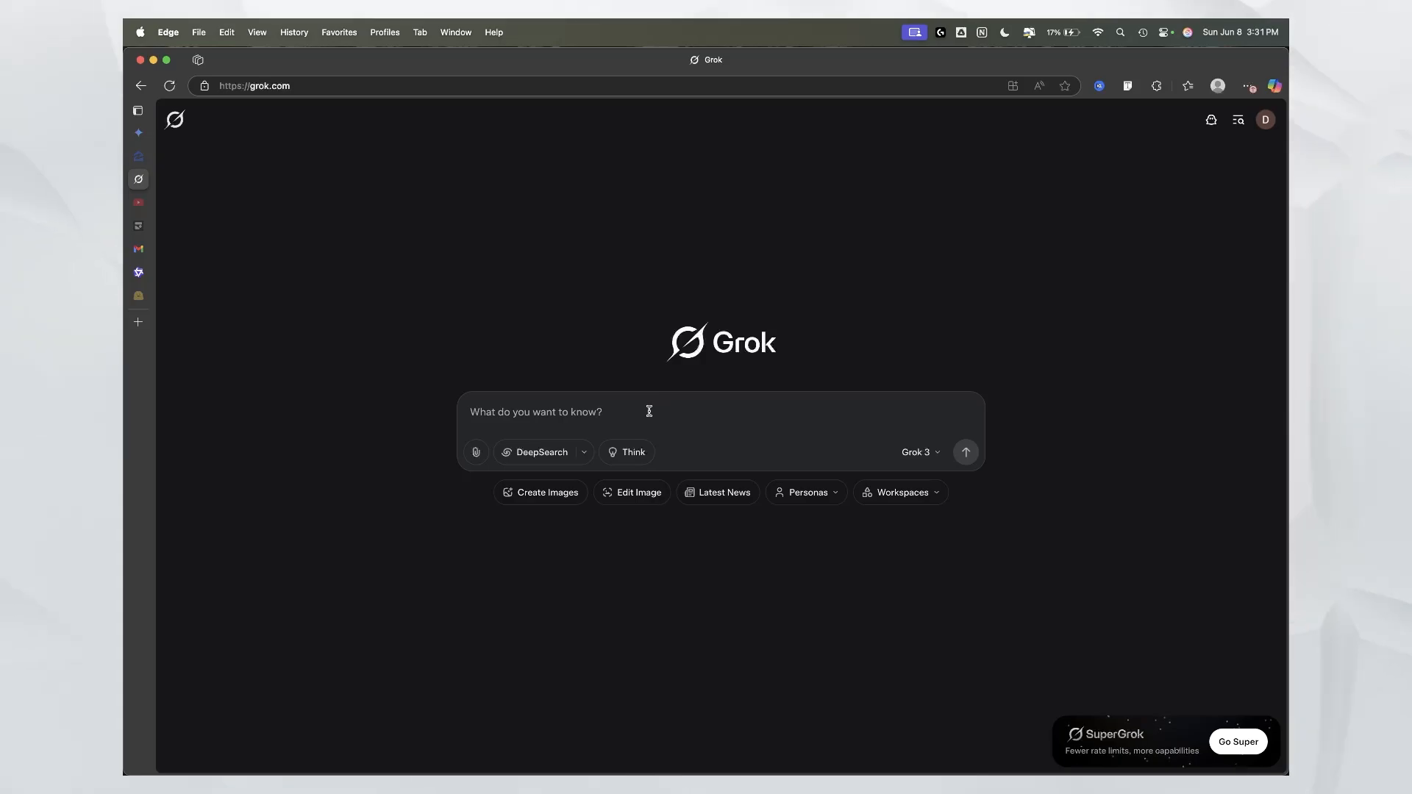
Step: Enter the catering website request in Grok and scroll through the generated JAMFlavors Catering document
left_click(964, 450)
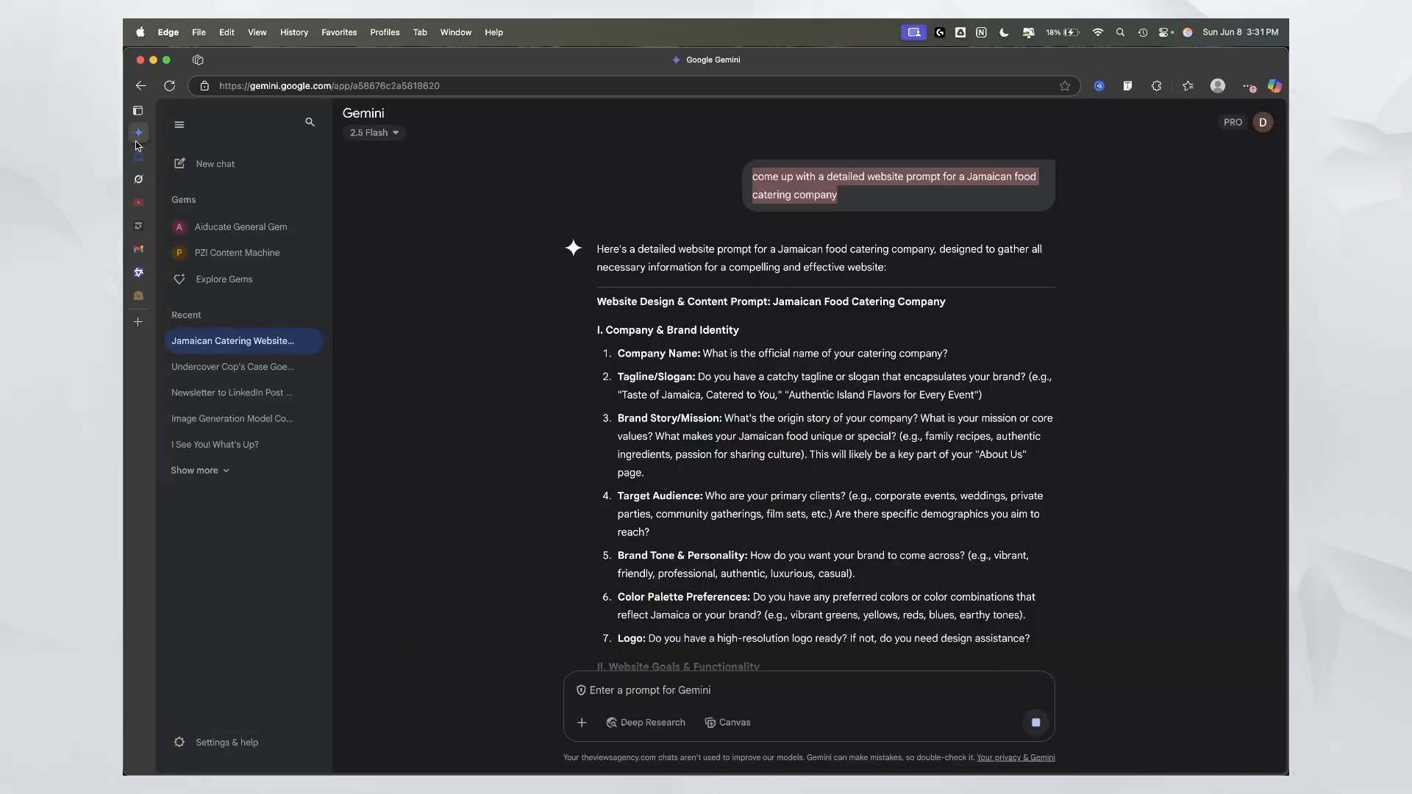
scroll("down", 3)
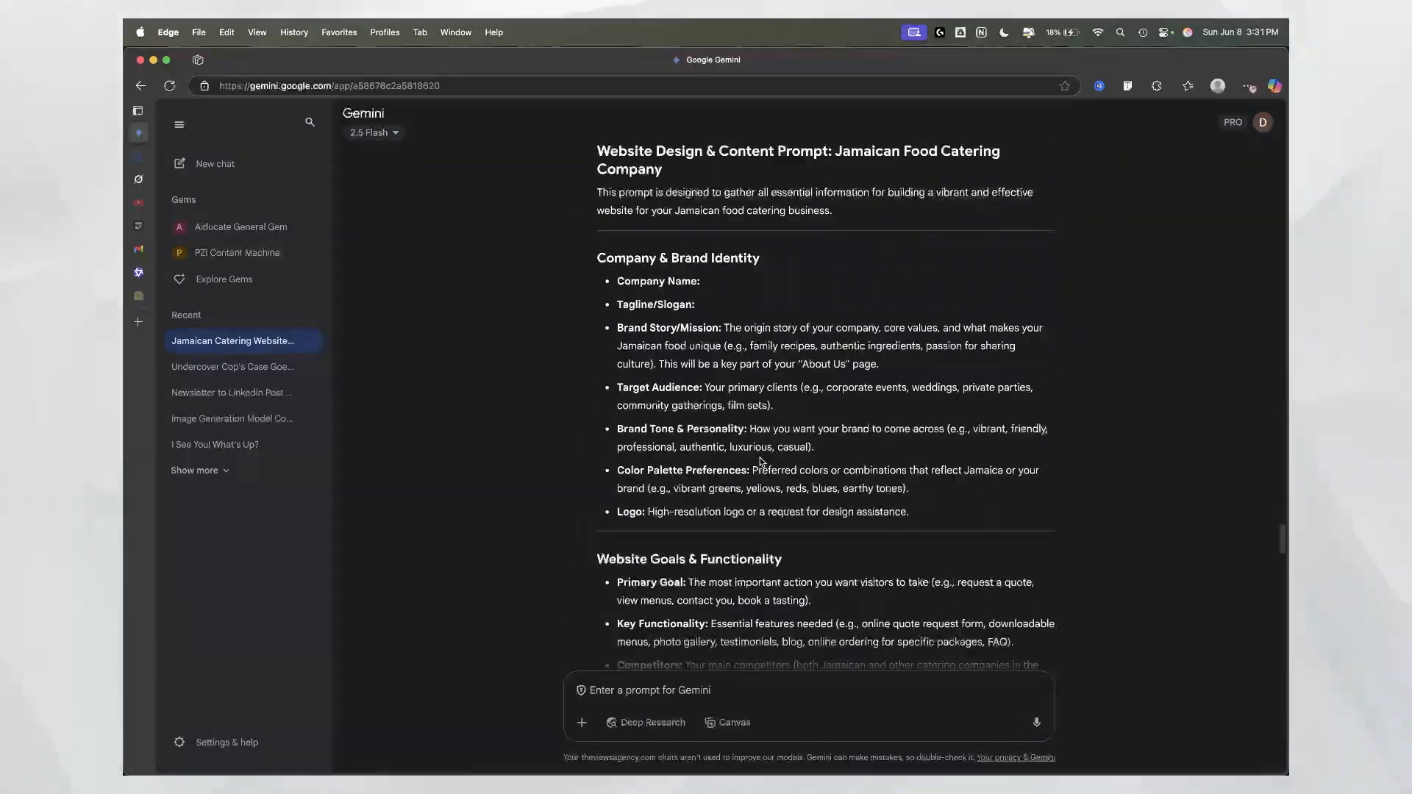
scroll("down", 3)
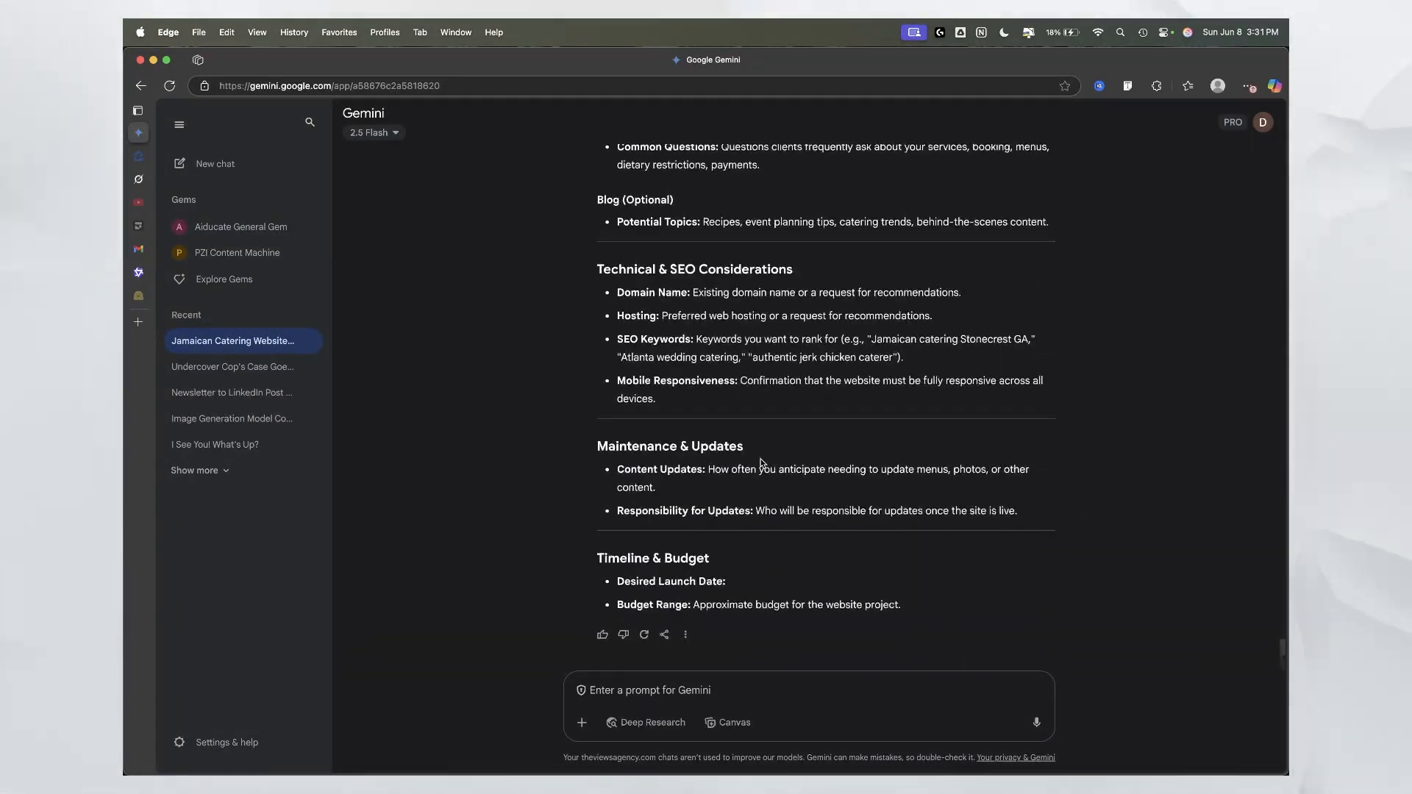
scroll("up", 3)
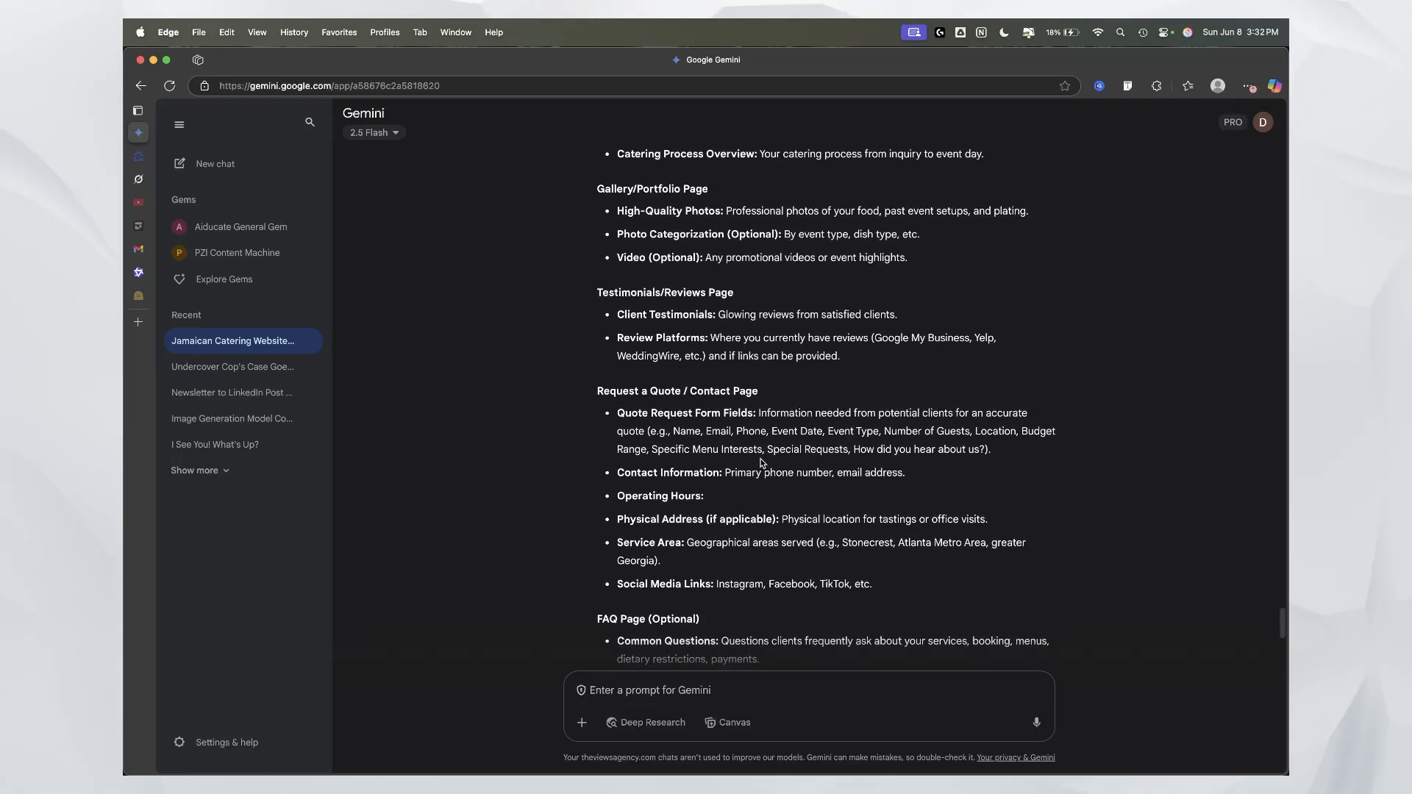
scroll("up", 3)
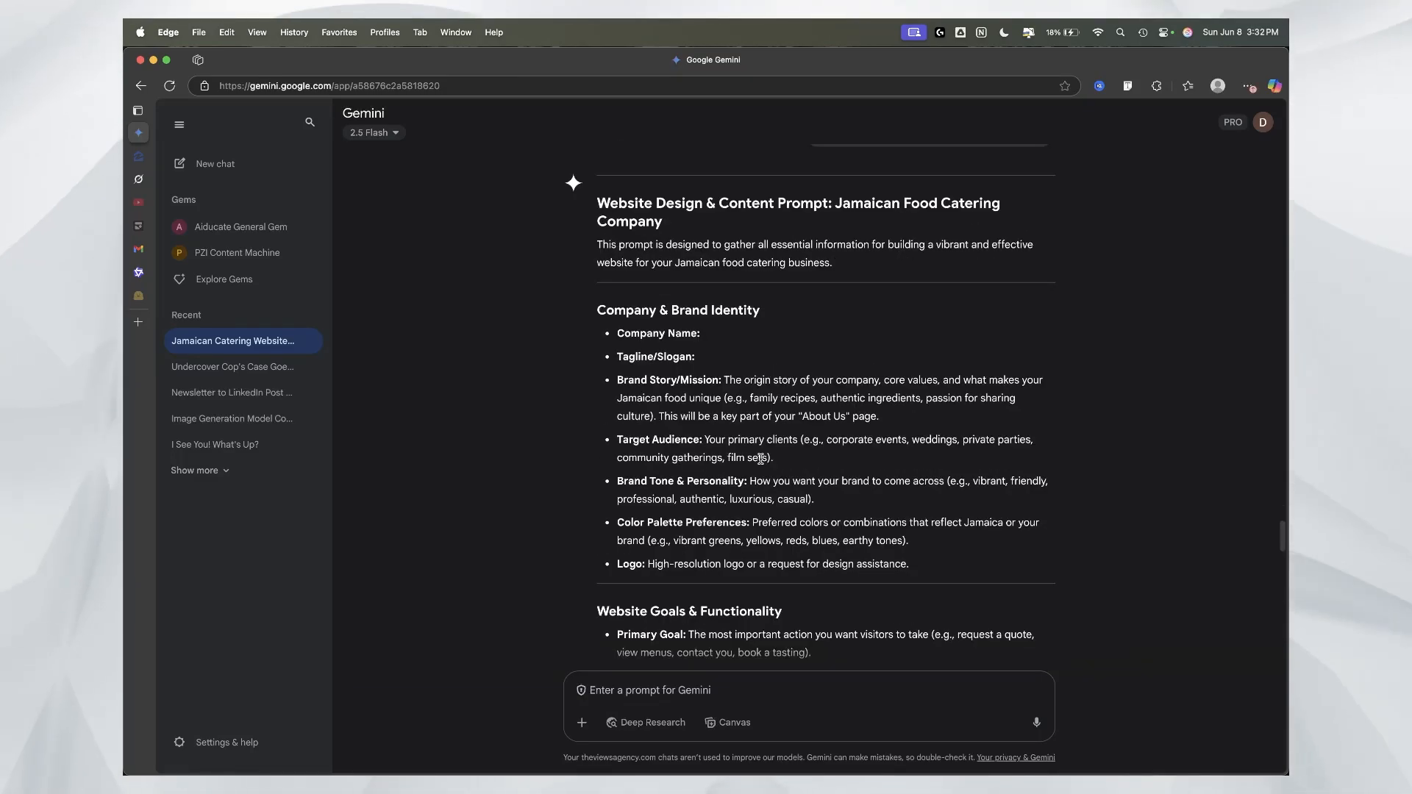
scroll("up", 3)
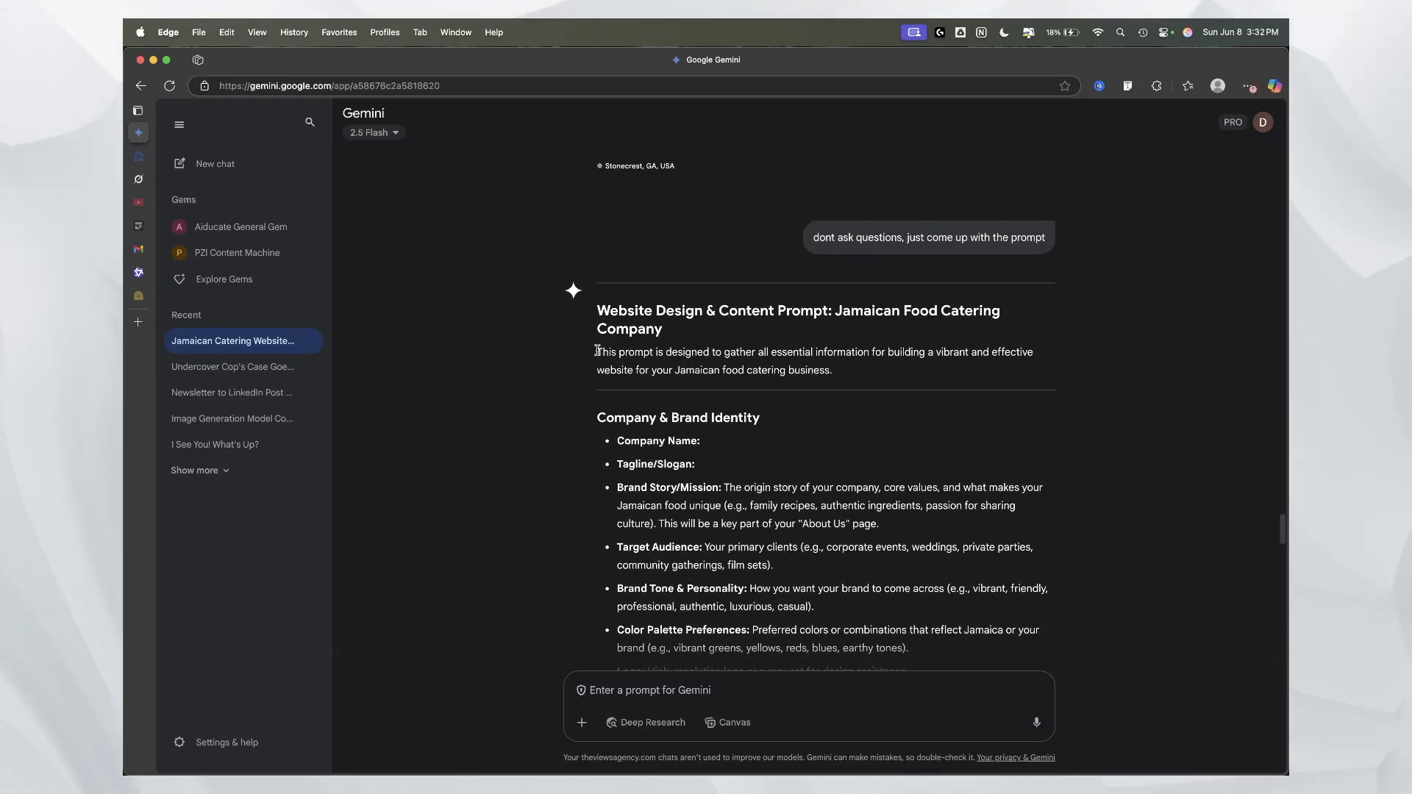
mouse_move(631, 452)
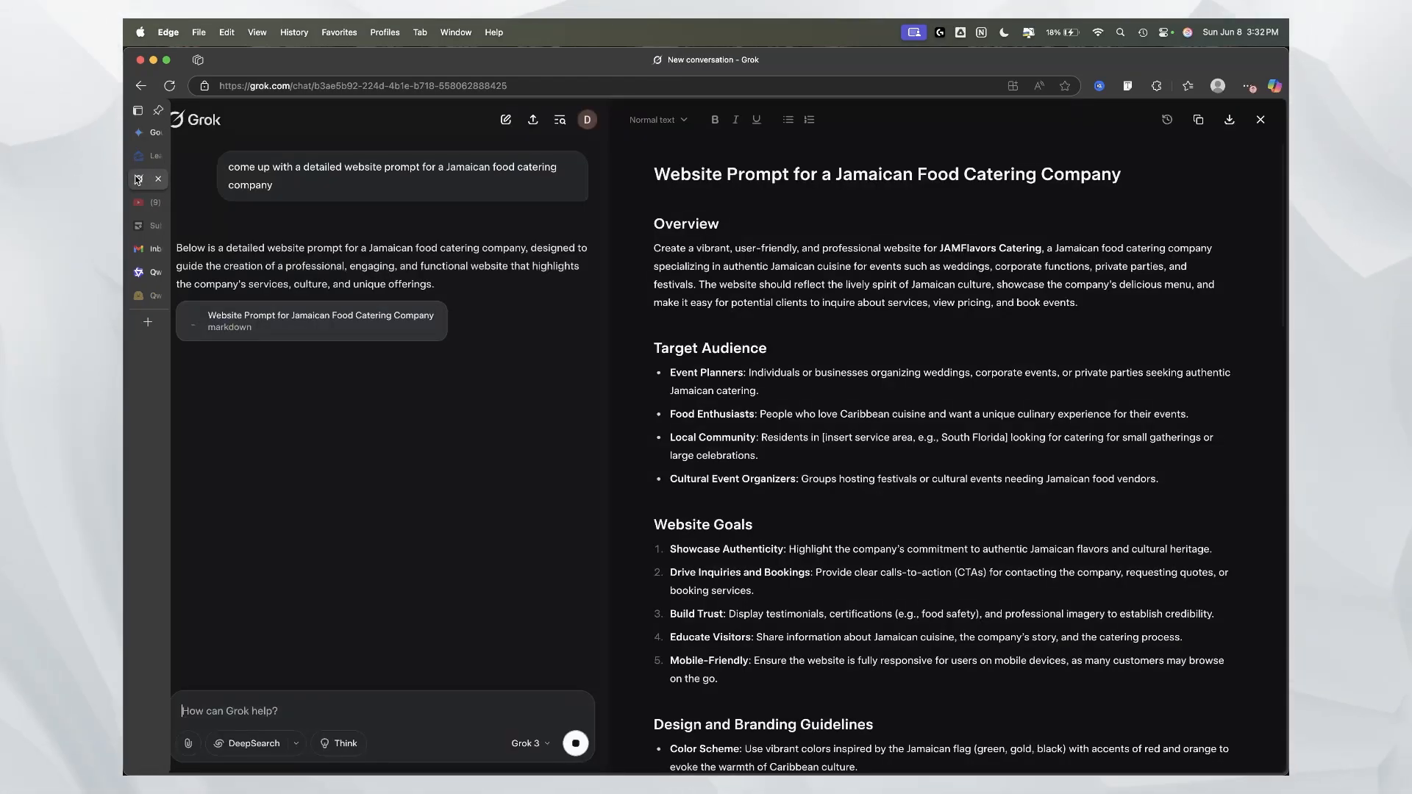
scroll("down", 3)
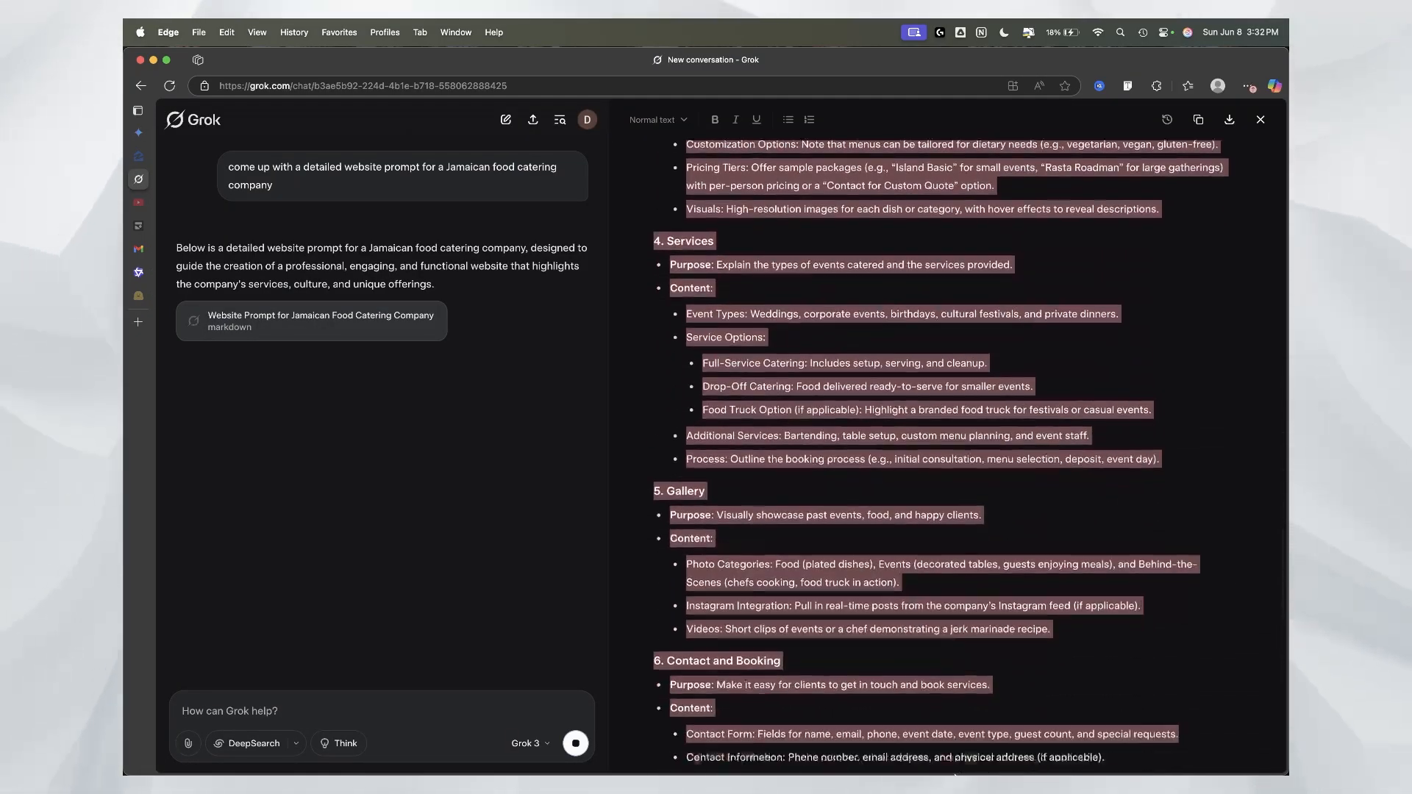
scroll("down", 3)
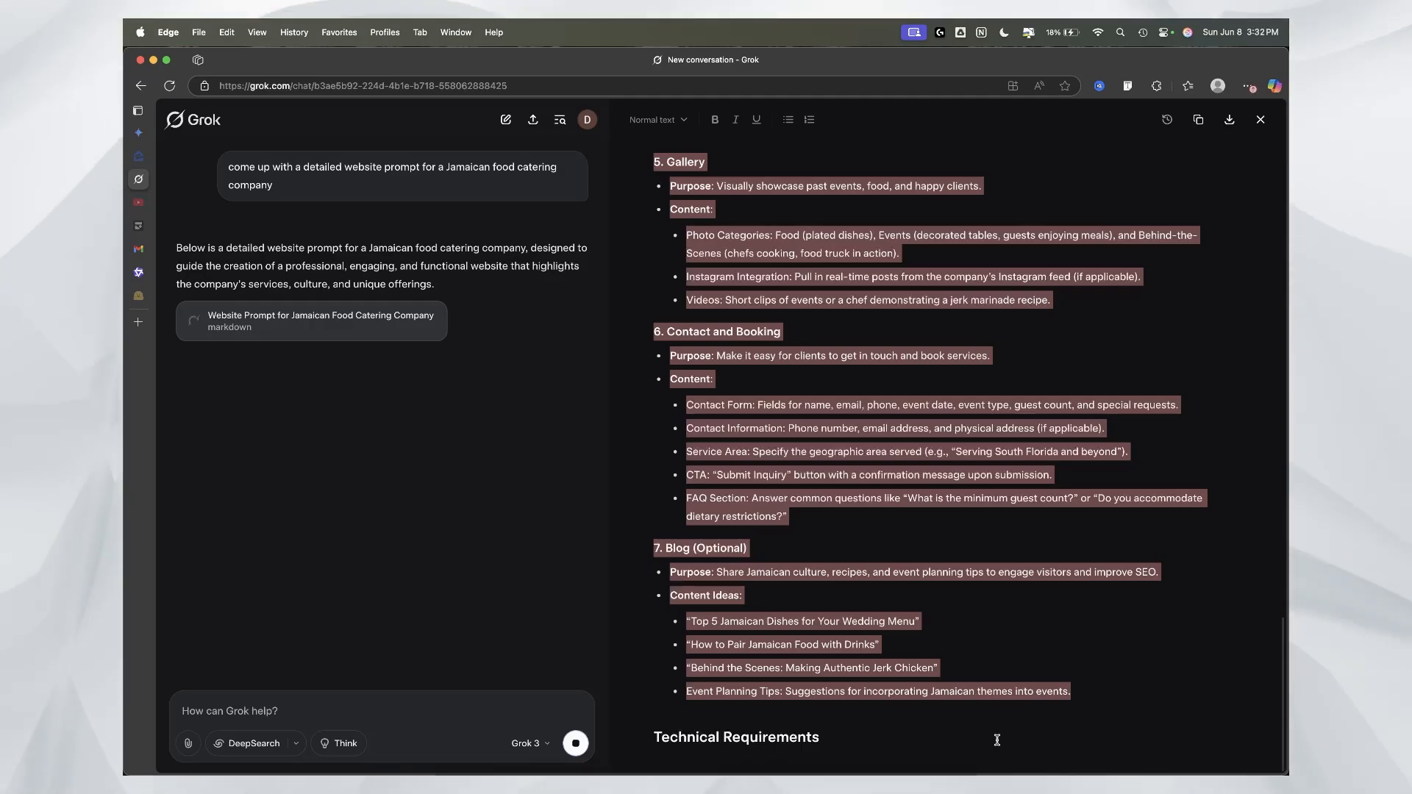
mouse_move(190, 325)
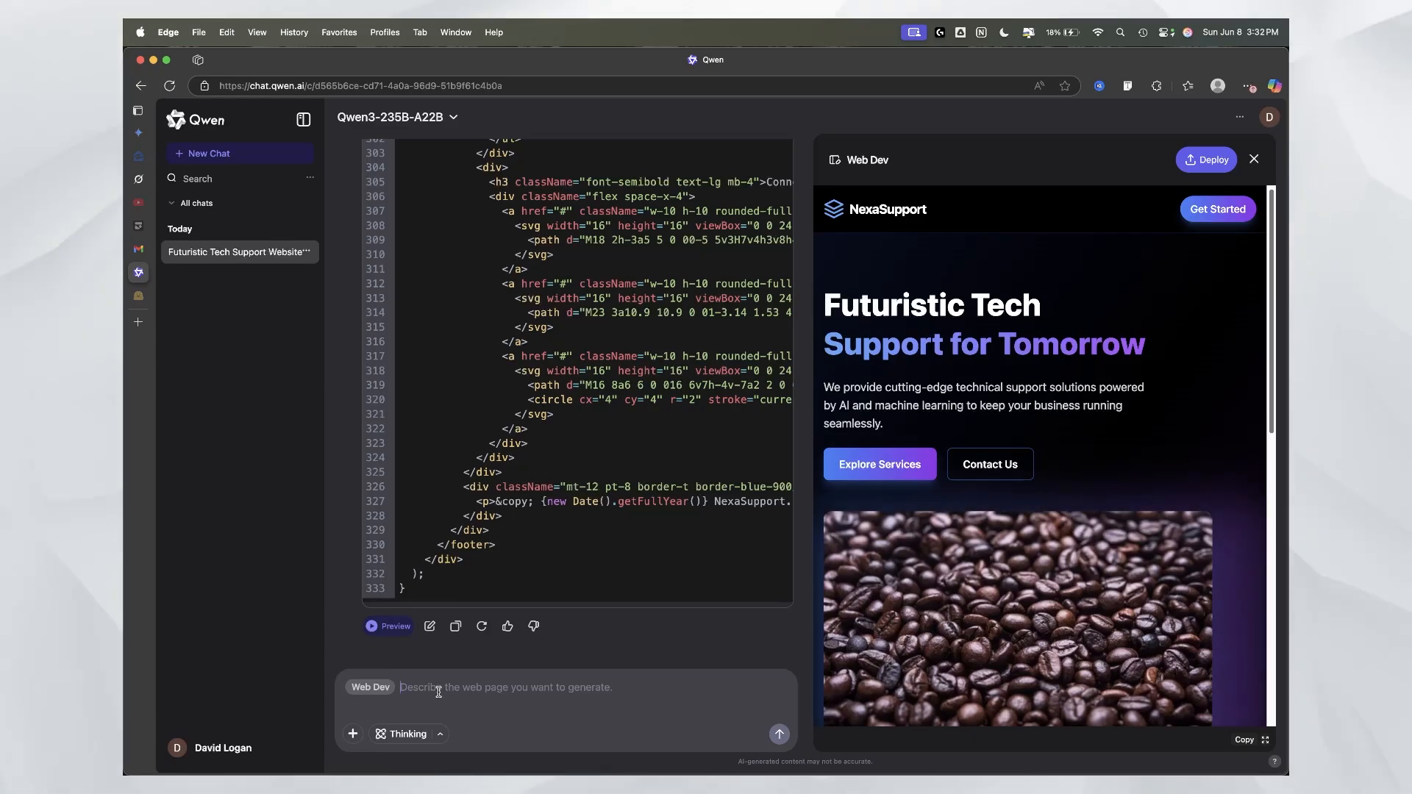
Step: Submit the JAMFlavors Catering prompt from Grok in a fresh Qwen Web Dev chat
left_click(208, 153)
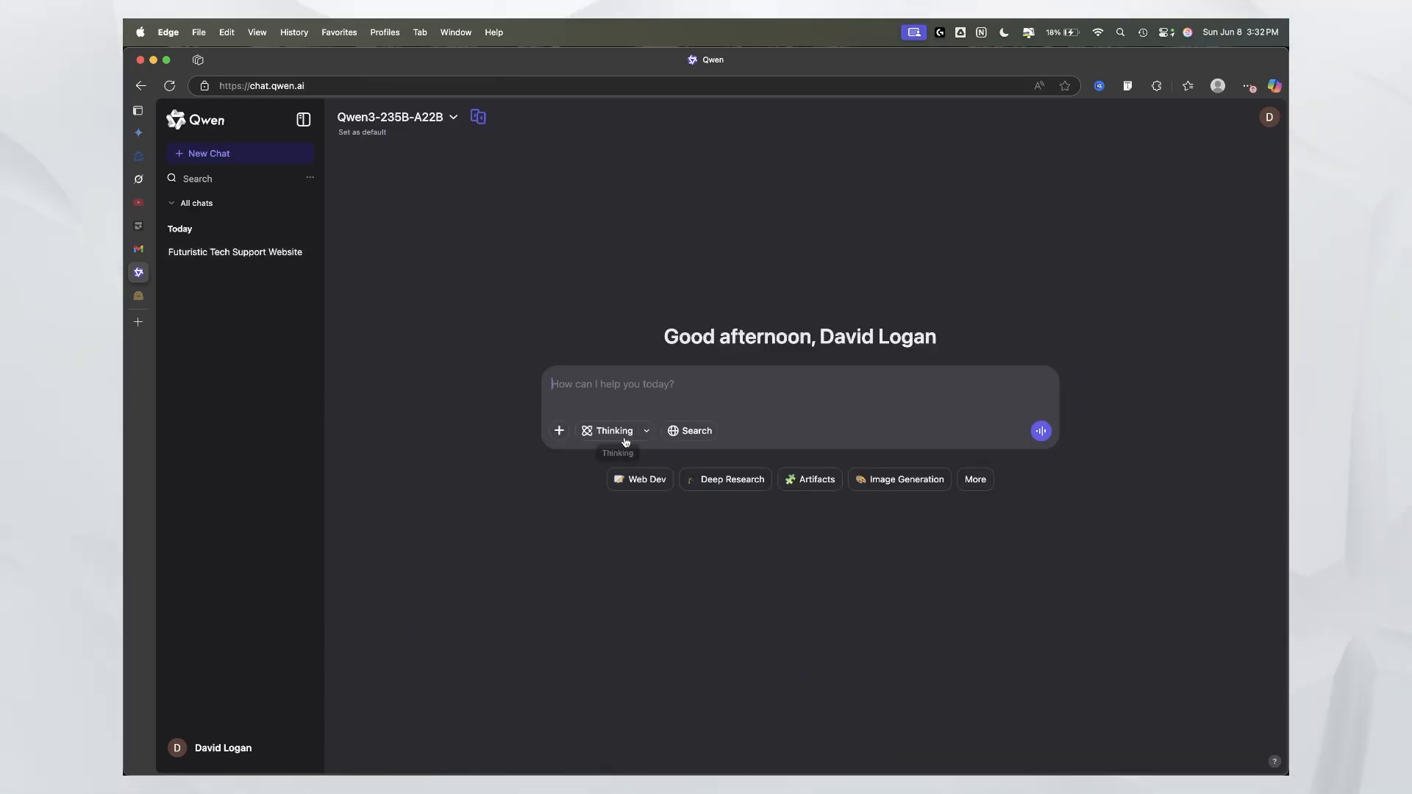
left_click(639, 478)
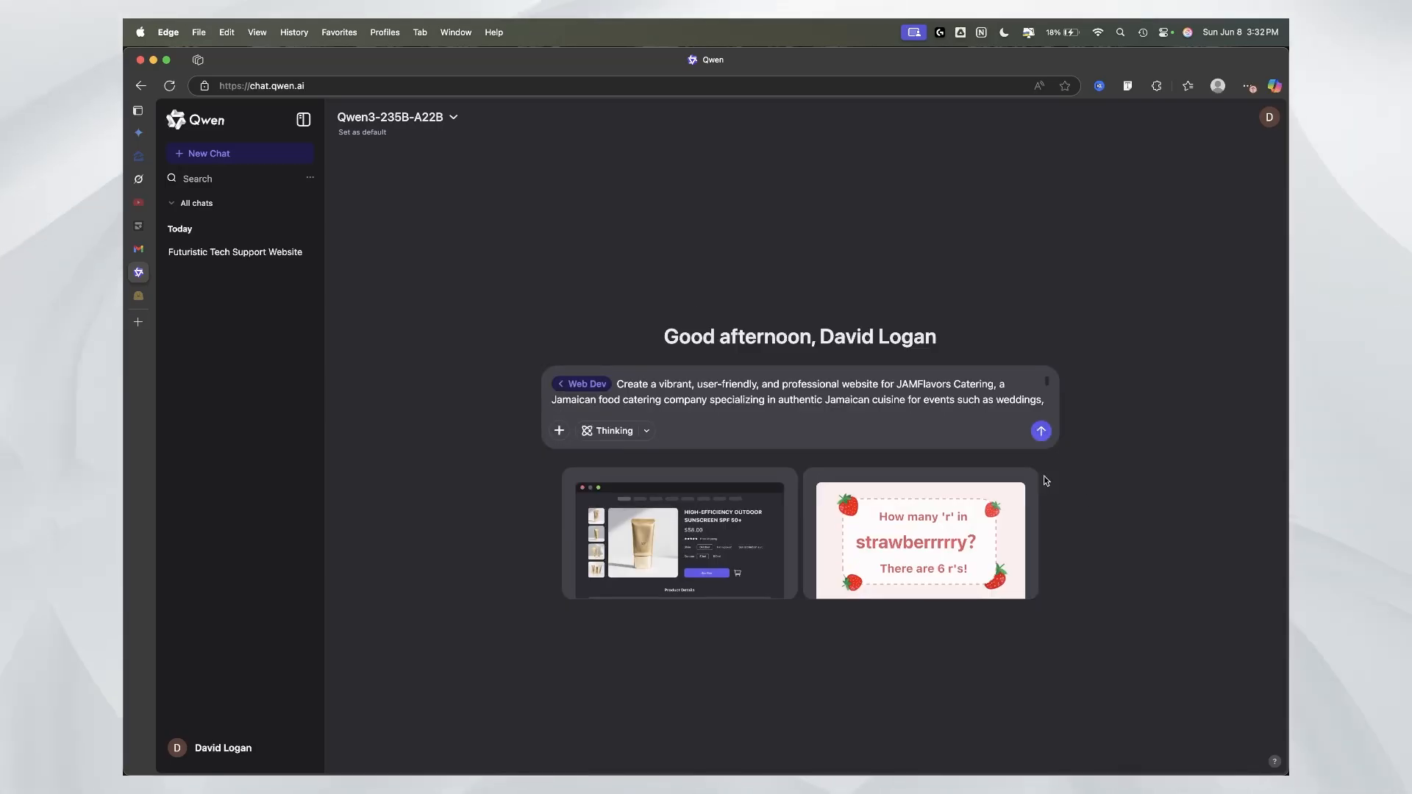
left_click(1040, 430)
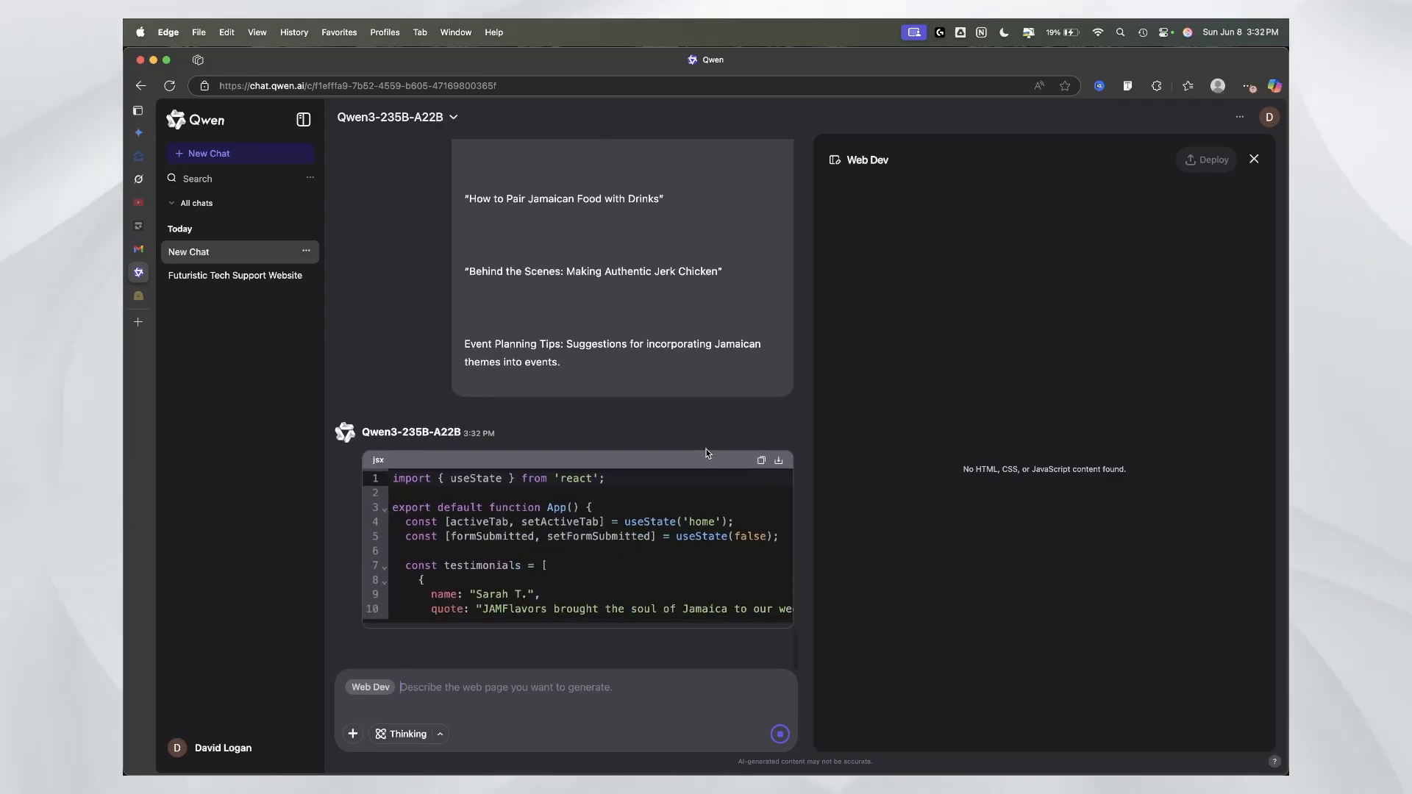
Step: Follow the streaming JAMFlavors React code through its about, menu and services sections
scroll("down", 3)
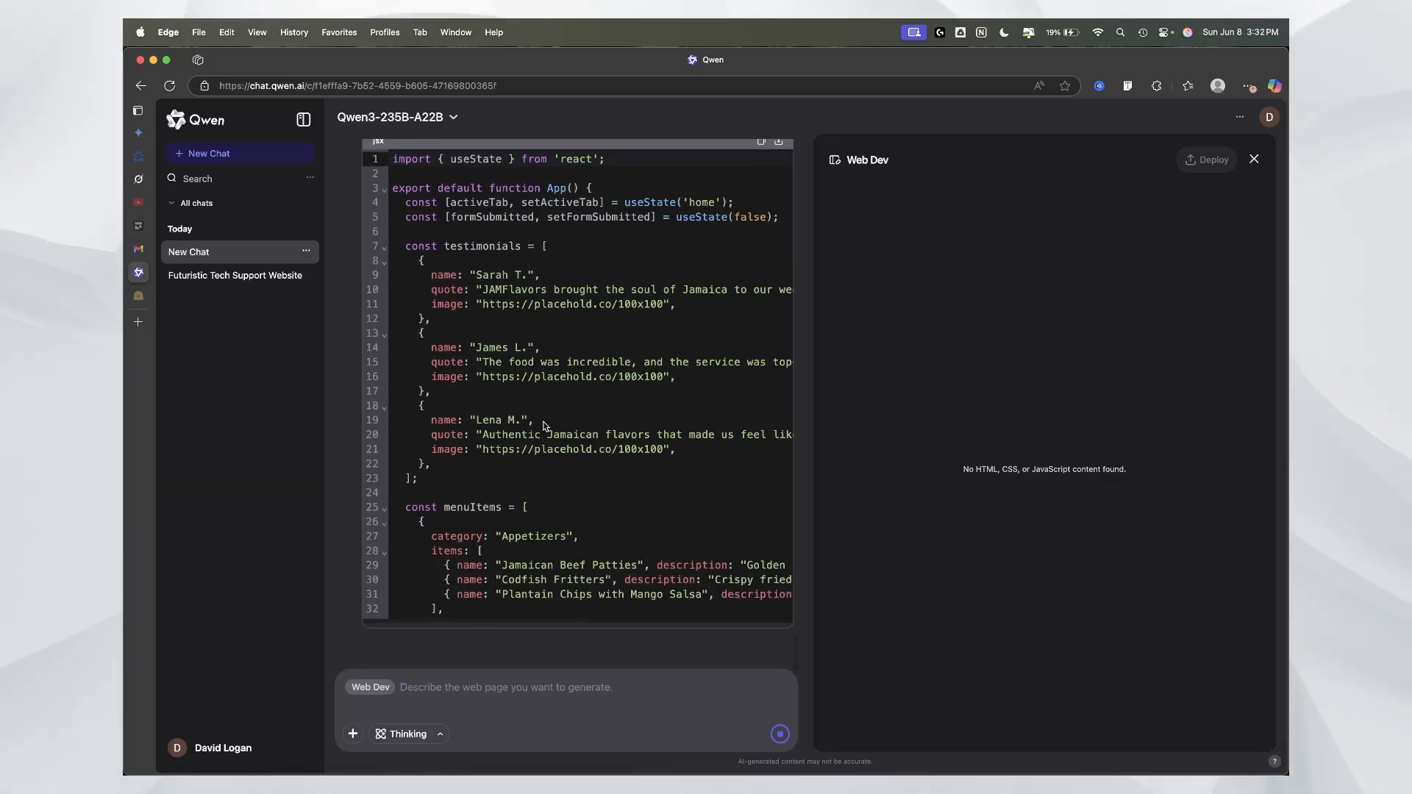
scroll("down", 3)
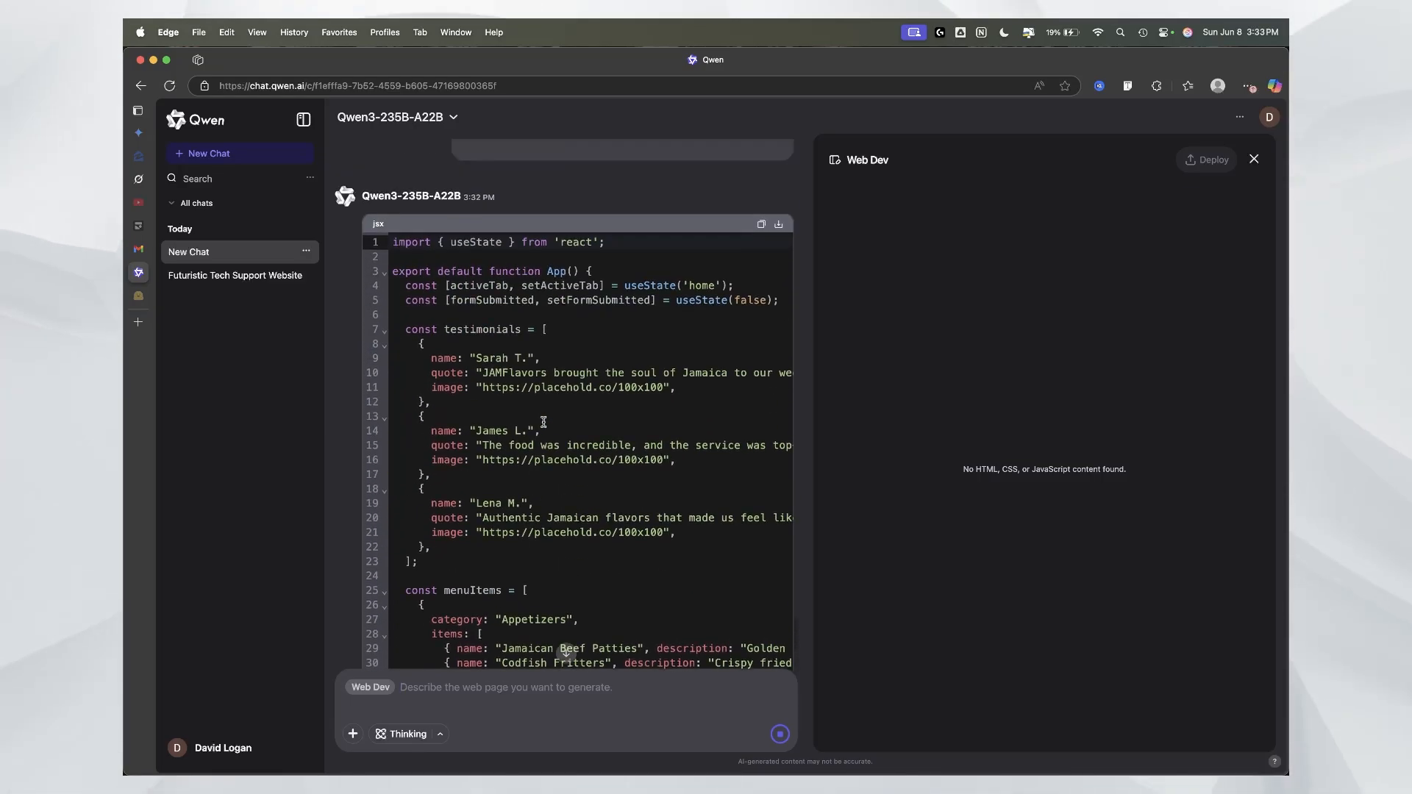
scroll("down", 3)
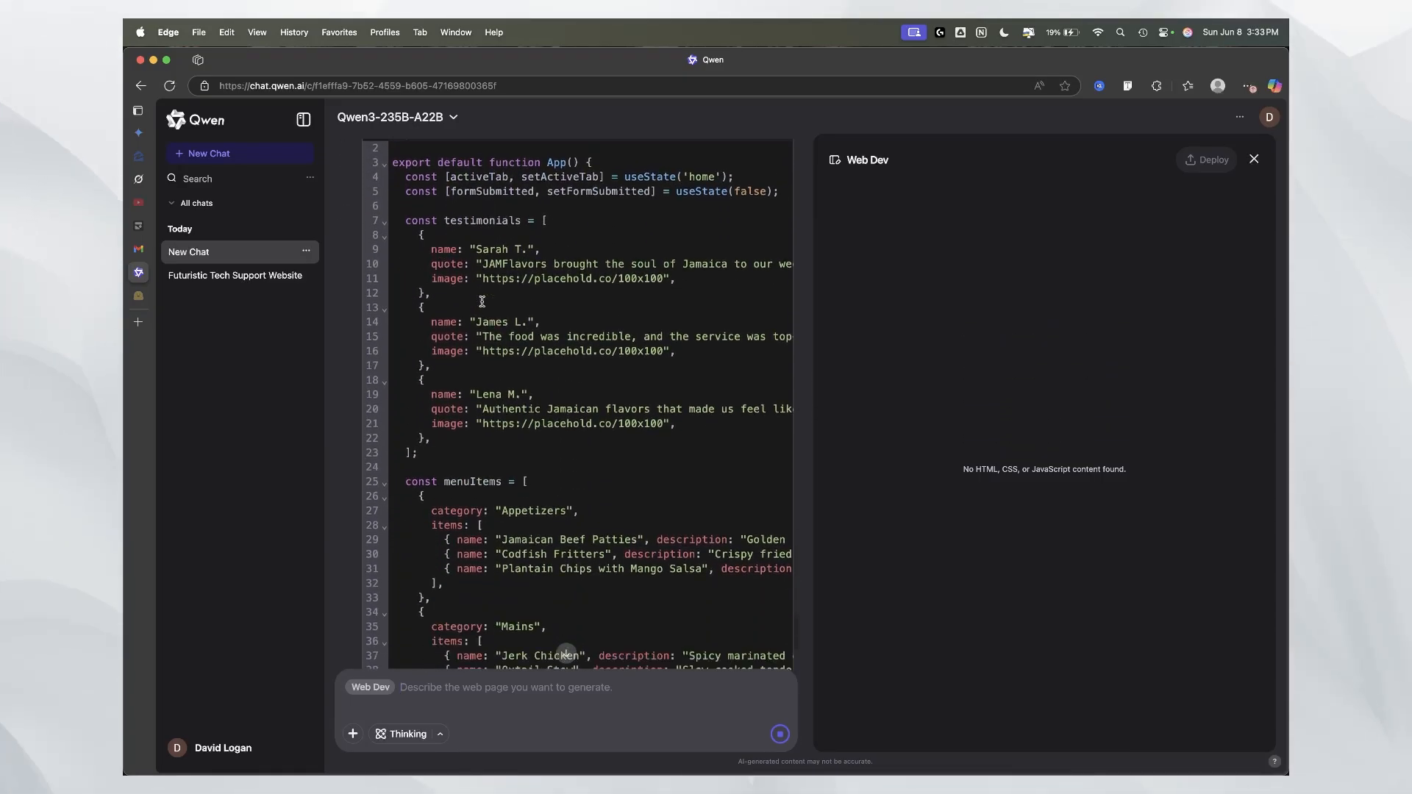
scroll("down", 3)
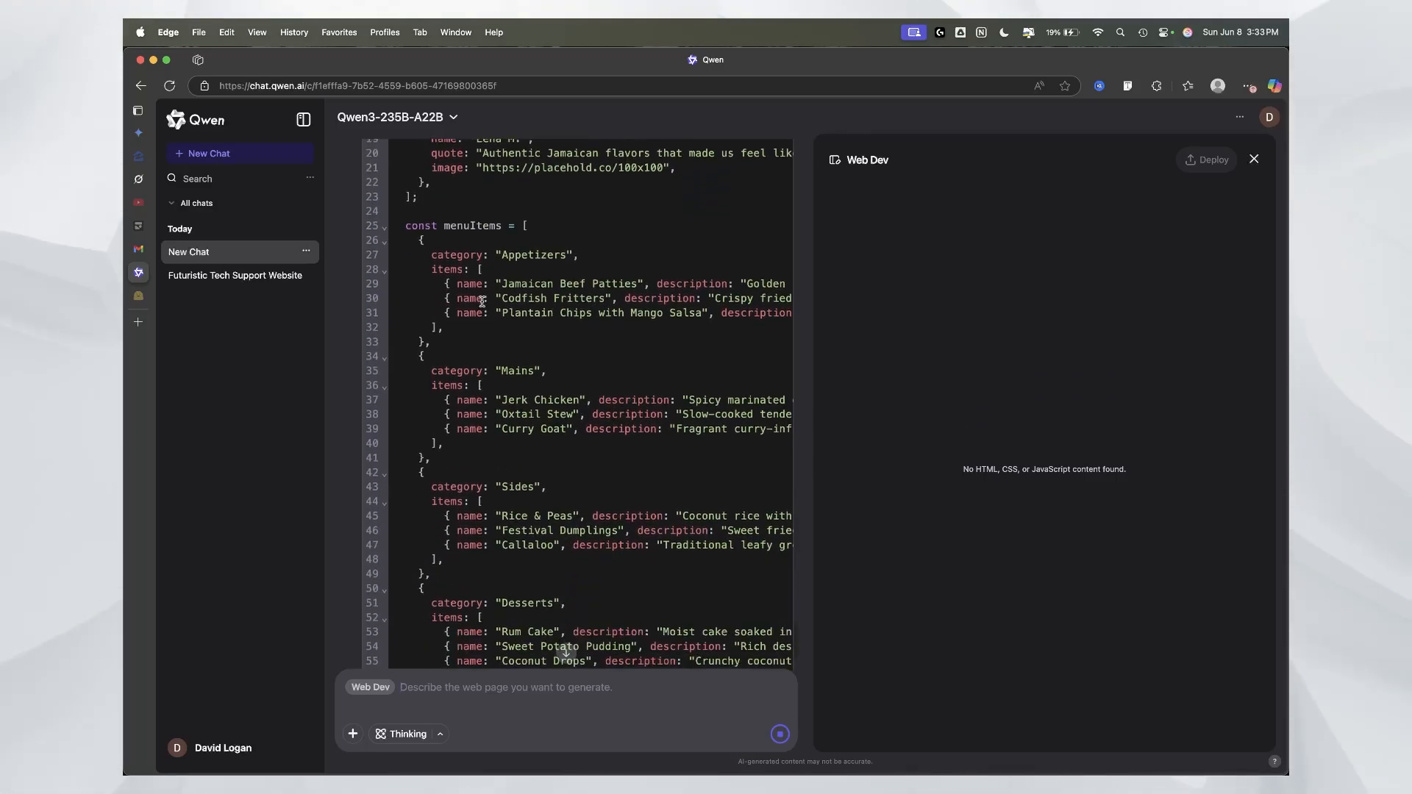
scroll("down", 3)
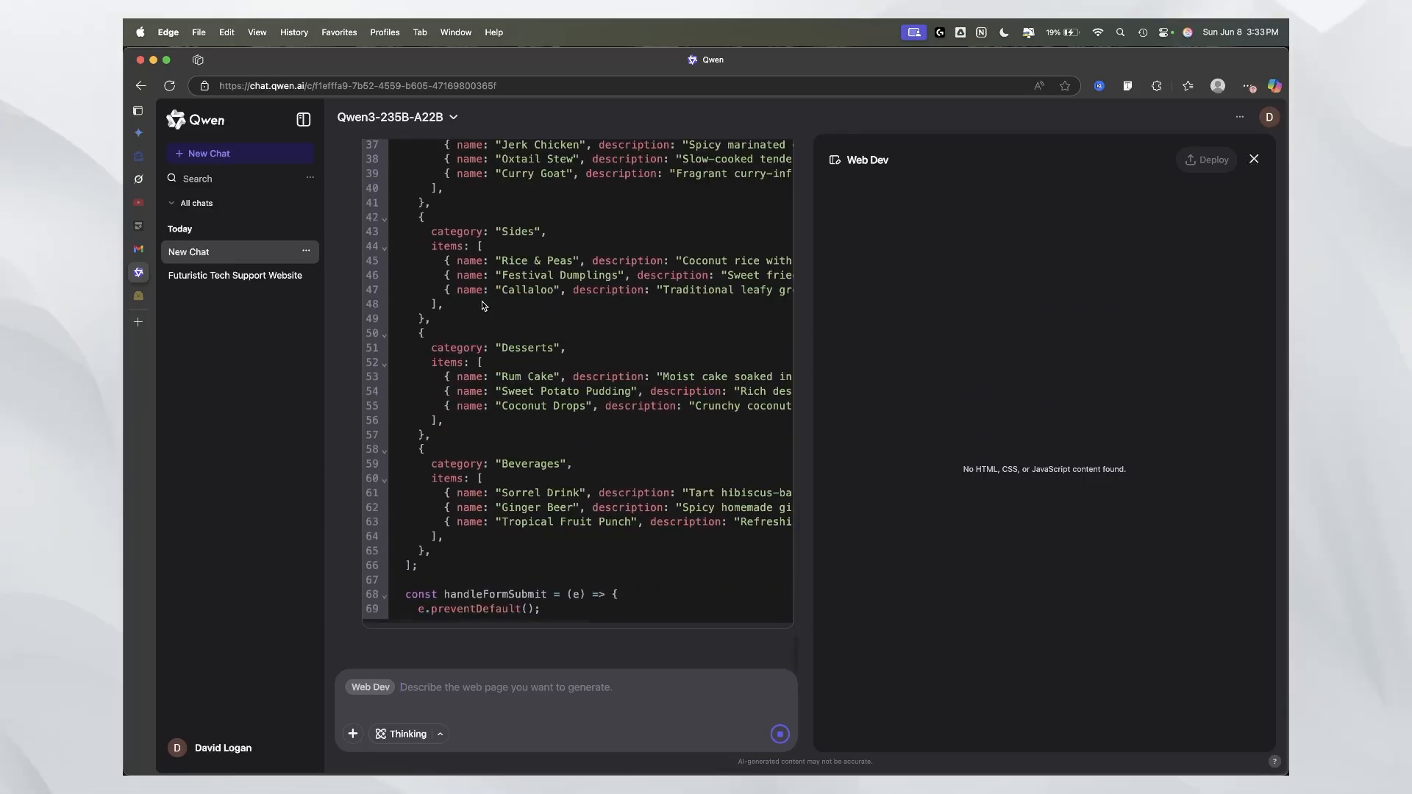
scroll("down", 3)
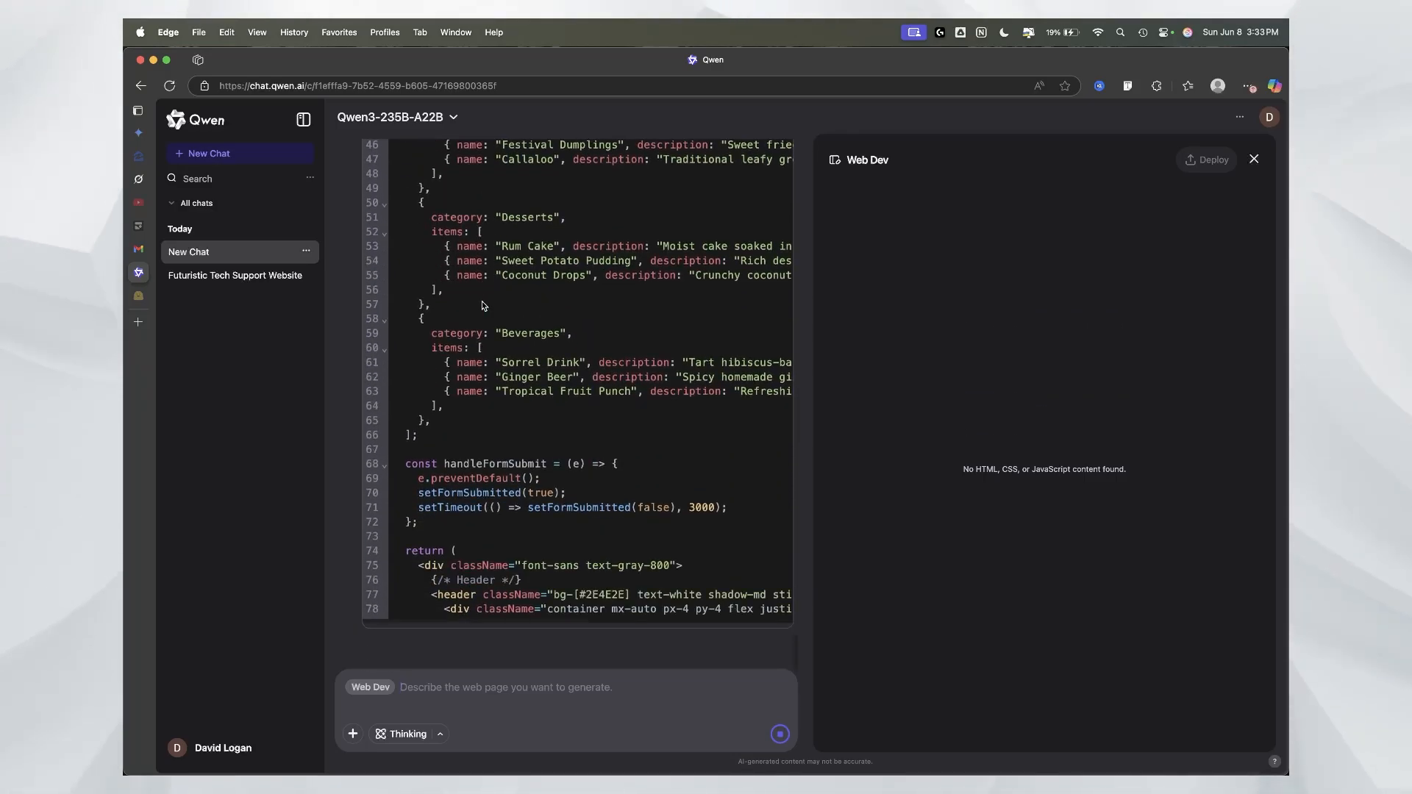
scroll("down", 3)
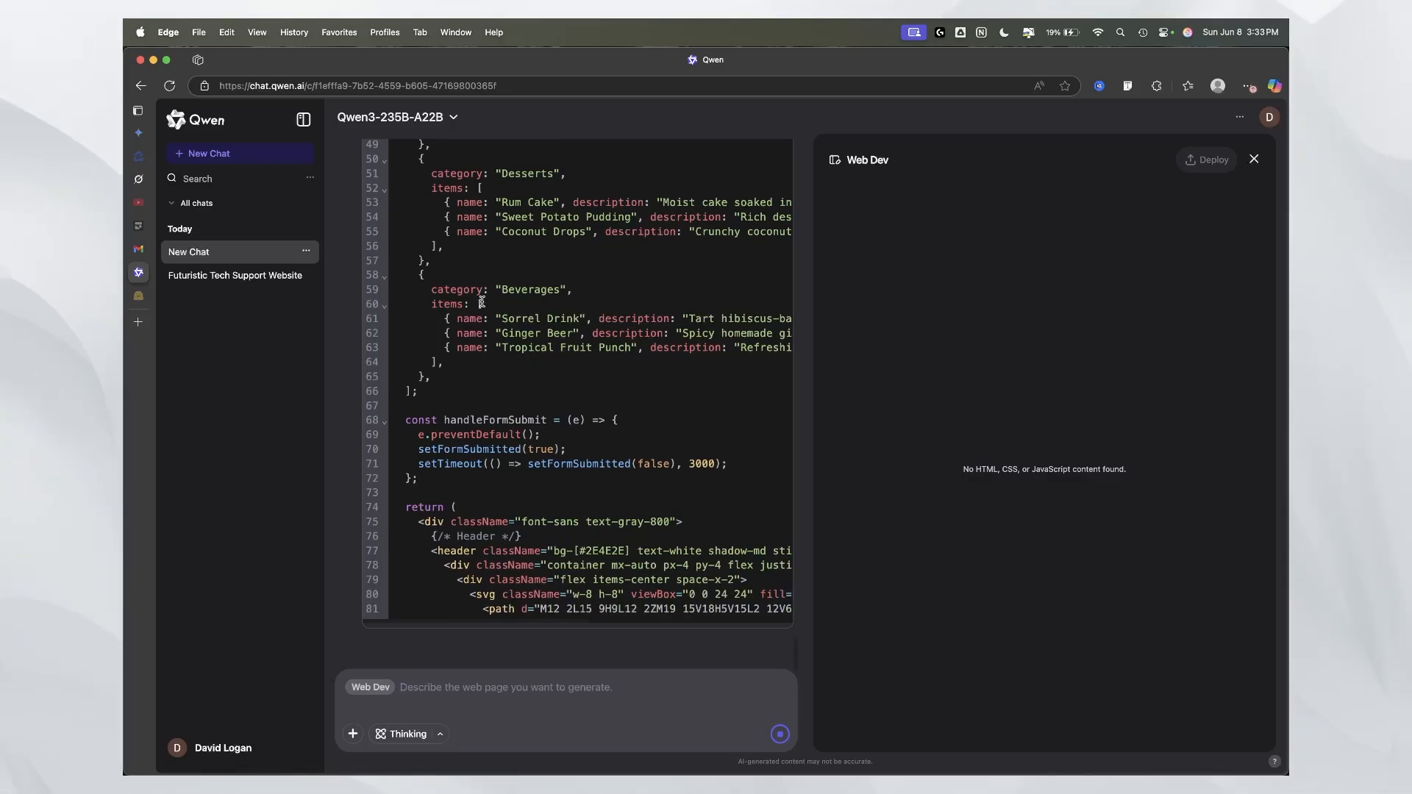
scroll("down", 3)
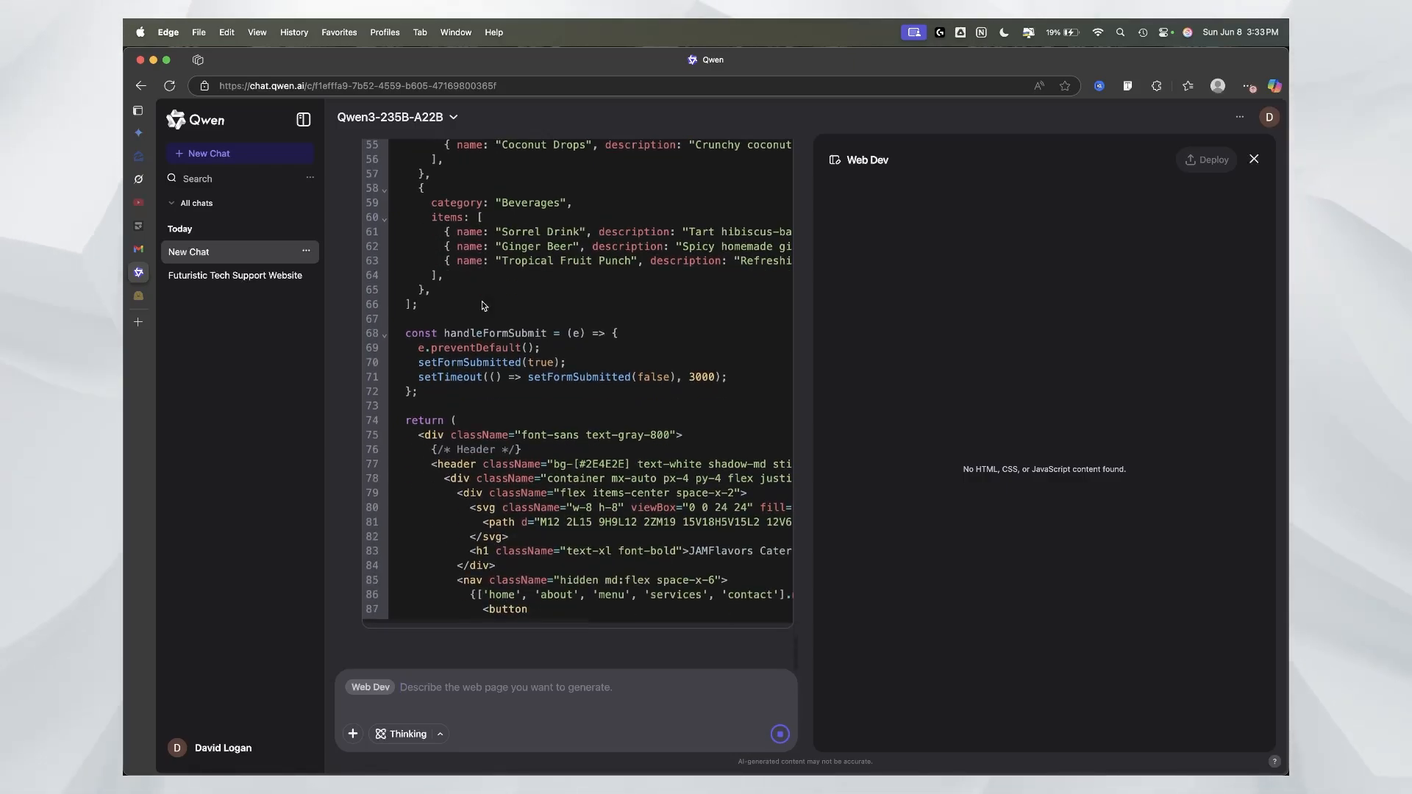
scroll("down", 3)
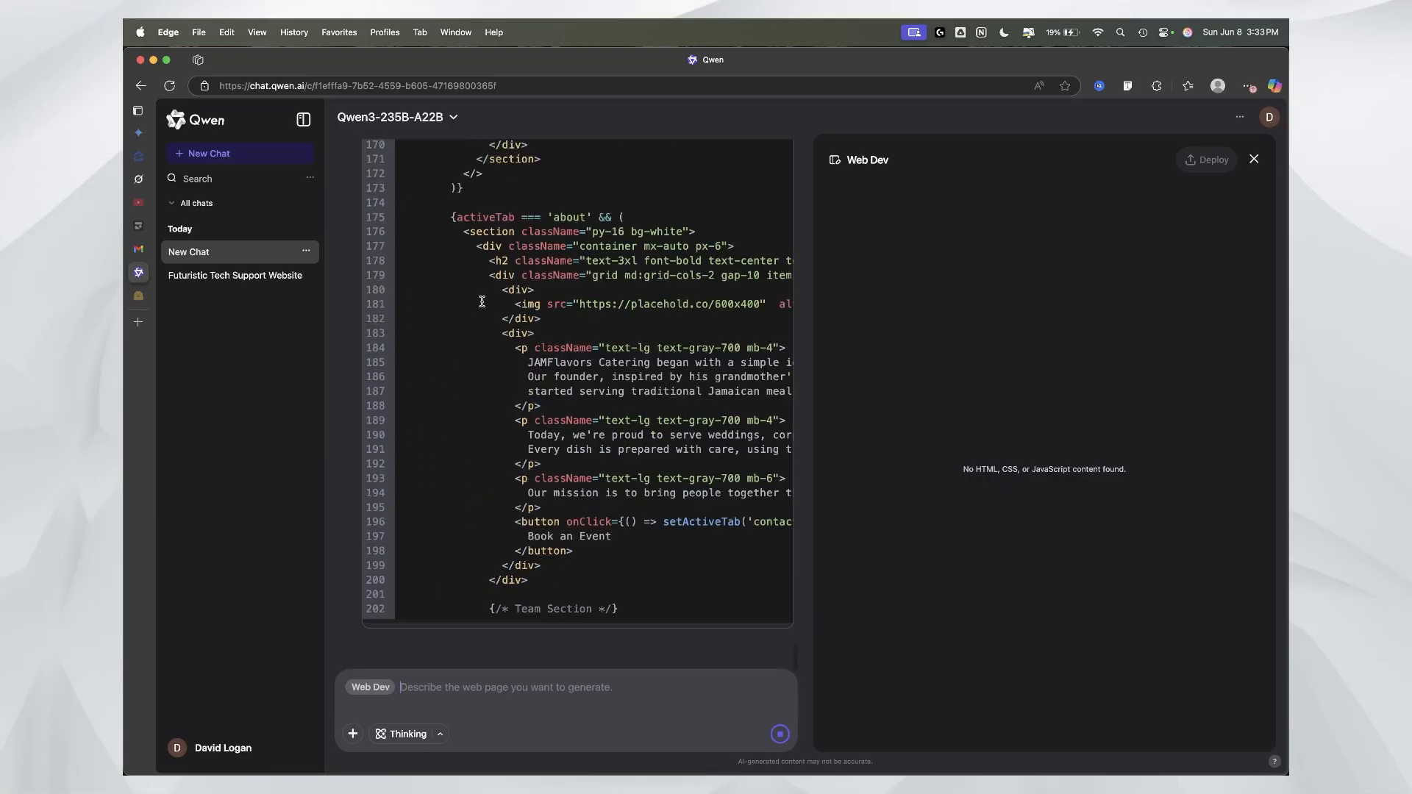
scroll("down", 3)
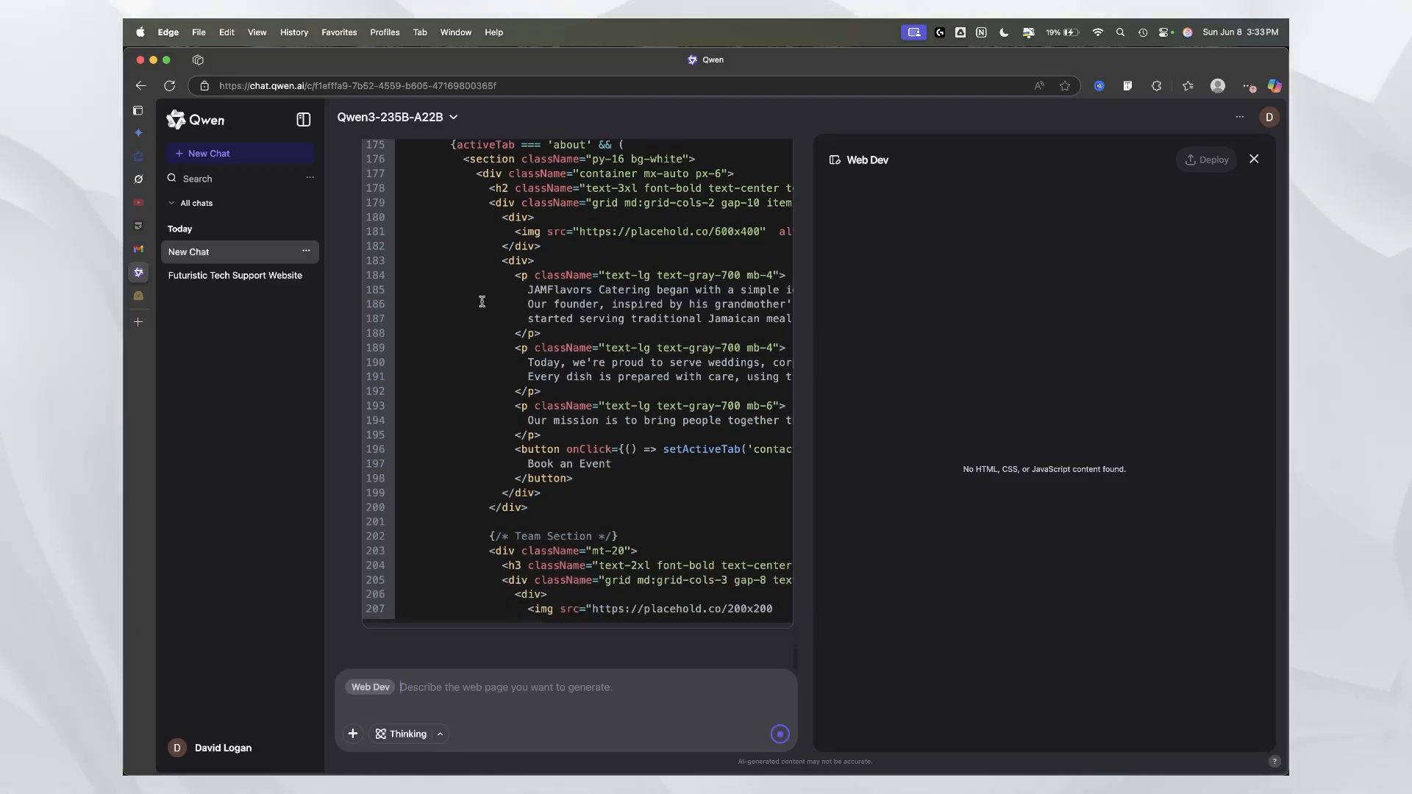
scroll("down", 3)
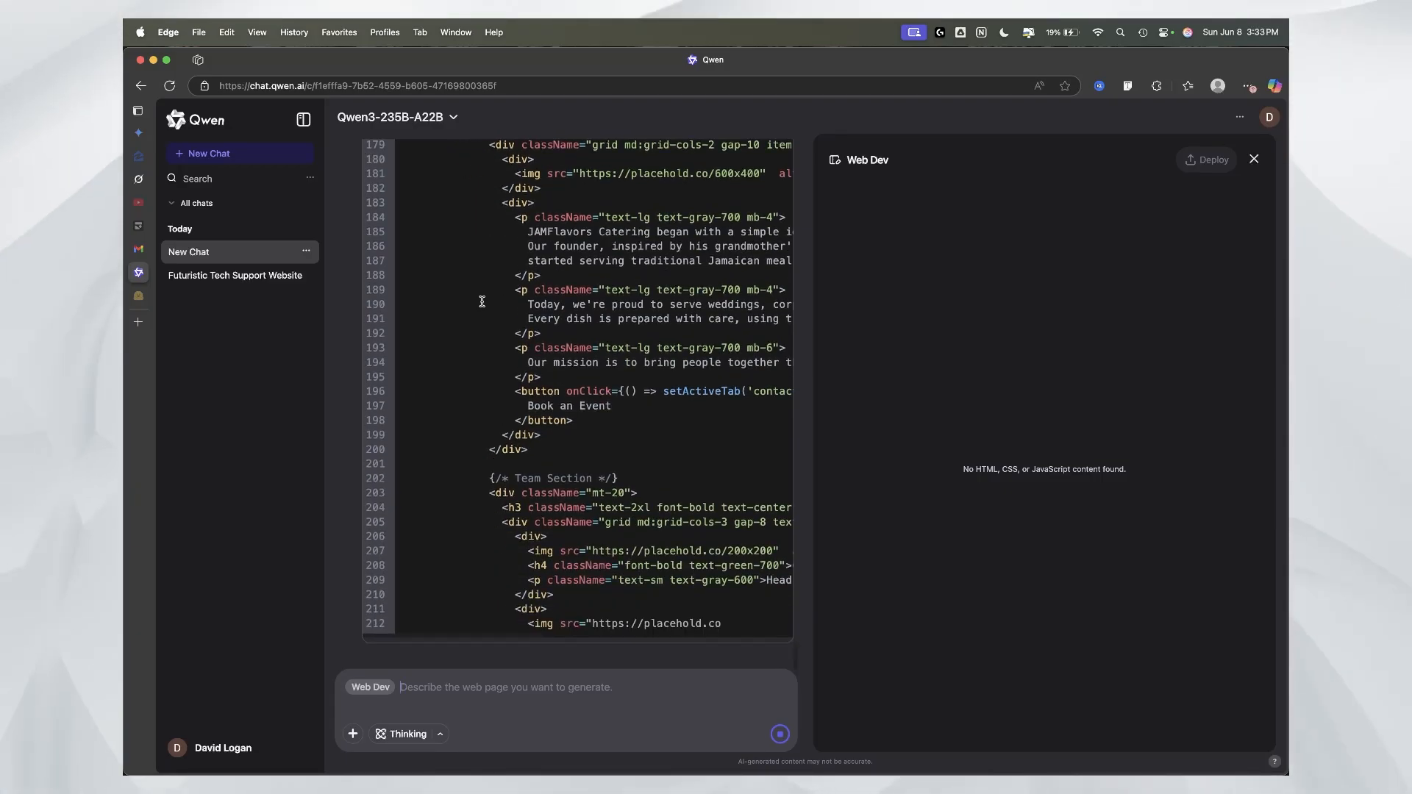
scroll("down", 3)
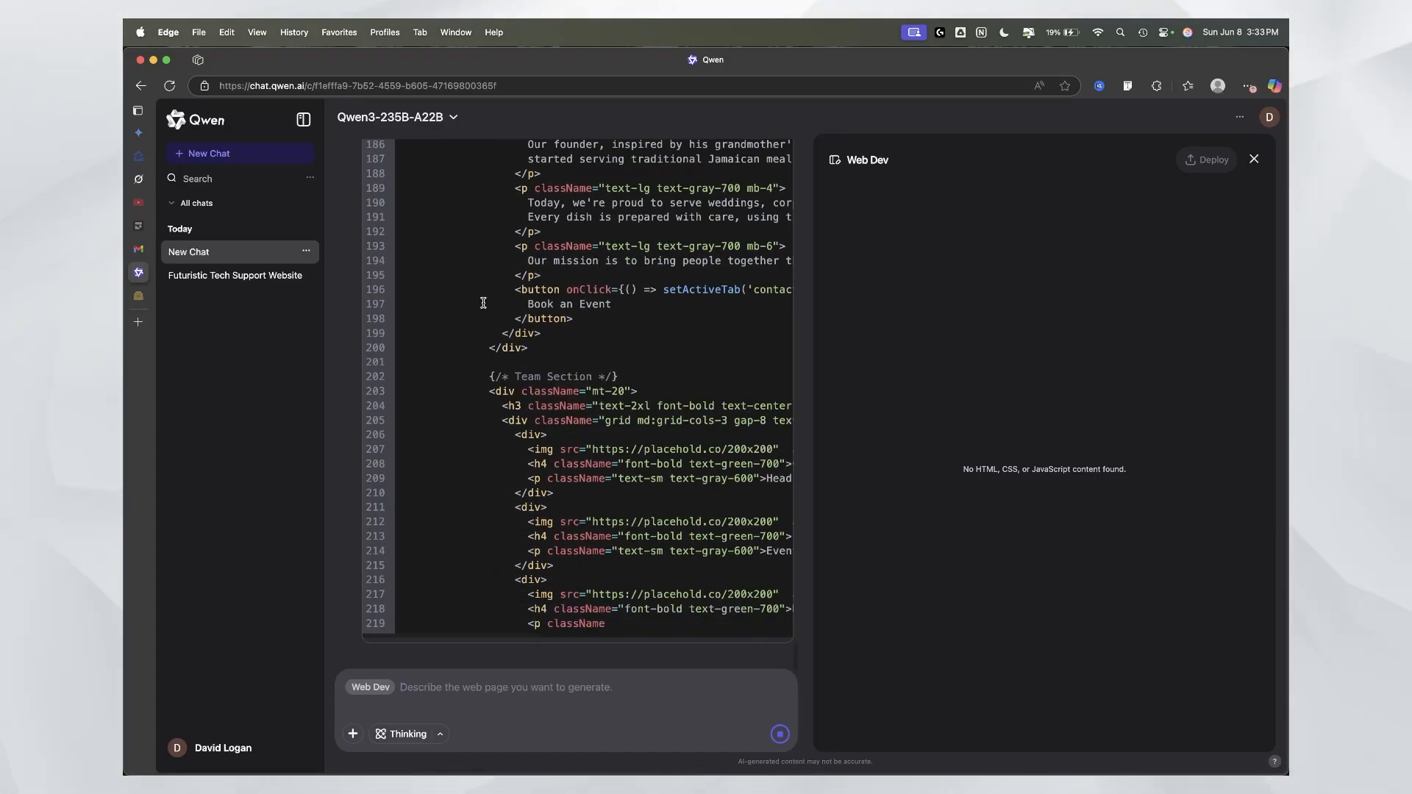
scroll("down", 3)
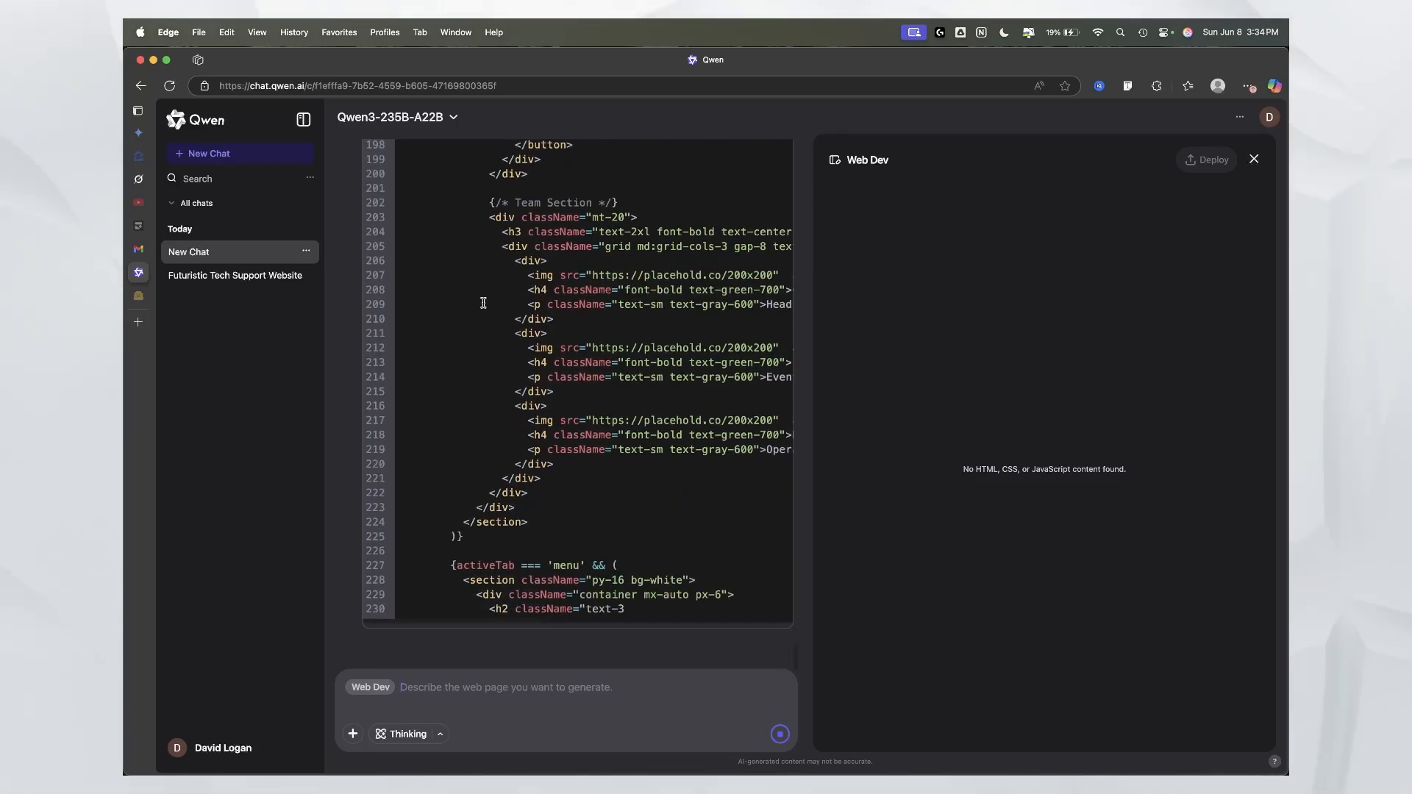
scroll("down", 3)
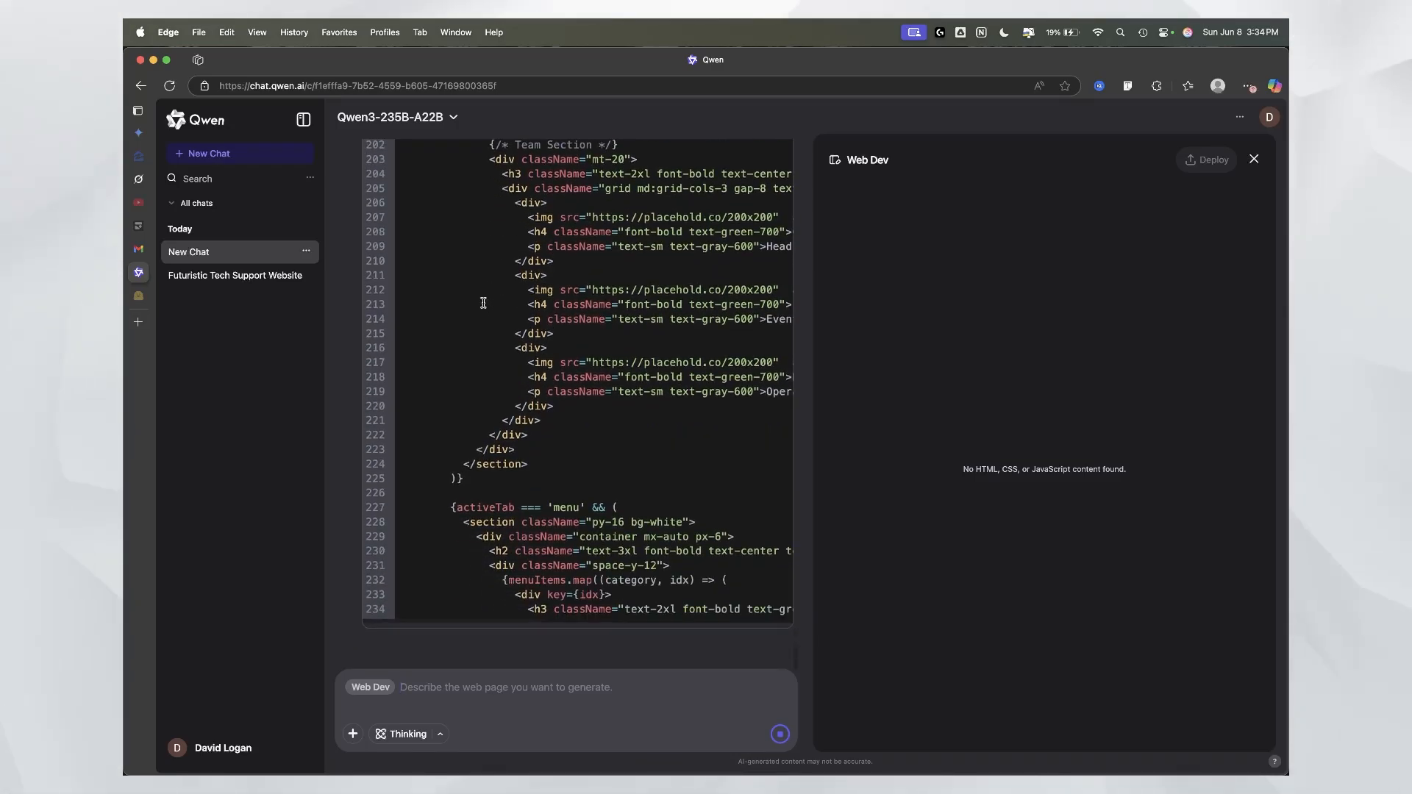
scroll("down", 3)
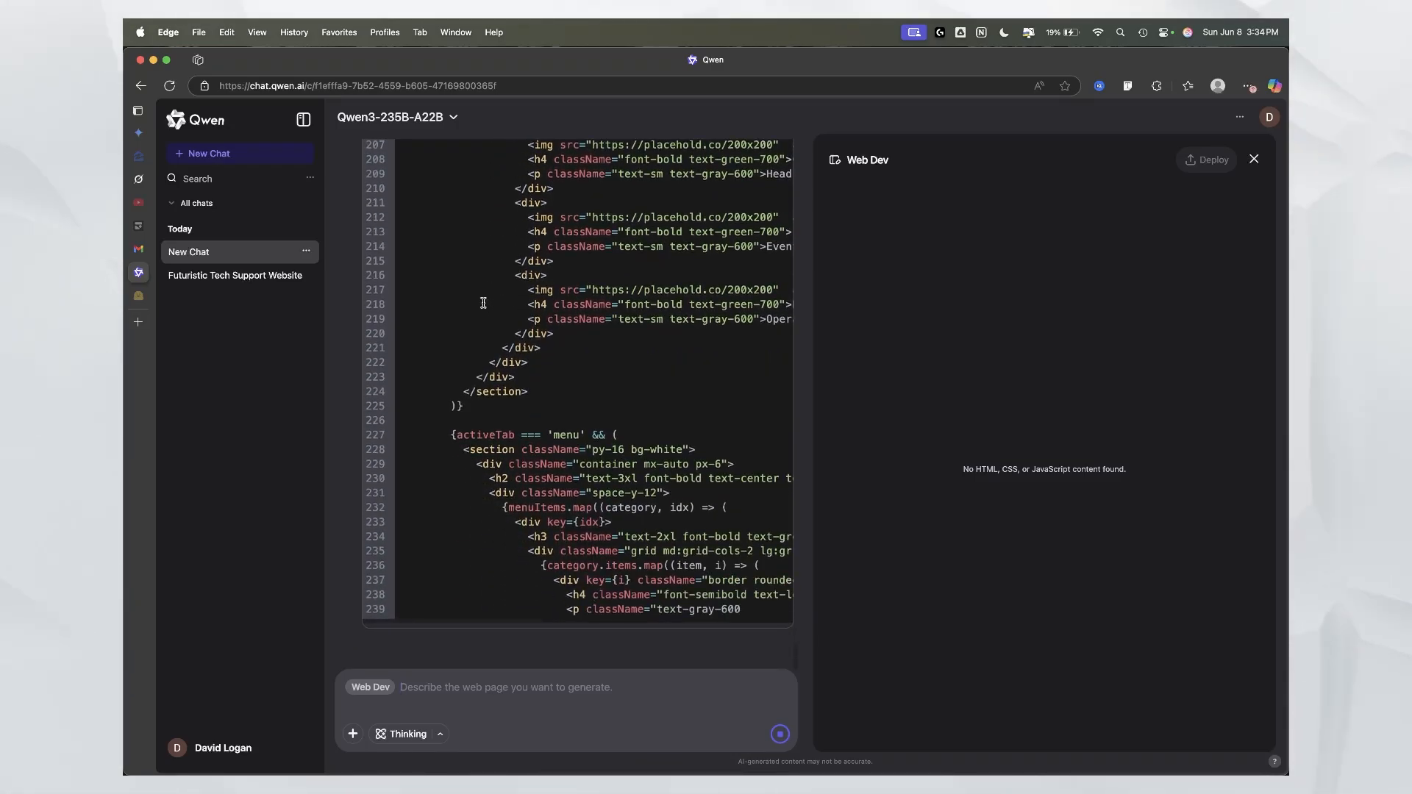
scroll("down", 3)
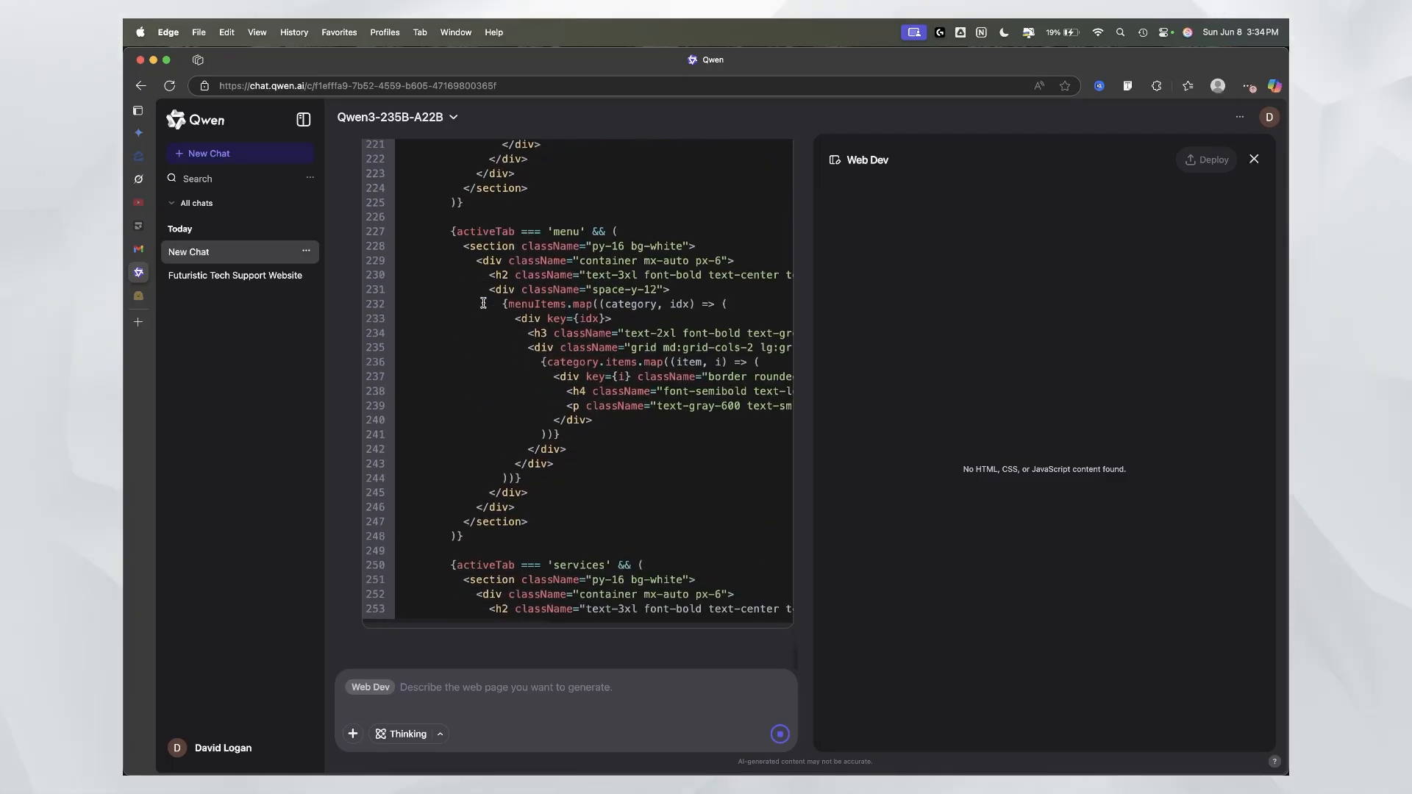
scroll("down", 3)
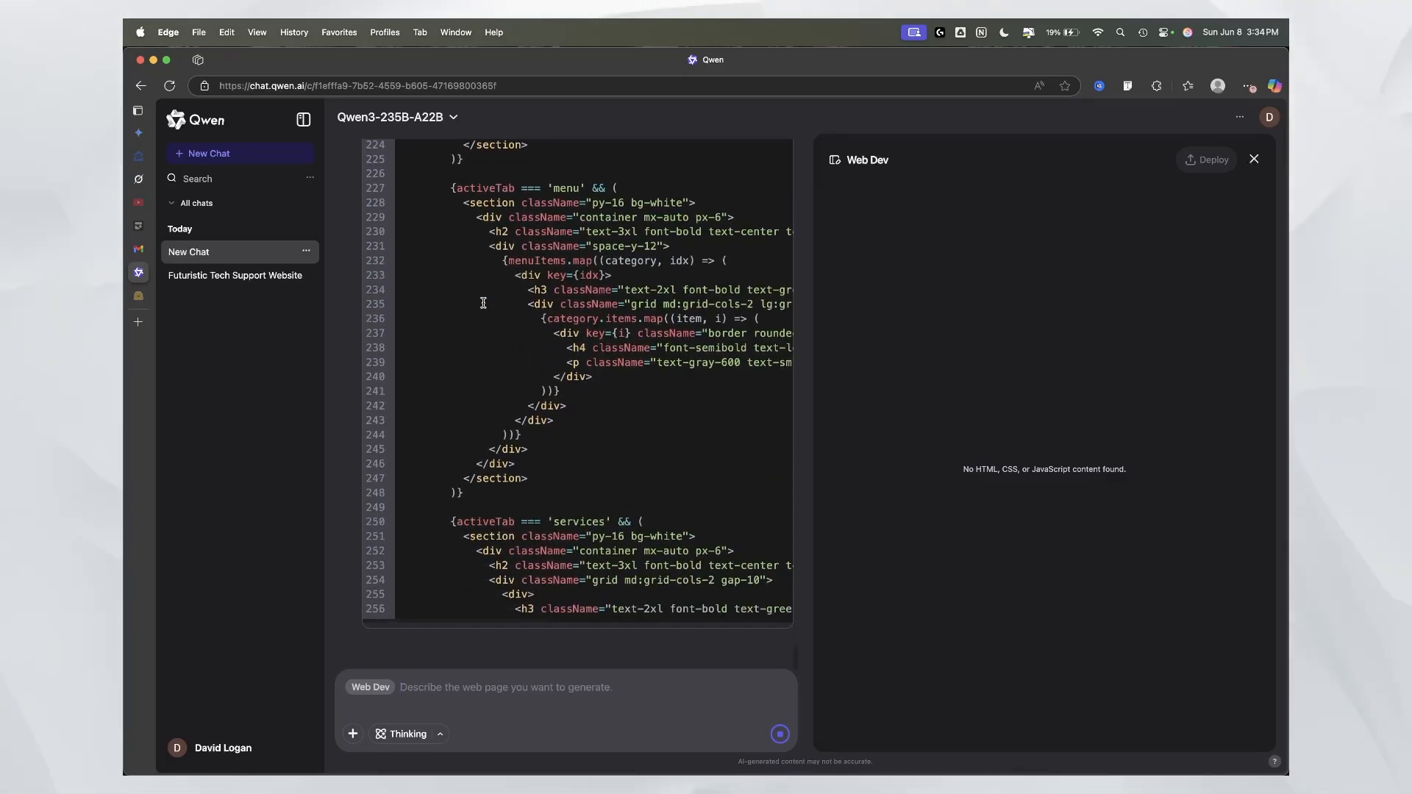
scroll("down", 3)
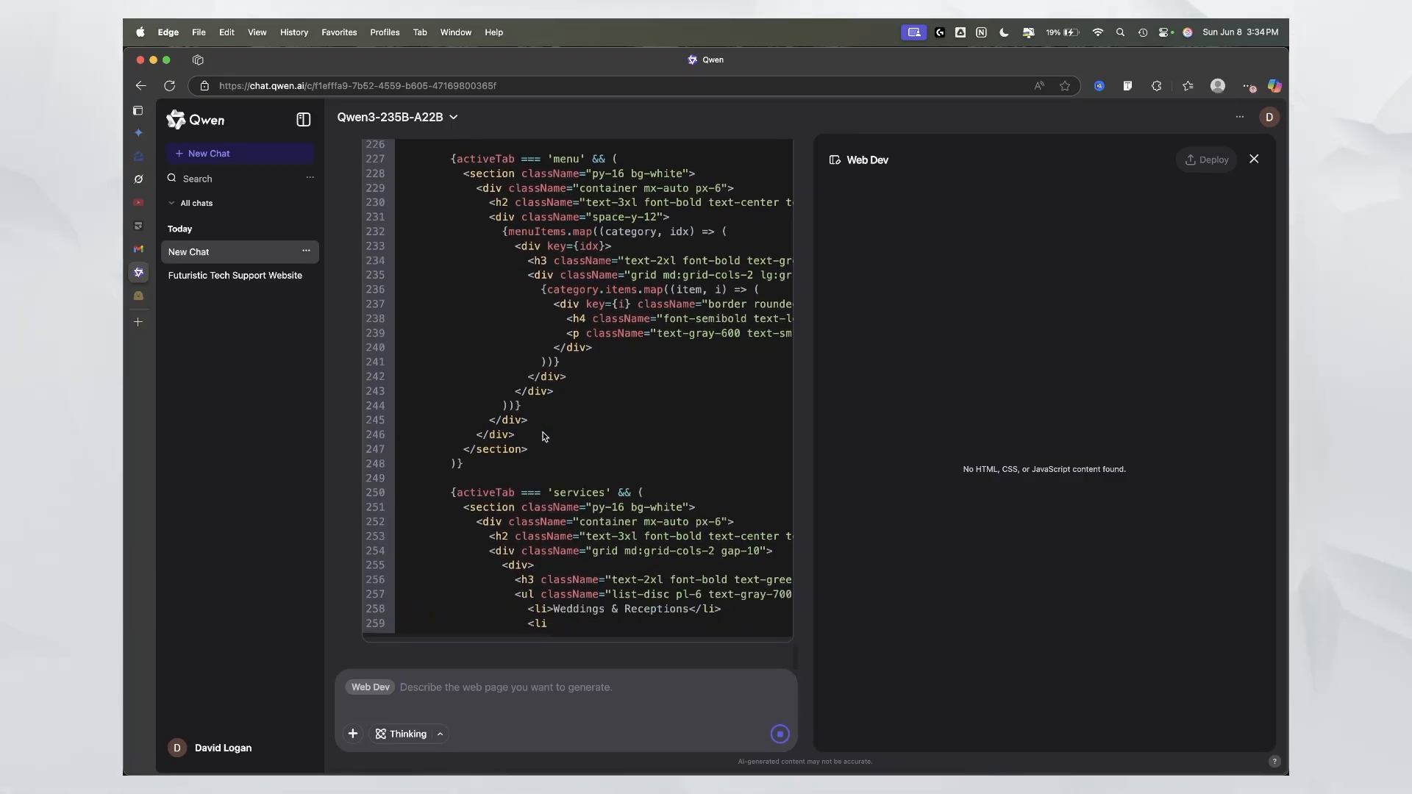
scroll("down", 3)
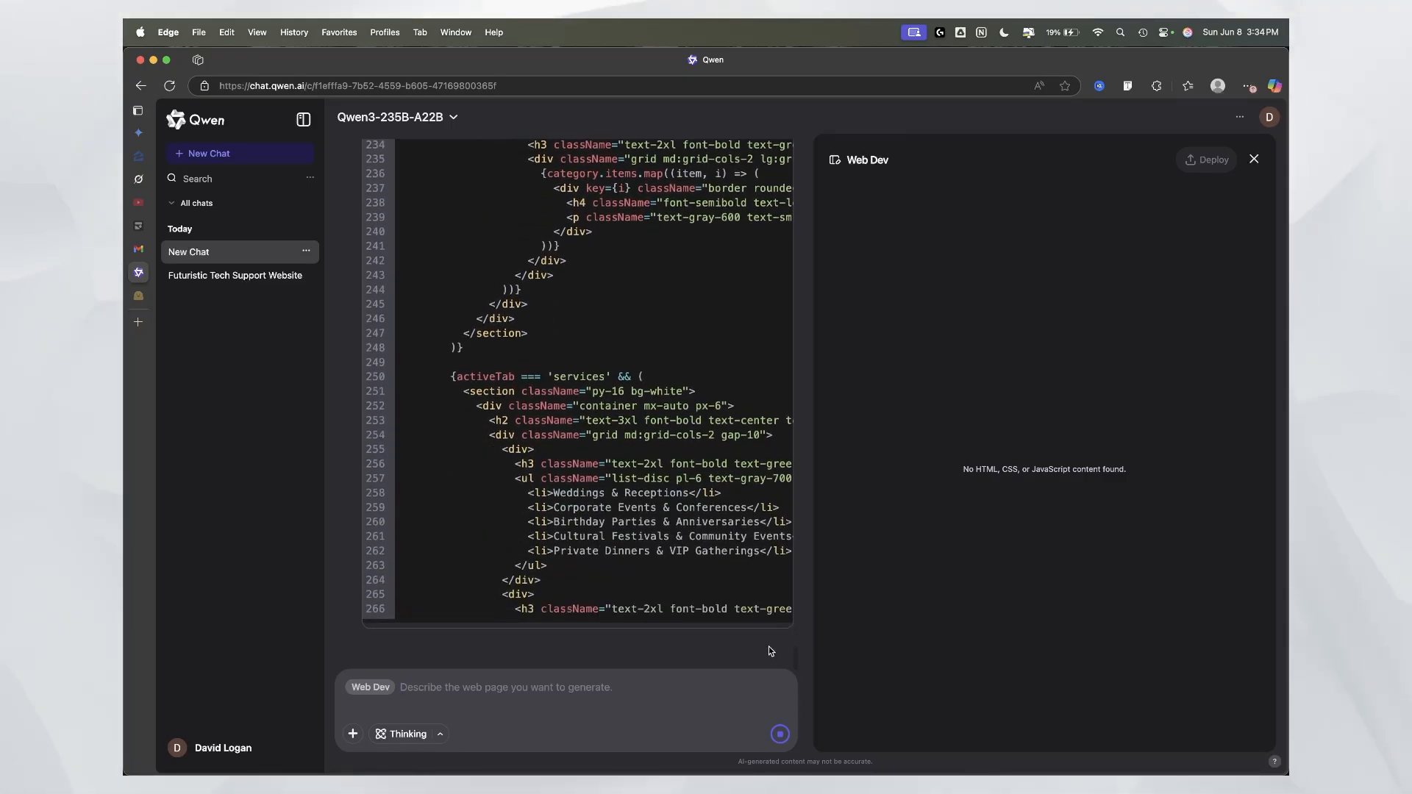
scroll("down", 3)
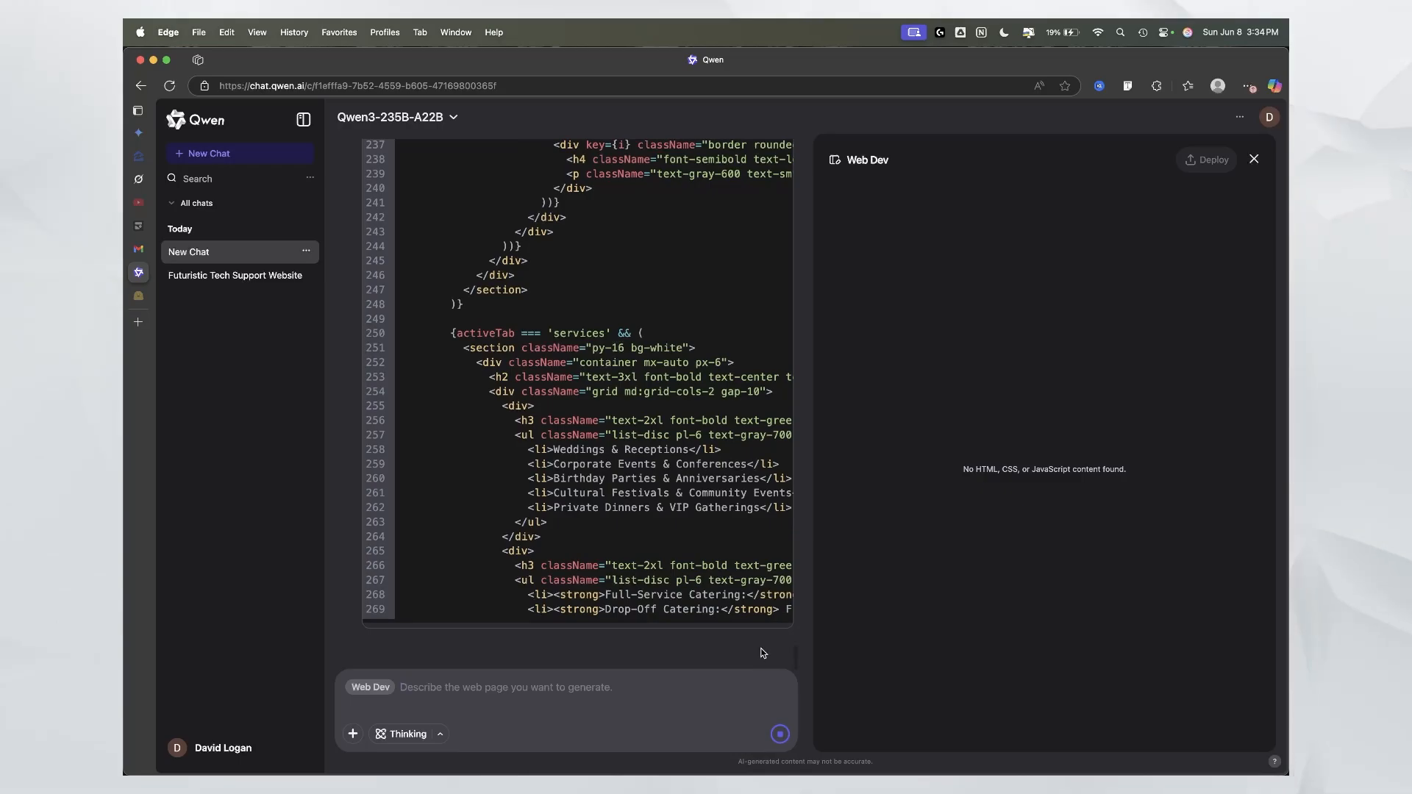
scroll("down", 3)
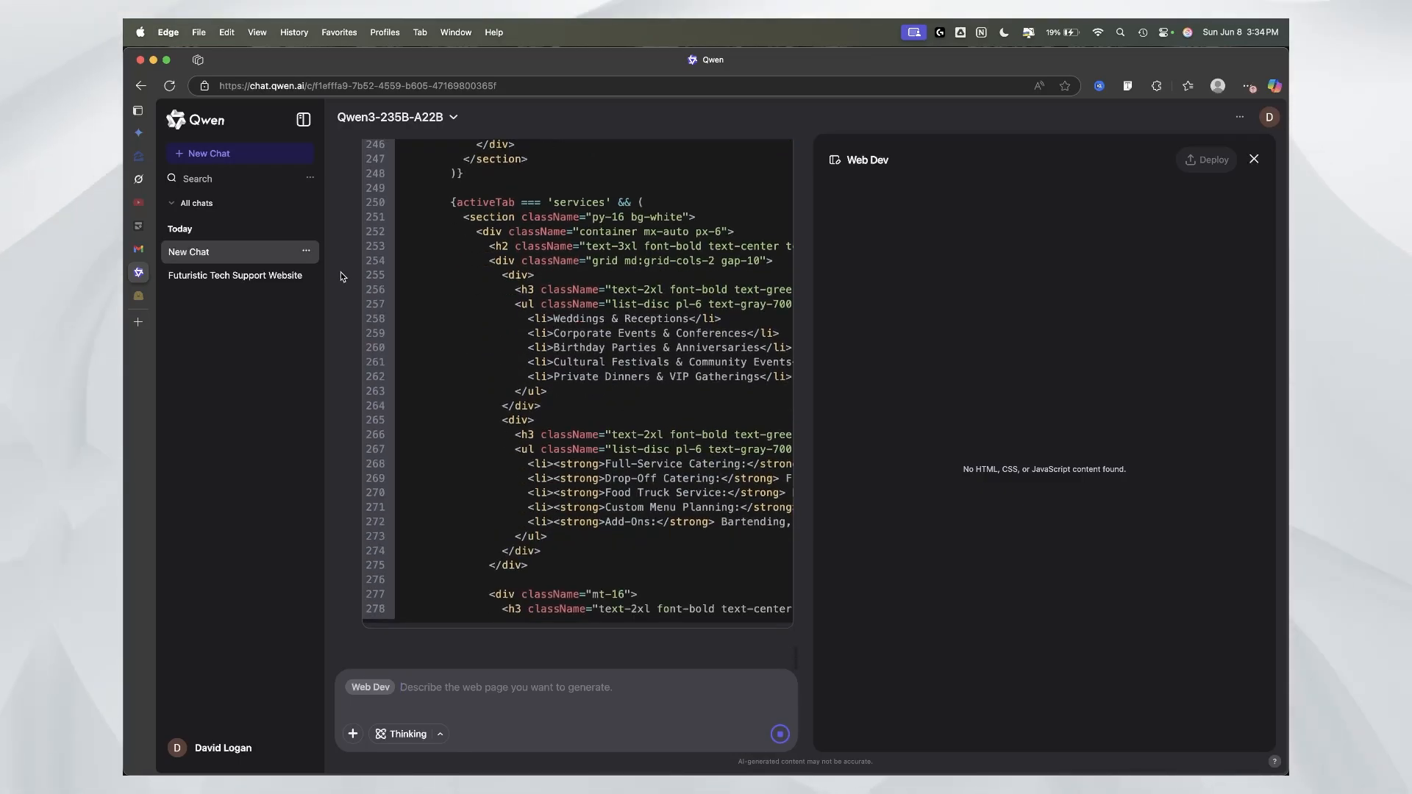
scroll("down", 3)
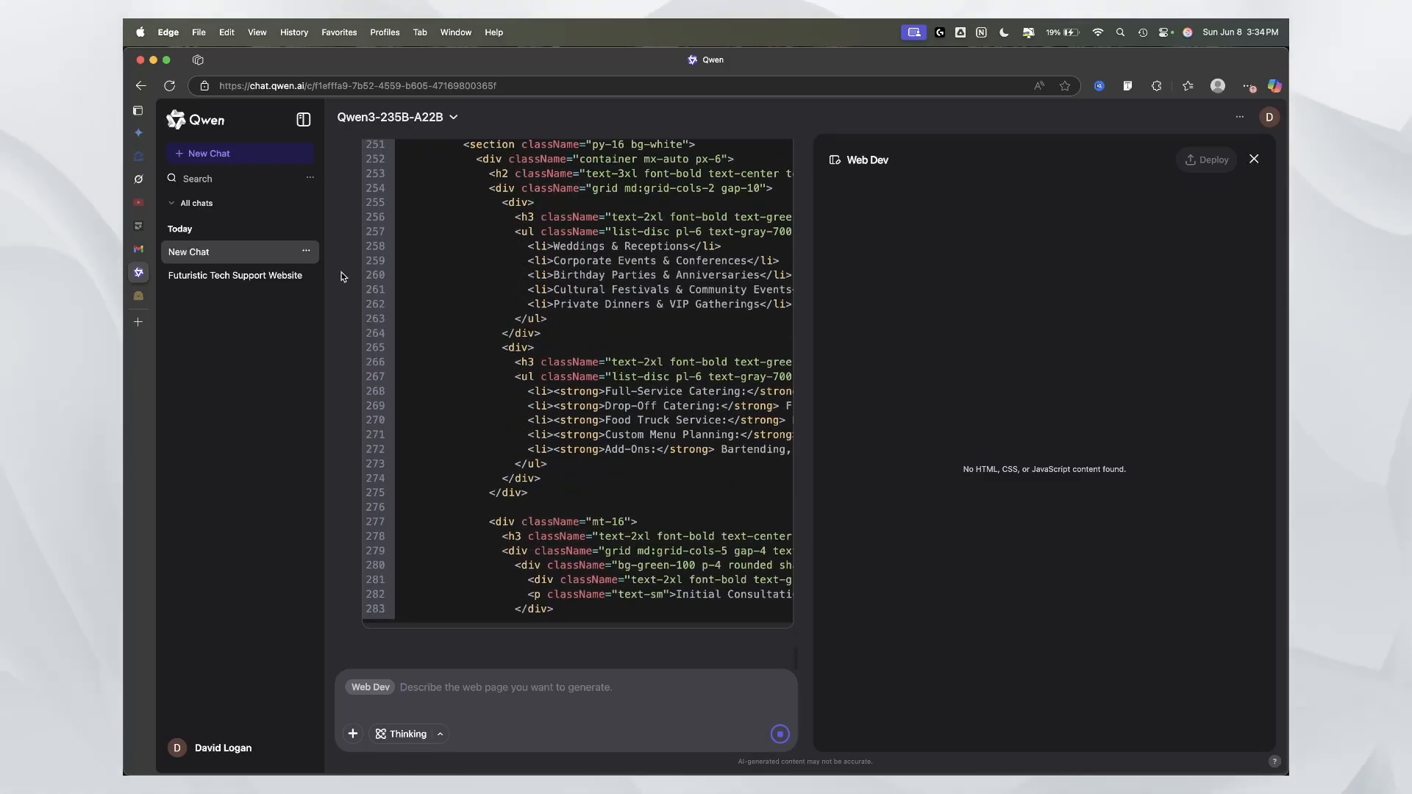
scroll("down", 3)
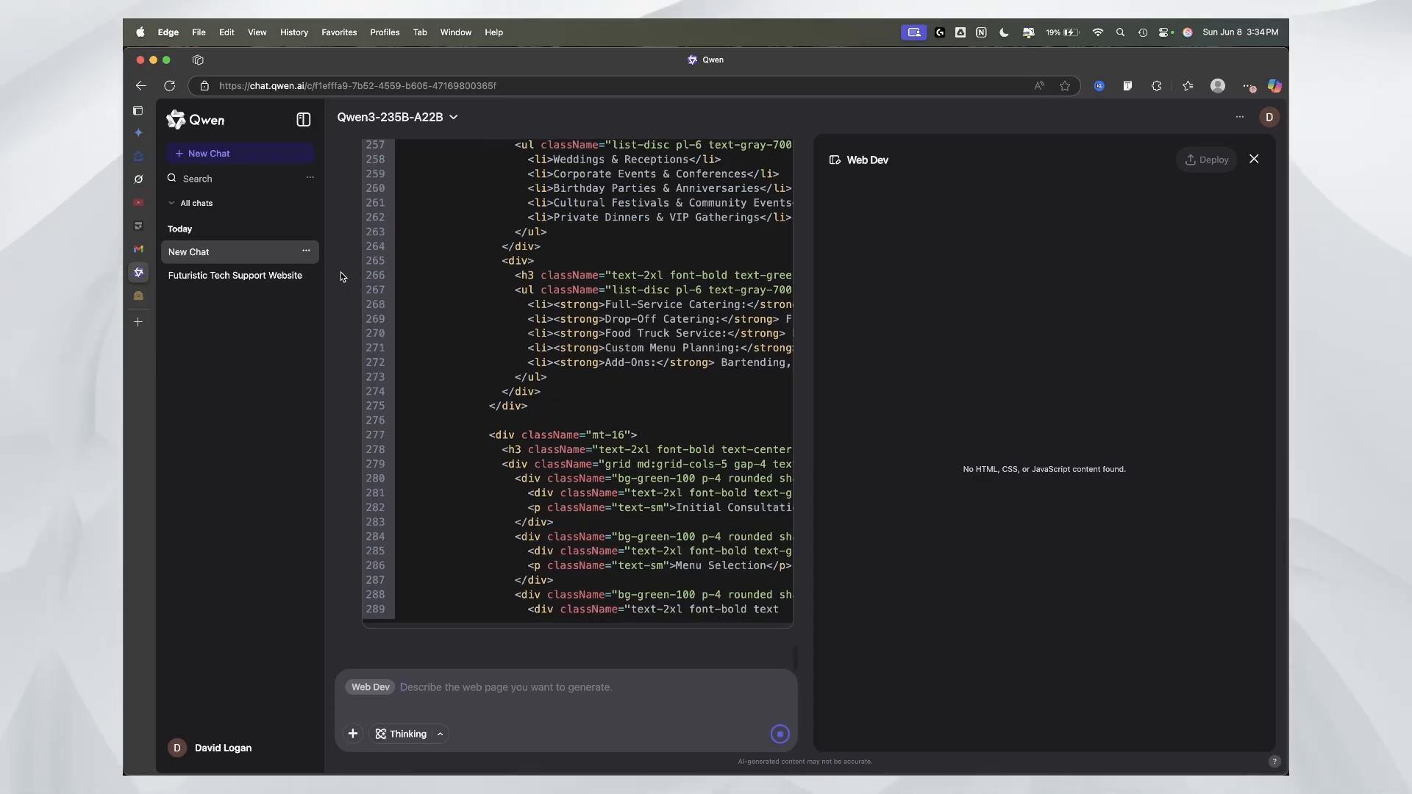
scroll("down", 3)
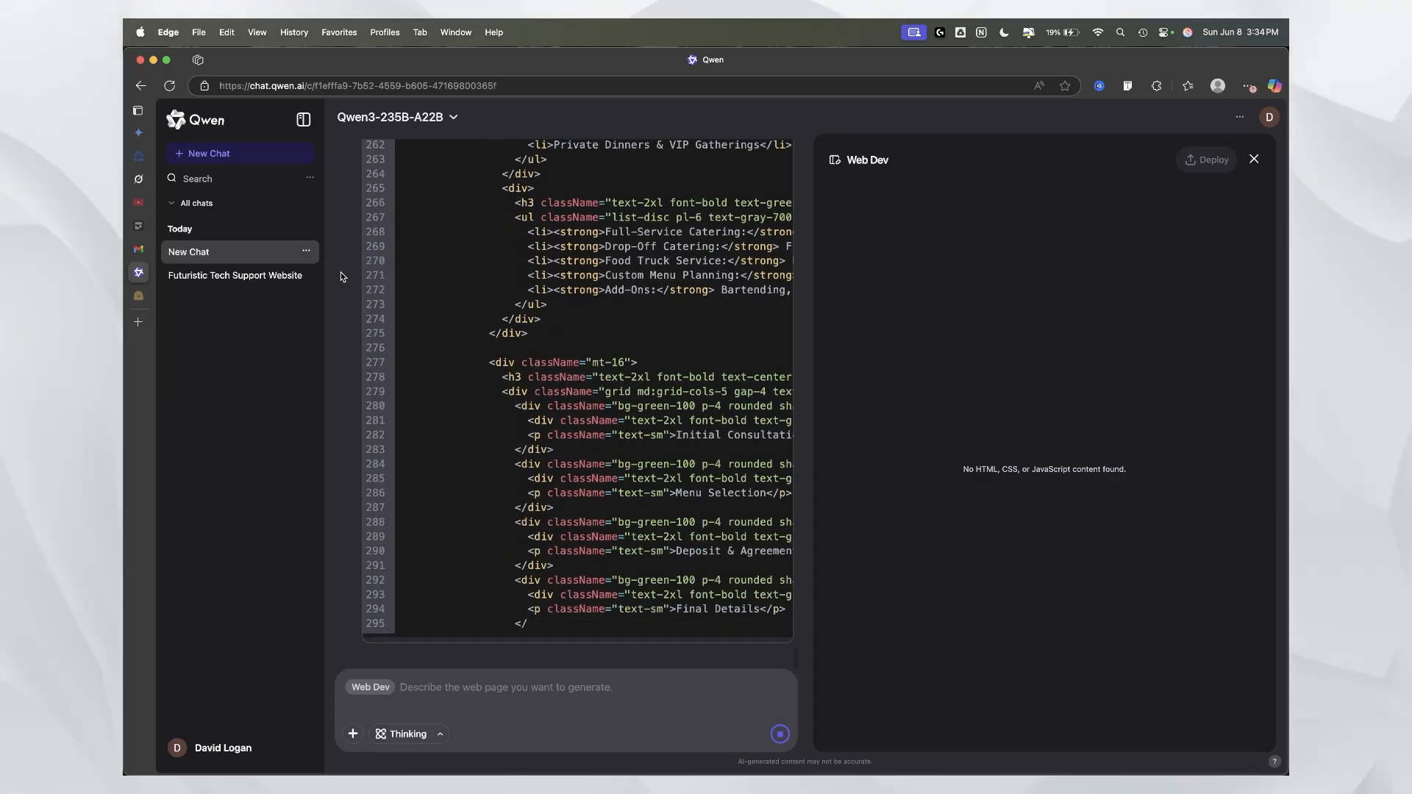
scroll("down", 3)
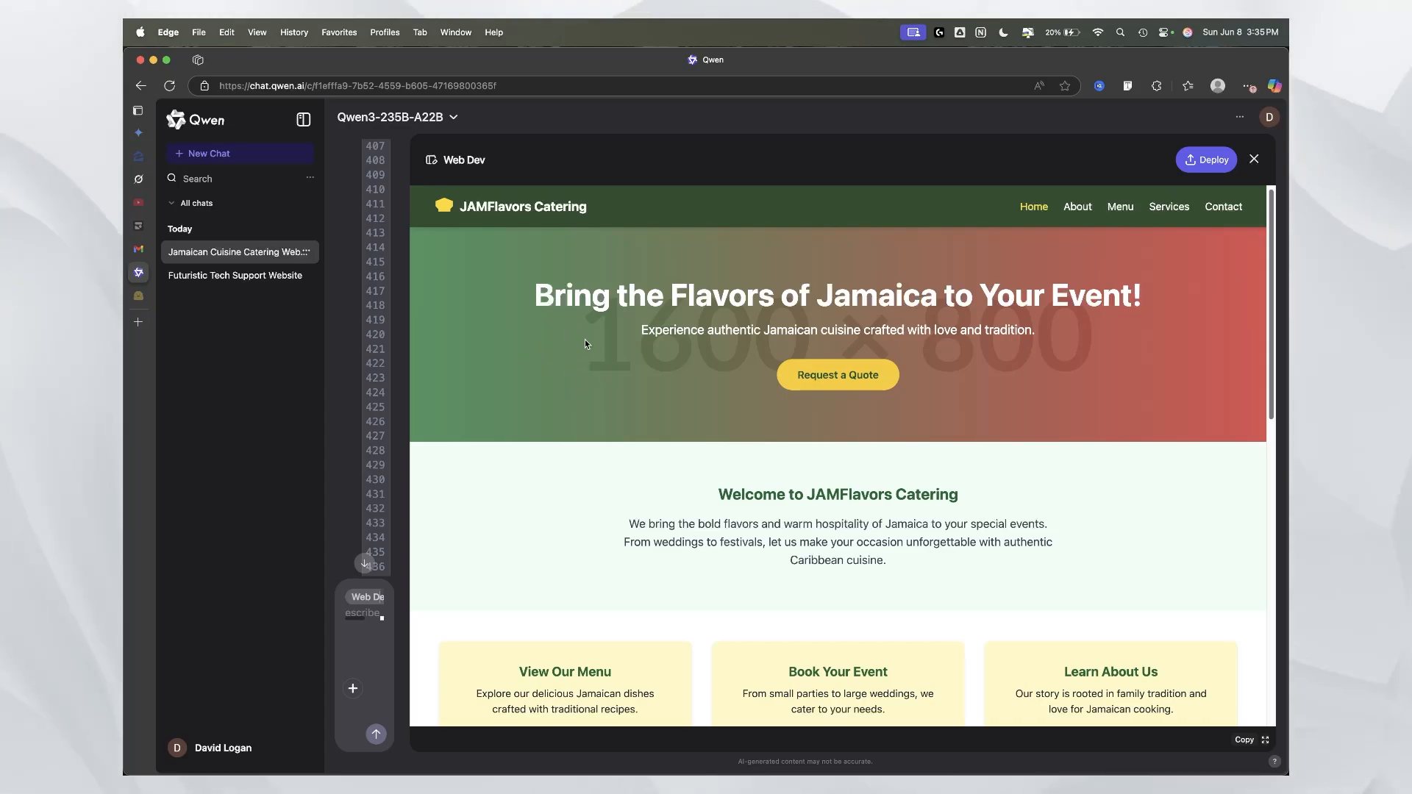
mouse_move(546, 328)
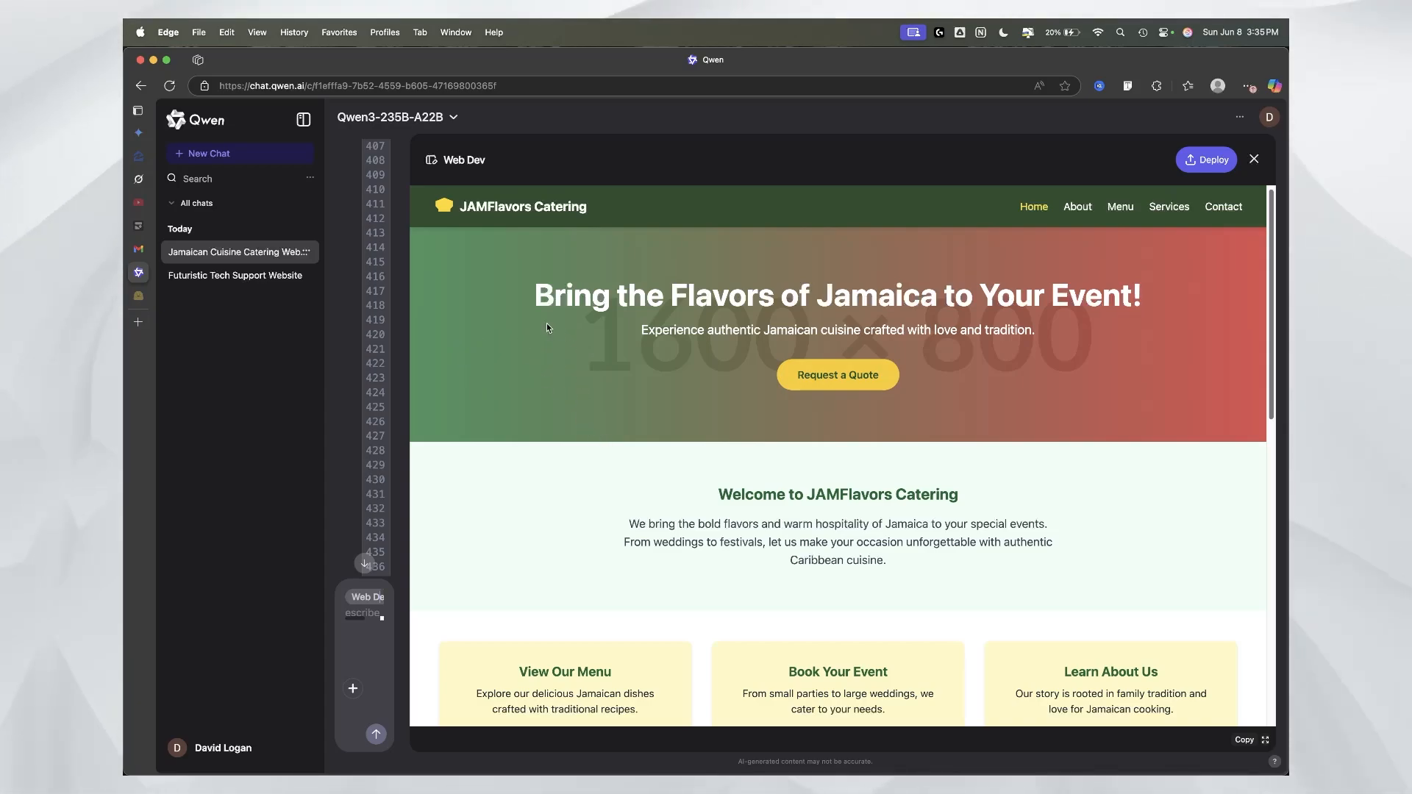
Step: Scroll the rendered JAMFlavors Catering homepage, then open its Menu page
scroll("down", 3)
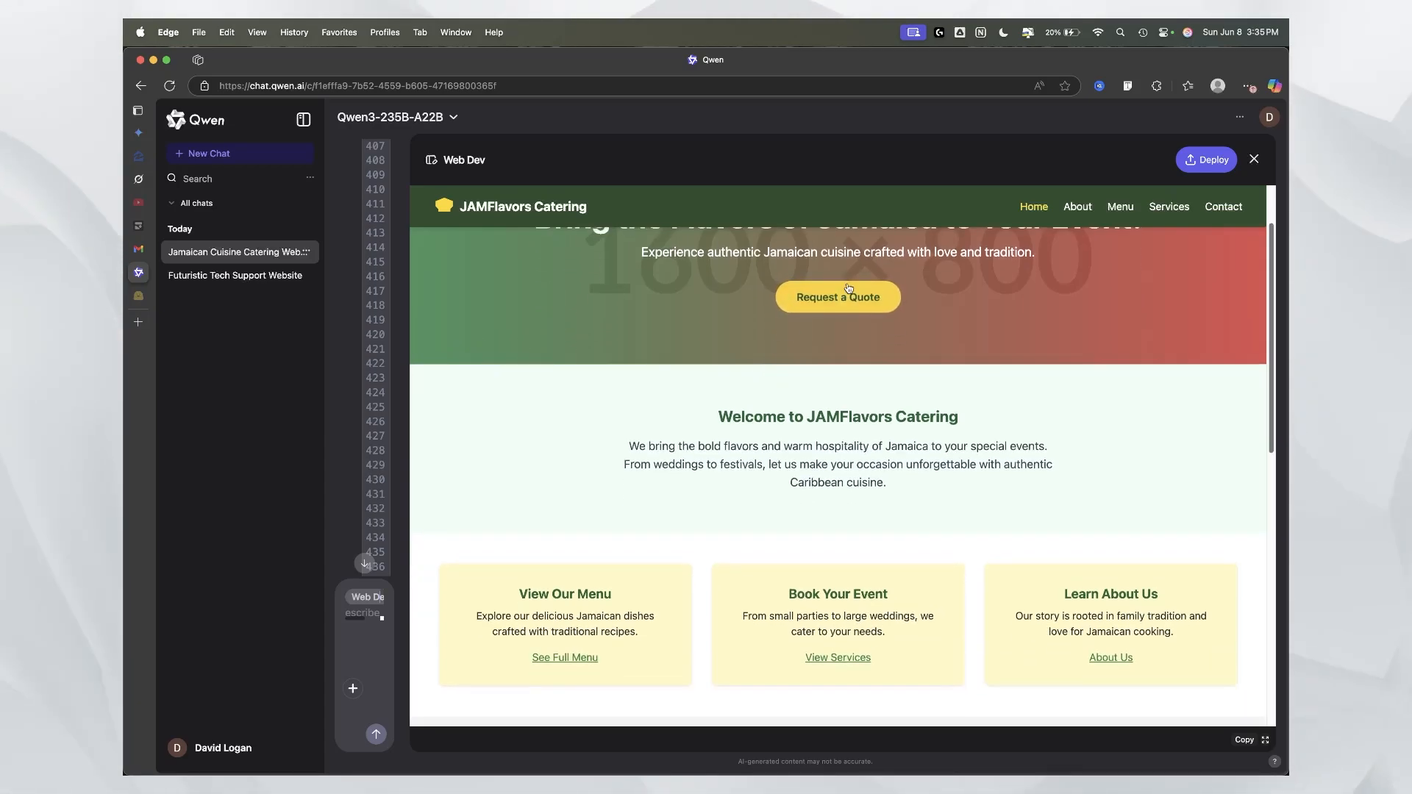
mouse_move(1076, 206)
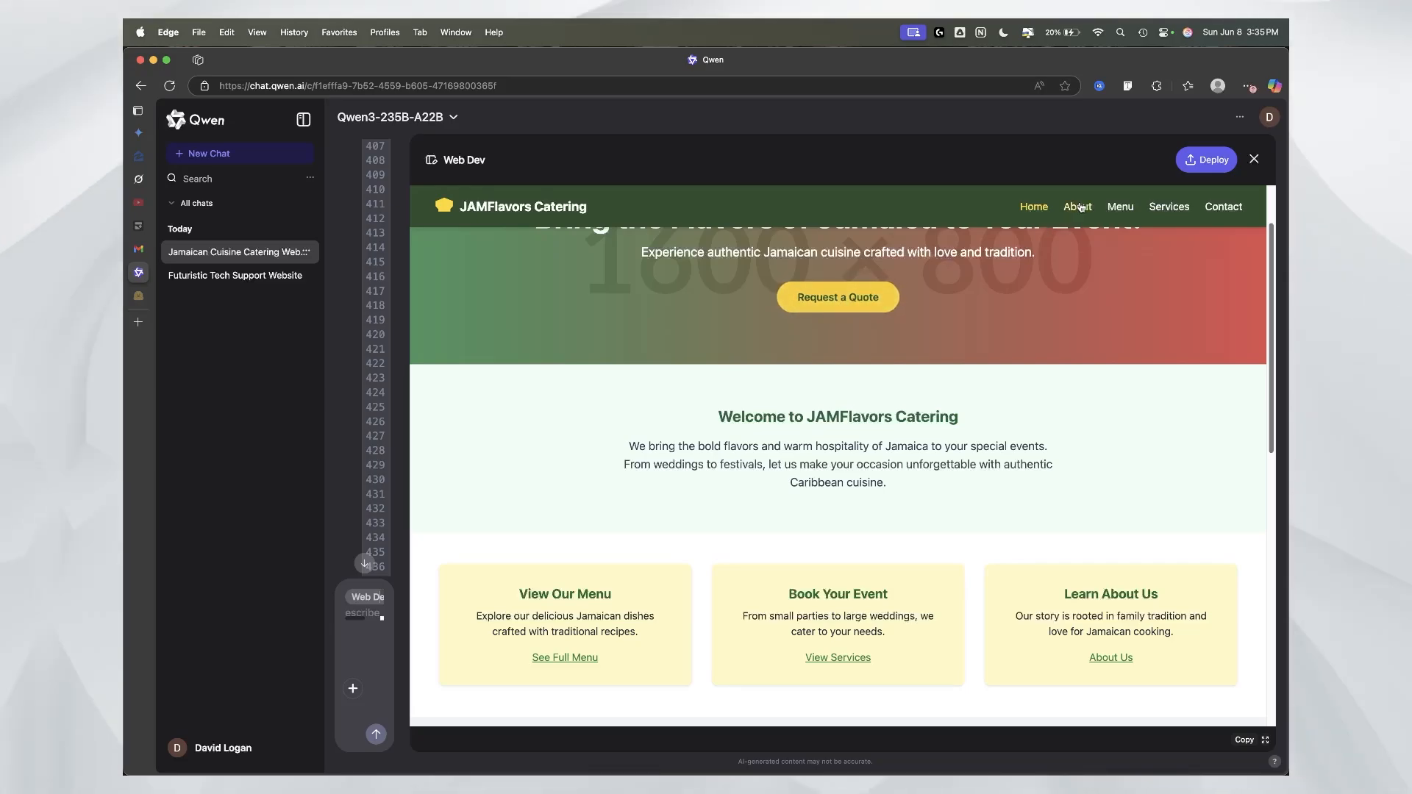
scroll("down", 3)
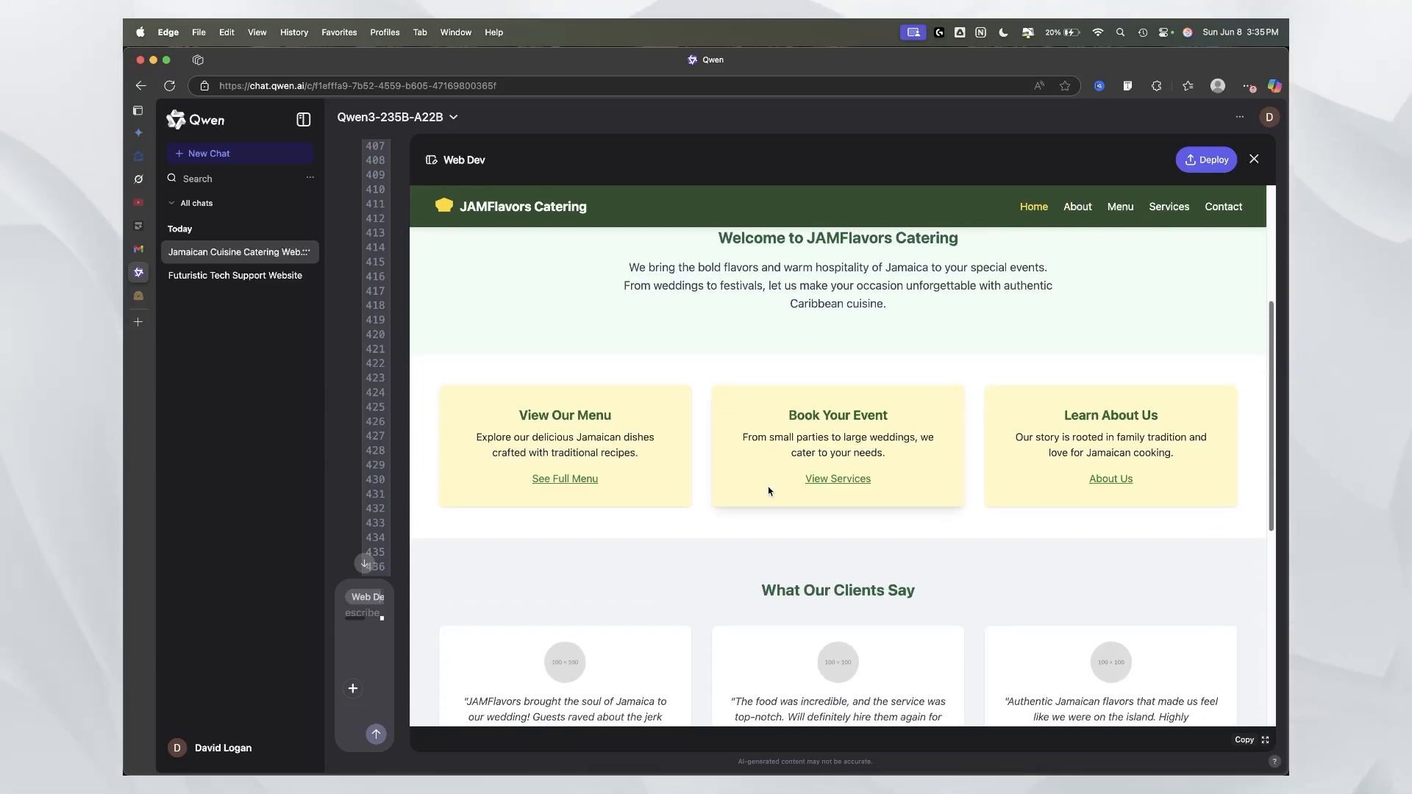
left_click(1119, 206)
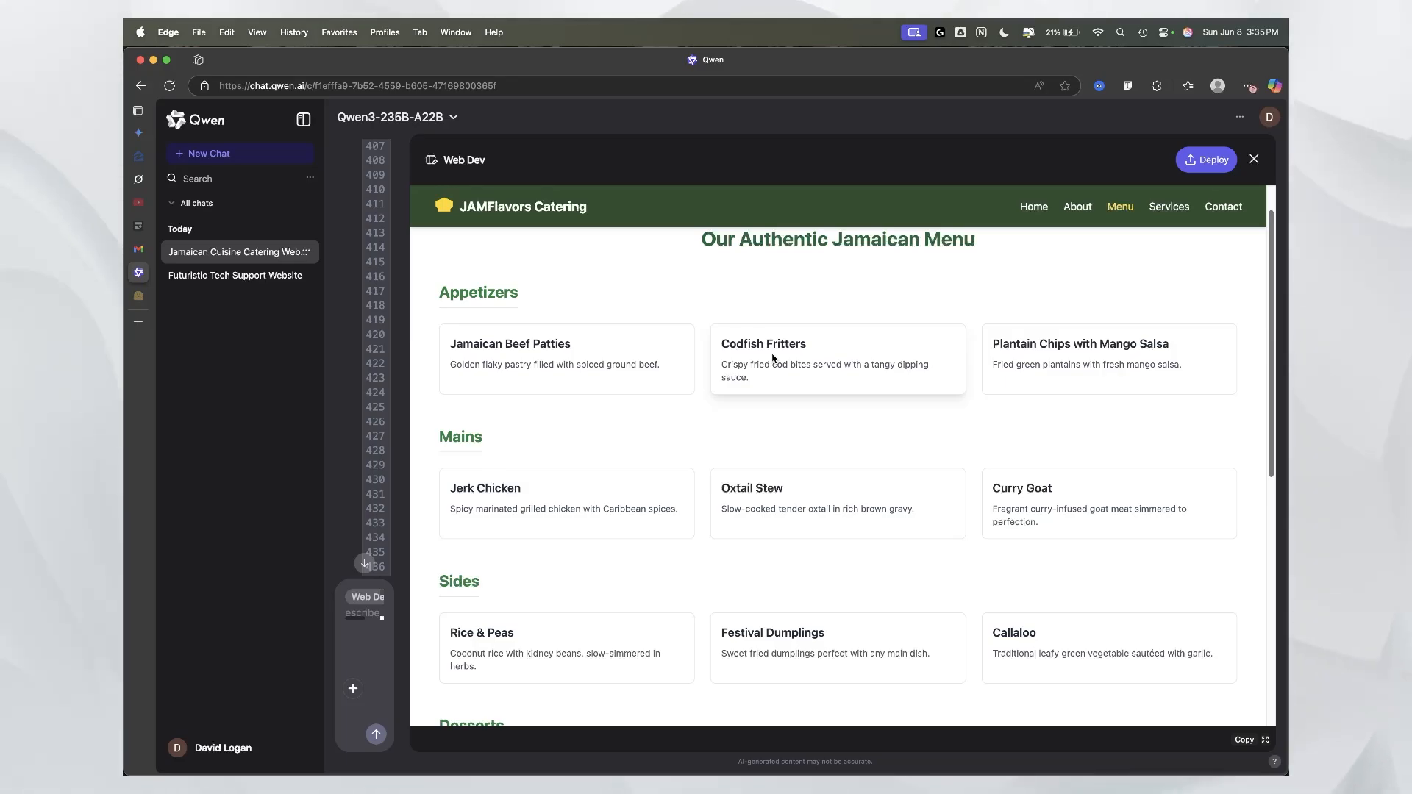
mouse_move(1043, 360)
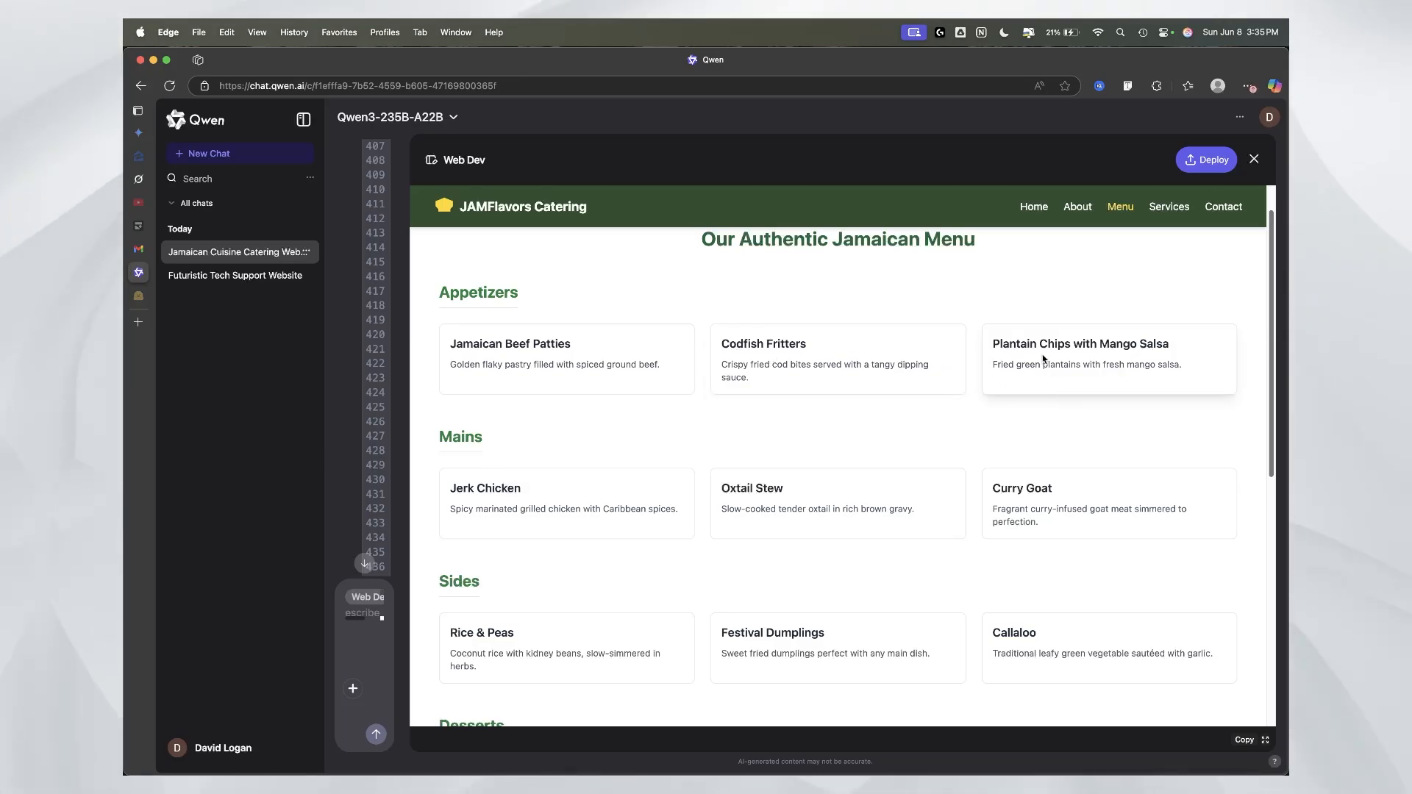
Step: Review the desserts, beverages and contact footer on the menu page, then return Home
scroll("down", 3)
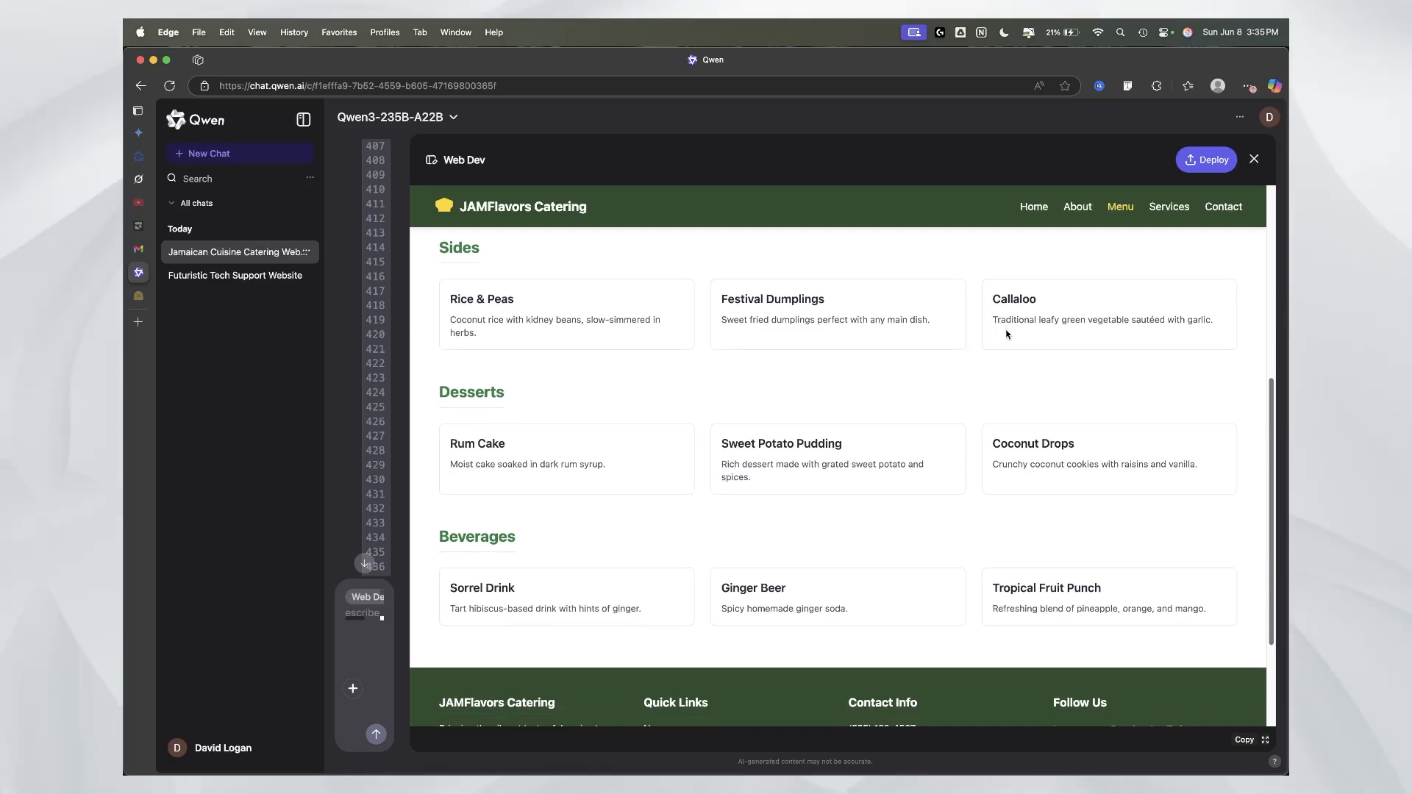
scroll("down", 3)
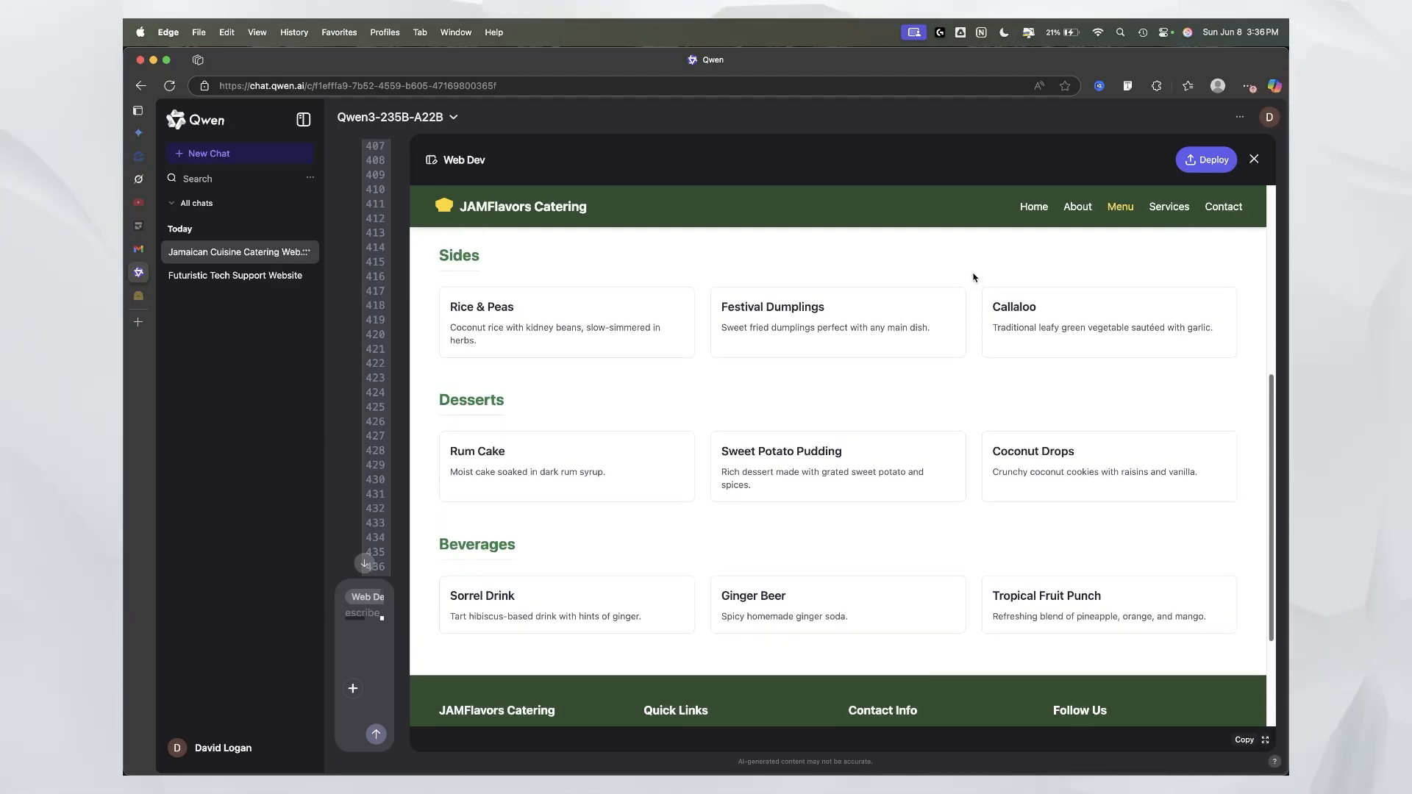
scroll("down", 3)
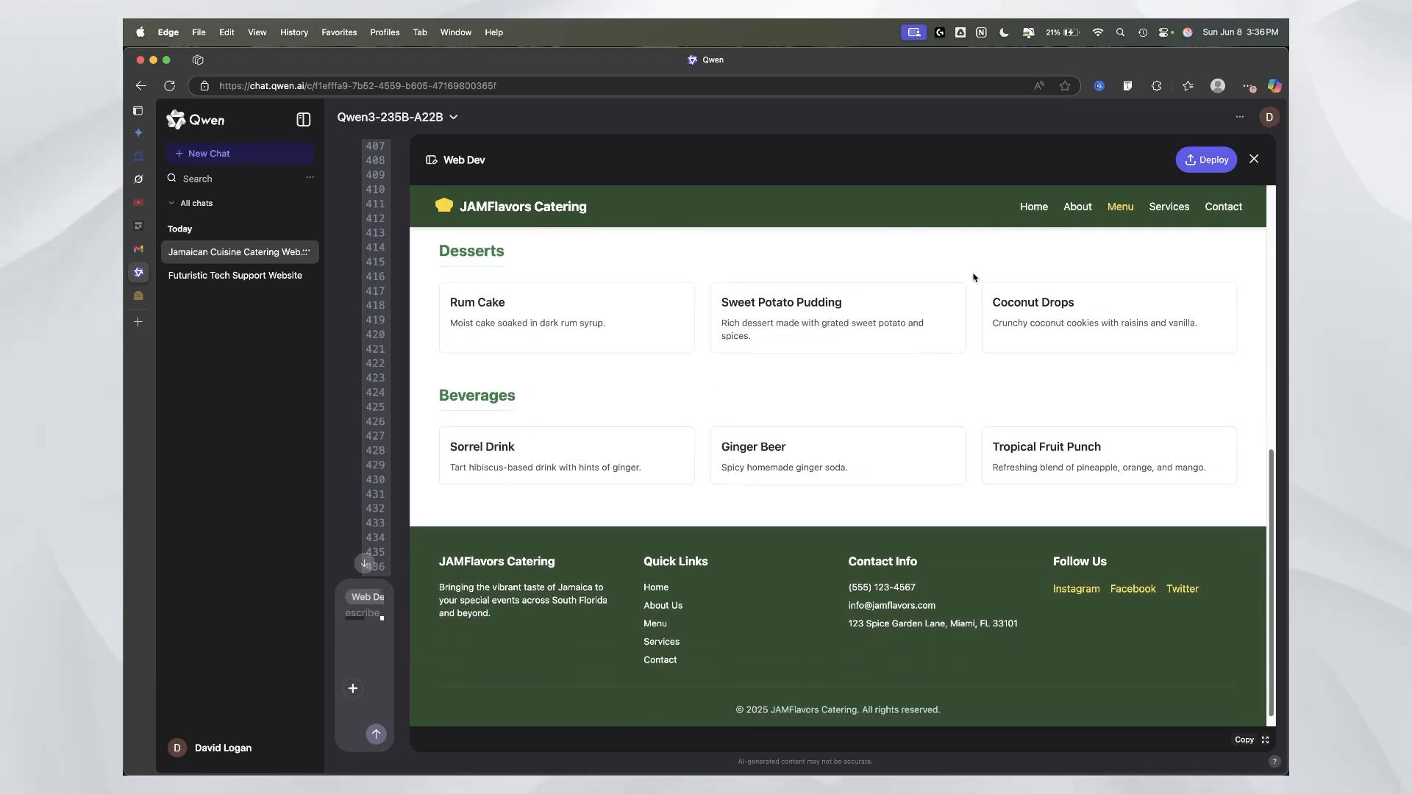
scroll("up", 3)
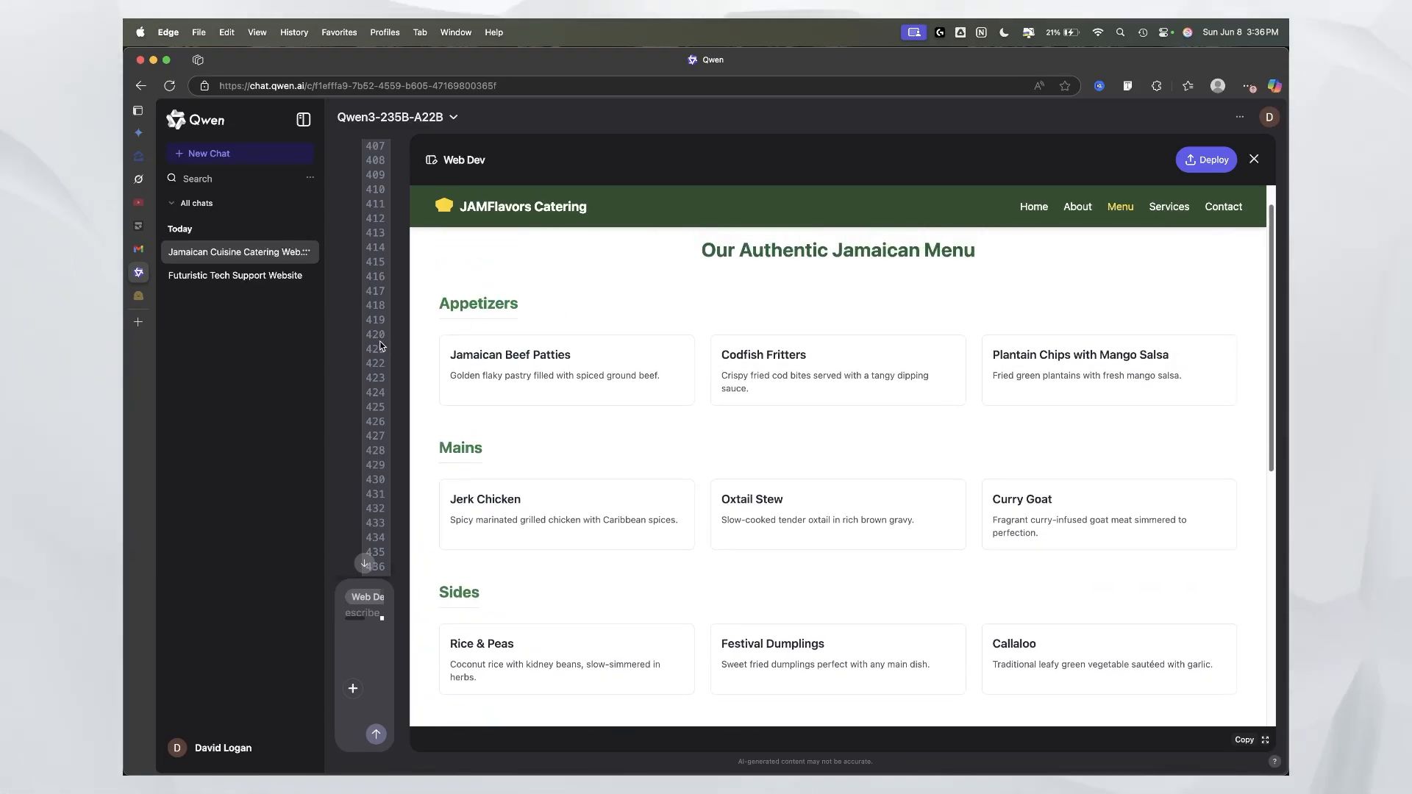
mouse_move(703, 389)
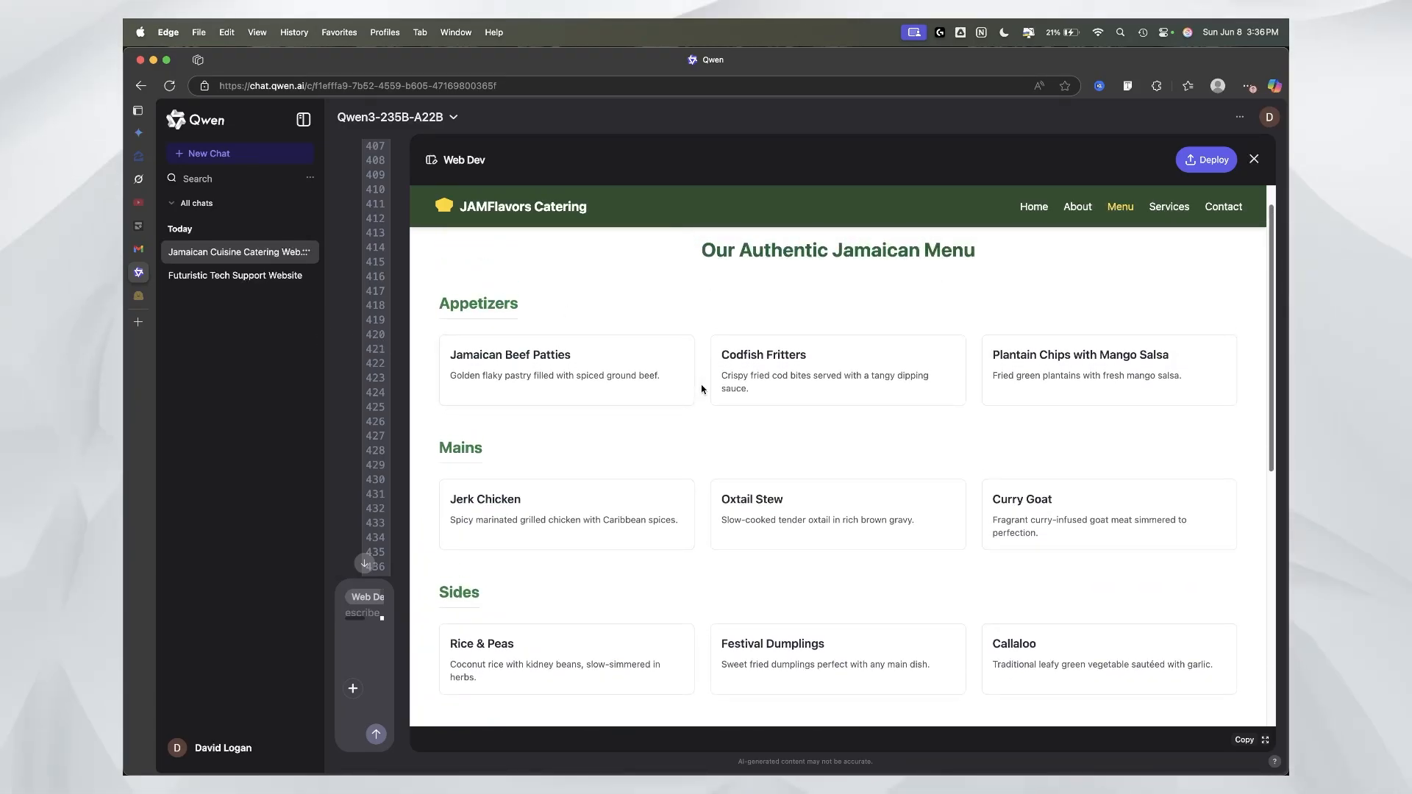
scroll("up", 3)
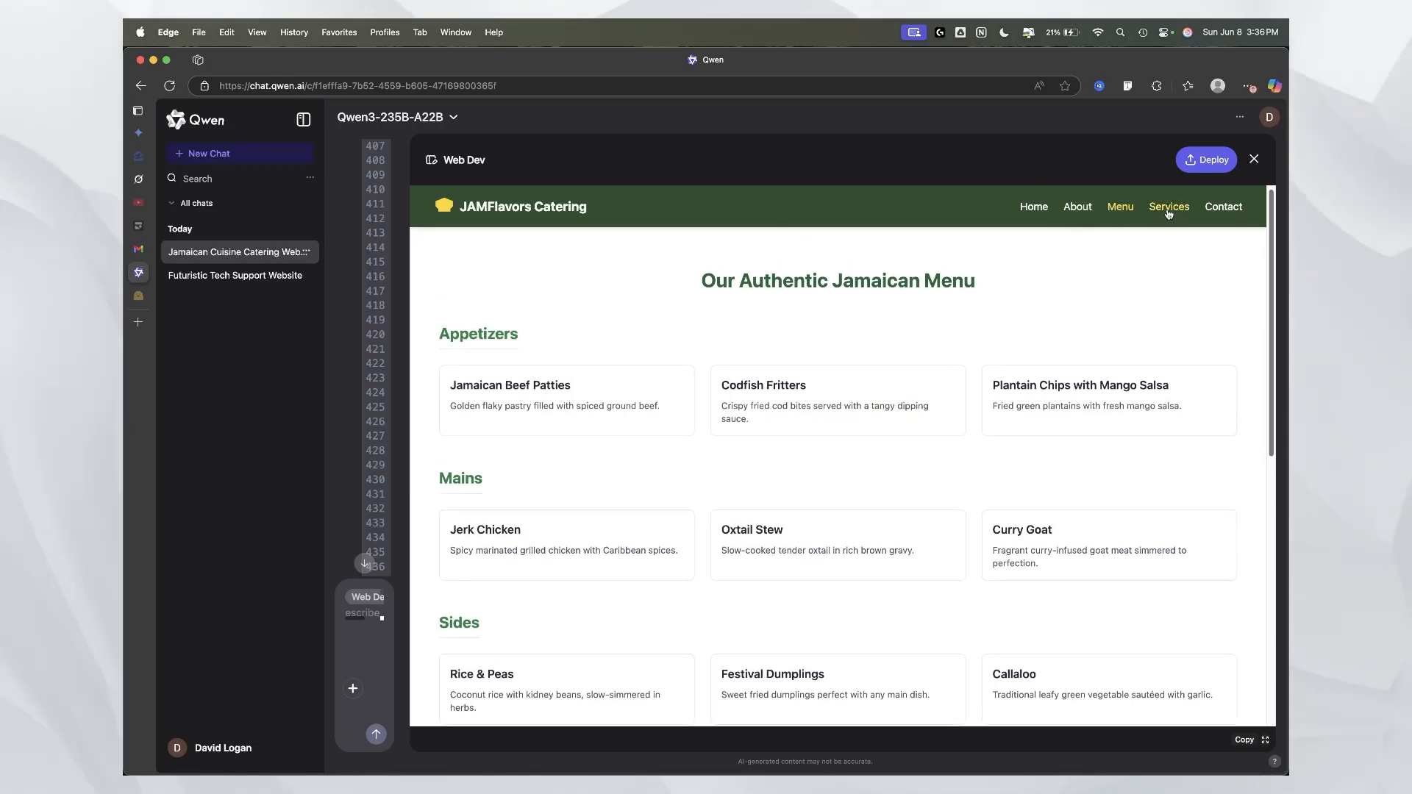
left_click(1169, 206)
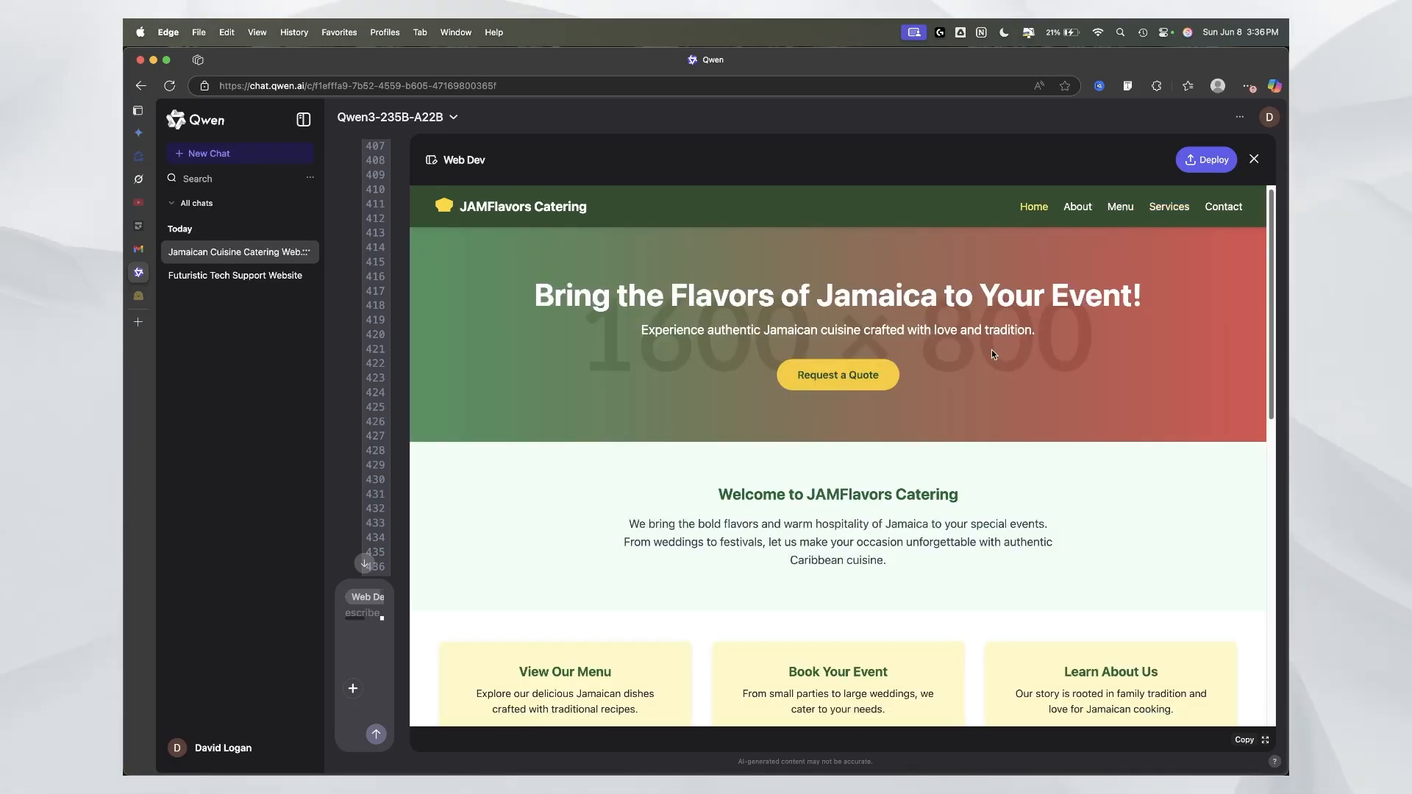
Step: Scroll the home page's testimonials and footer, then open the Contact page with its quote form
scroll("down", 3)
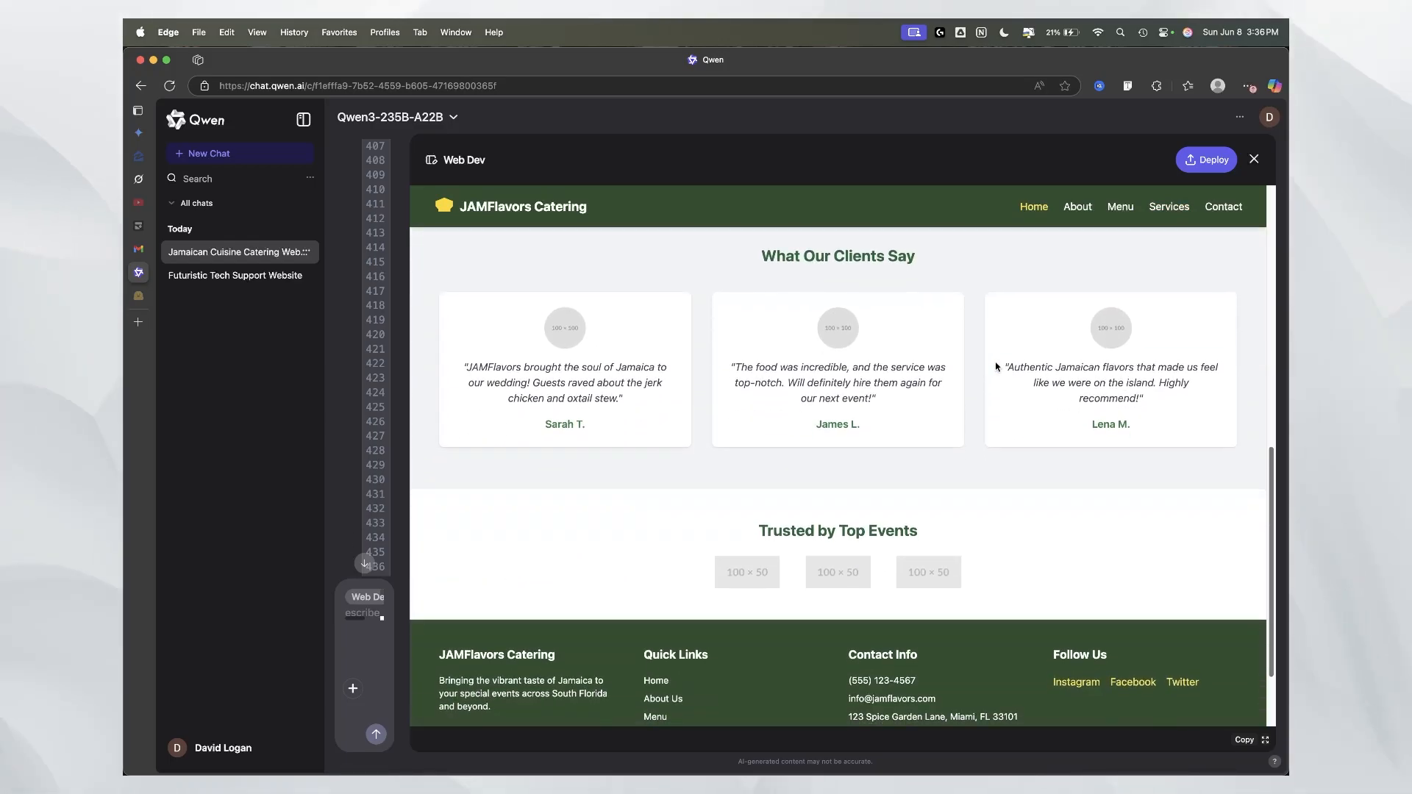
mouse_move(781, 538)
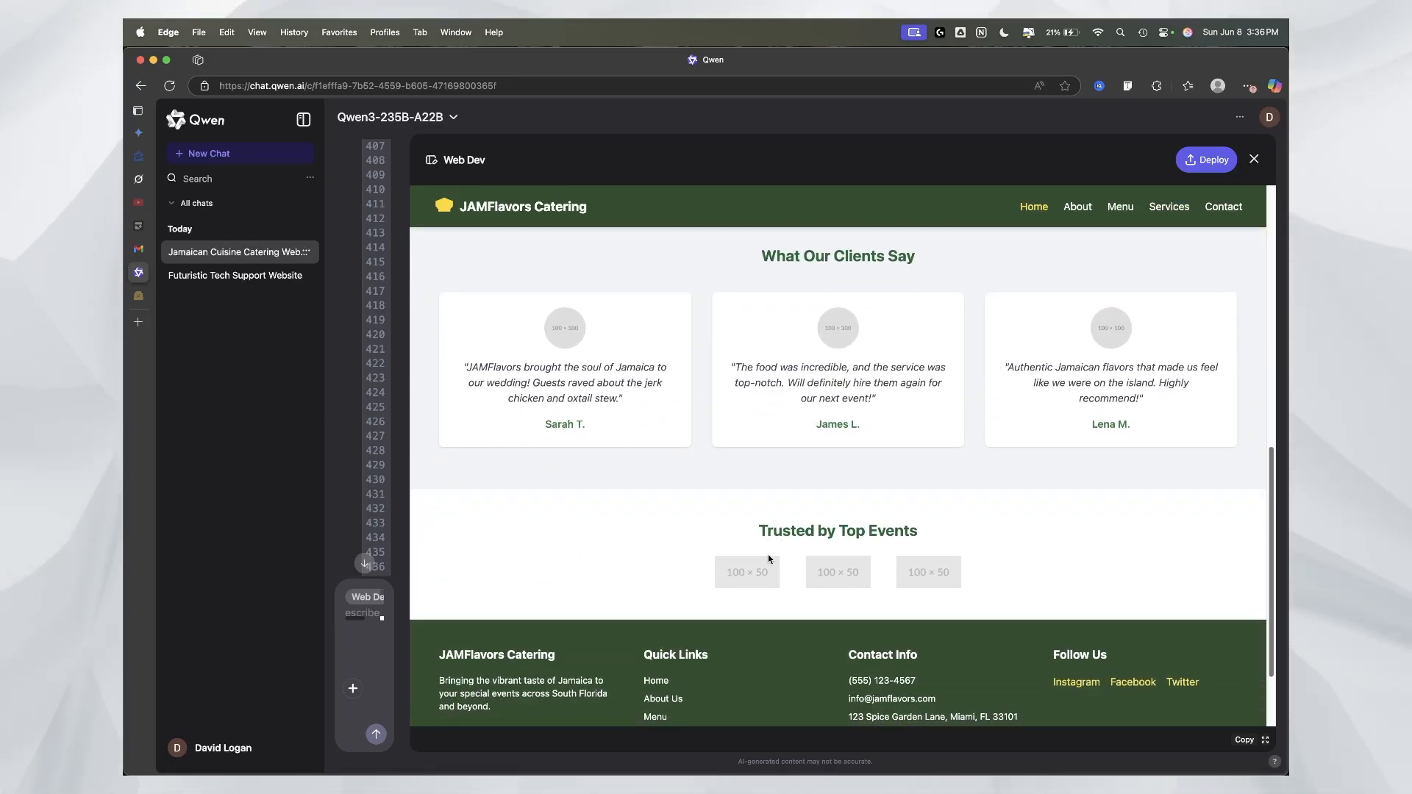
mouse_move(752, 574)
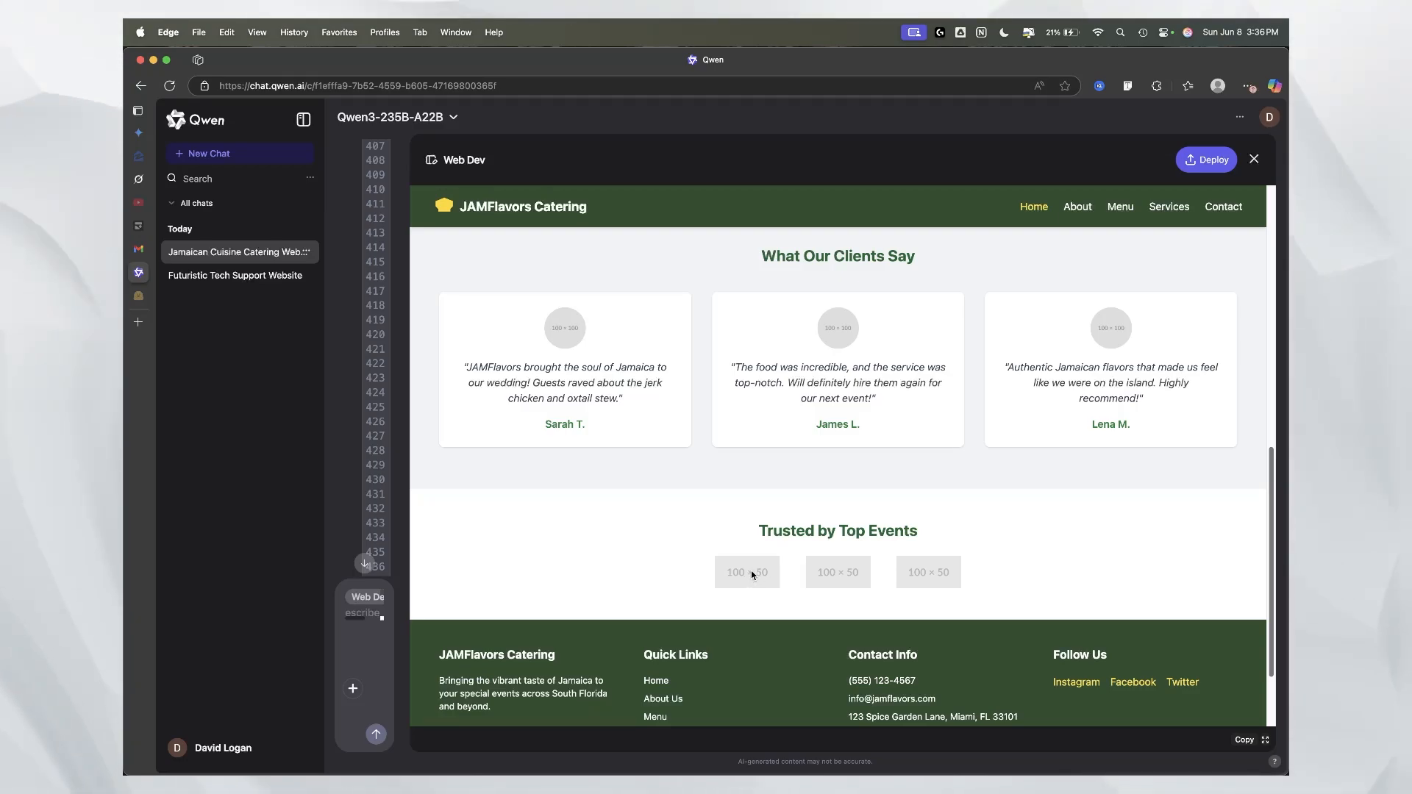
mouse_move(643, 362)
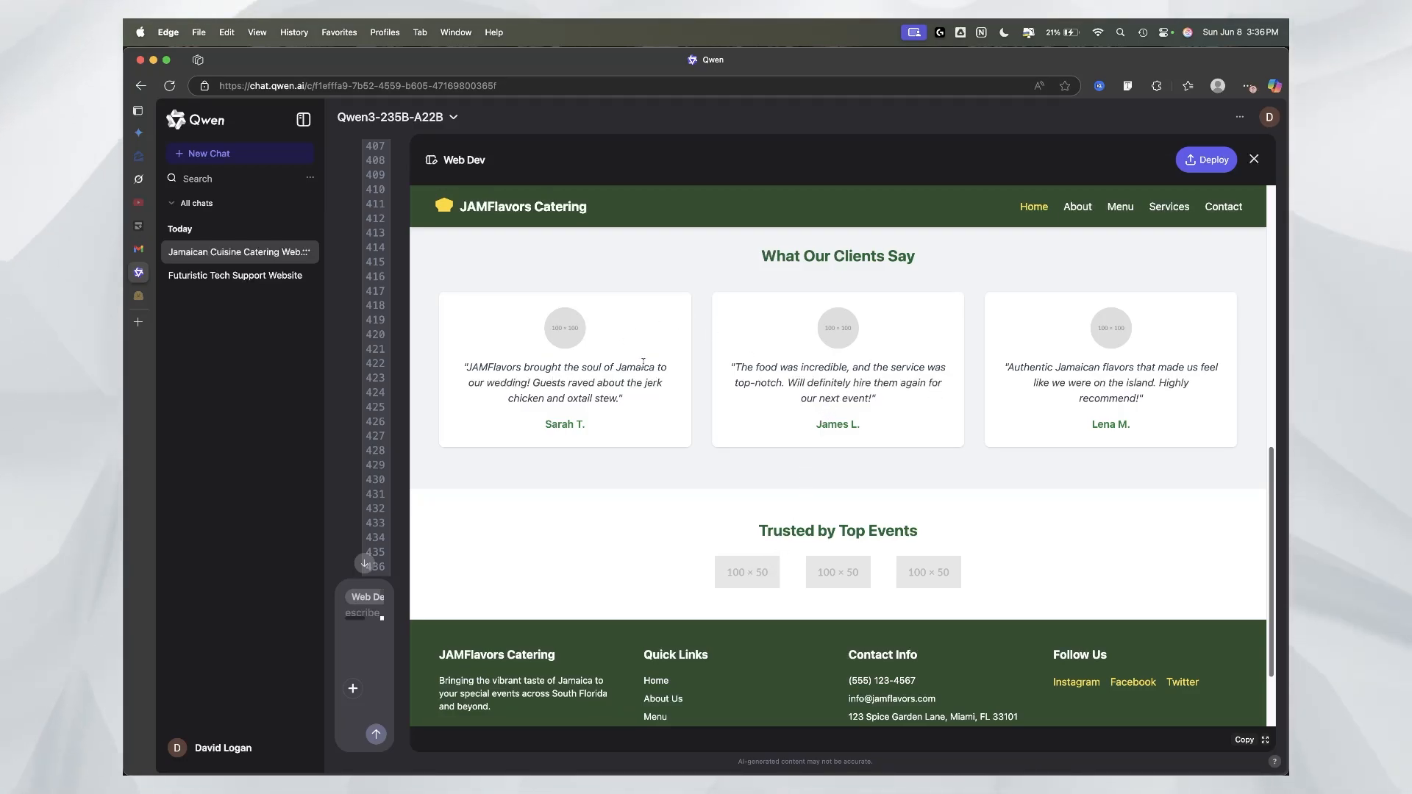
scroll("down", 3)
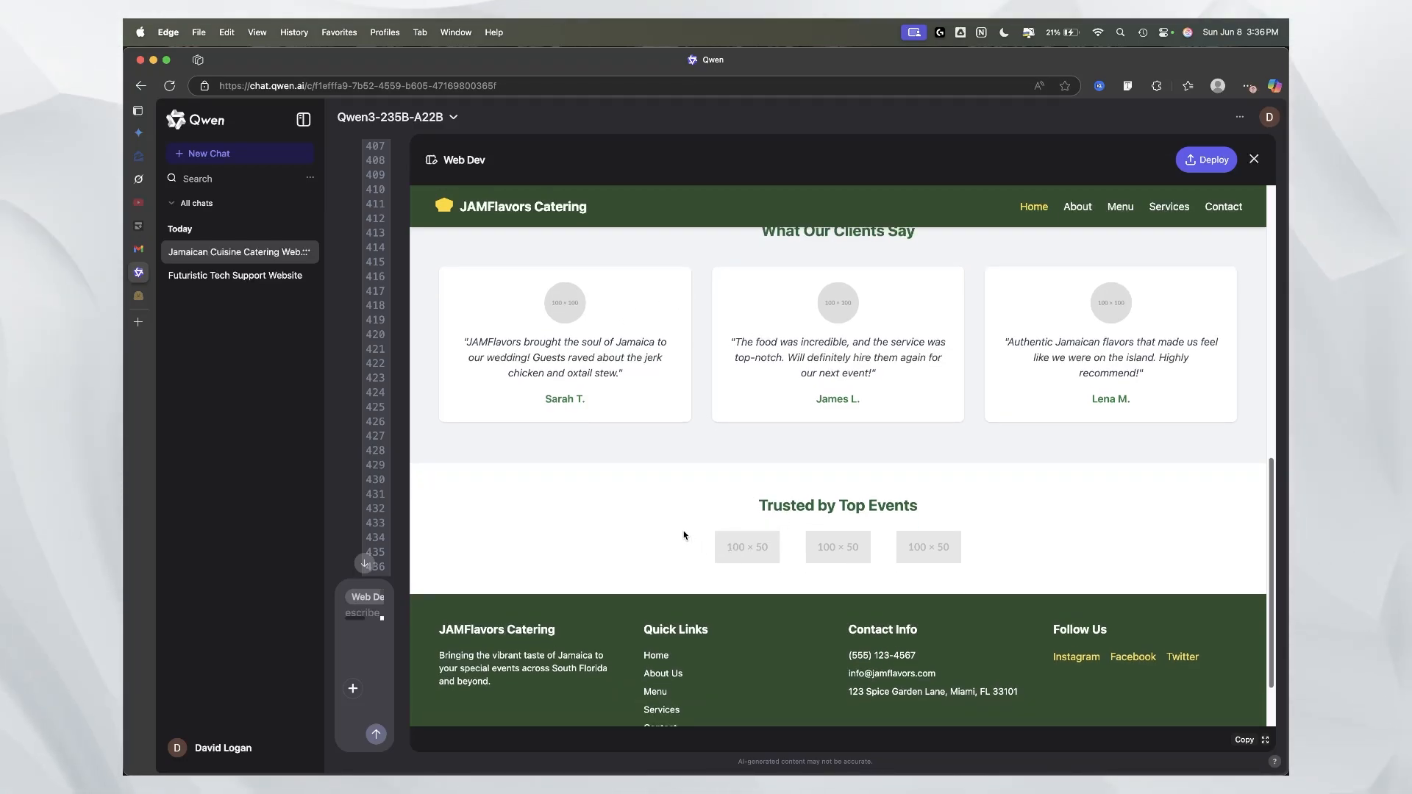
mouse_move(994, 522)
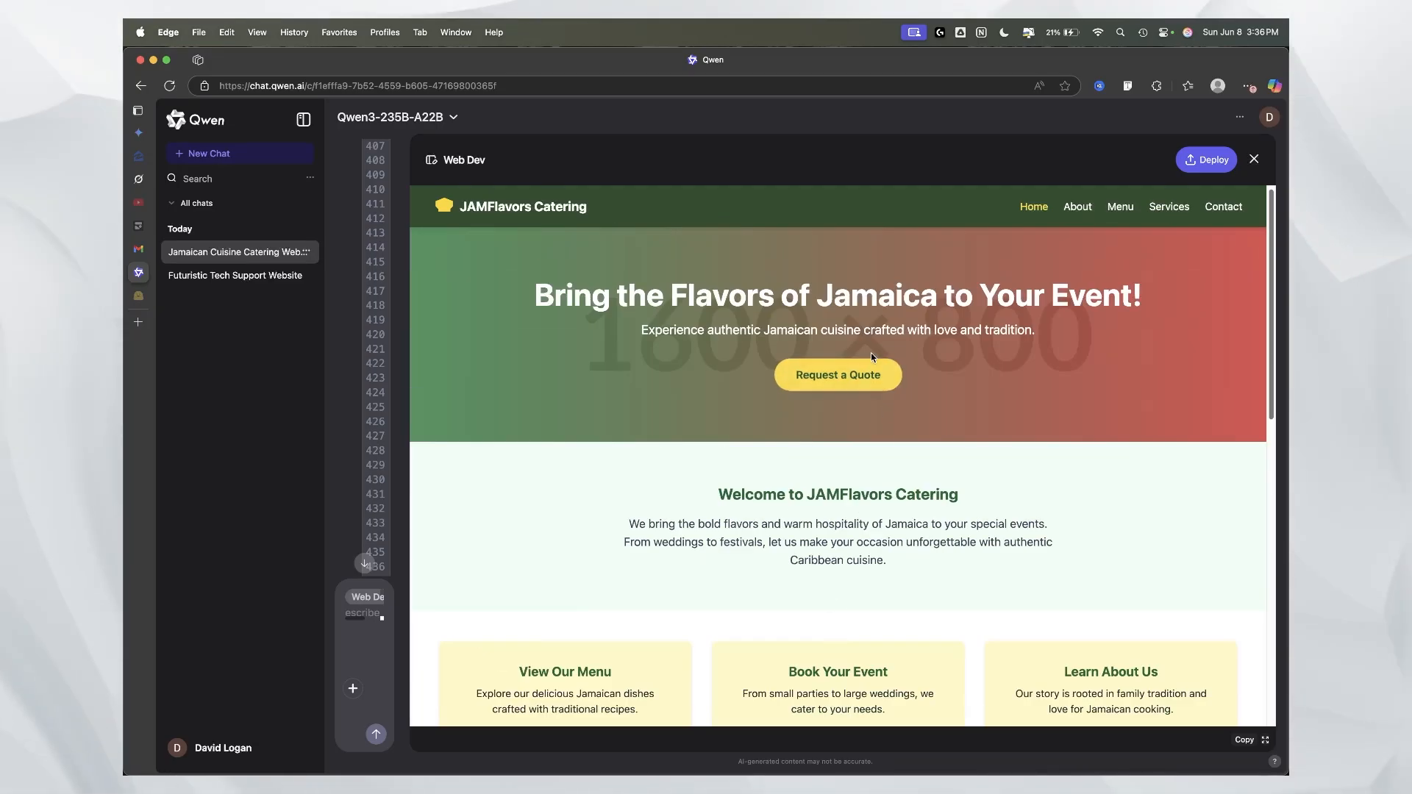
left_click(1222, 206)
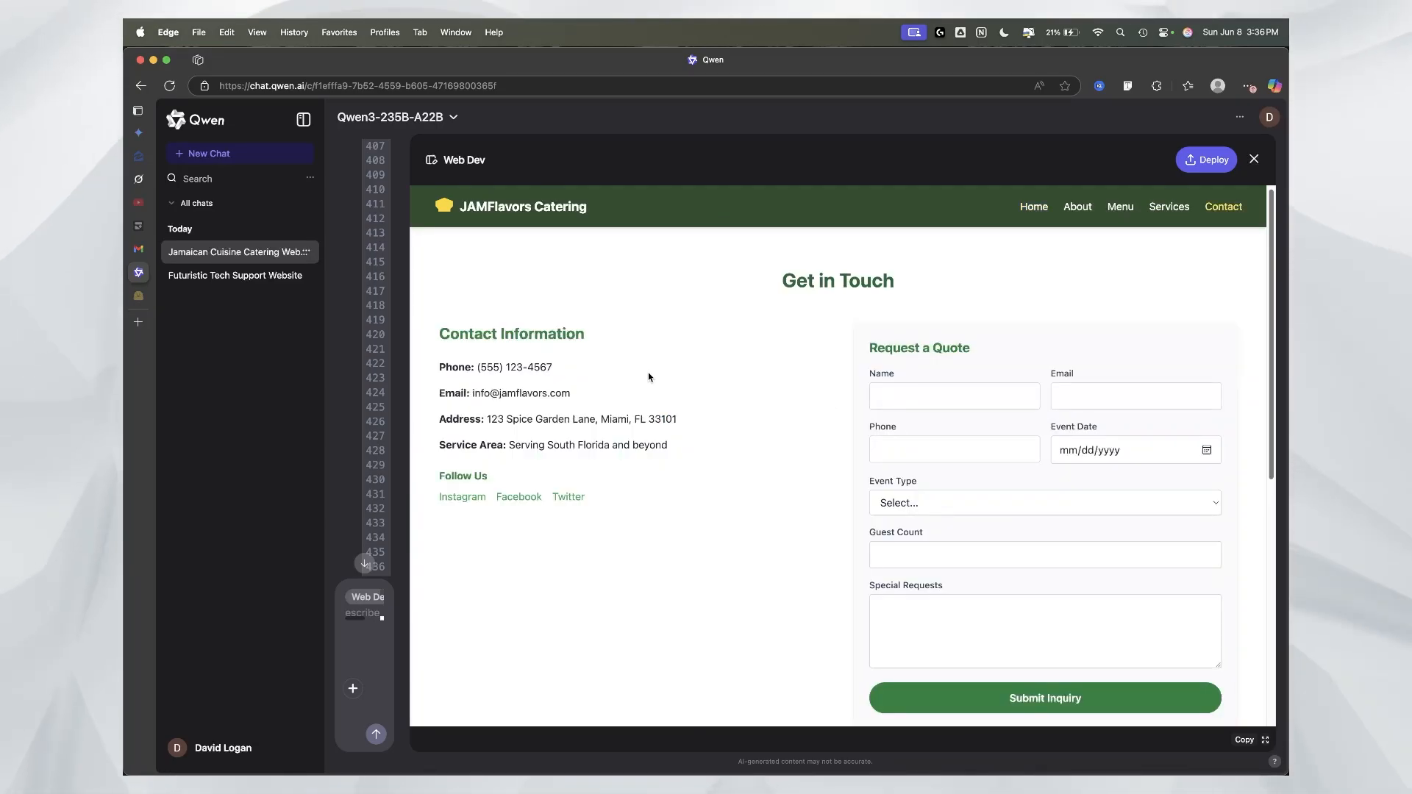
Step: Browse the Contact FAQ, then the About page's story and team members
scroll("down", 3)
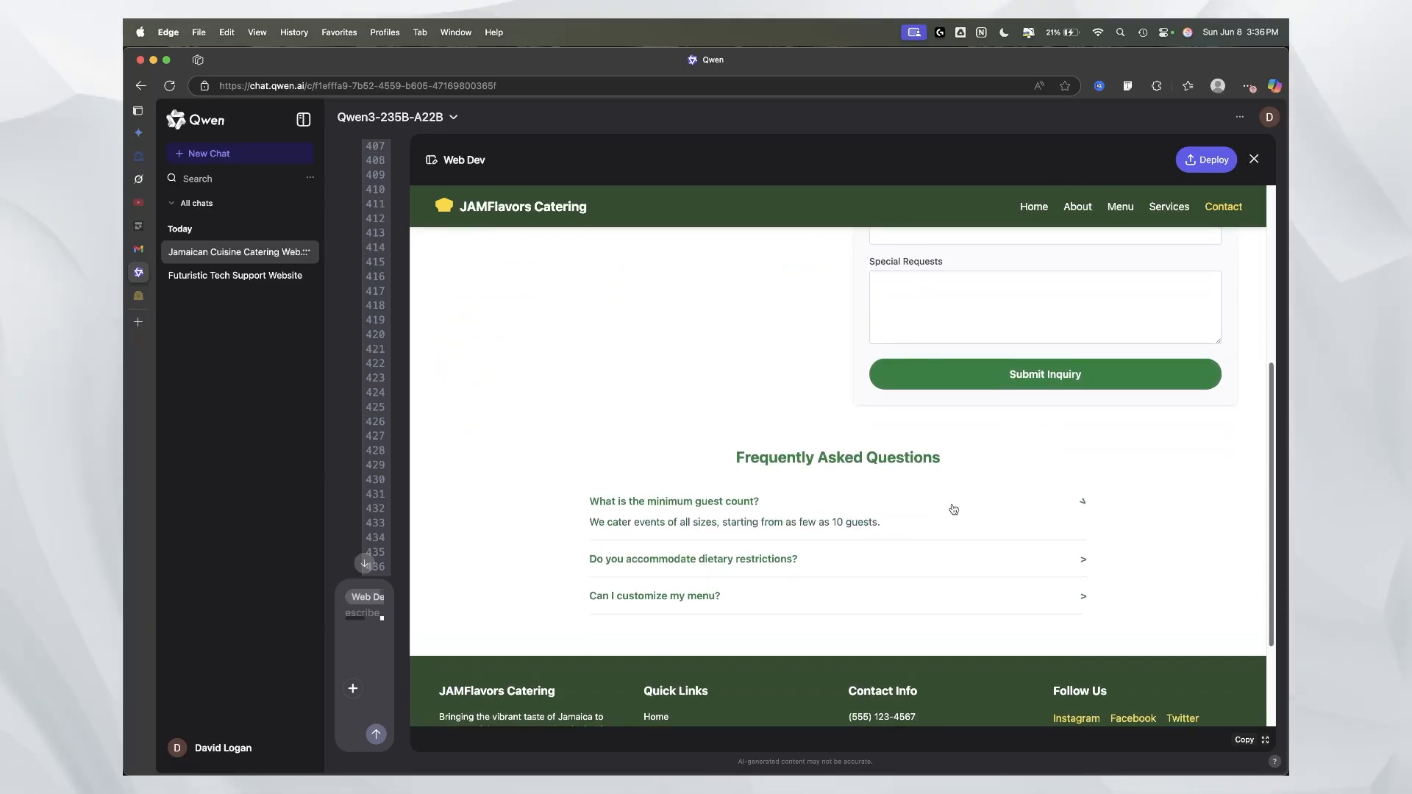
scroll("up", 3)
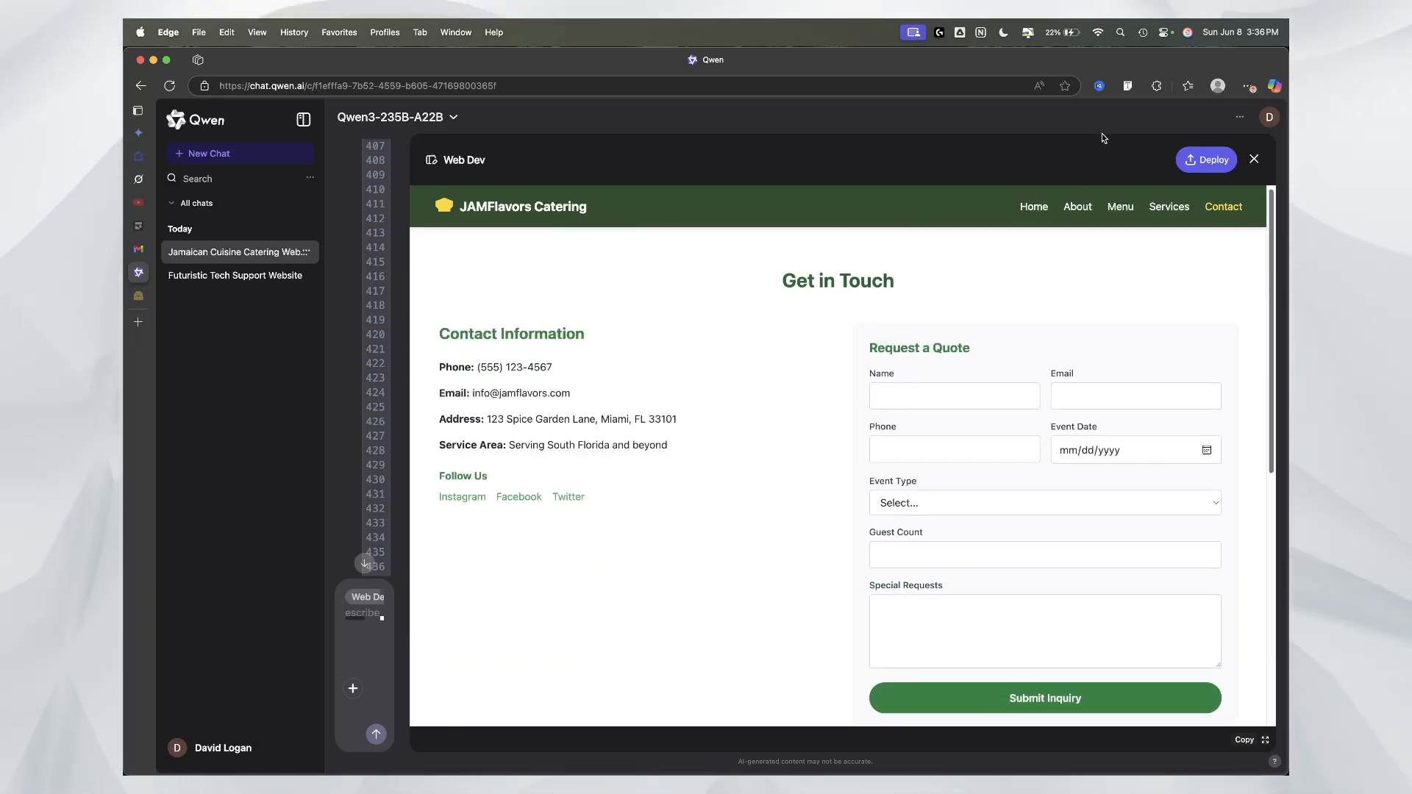
left_click(1076, 206)
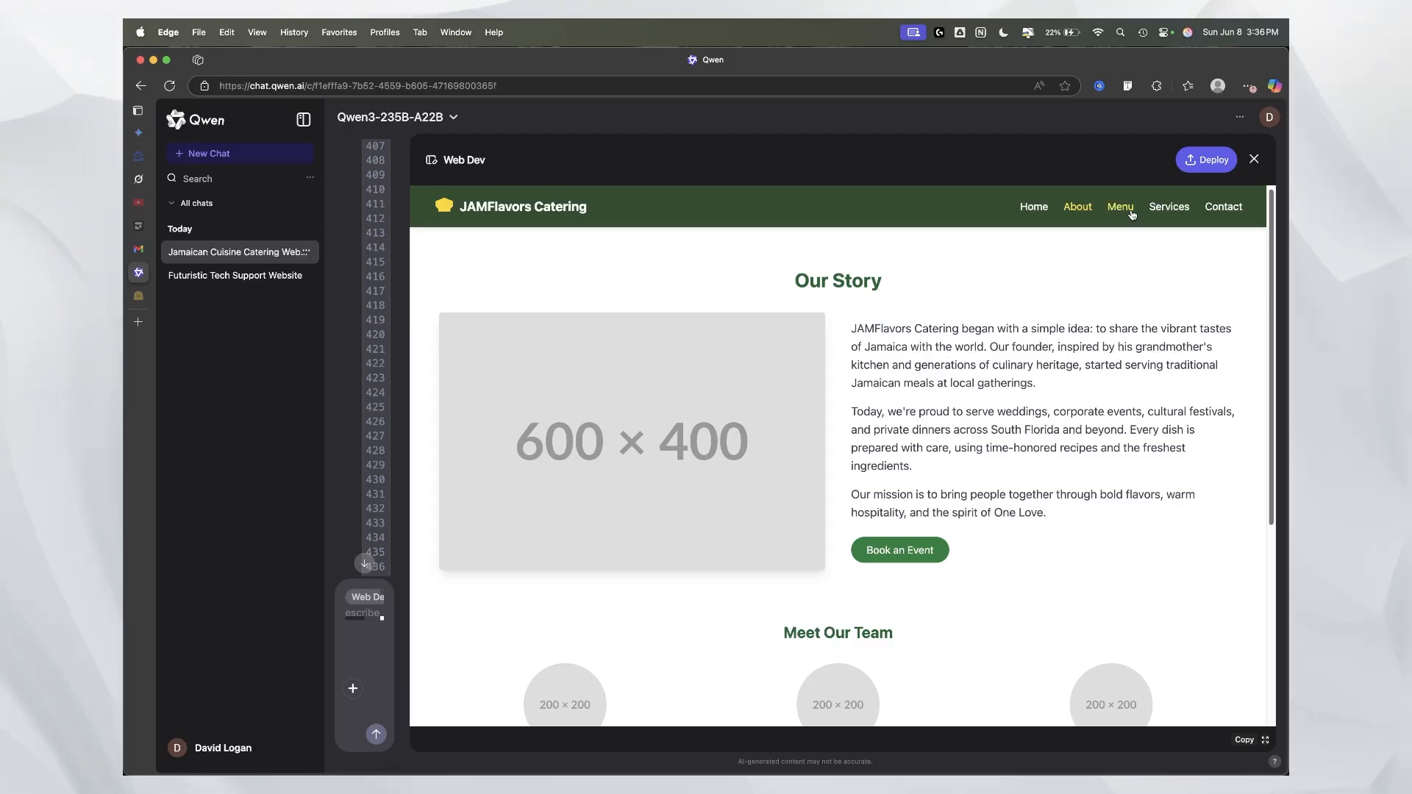
left_click(1032, 206)
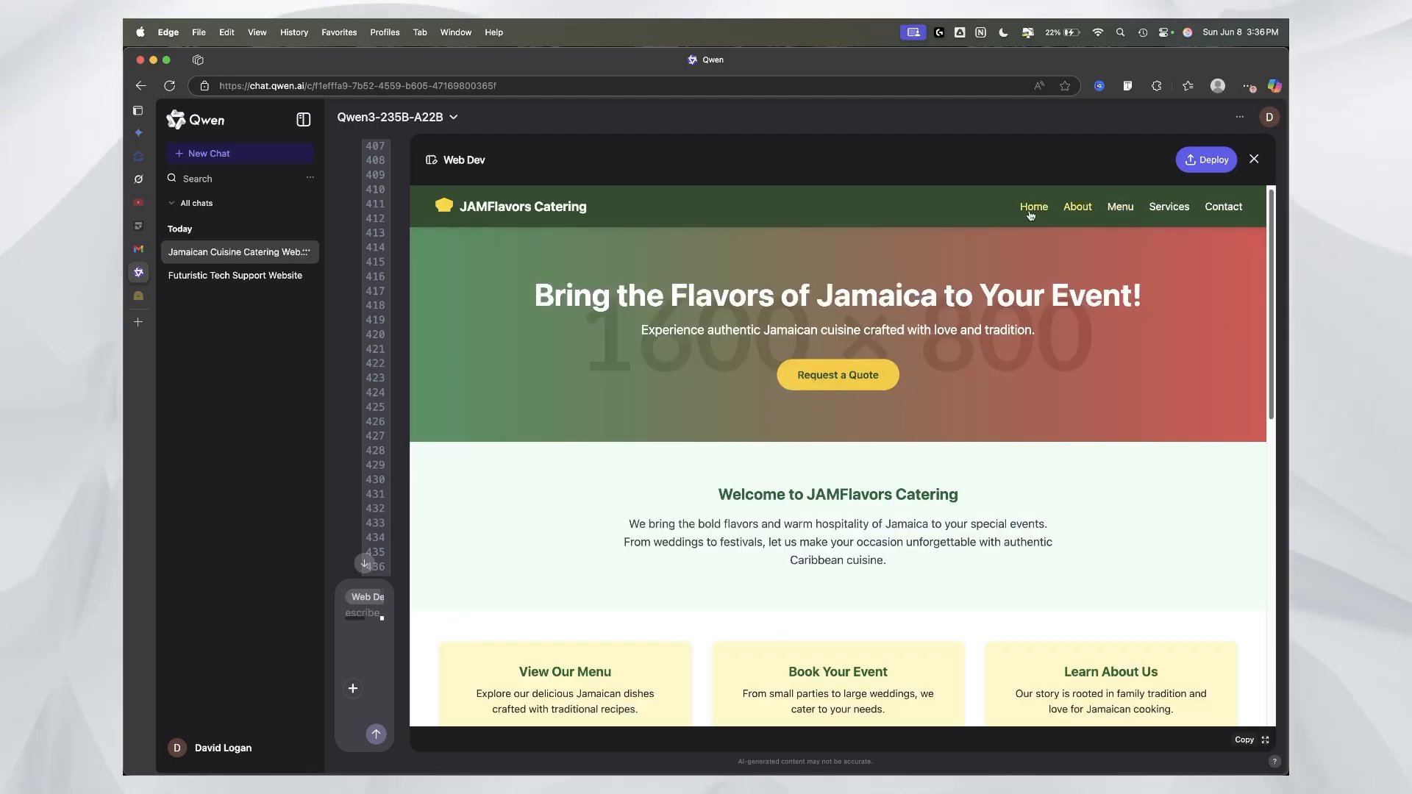
left_click(1077, 205)
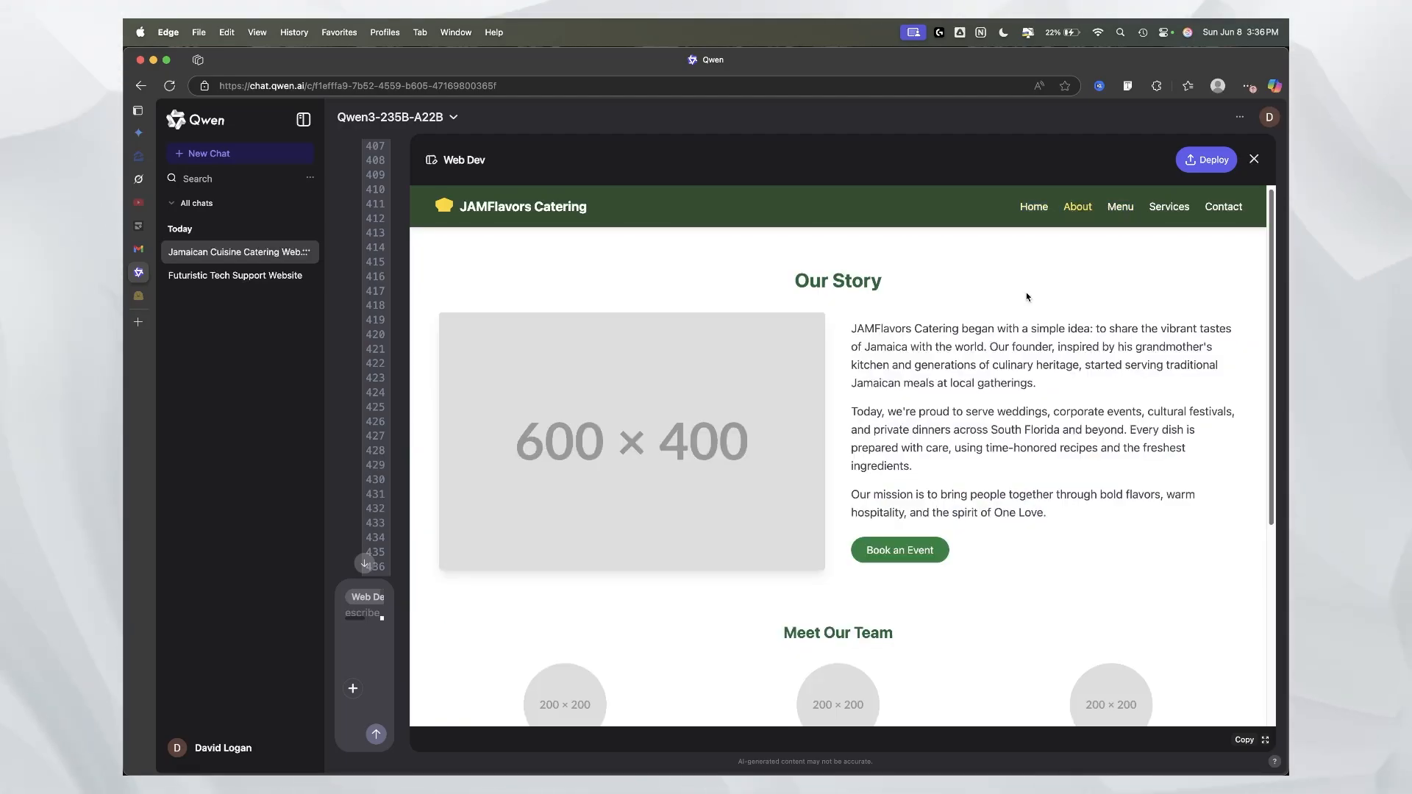
scroll("down", 3)
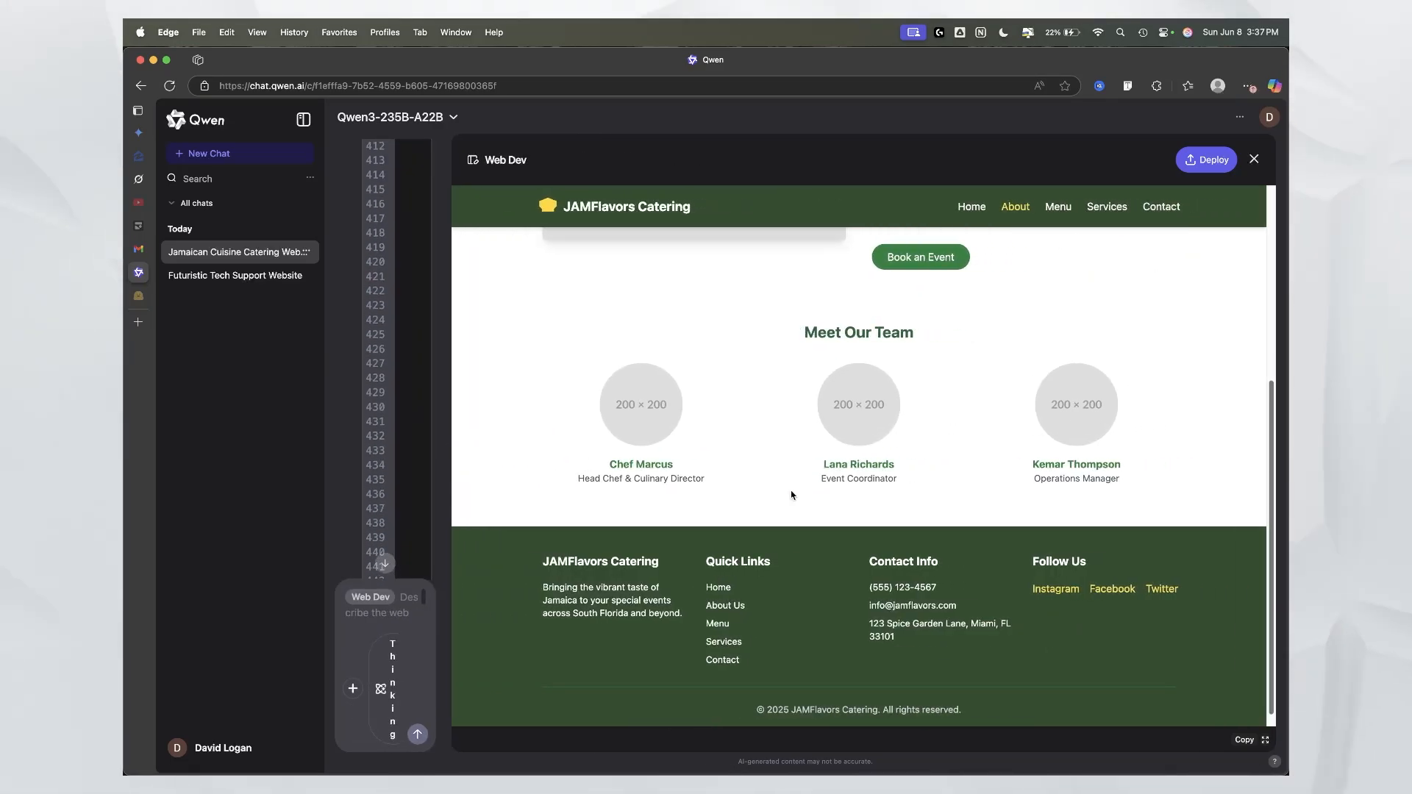
scroll("up", 3)
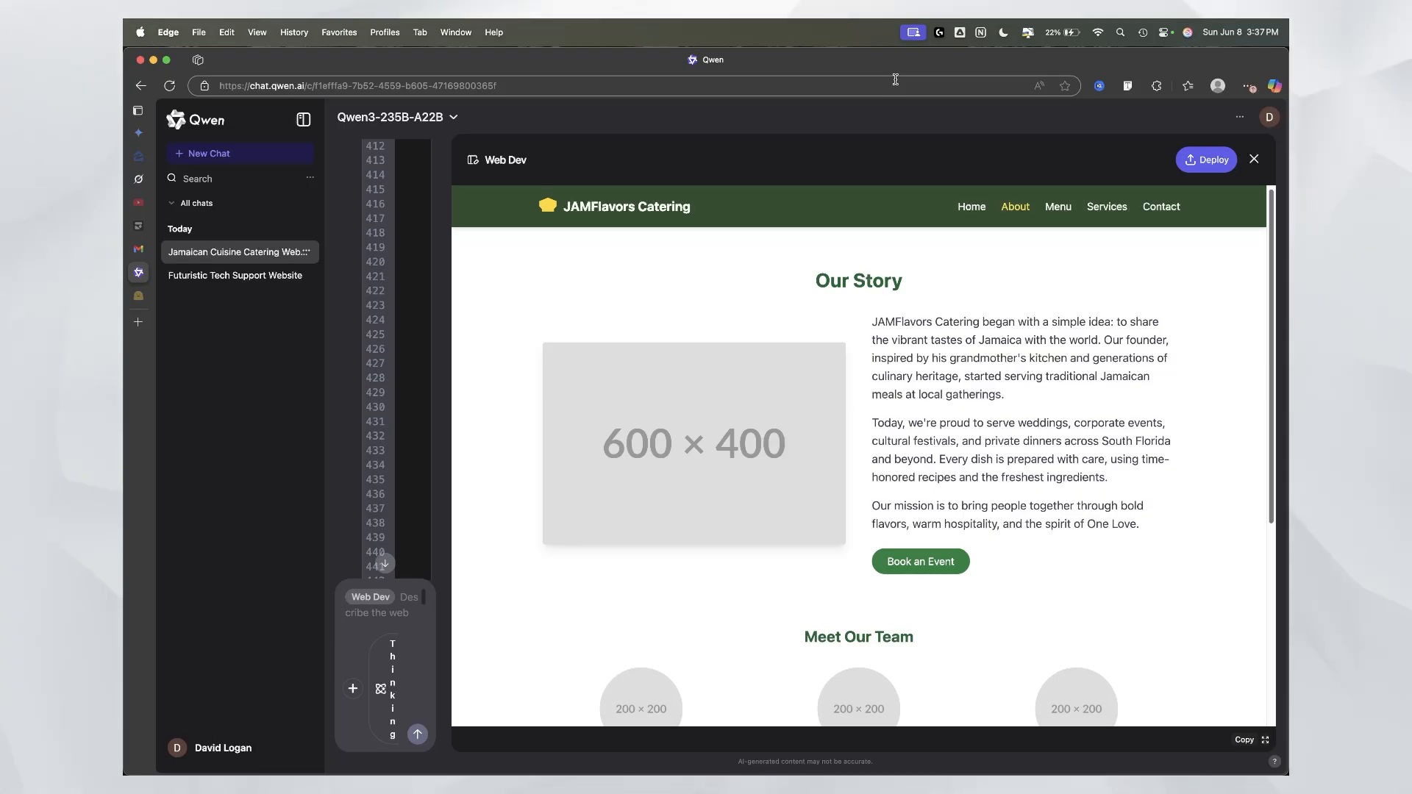
mouse_move(936, 534)
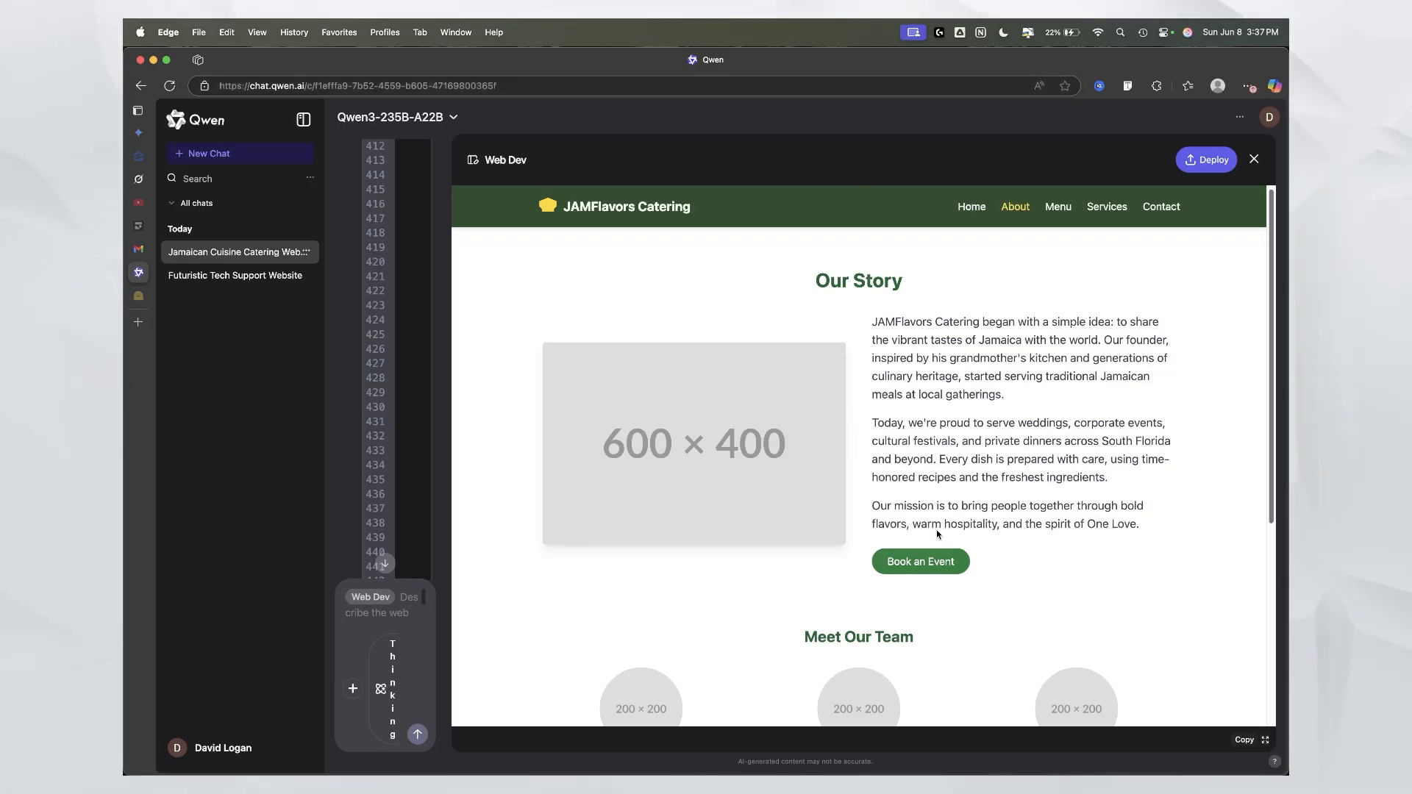
mouse_move(452, 381)
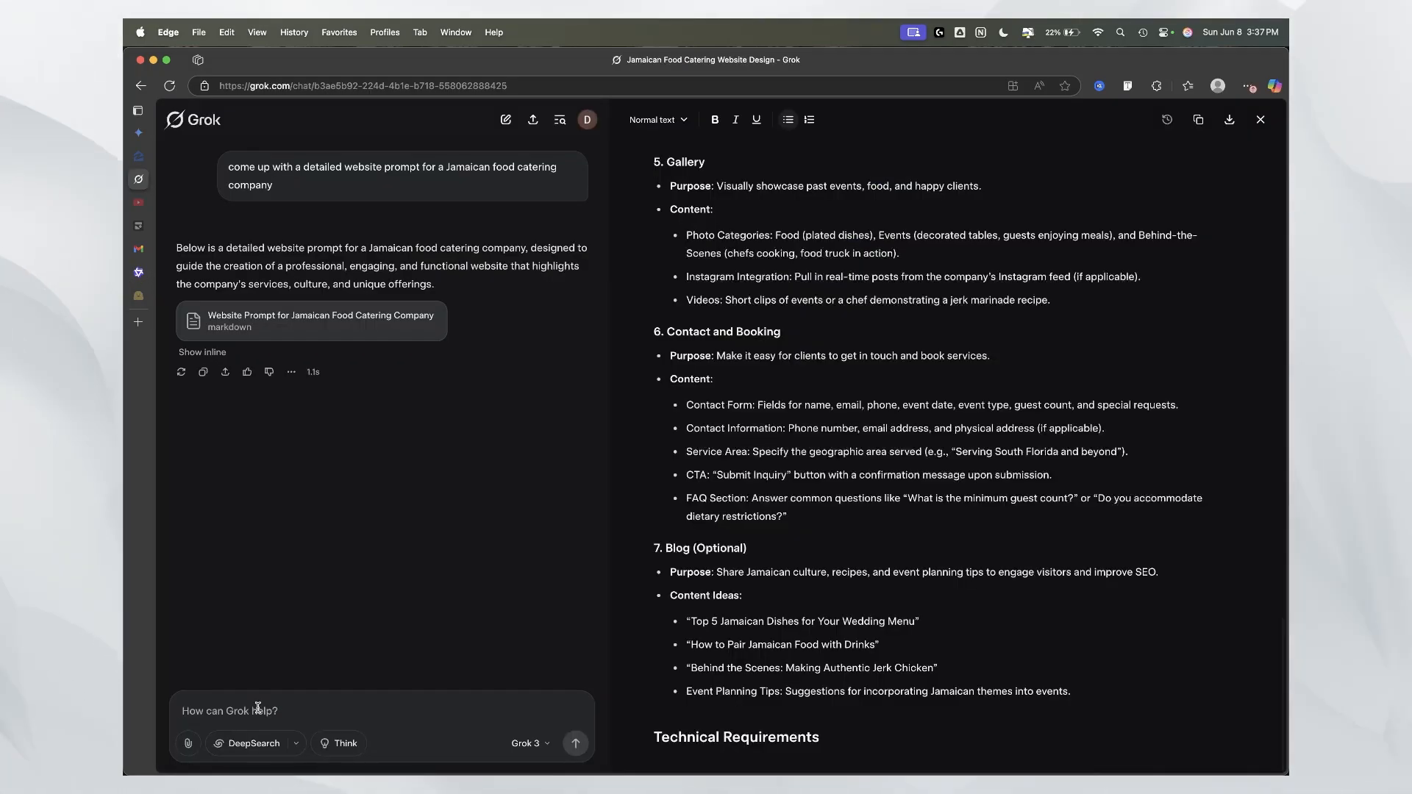
Step: Ask Grok: 'now give me one for a dirt bike comp'
left_click(1260, 119)
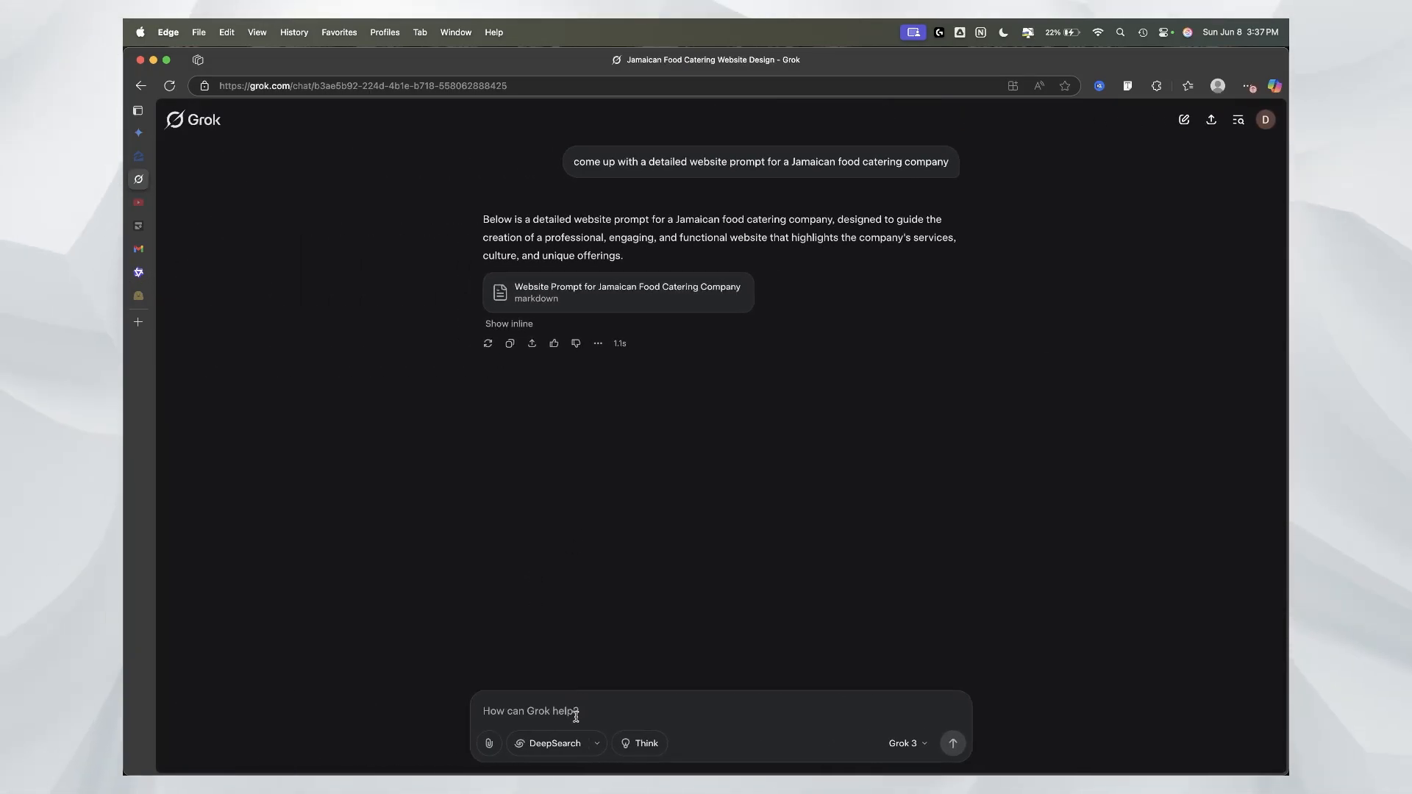
type("now give")
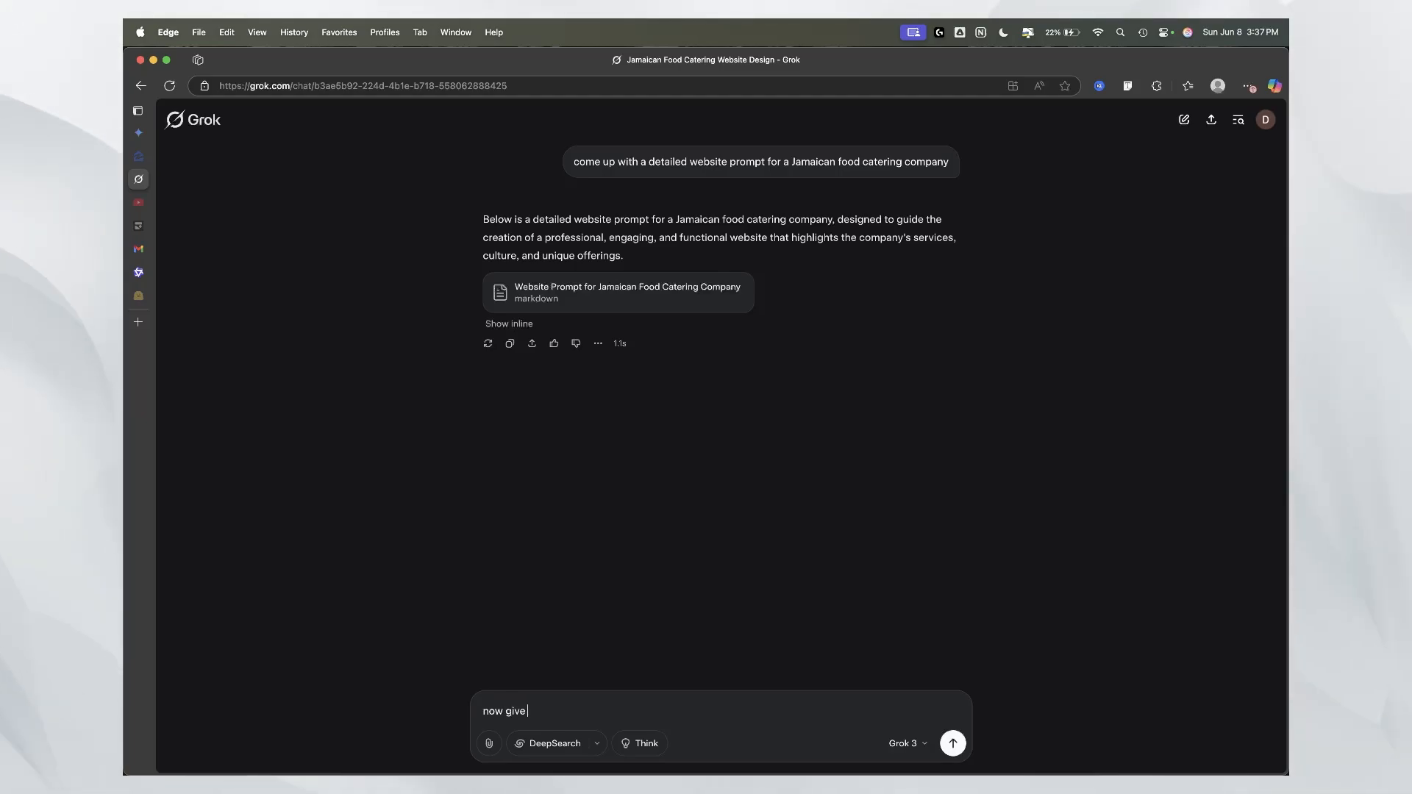
type("me one for a d")
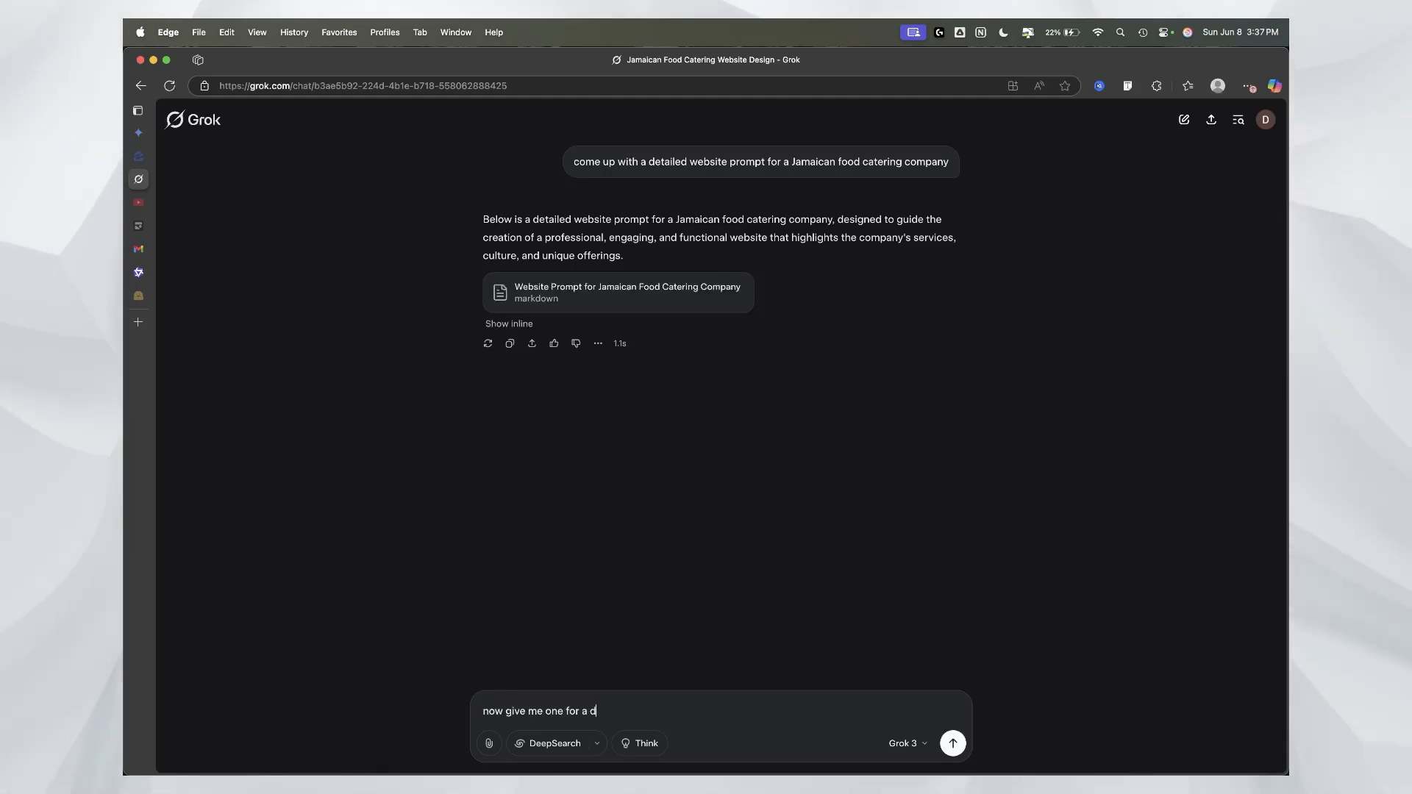
type("irt bike comp")
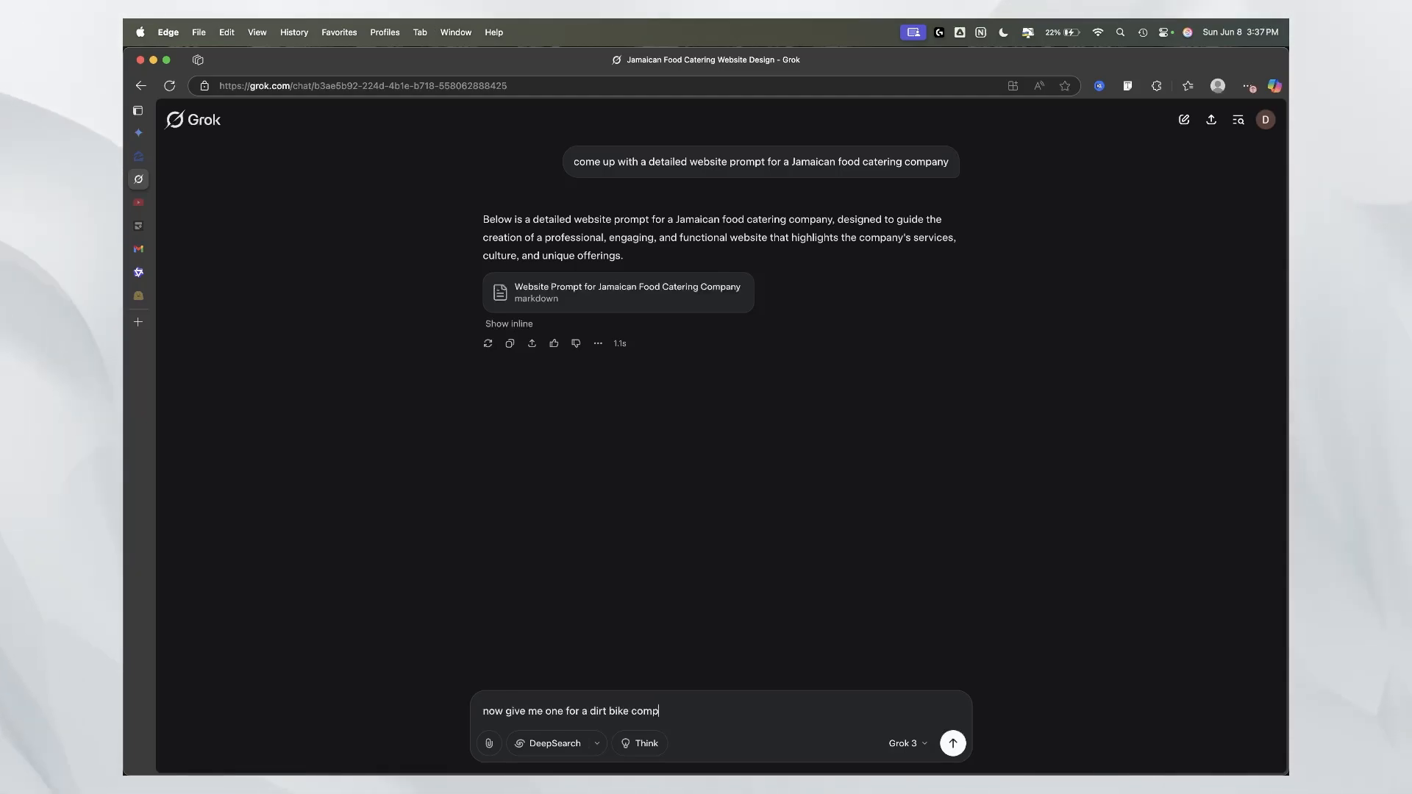
left_click(952, 742)
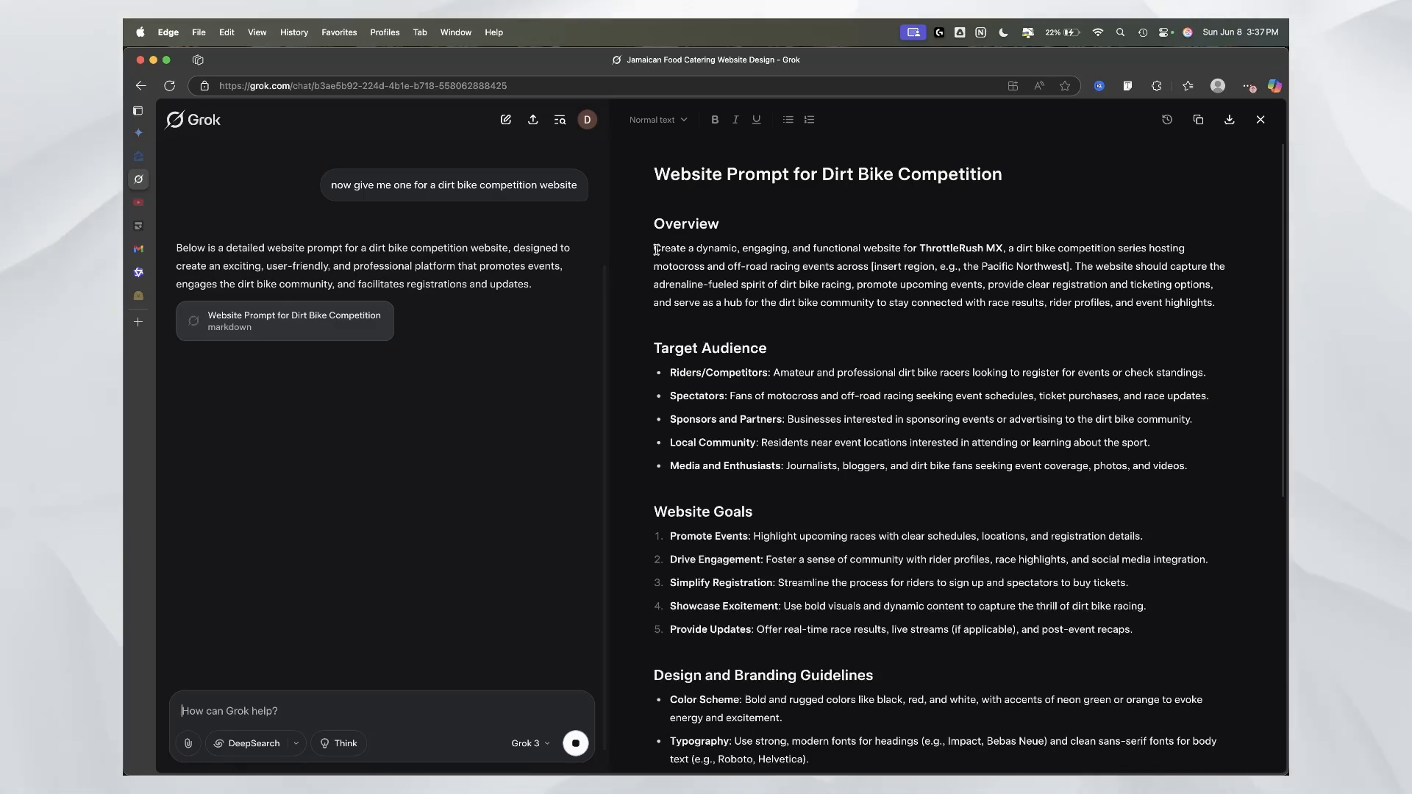
scroll("down", 3)
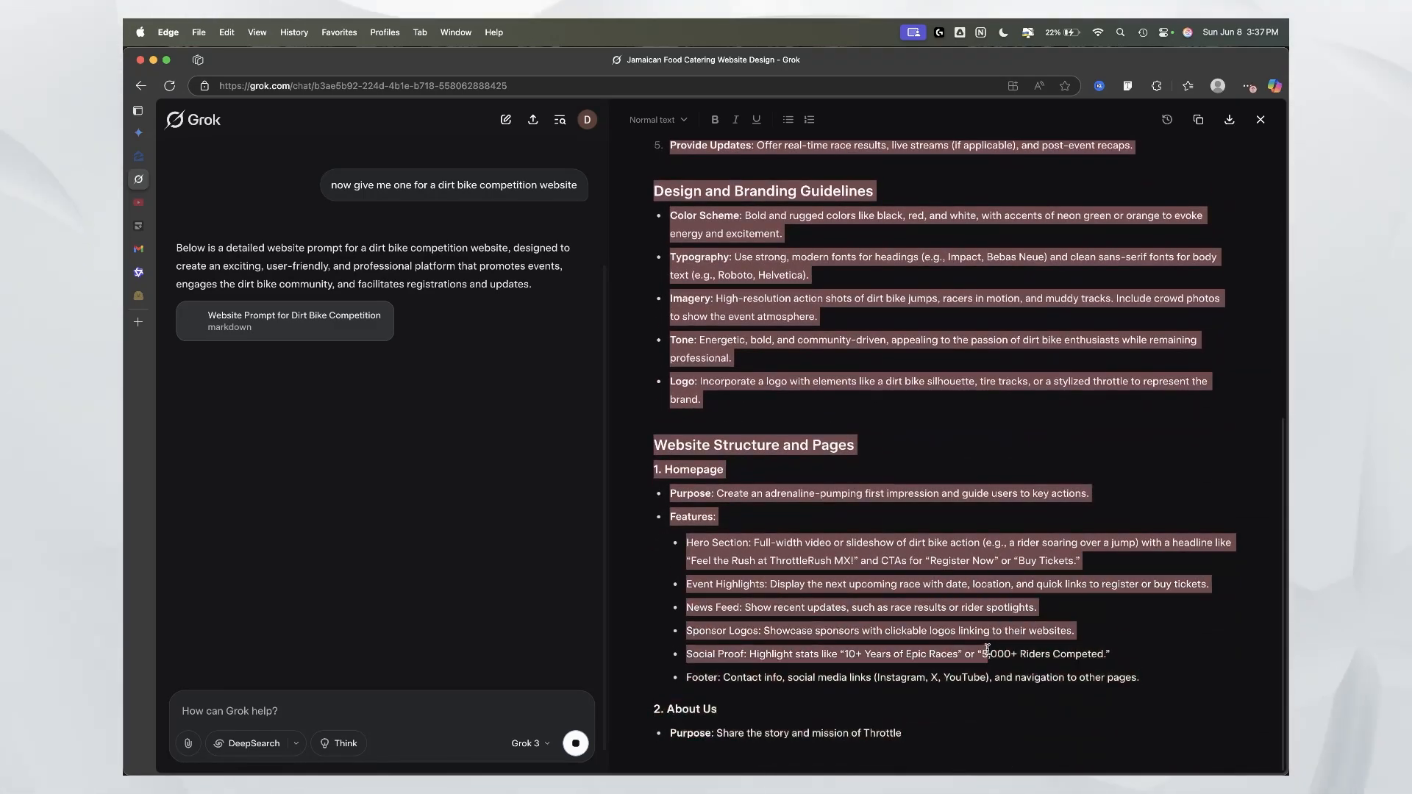
scroll("up", 3)
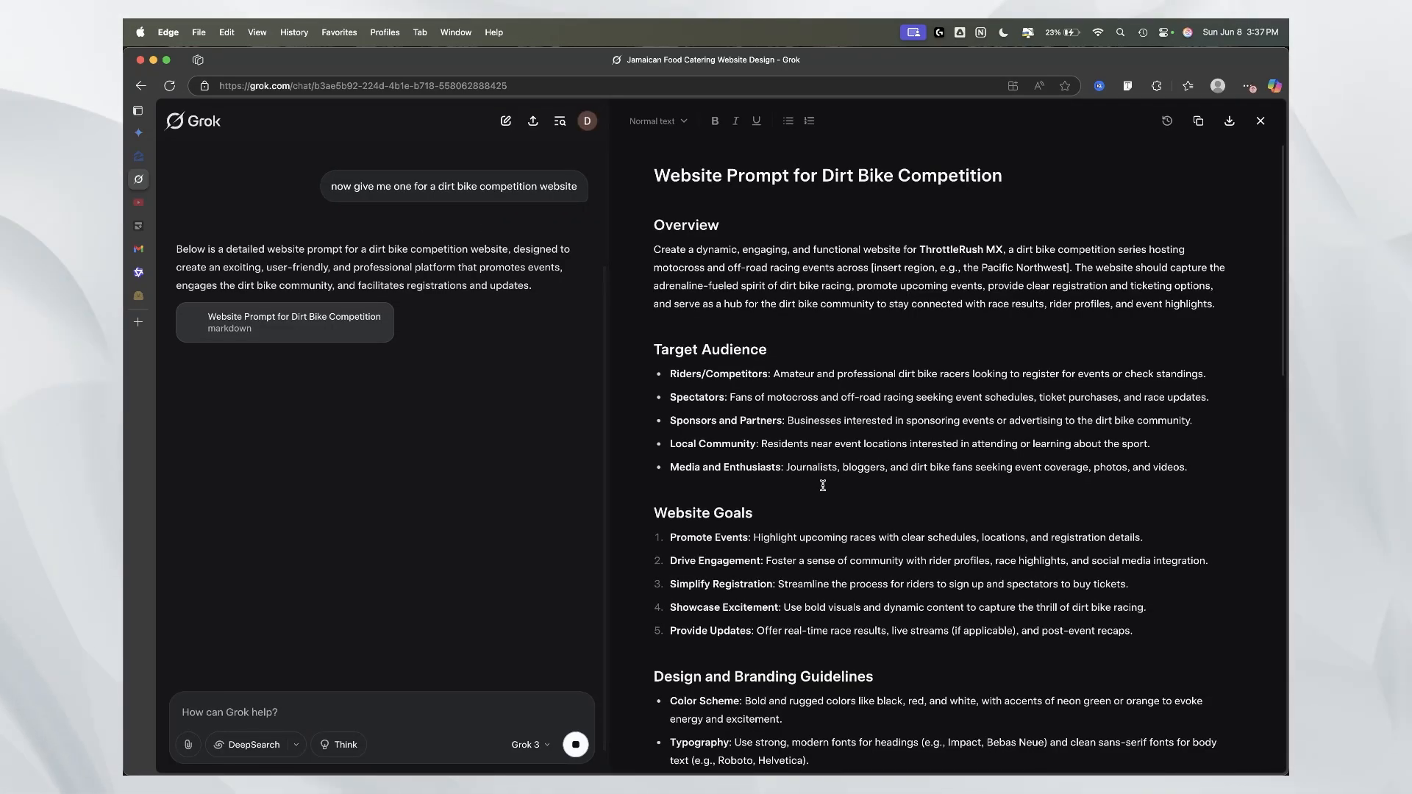
scroll("down", 3)
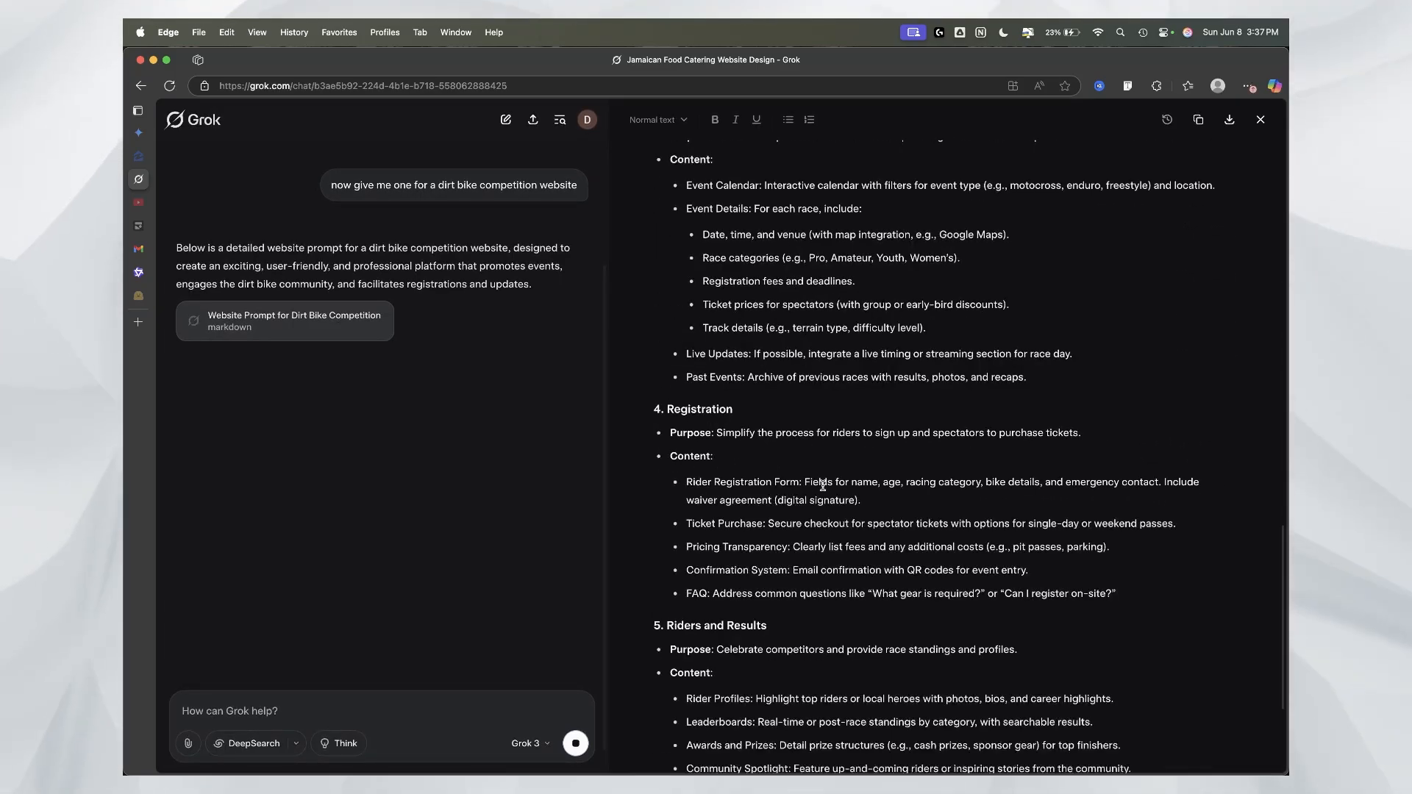
scroll("down", 3)
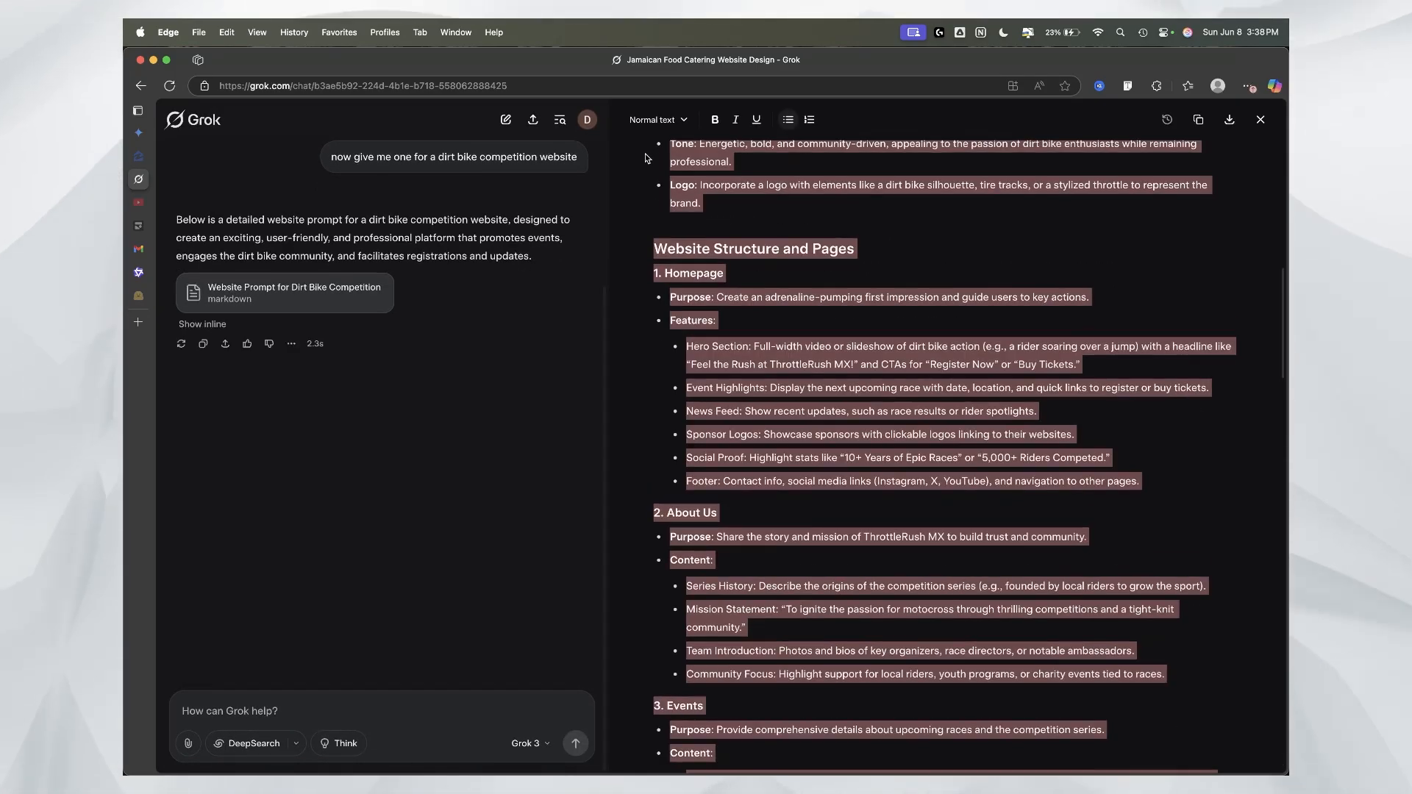
scroll("up", 3)
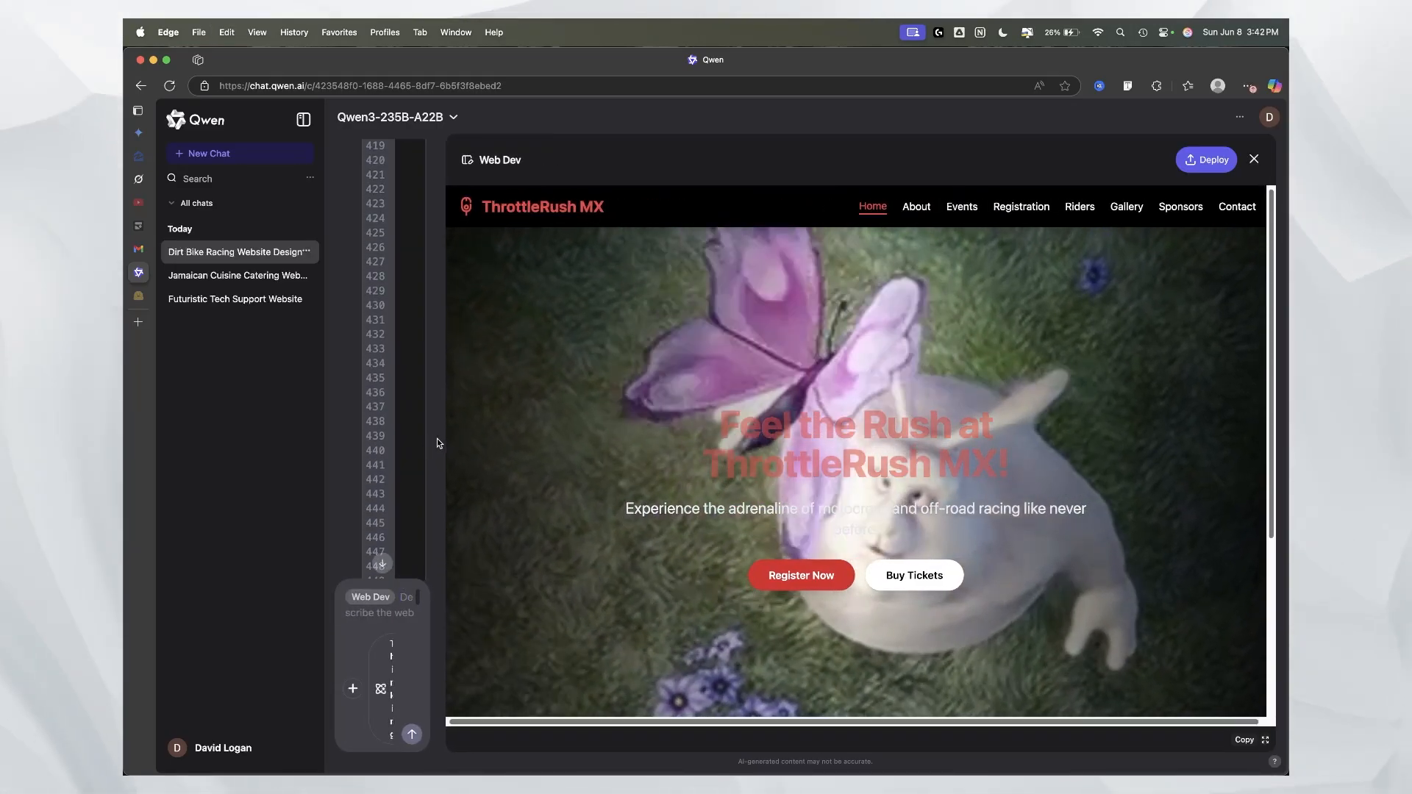
Step: In full-screen preview, view ThrottleRush MX's registration form and About page
left_click(1264, 740)
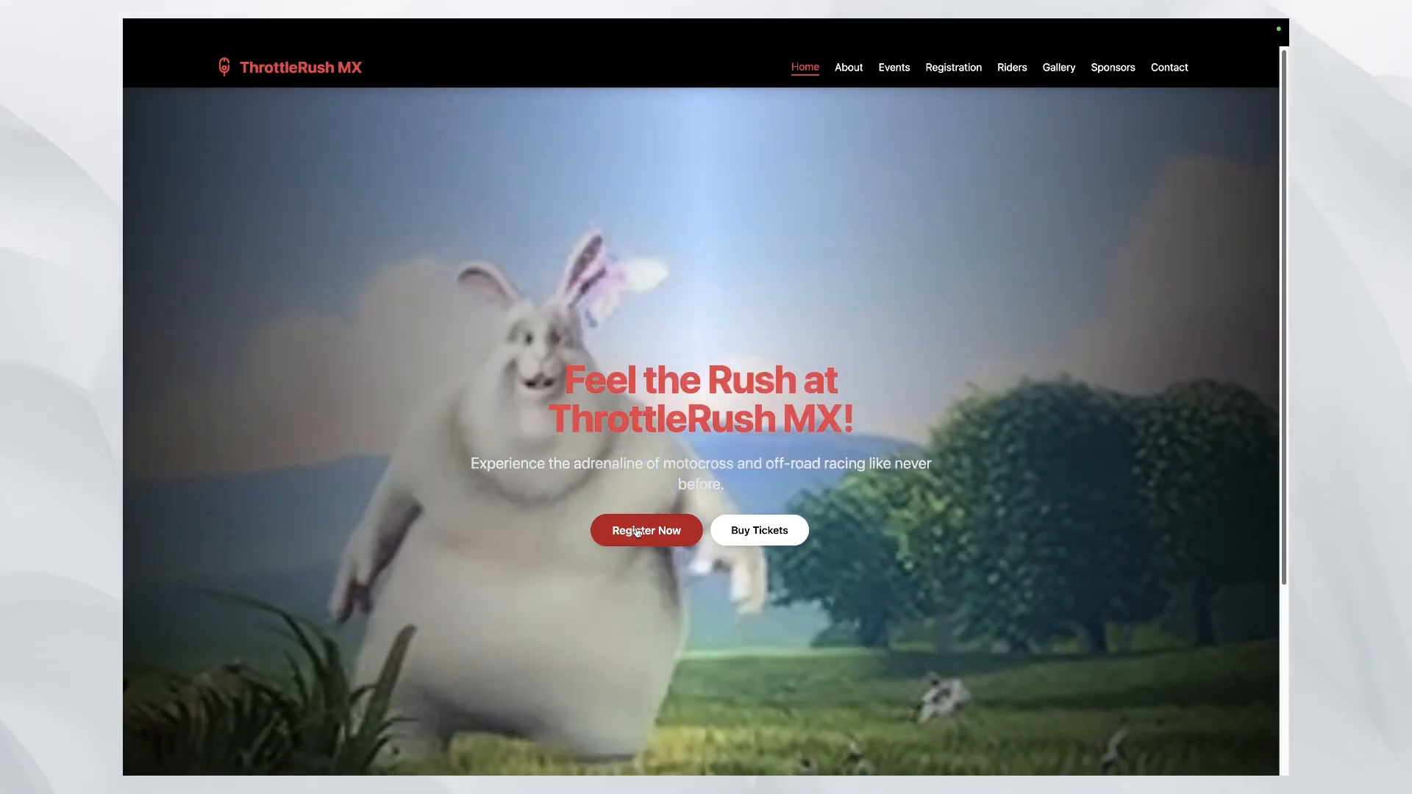
left_click(645, 529)
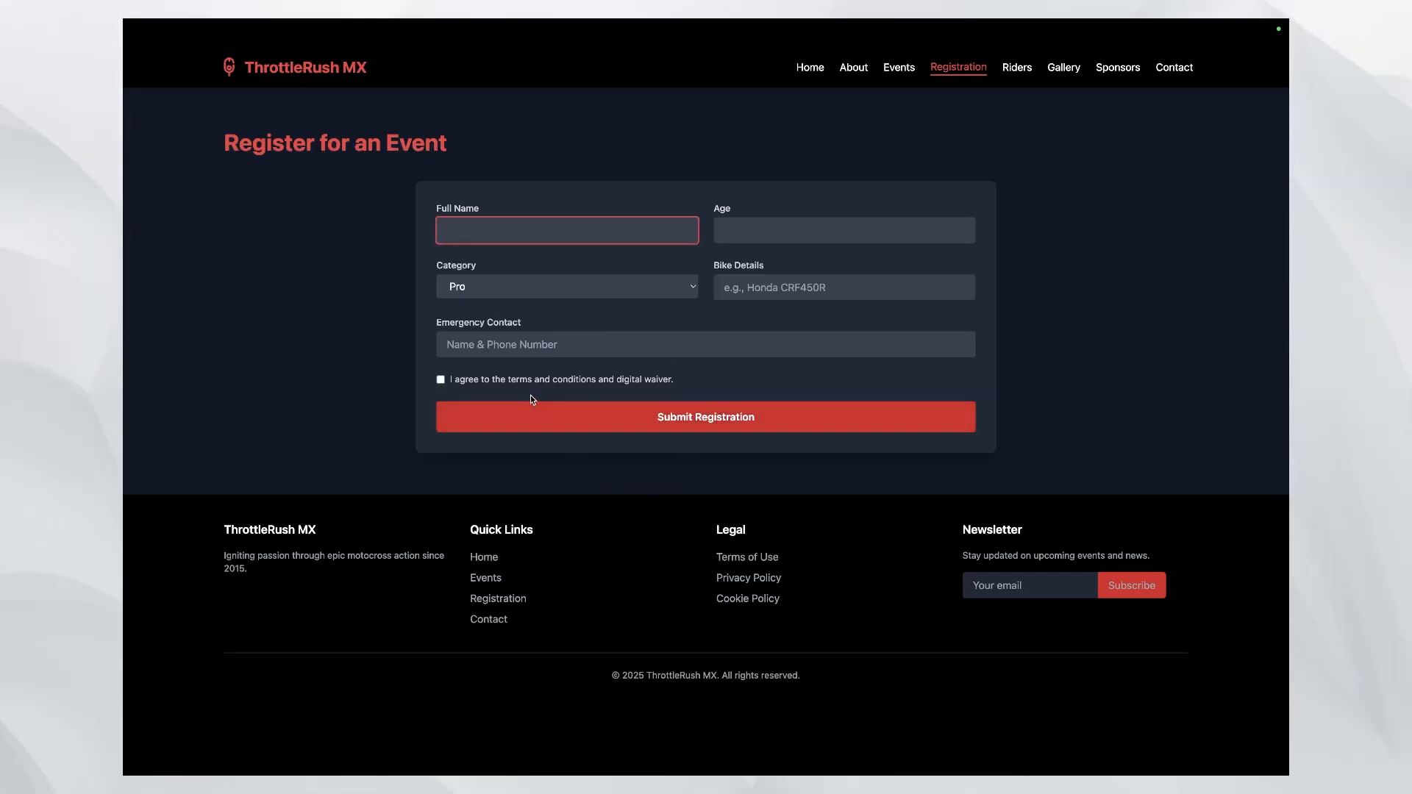
mouse_move(503, 251)
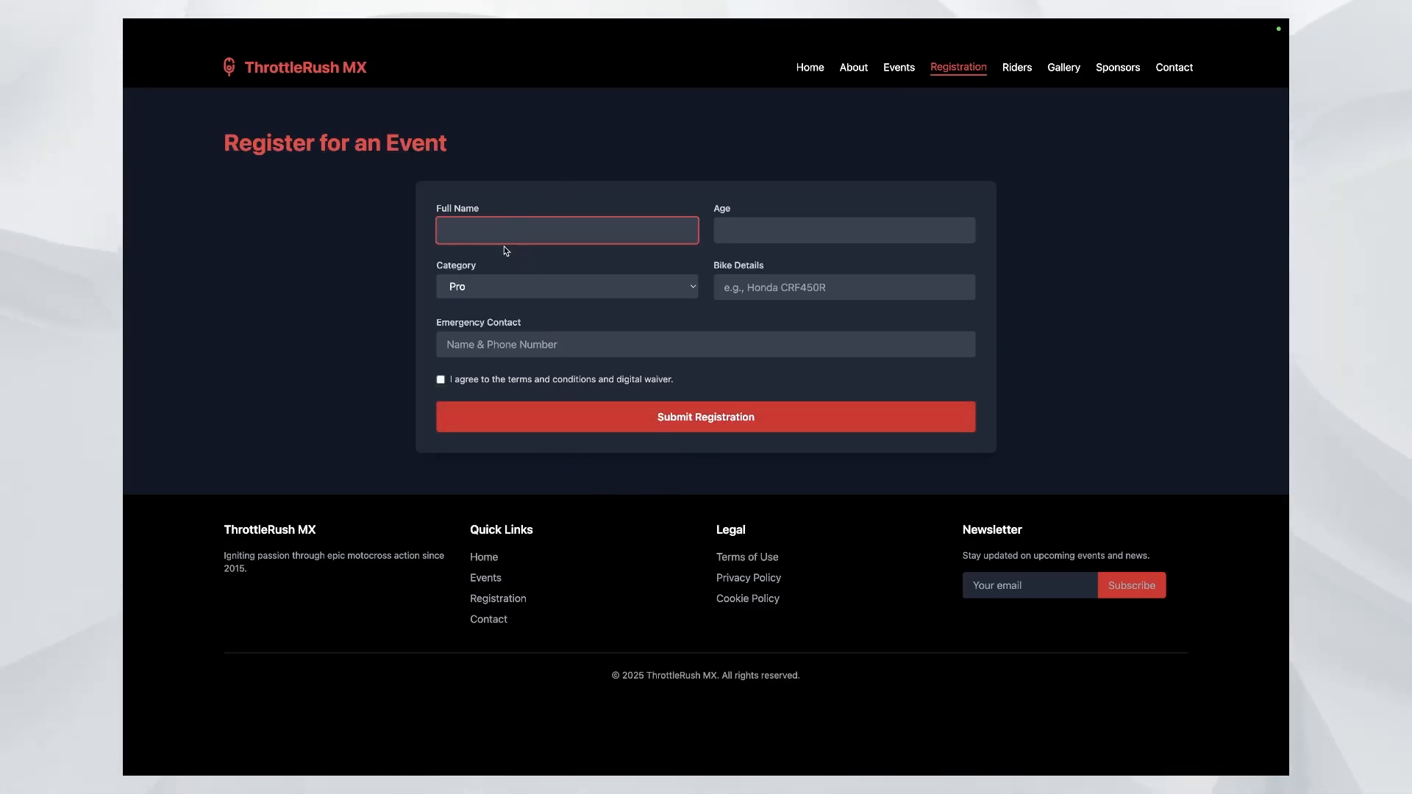
left_click(852, 67)
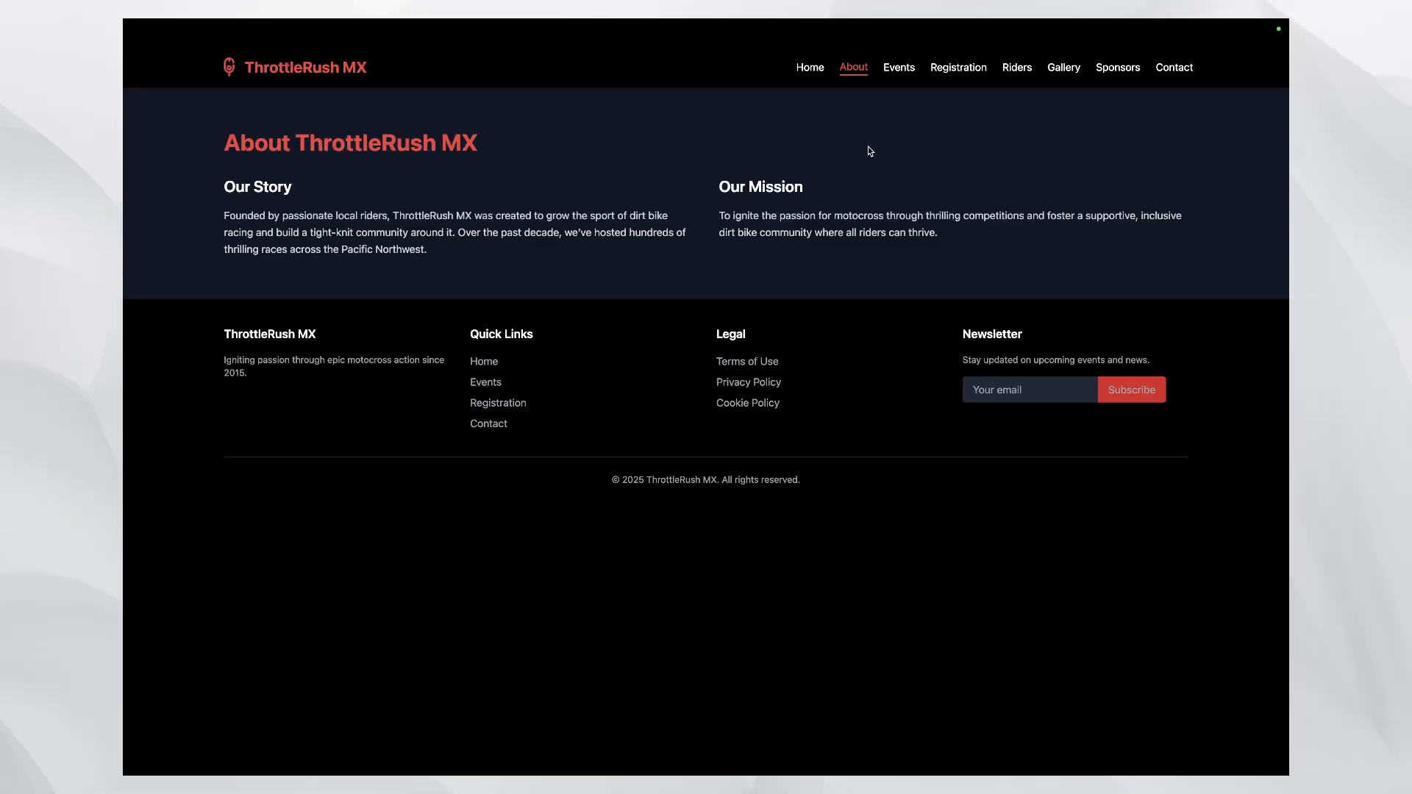
left_click(897, 67)
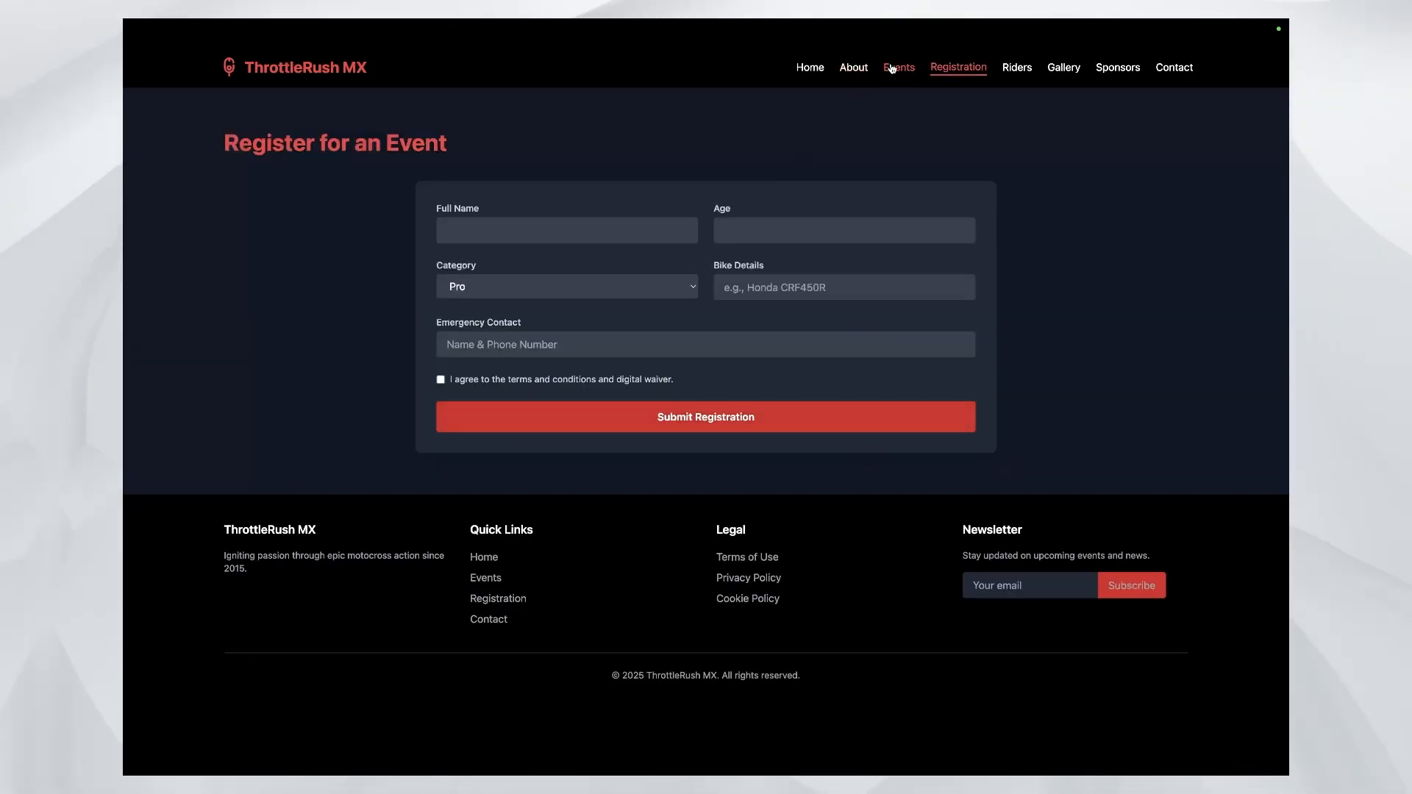
Step: Visit the Events, Riders, Gallery, Sponsors and Contact pages
left_click(898, 67)
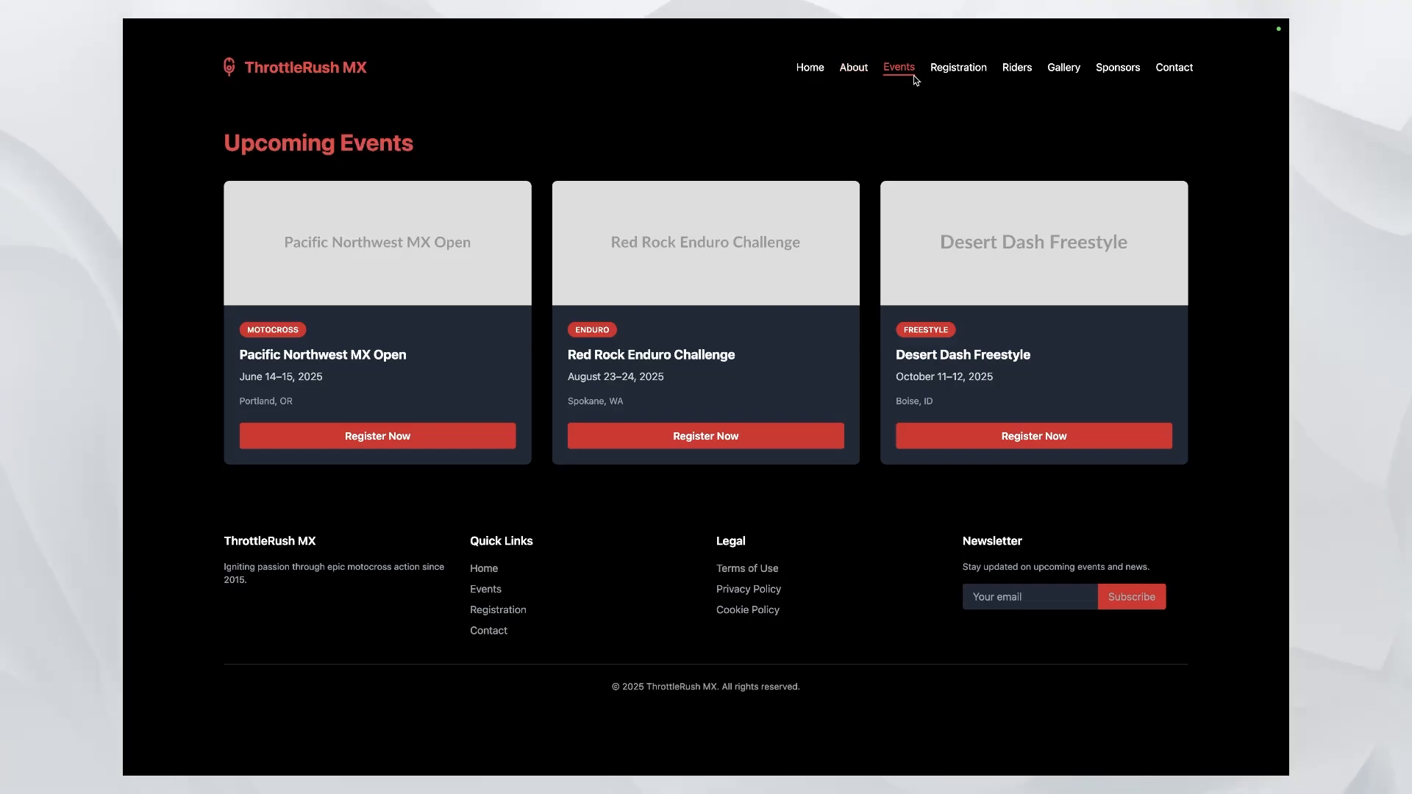
left_click(1016, 67)
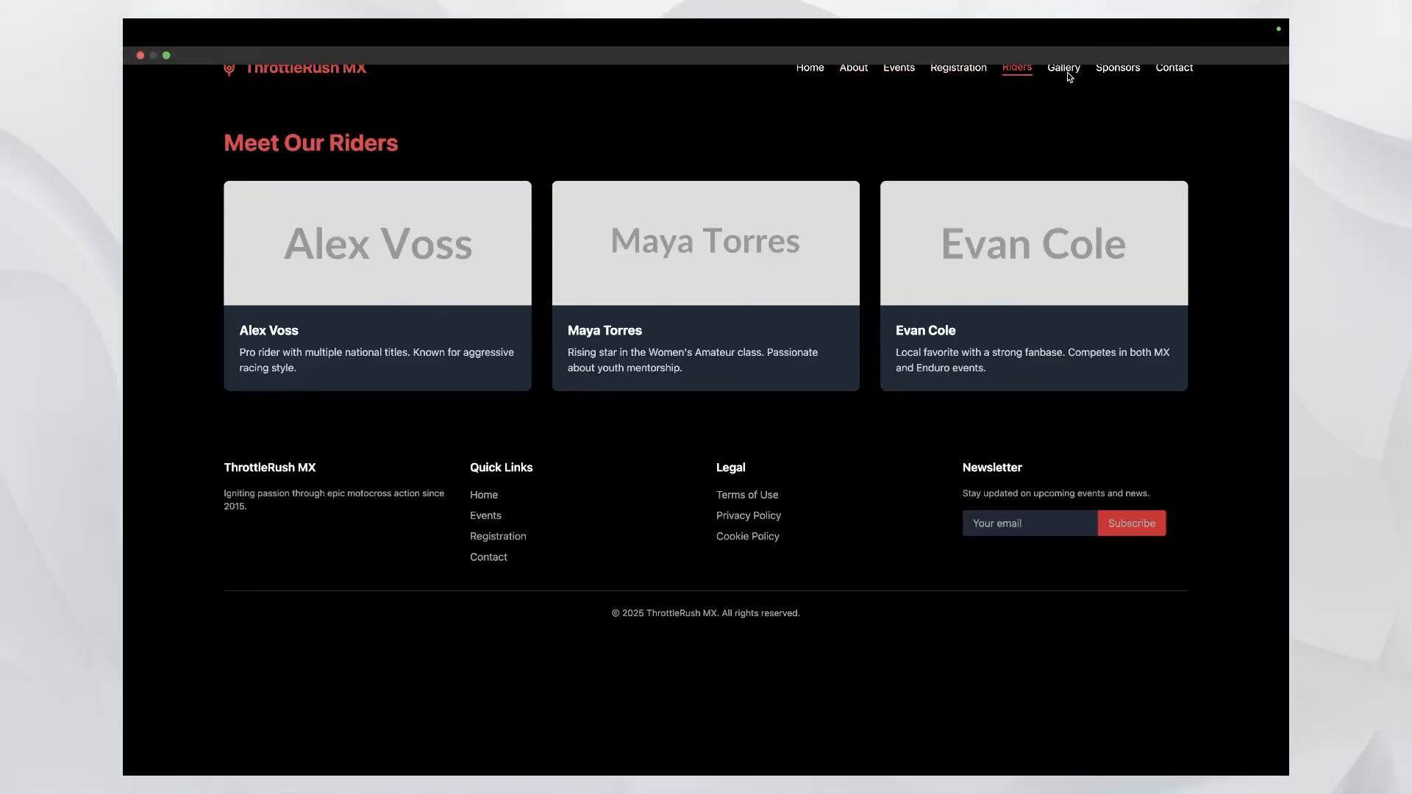
left_click(1063, 67)
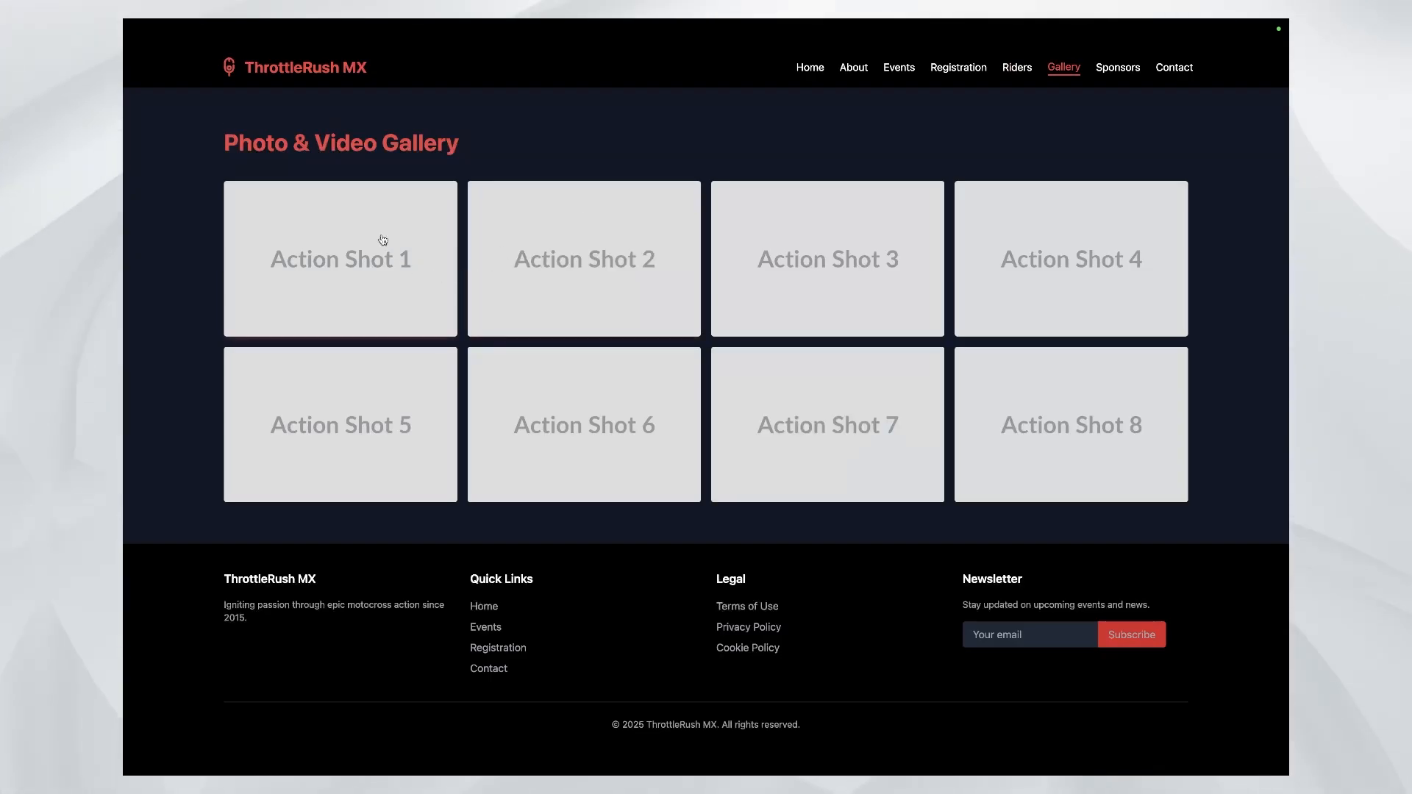
left_click(1117, 67)
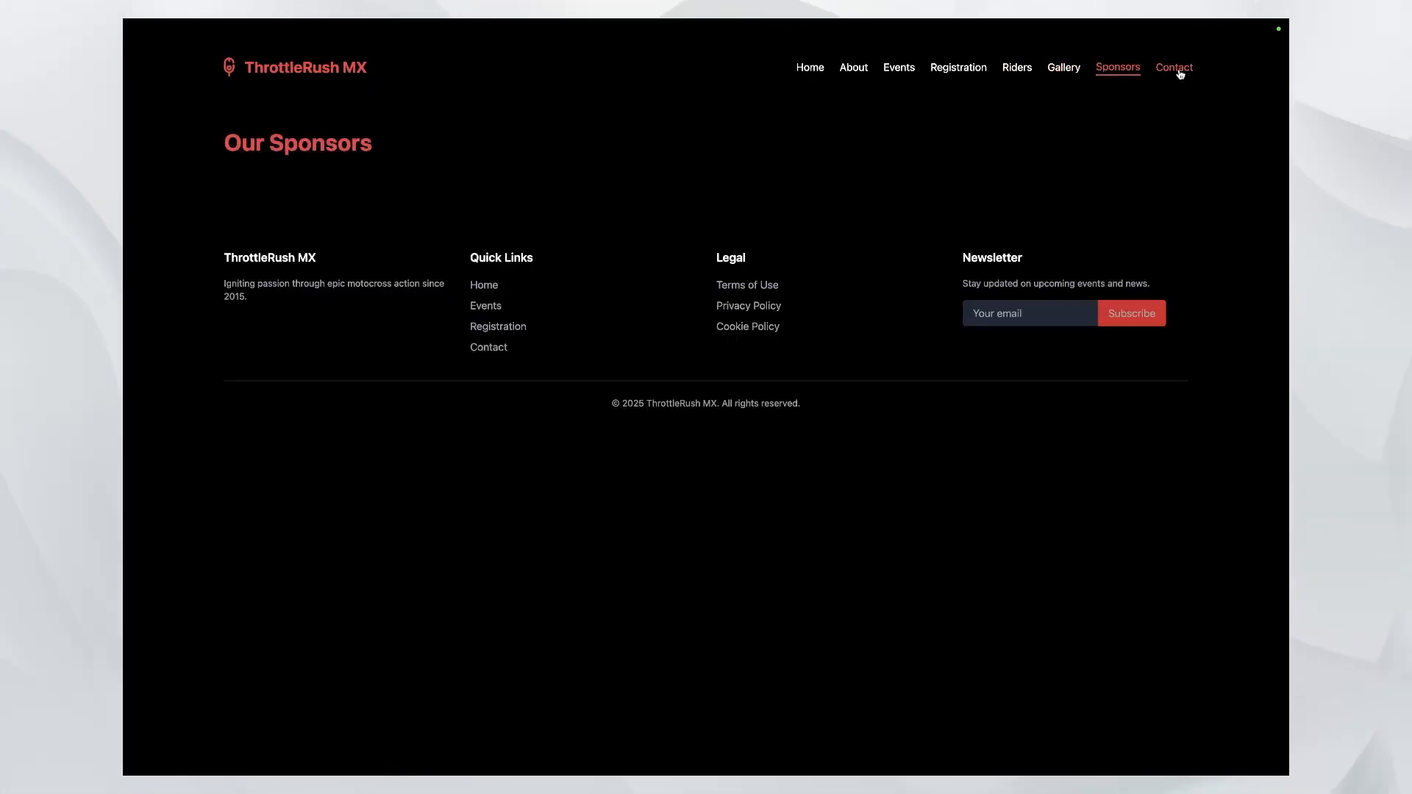
left_click(1174, 67)
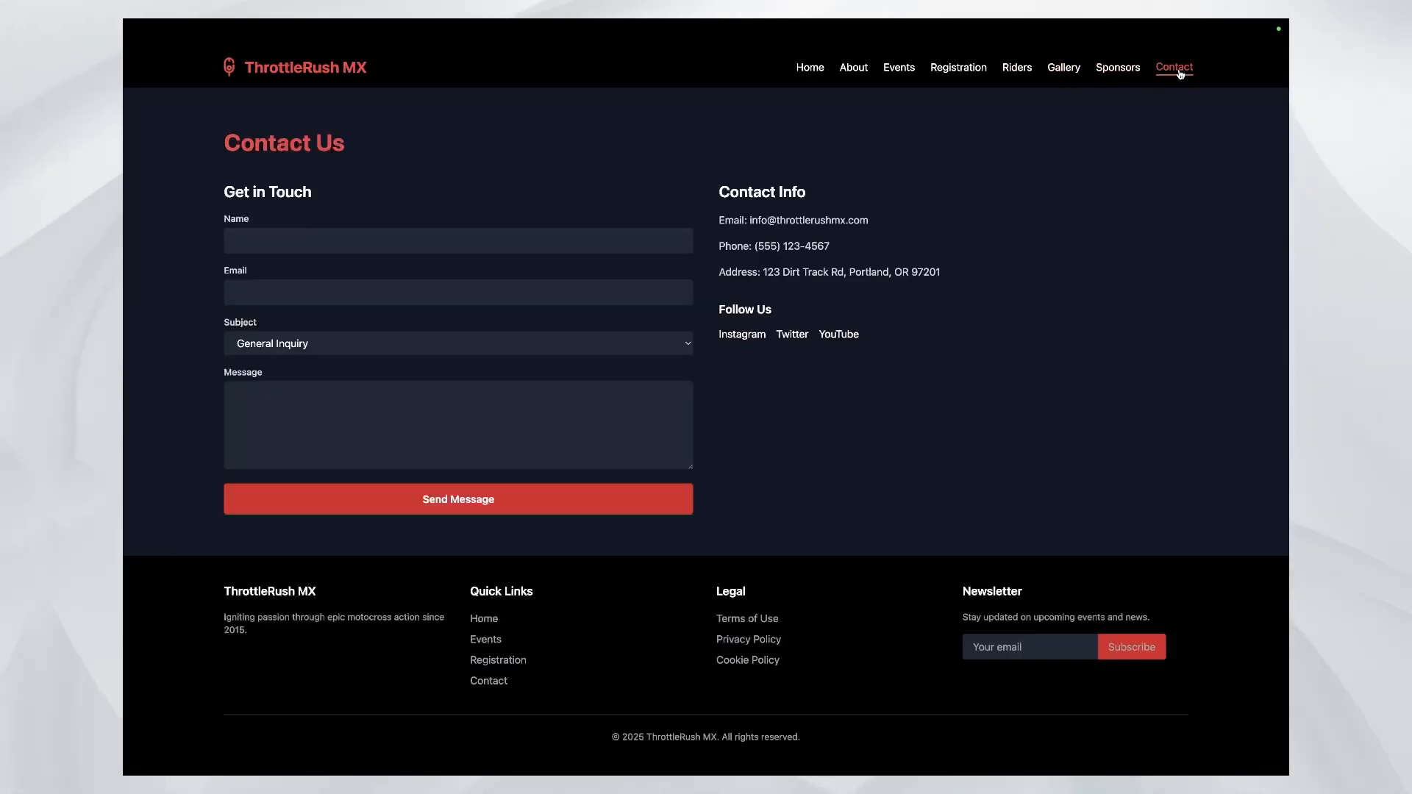
Step: Exit full screen and check About and Riders before returning Home
left_click(804, 67)
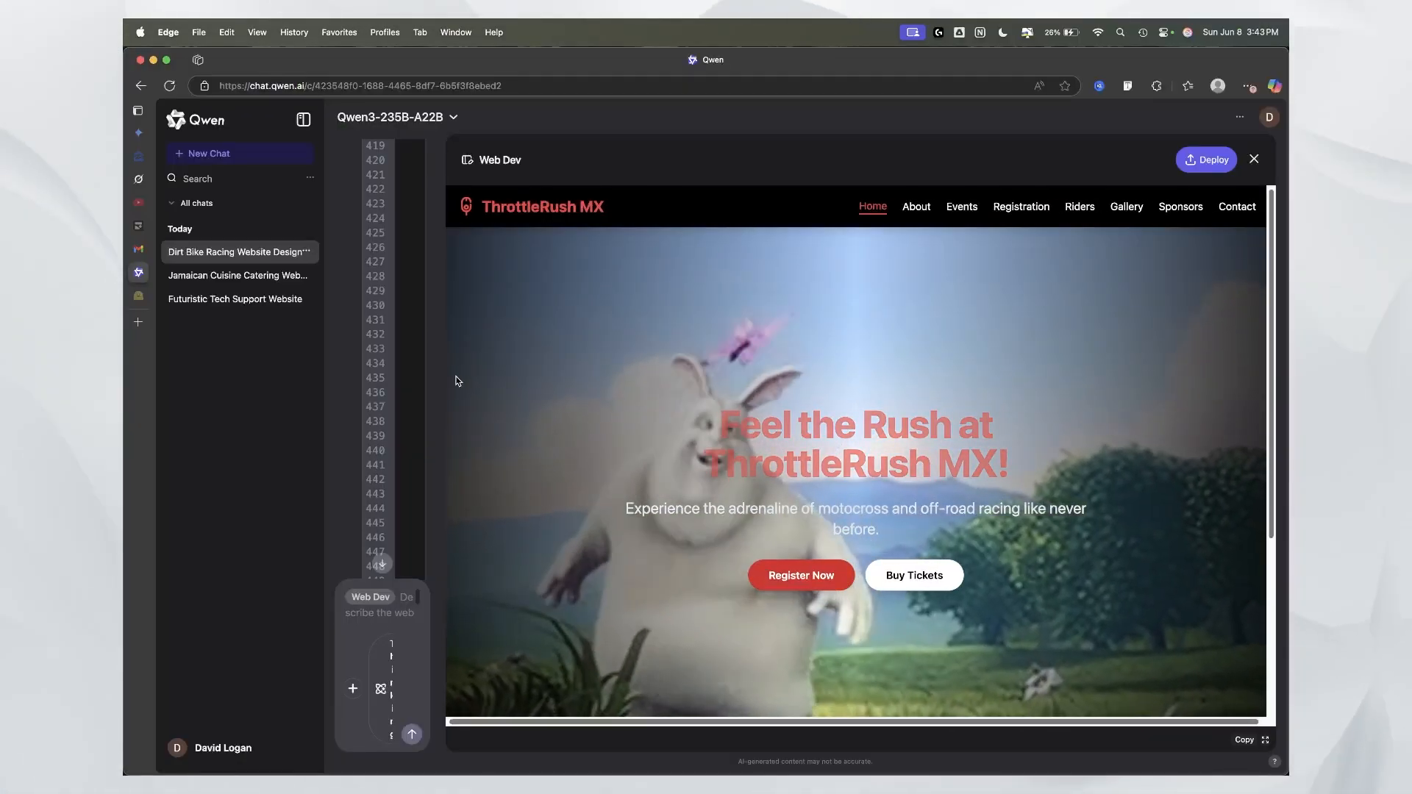
left_click(925, 206)
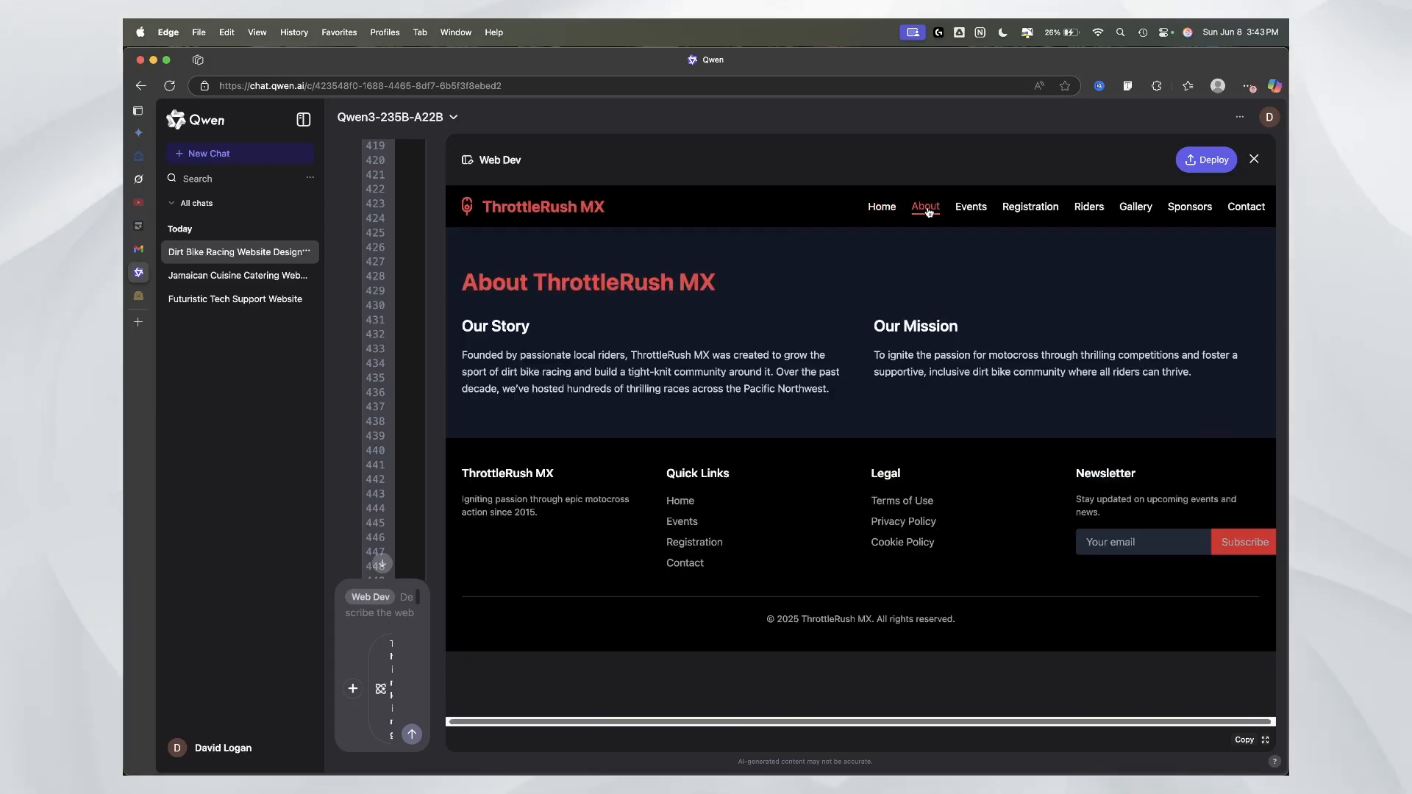
left_click(1079, 206)
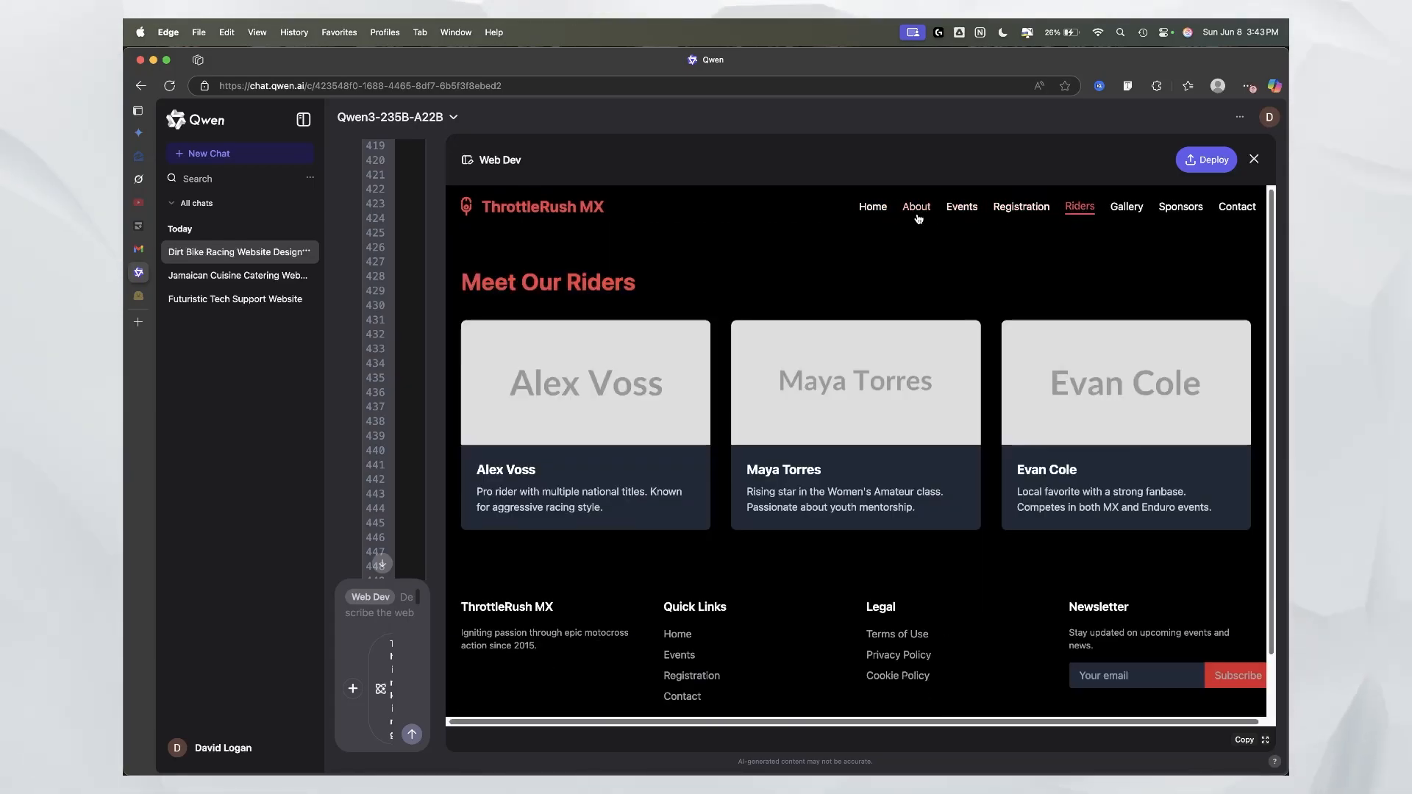
left_click(871, 206)
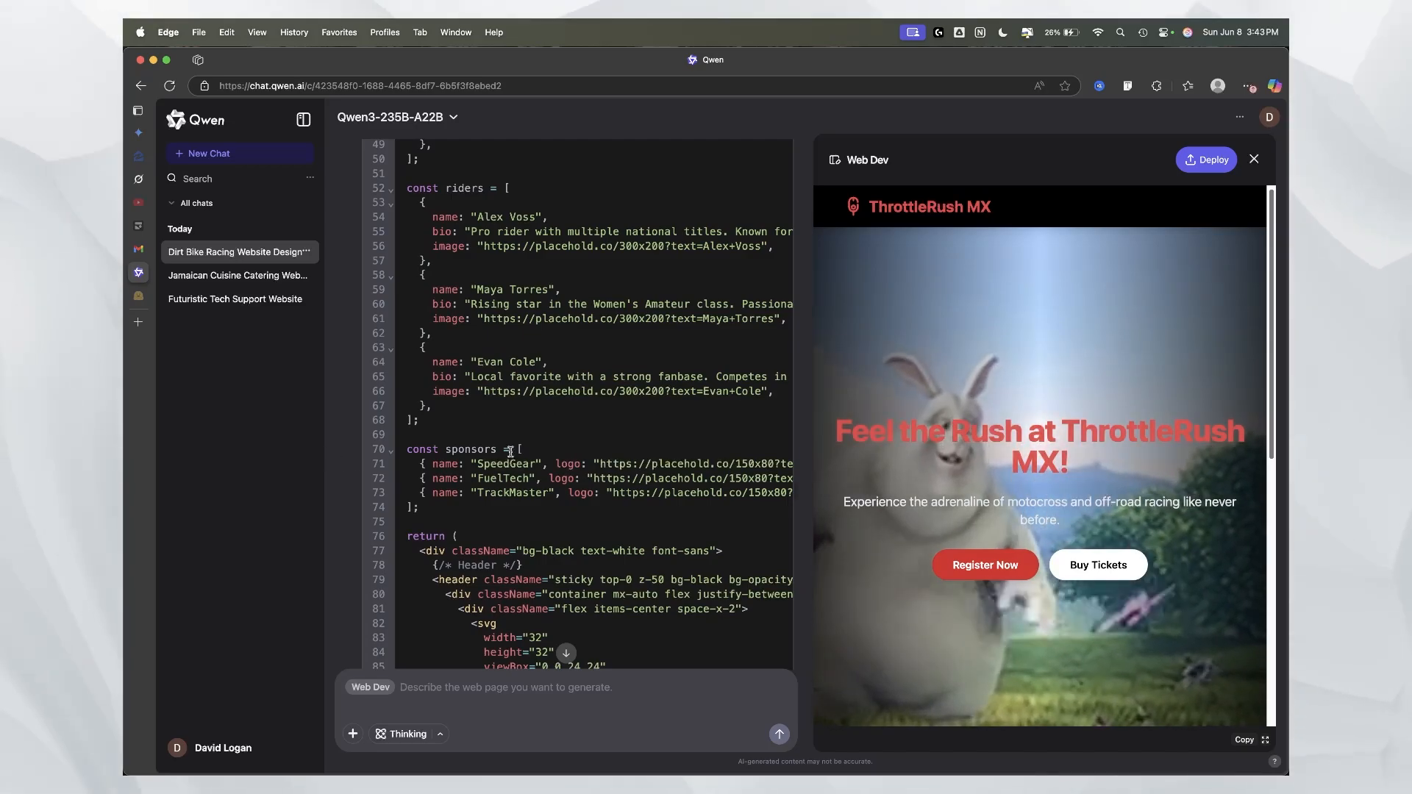
Step: Close the Web Dev preview and scroll down the ThrottleRush MX React code
left_click(1253, 159)
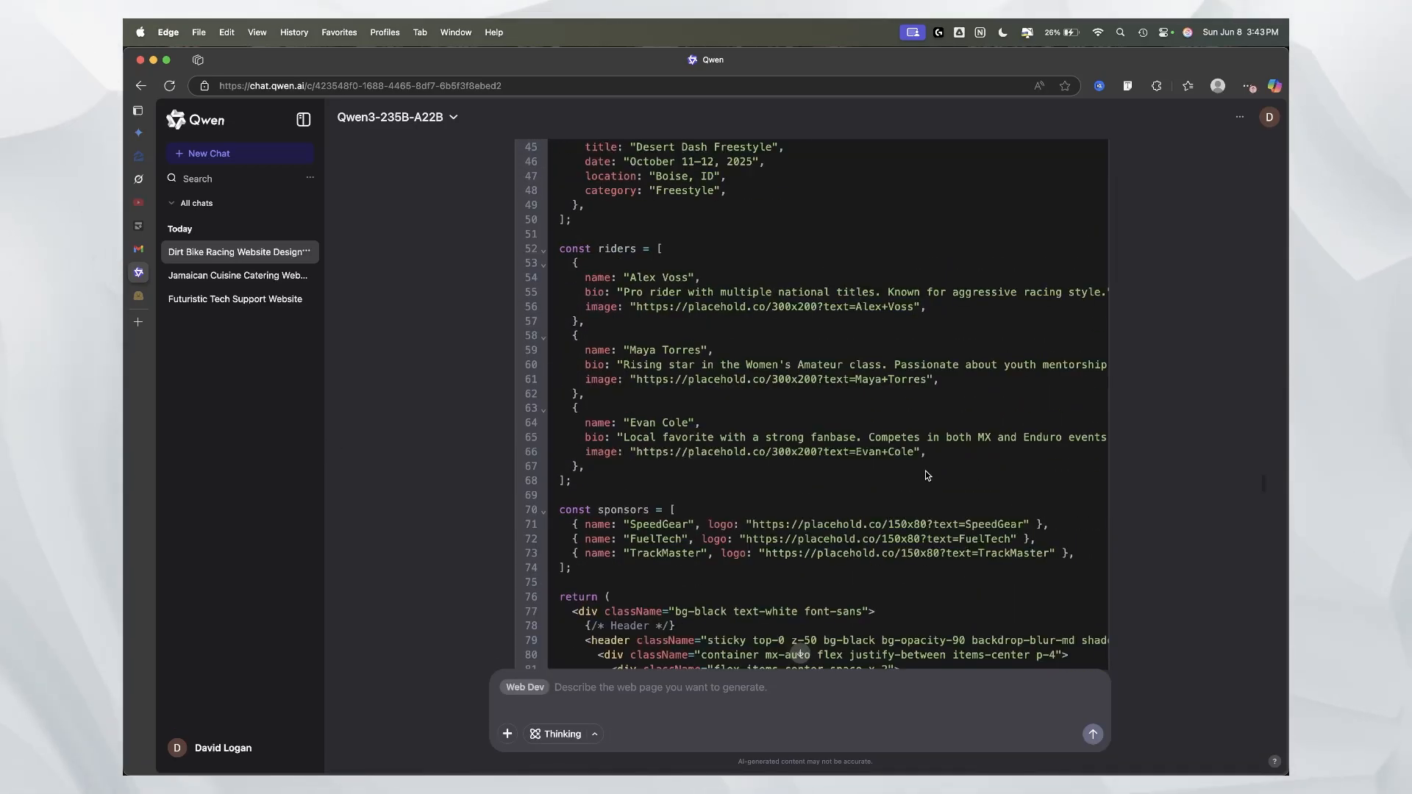
scroll("down", 3)
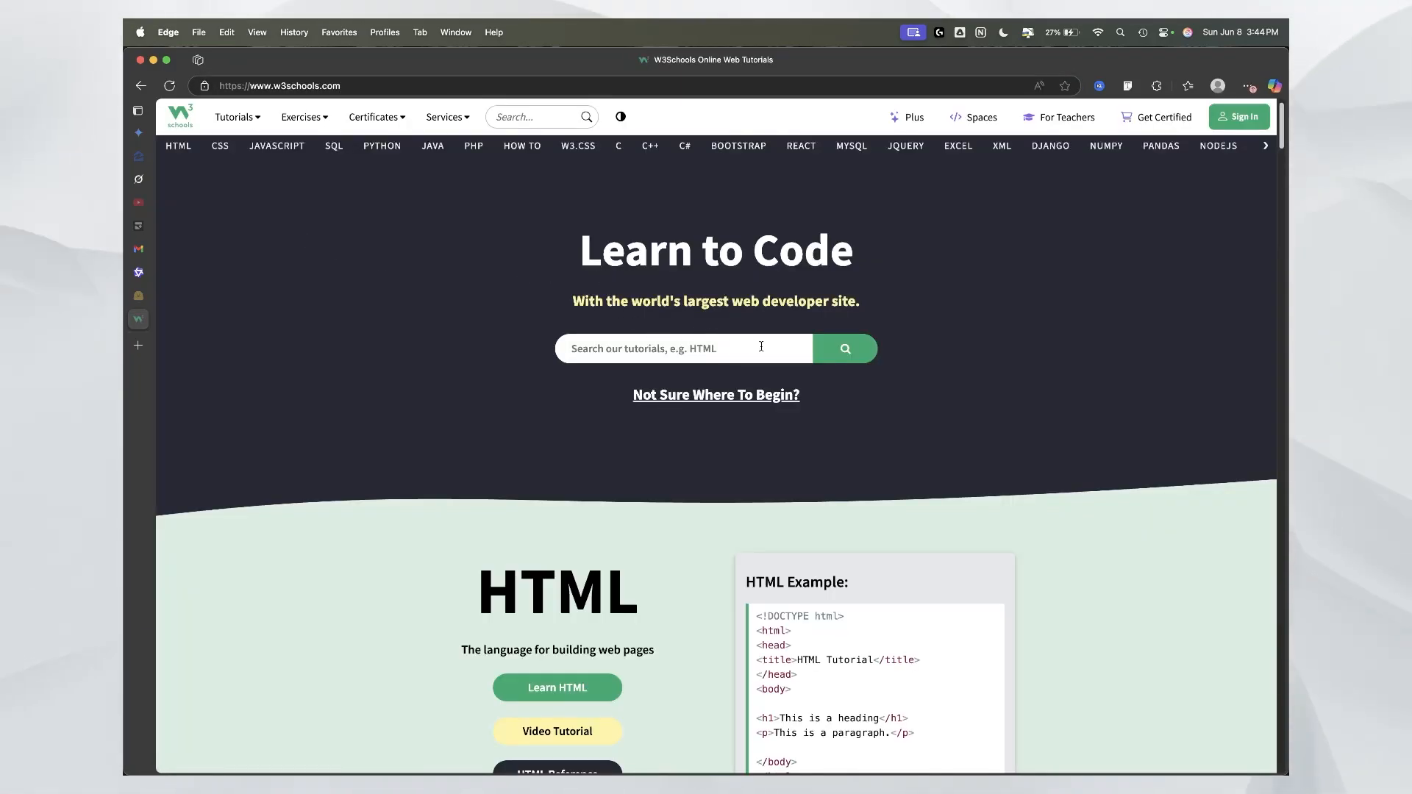
mouse_move(191, 217)
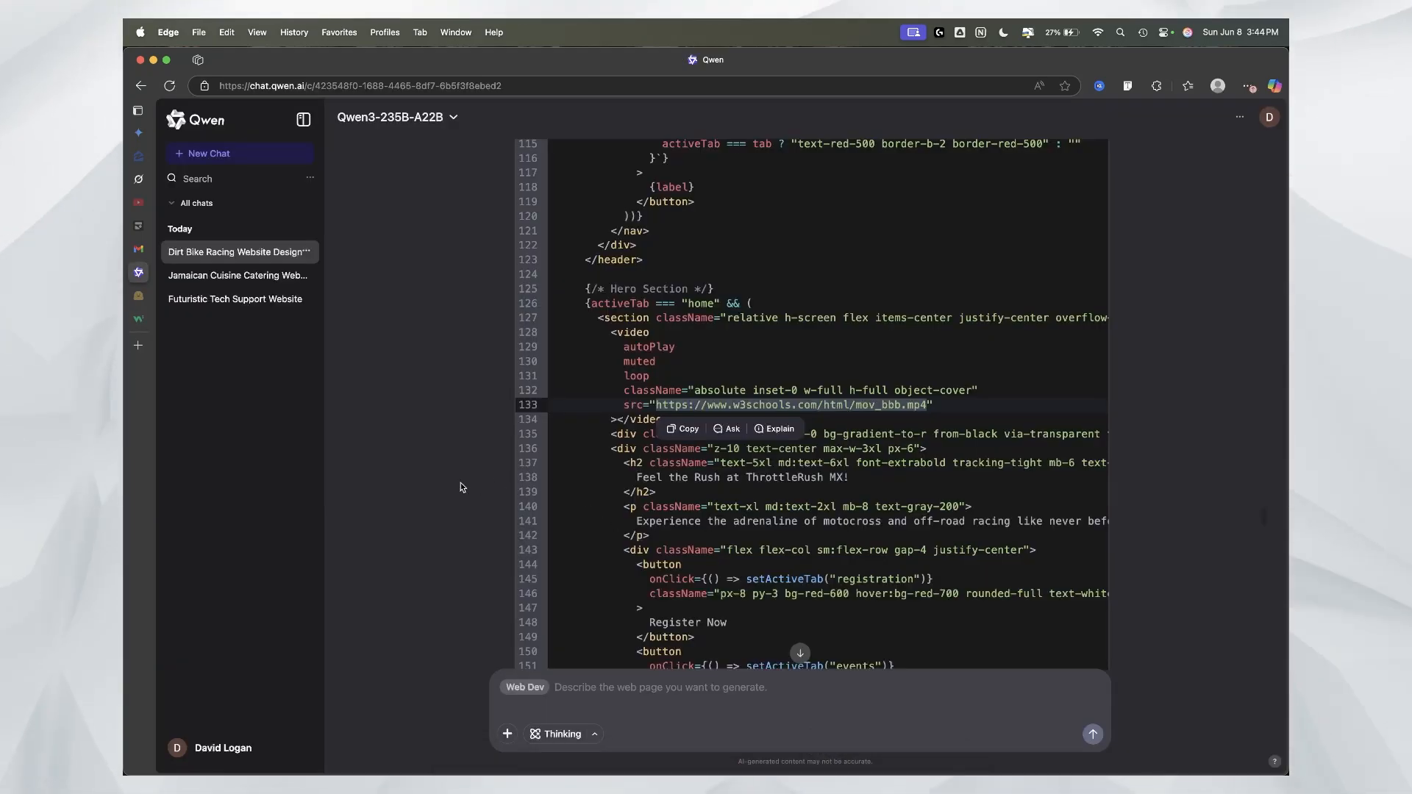
Step: Leave the ThrottleRush response for a new chat and expand the More task modes
scroll("up", 3)
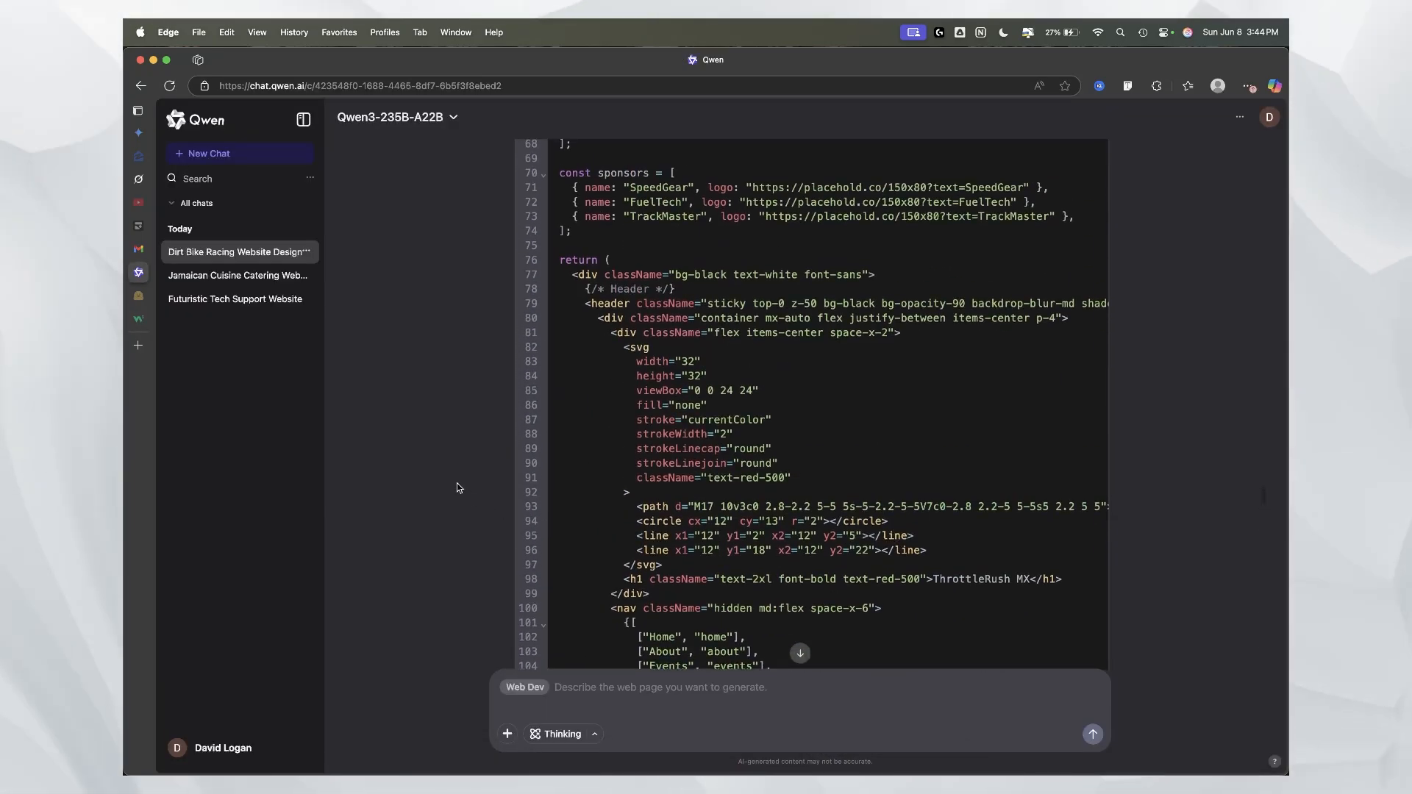
scroll("up", 3)
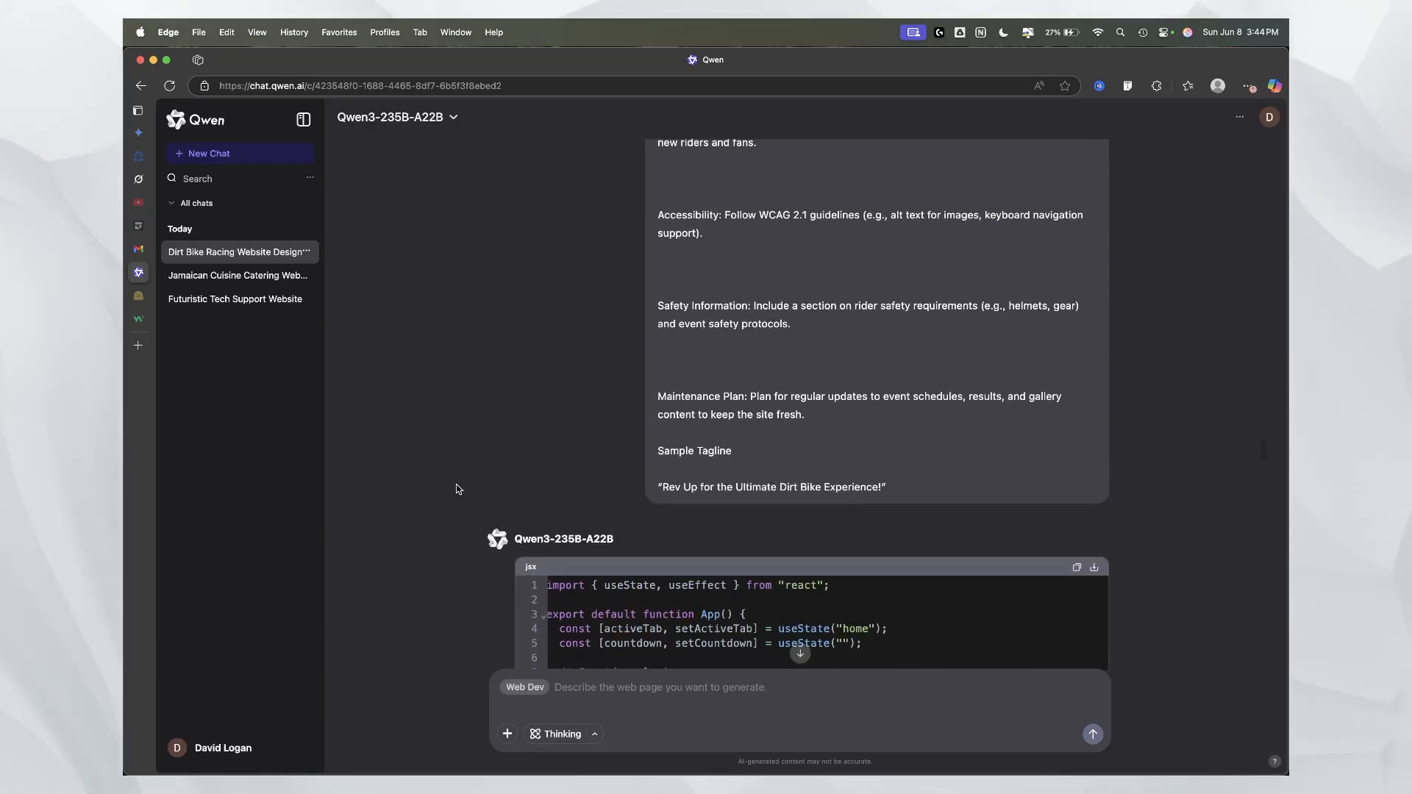
scroll("down", 3)
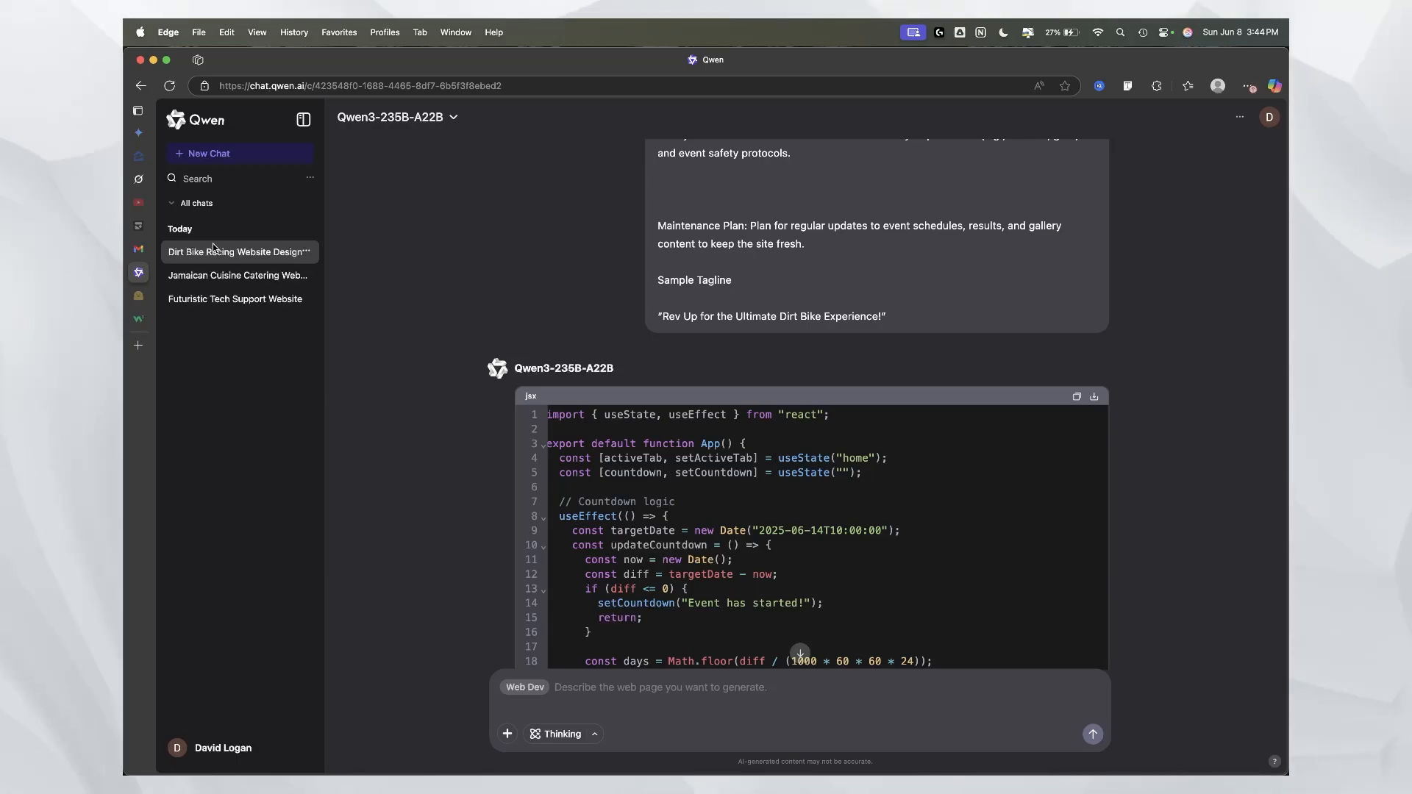
left_click(208, 153)
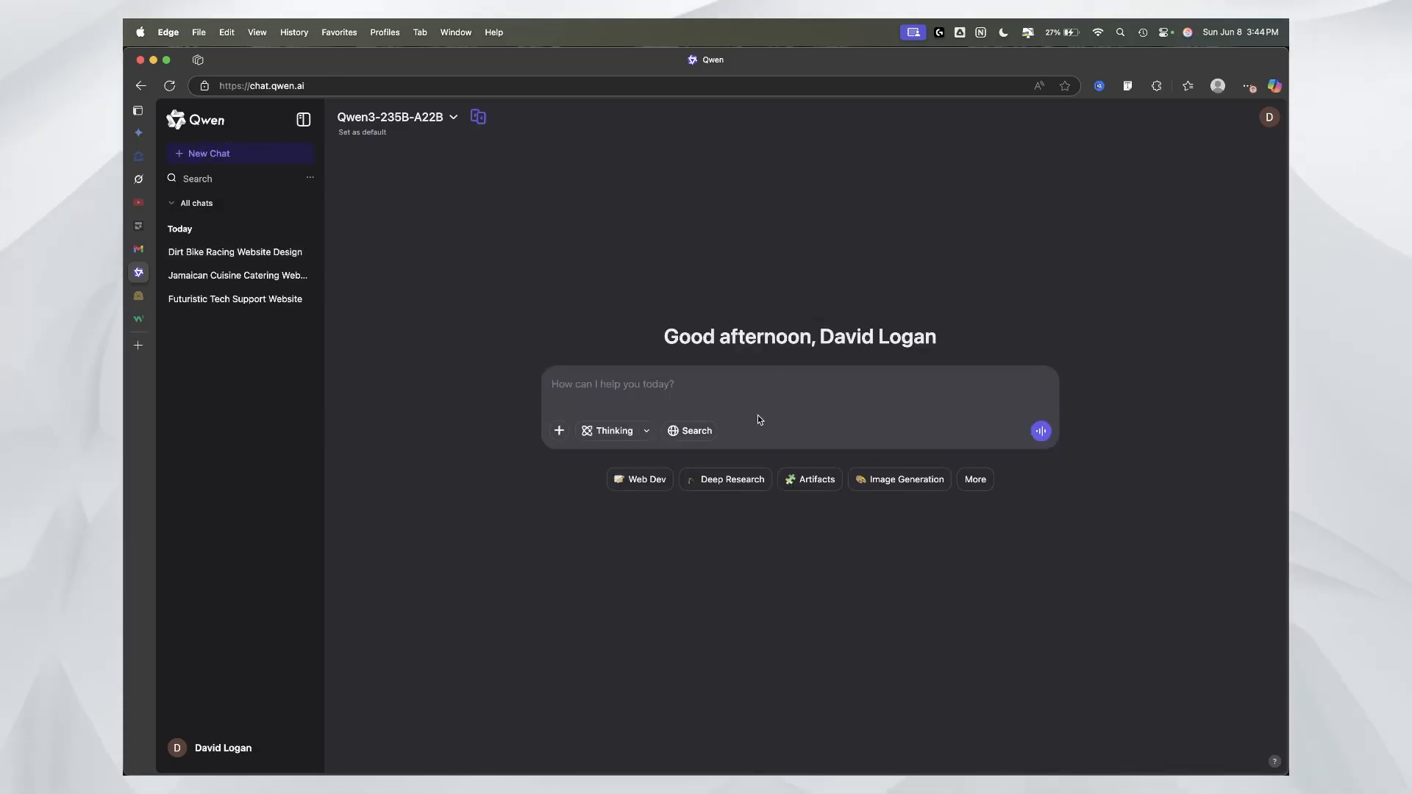
left_click(975, 479)
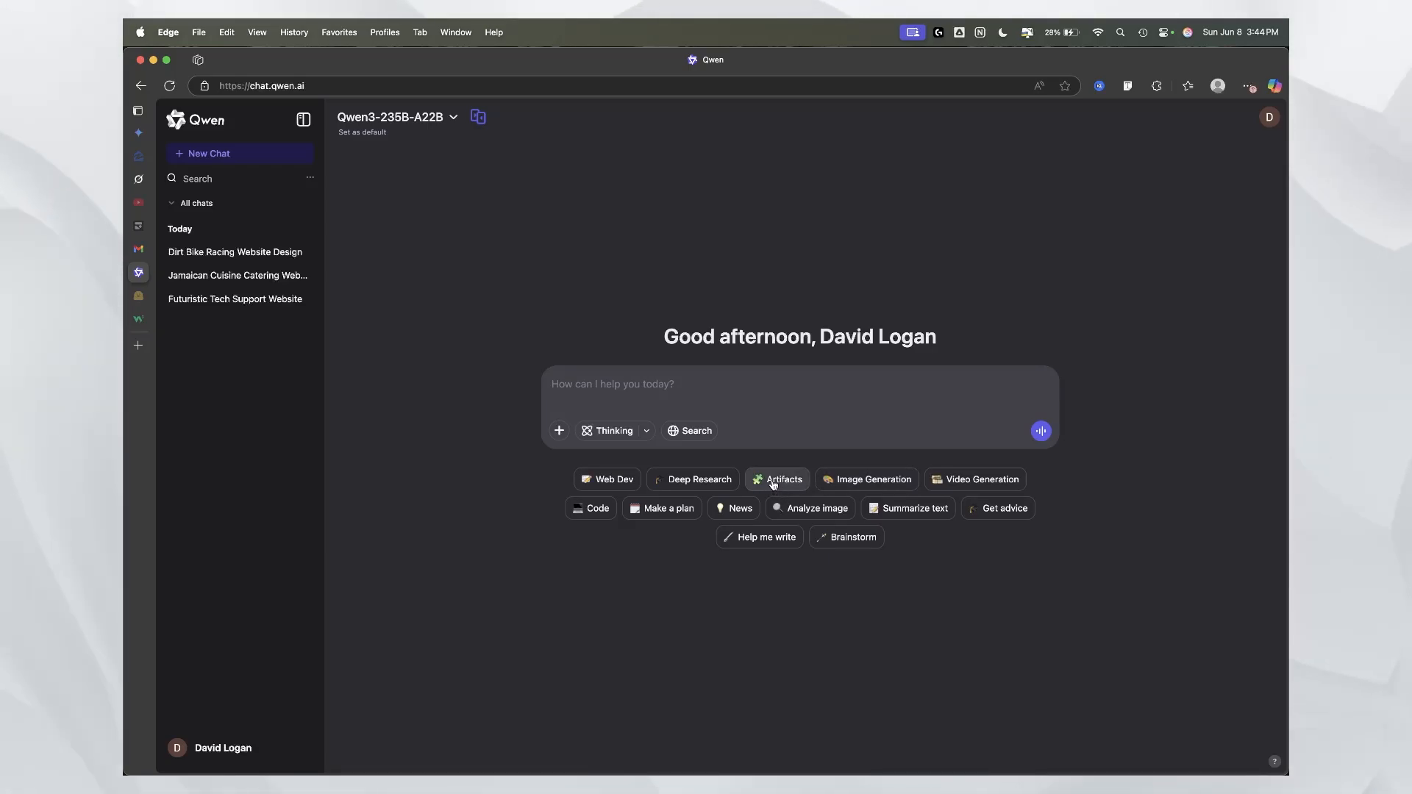
mouse_move(669, 559)
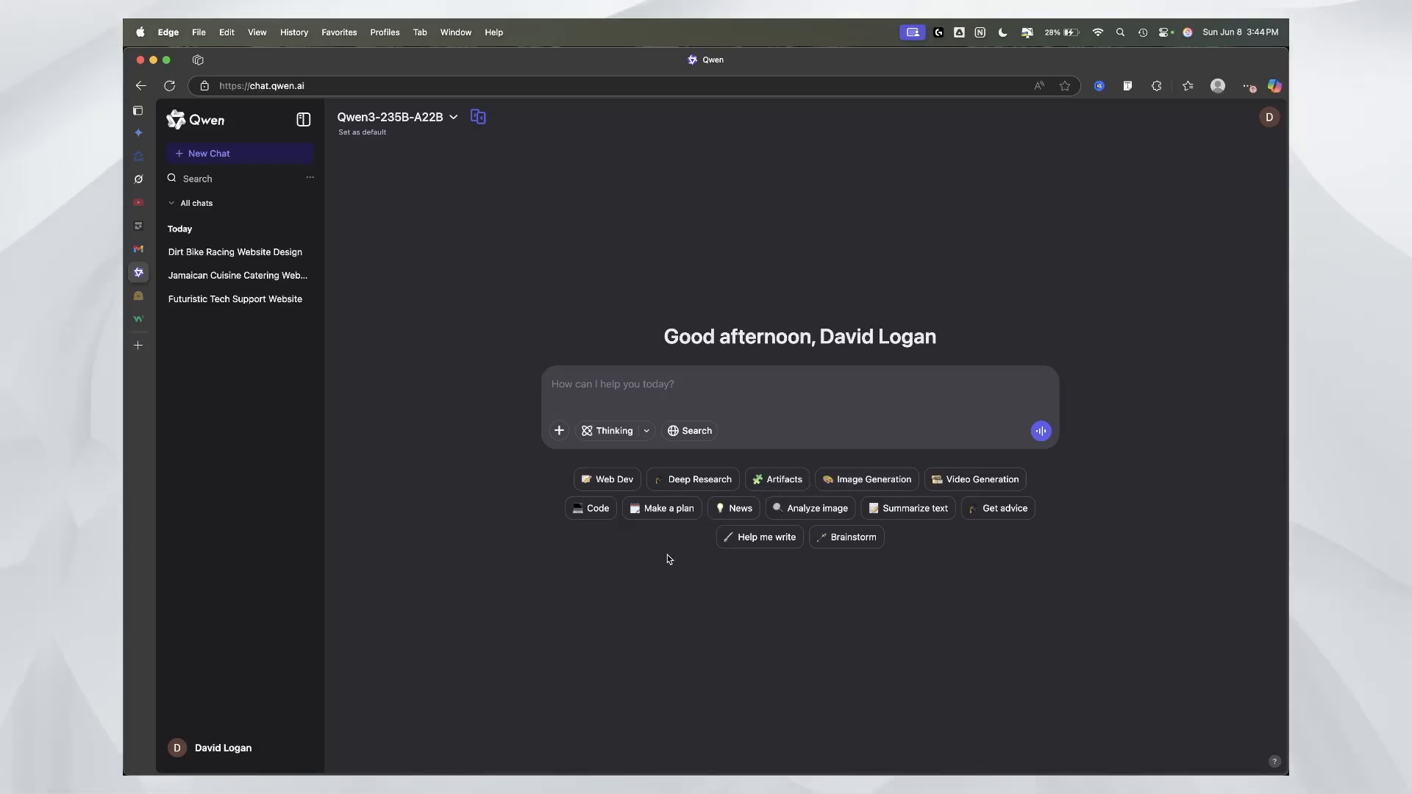
mouse_move(655, 546)
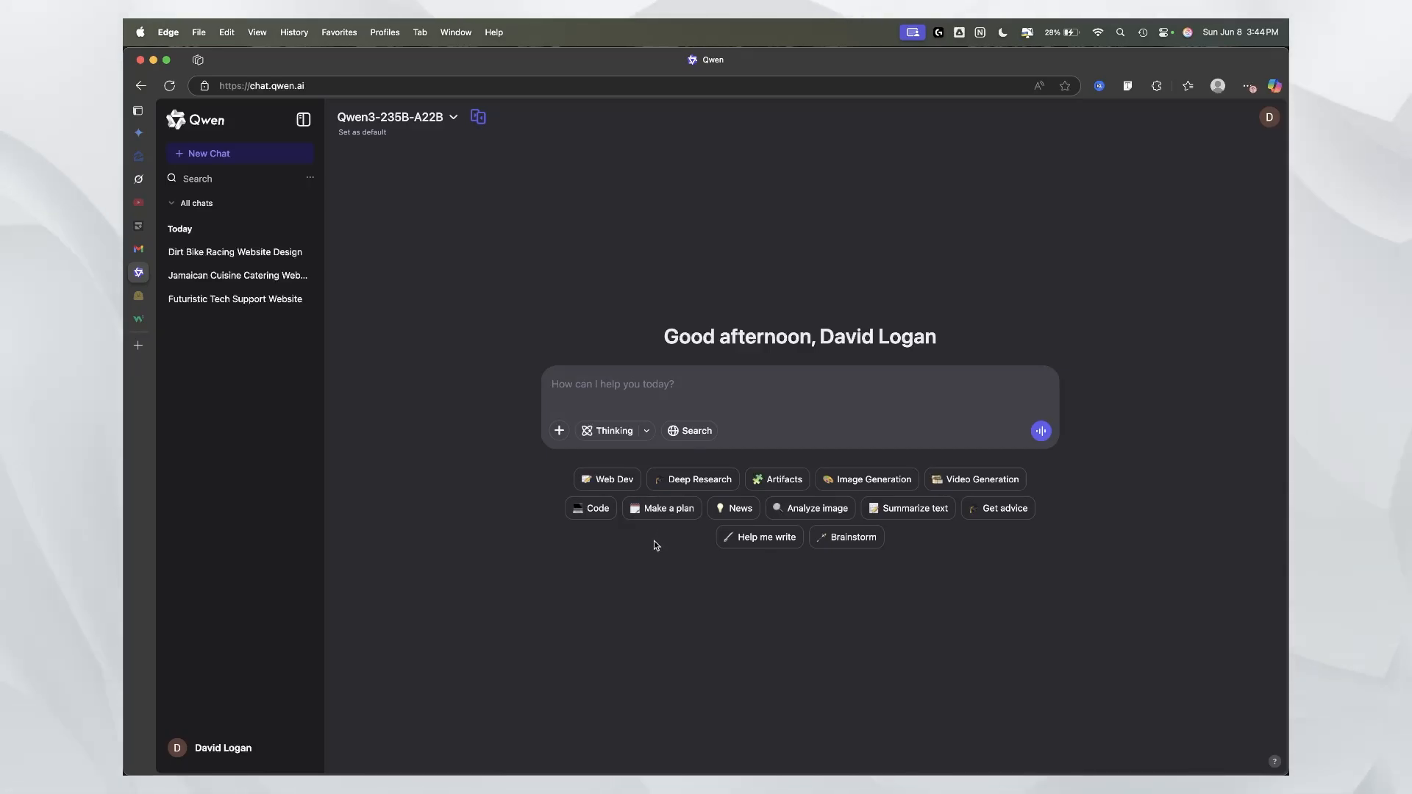